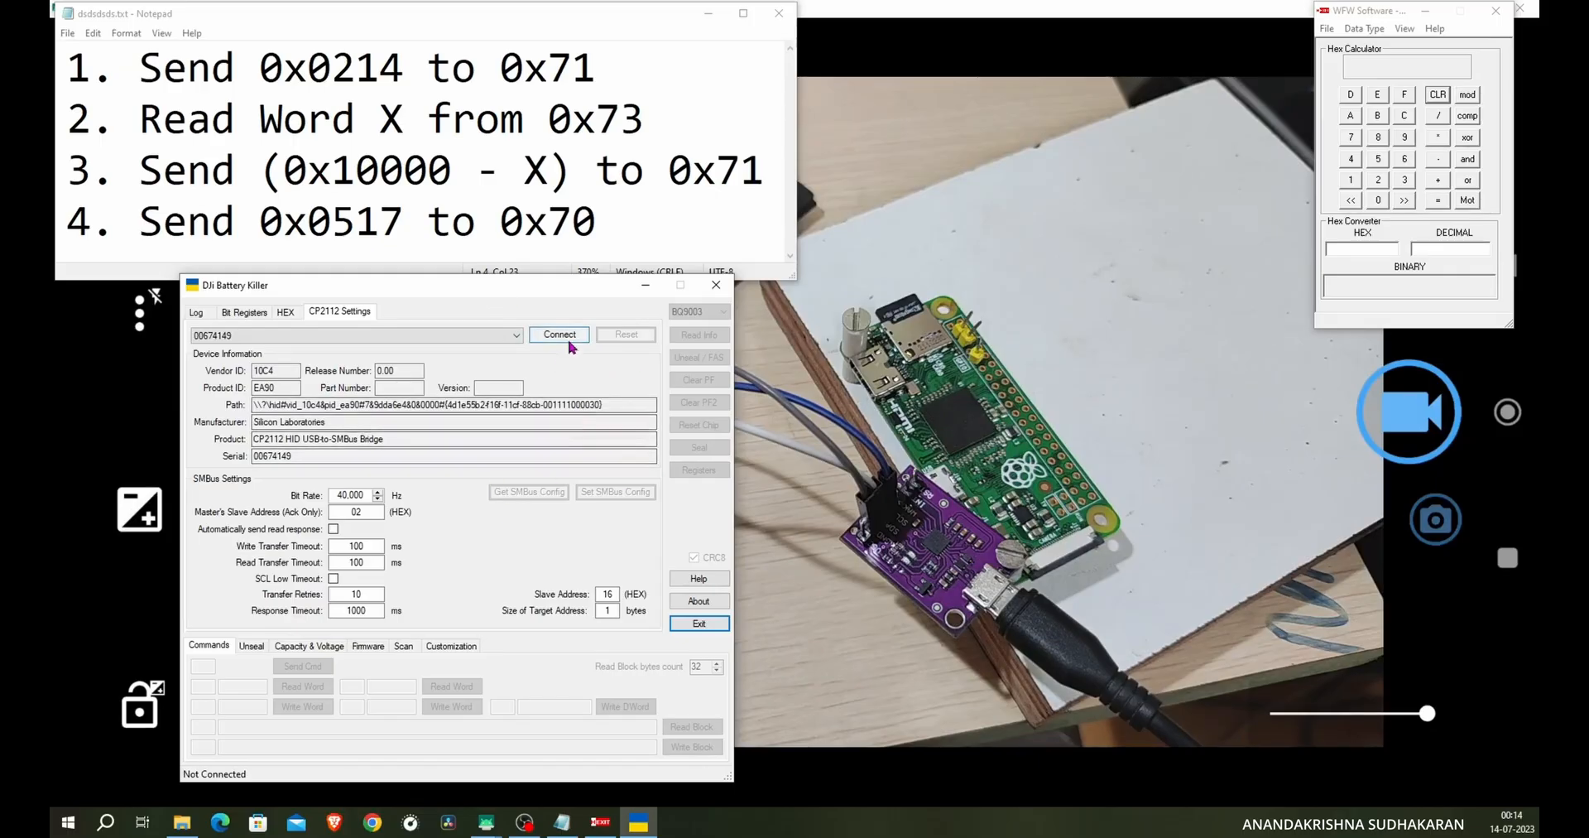
- Connect to the CP2112 USB-to-SMBus adapter and choose BQ30Z55 as the gauge chip
left_click(558, 335)
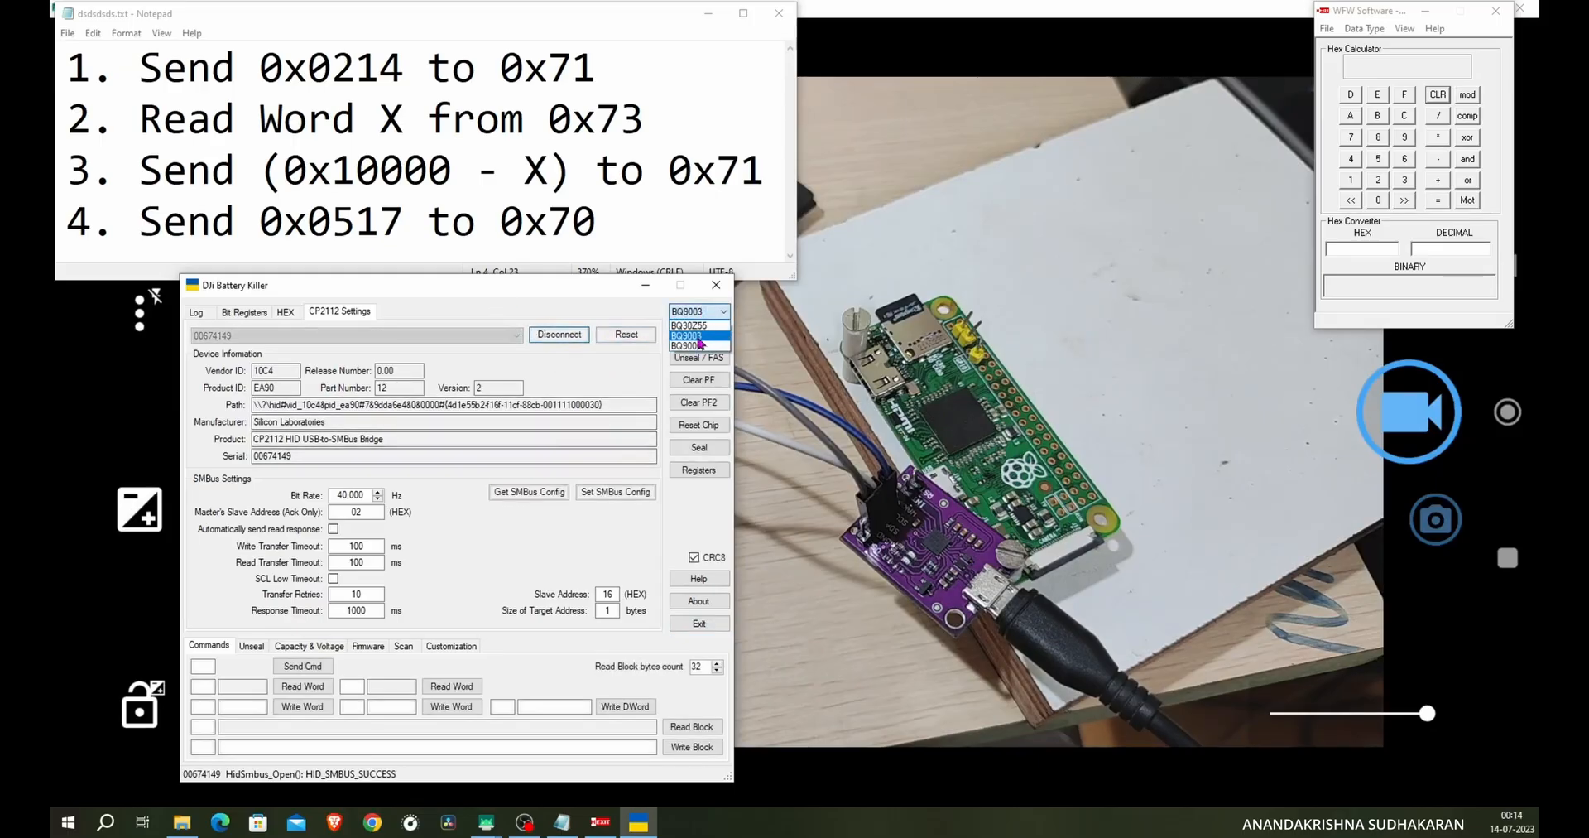
left_click(688, 324)
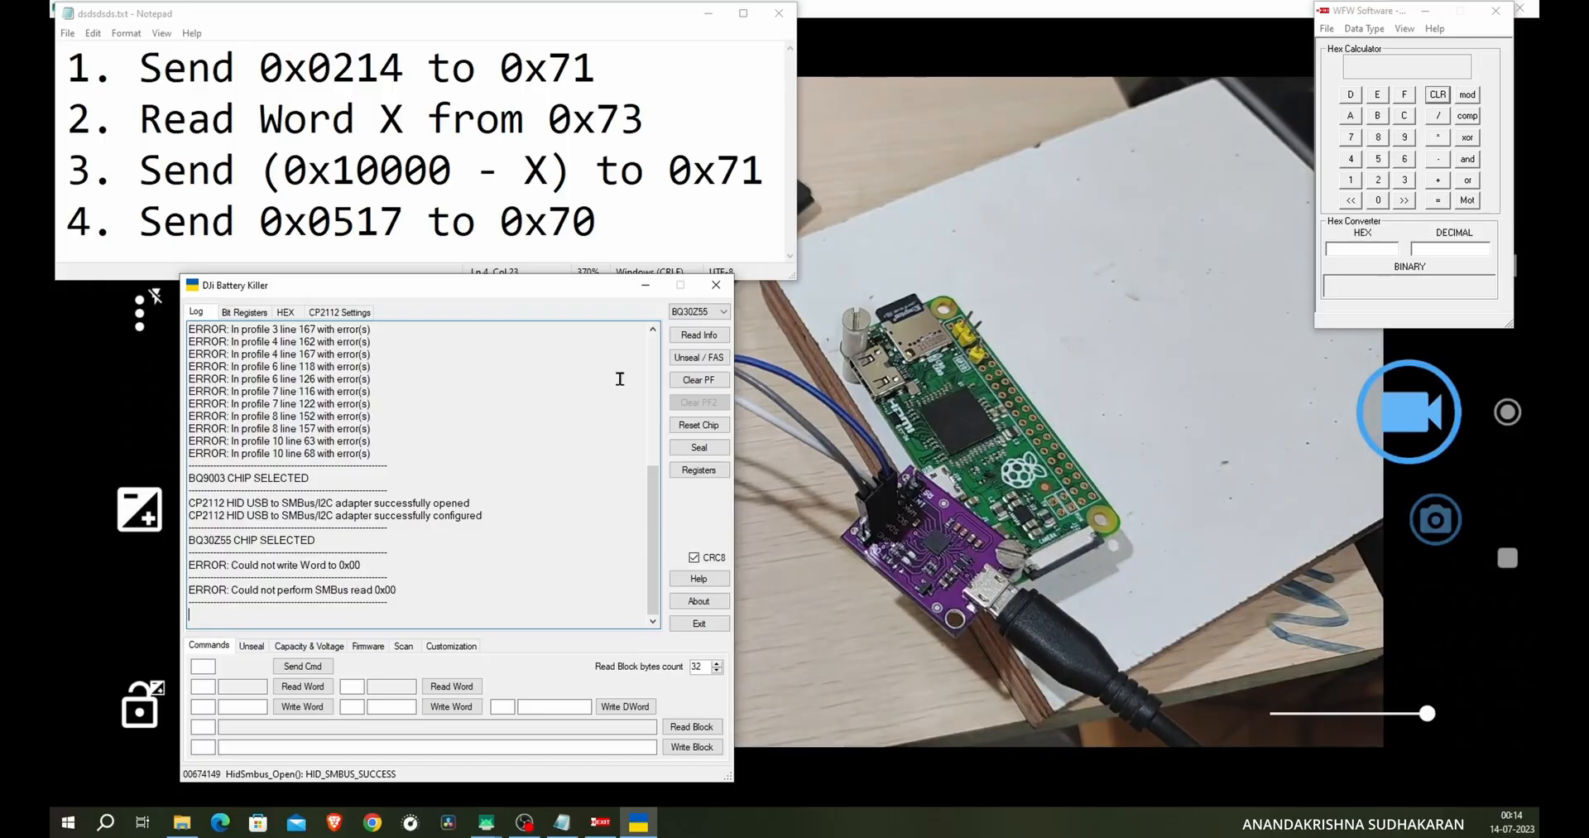
- Read the gauge info (5200 mAh full charge, 5616 mAh design, 0 cycles), mark Battery Mode, then read registers
left_click(699, 335)
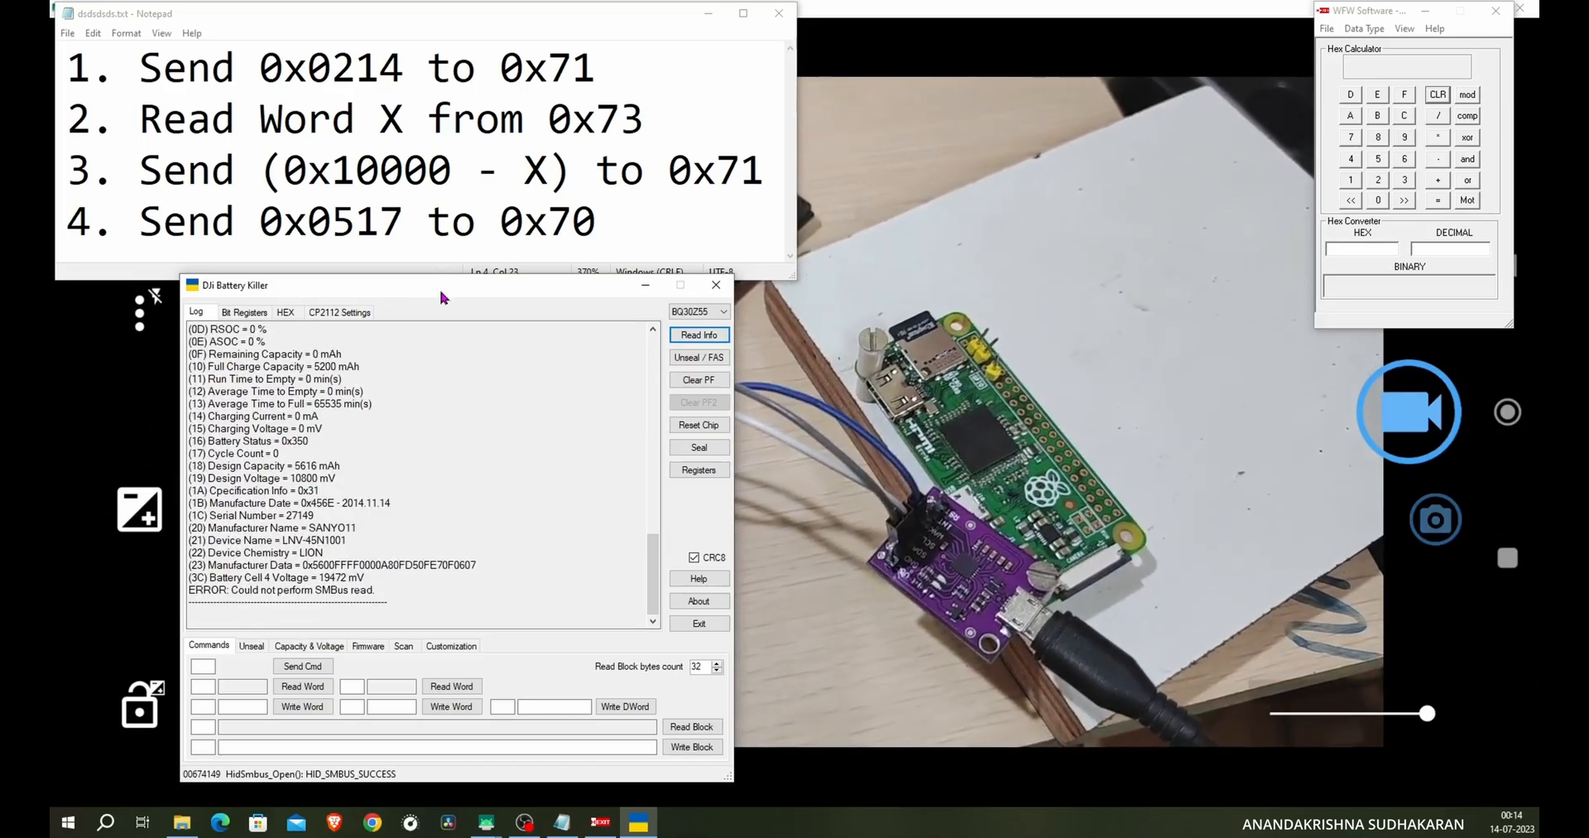
left_click_drag(440, 297, 548, 120)
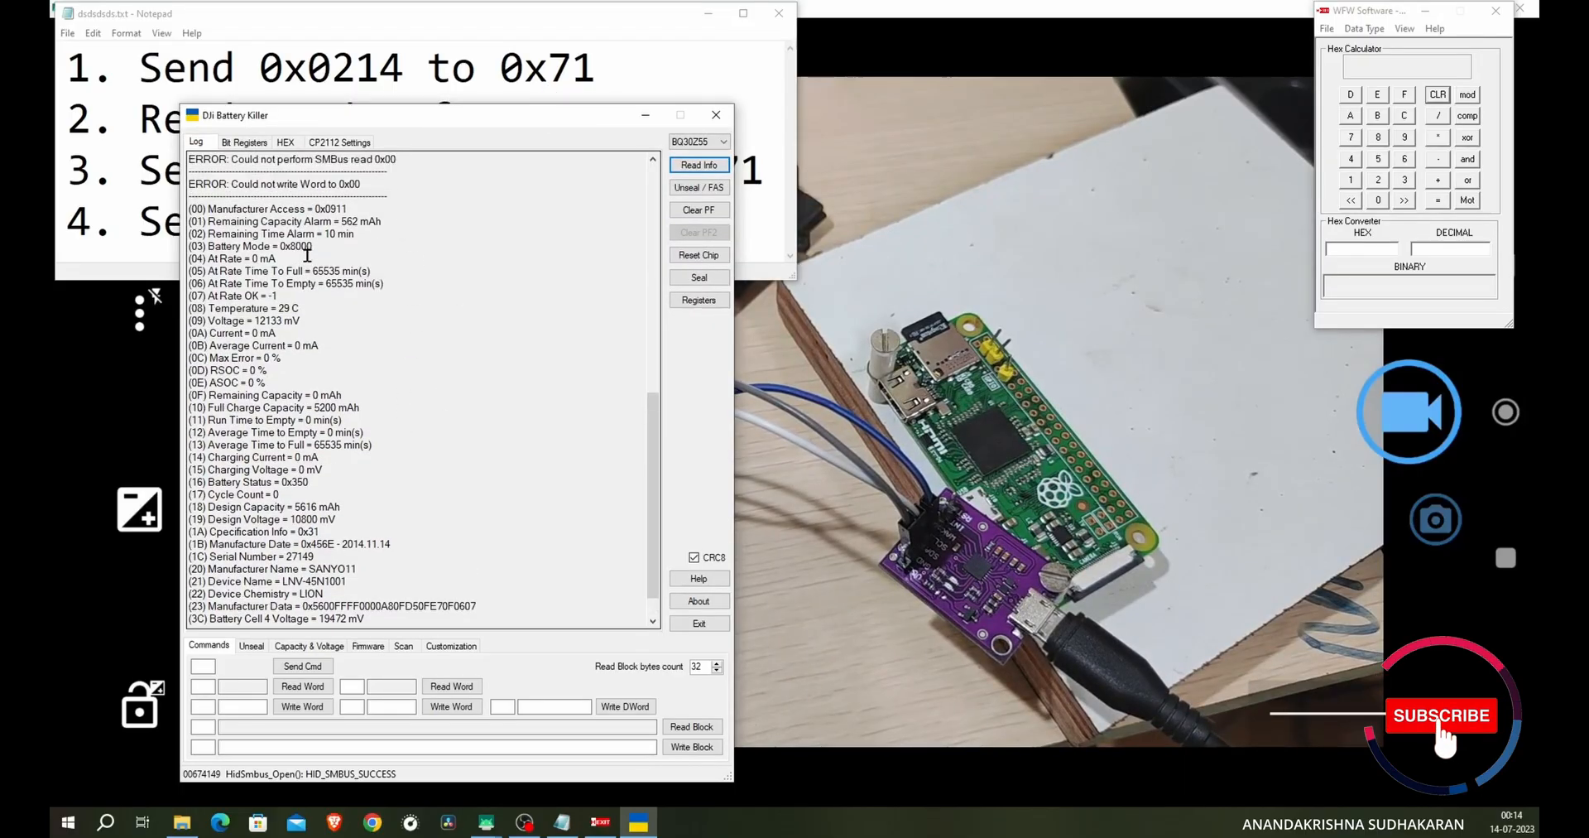
left_click_drag(201, 209, 376, 222)
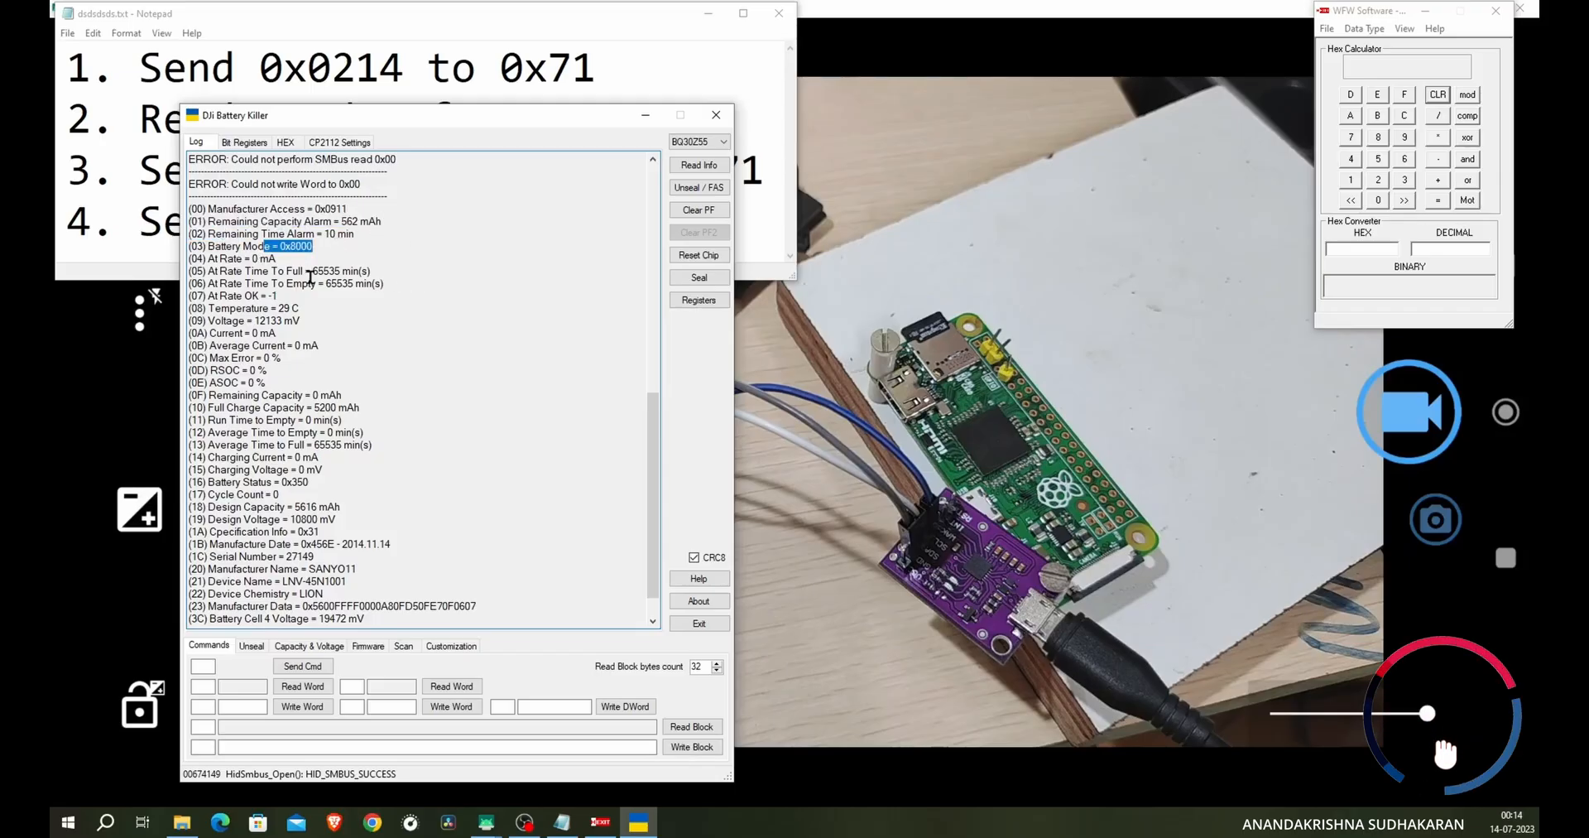
left_click(698, 300)
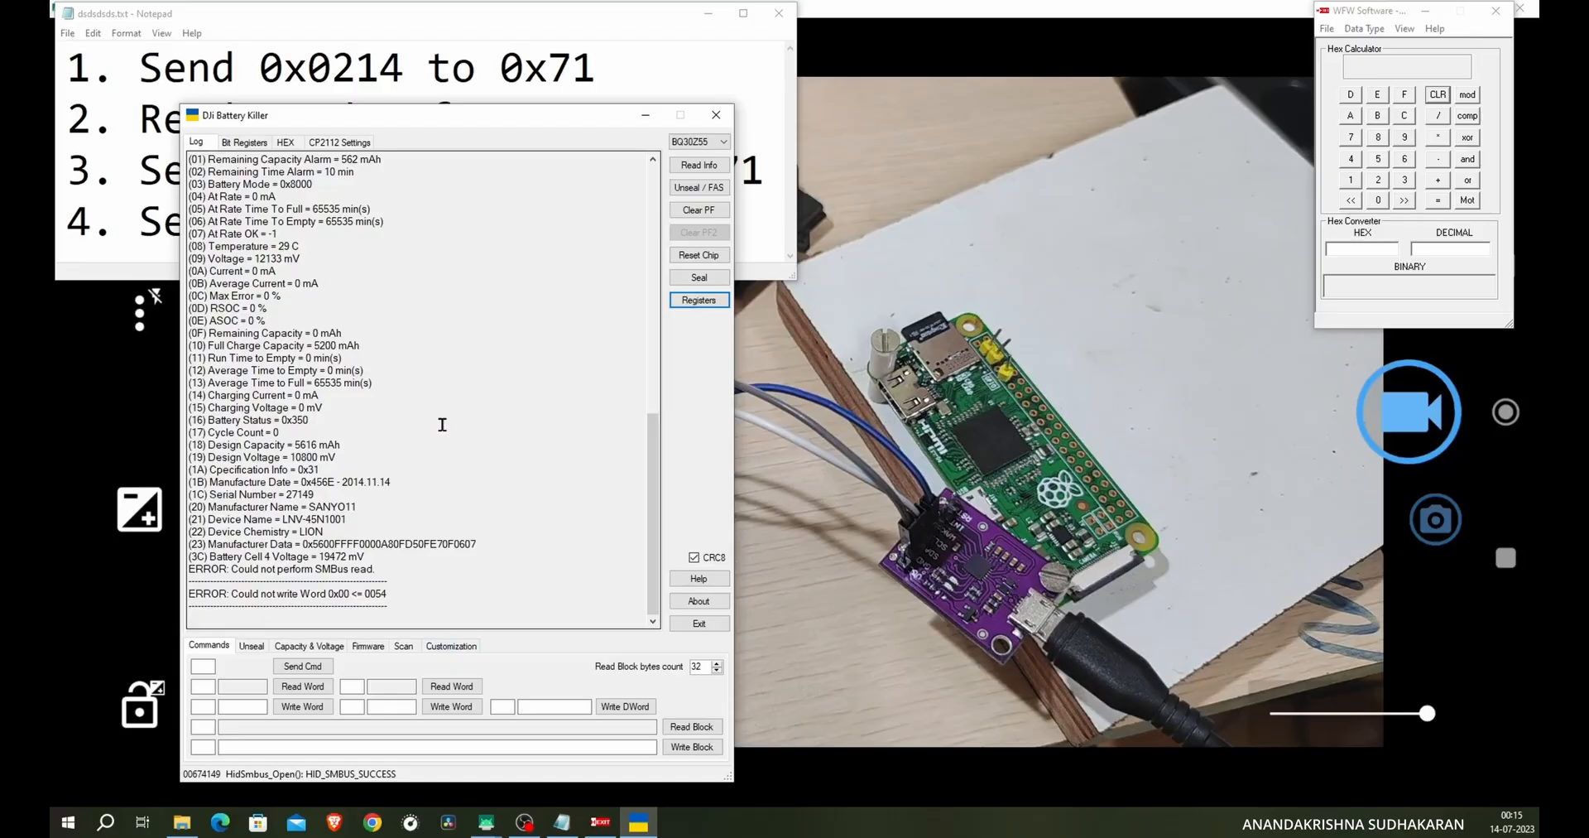
- Close DJI Battery Killer and browse into the Battery EEPROM Works 4.31 folder
left_click(406, 68)
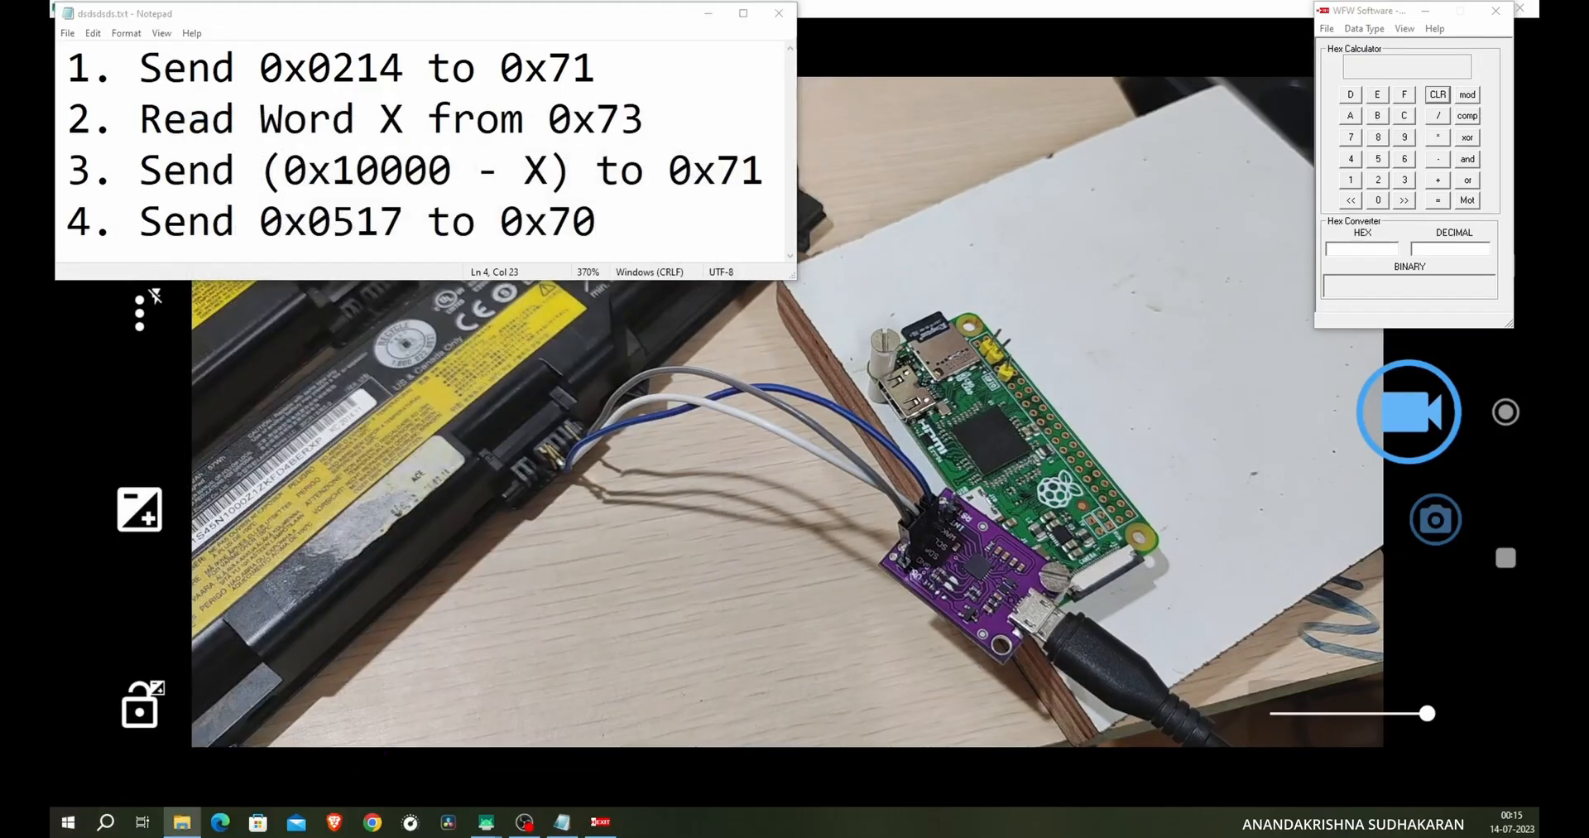
left_click(183, 821)
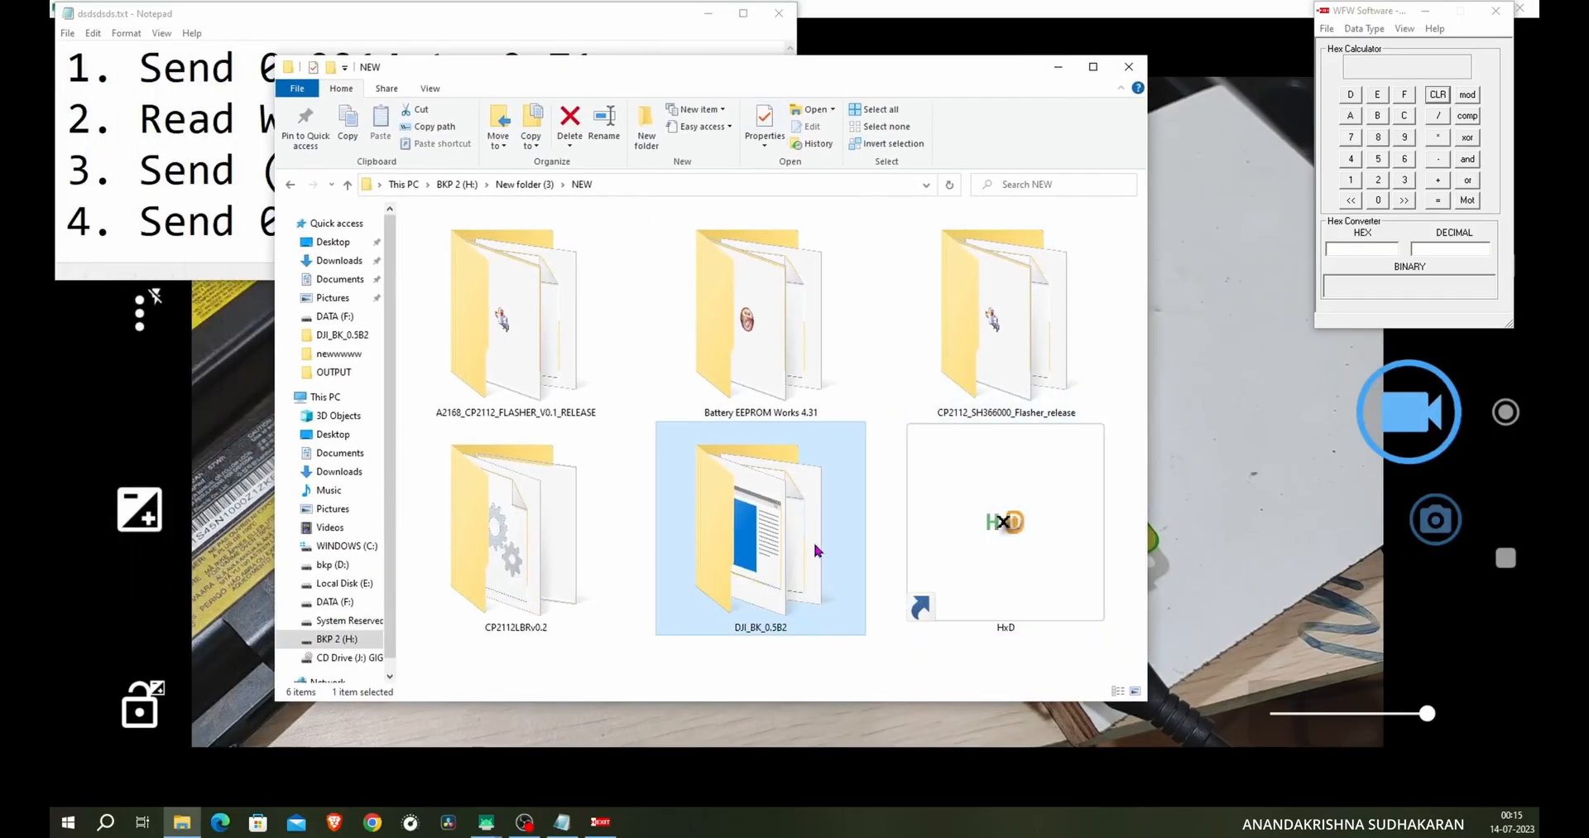
left_click(759, 314)
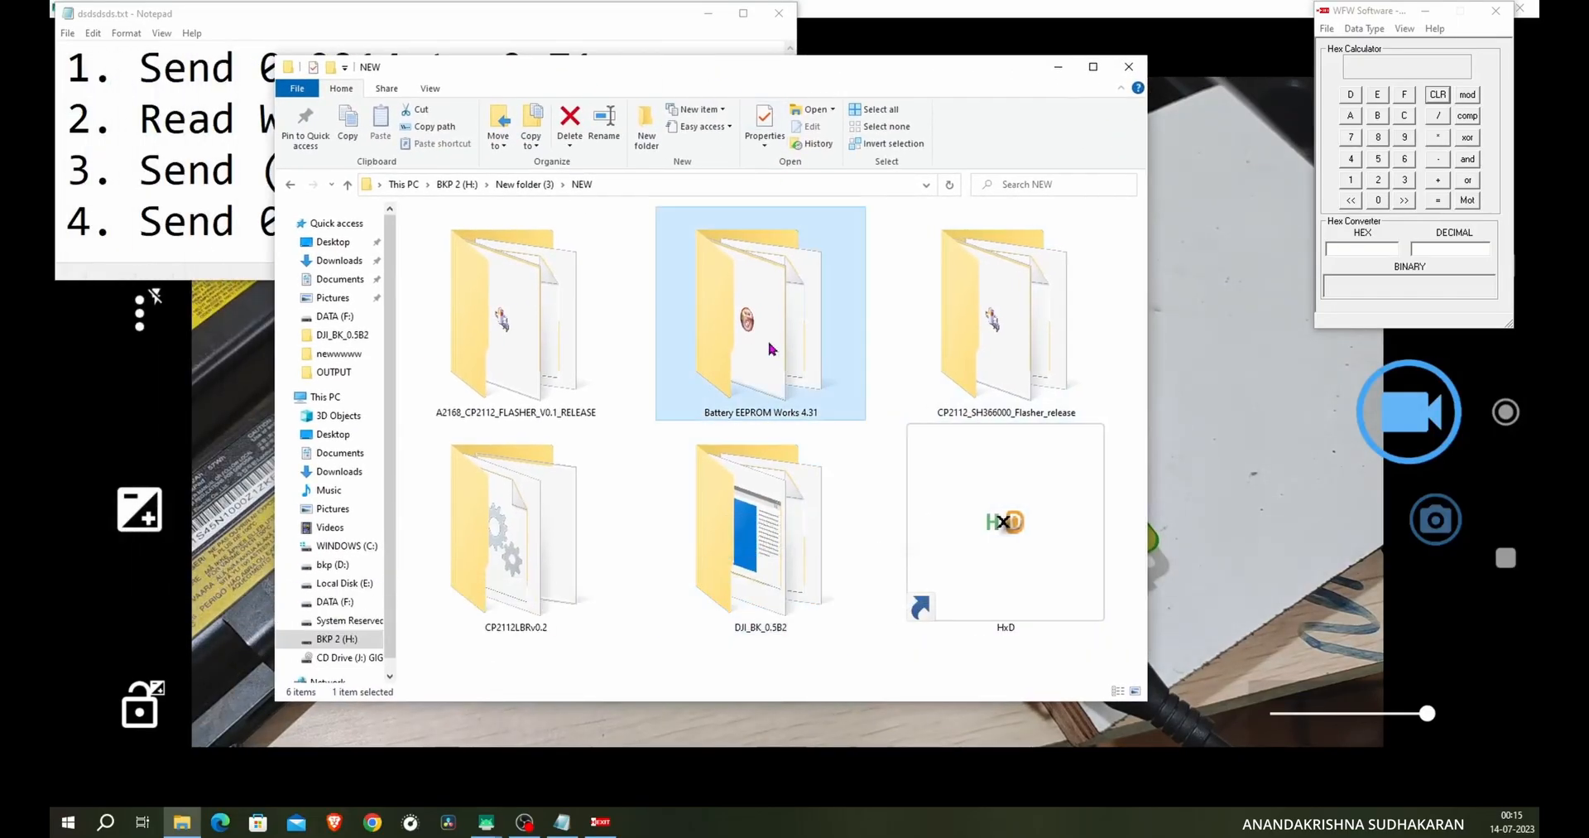
double_click(759, 315)
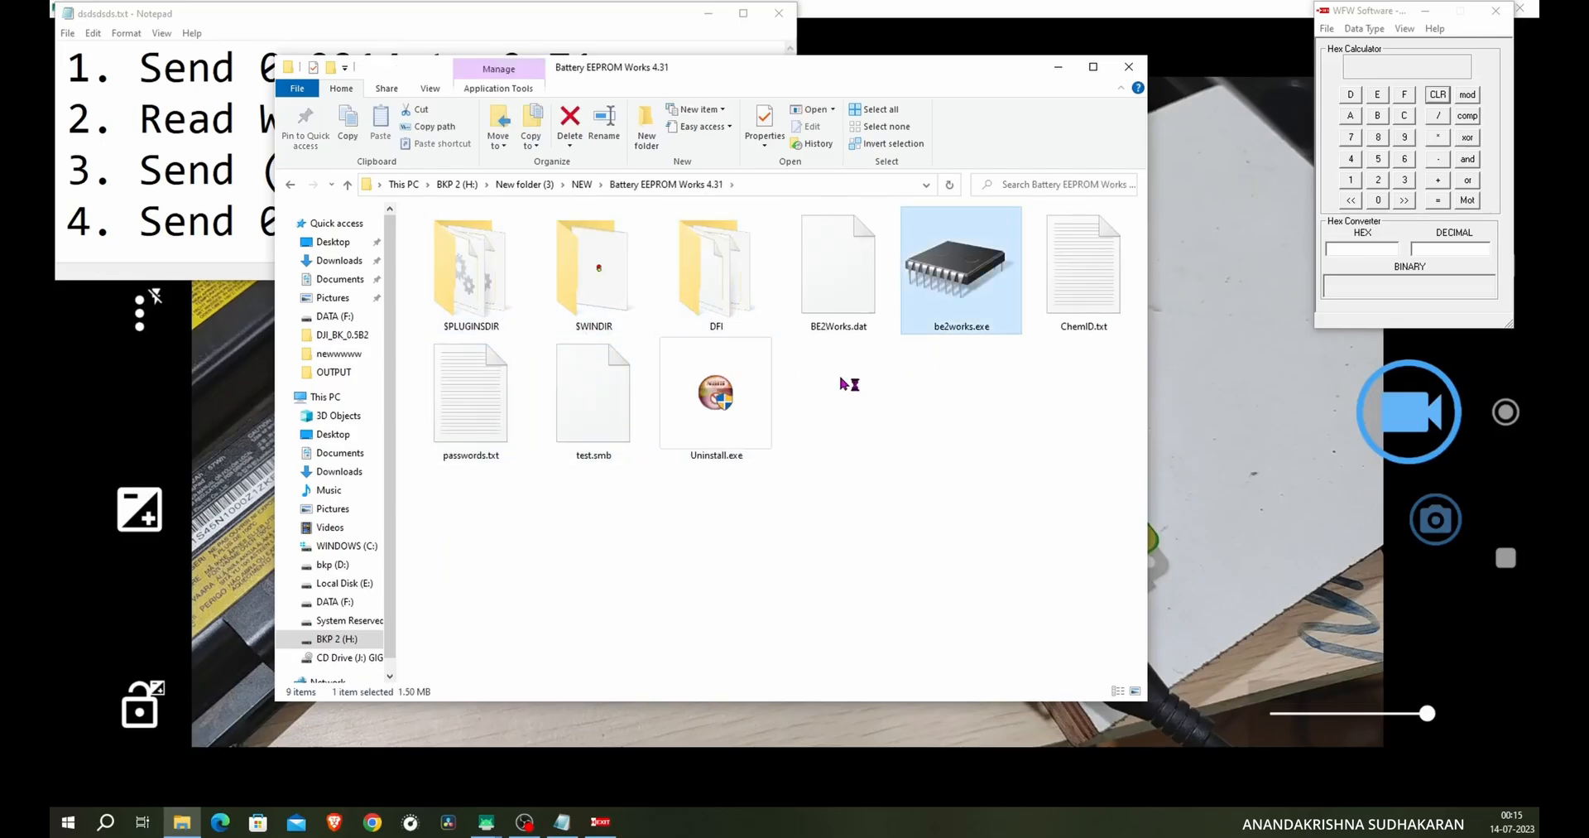
- Launch be2works.exe on the CP2112, select the BQ8030 chip and read the battery data (5200 mAh)
double_click(960, 263)
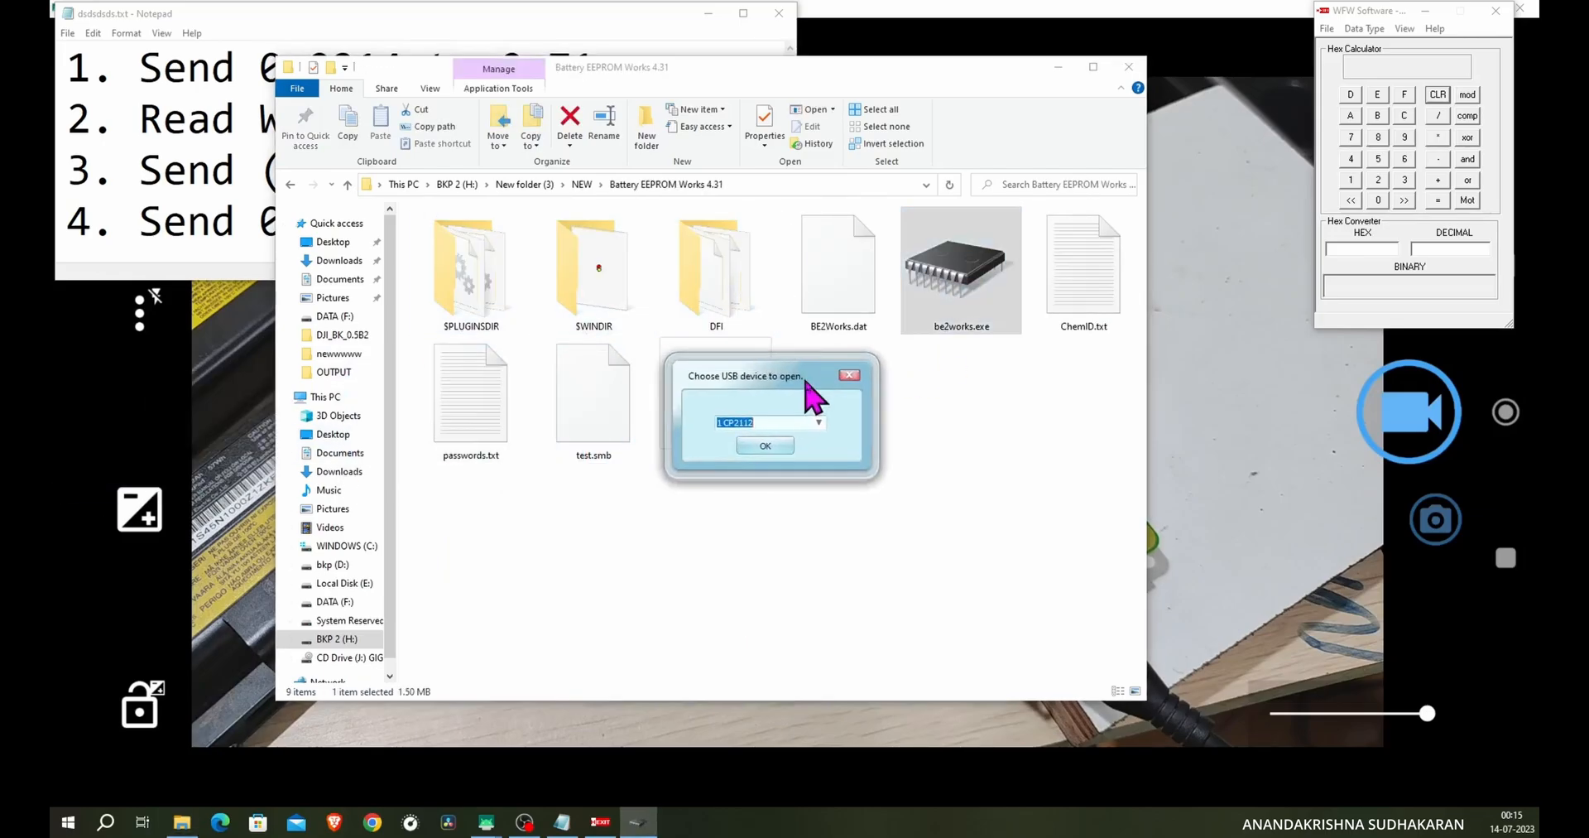
left_click(764, 445)
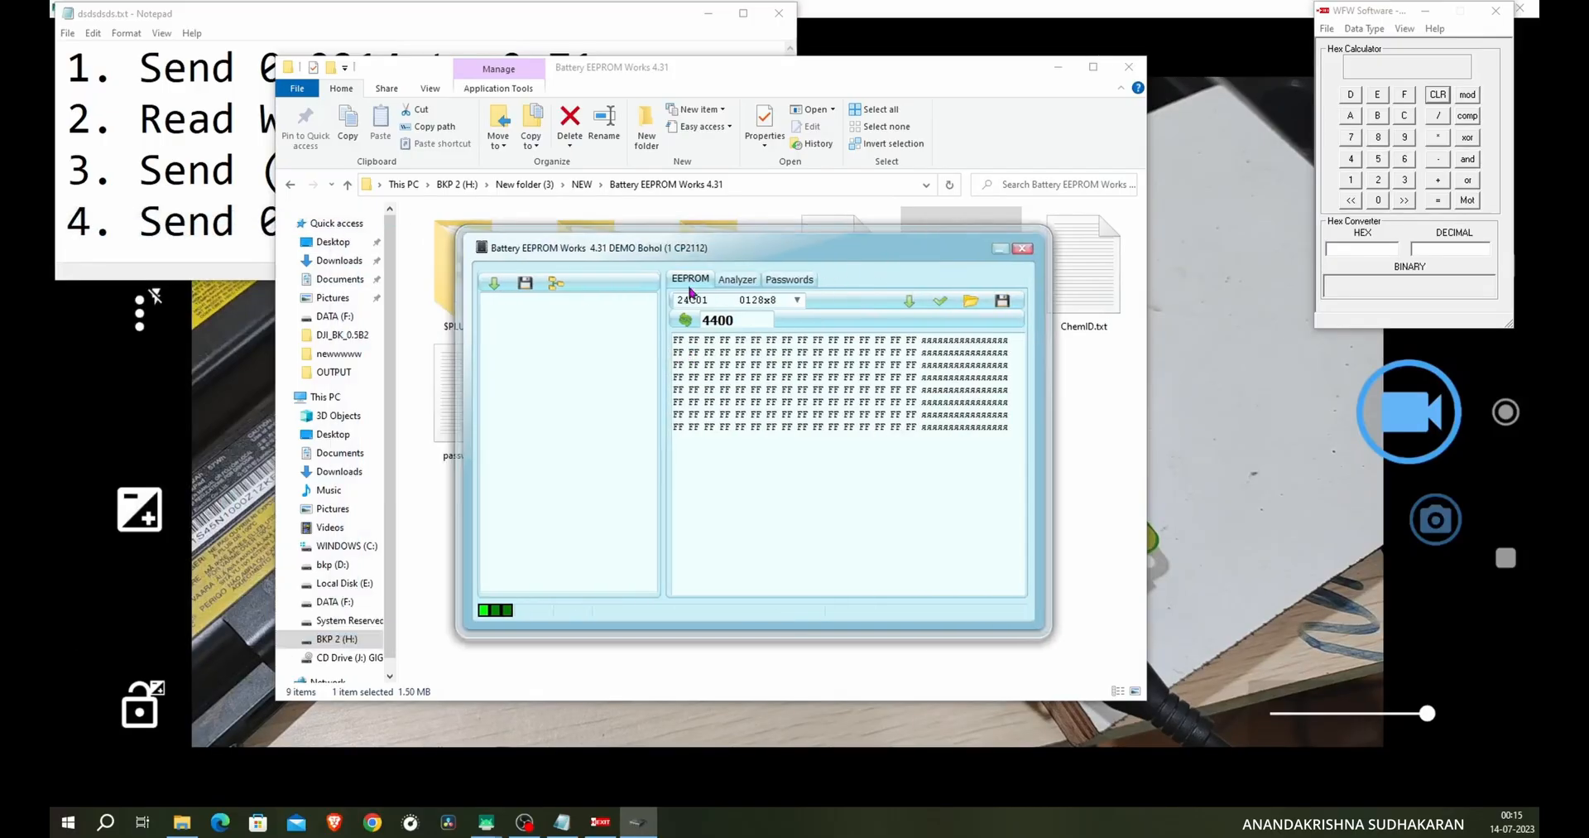
left_click(796, 300)
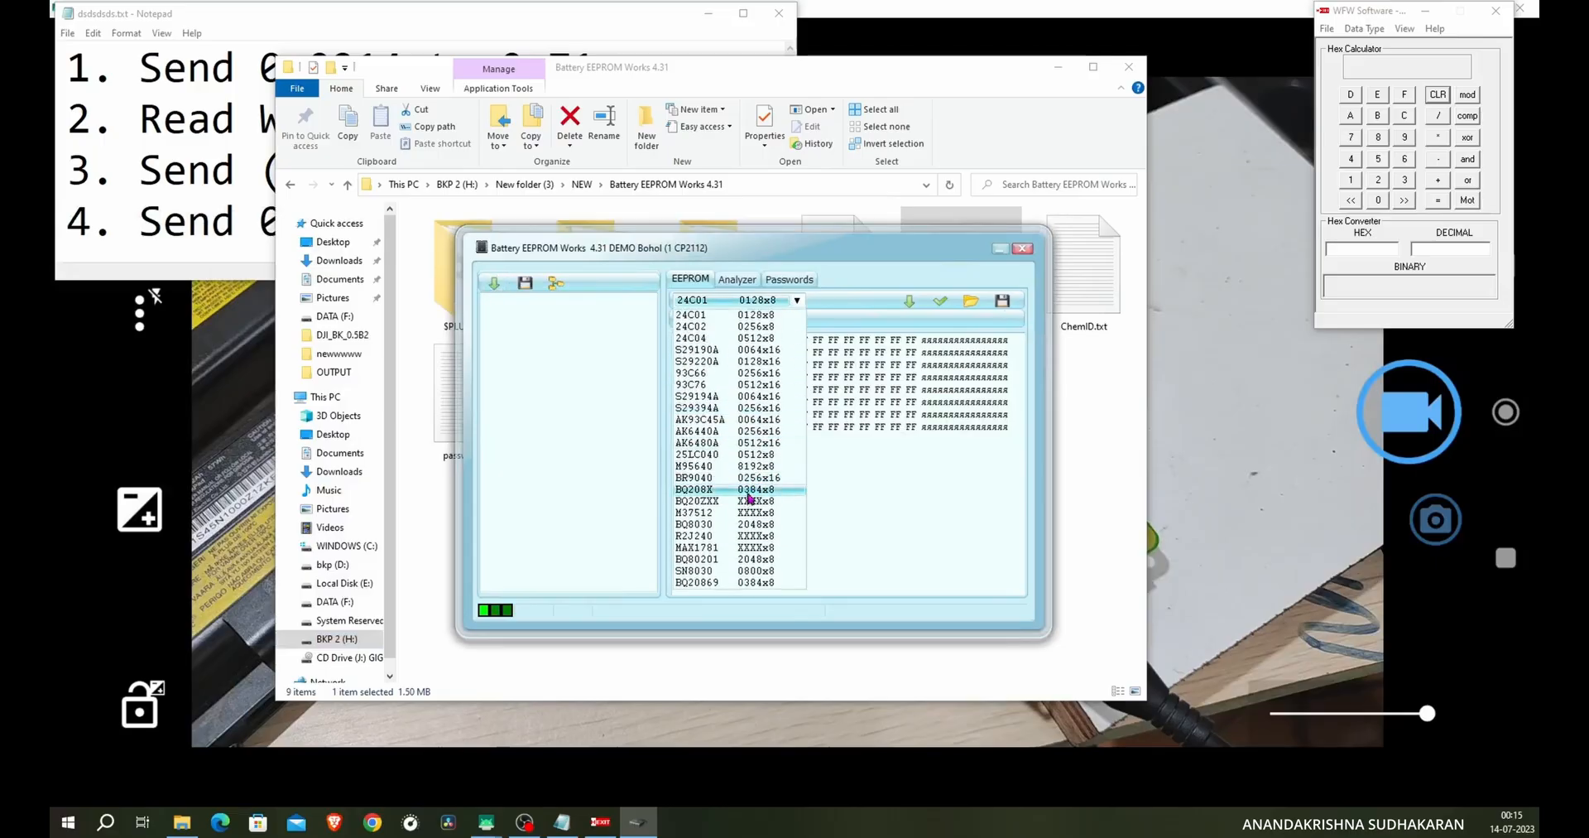
left_click(692, 525)
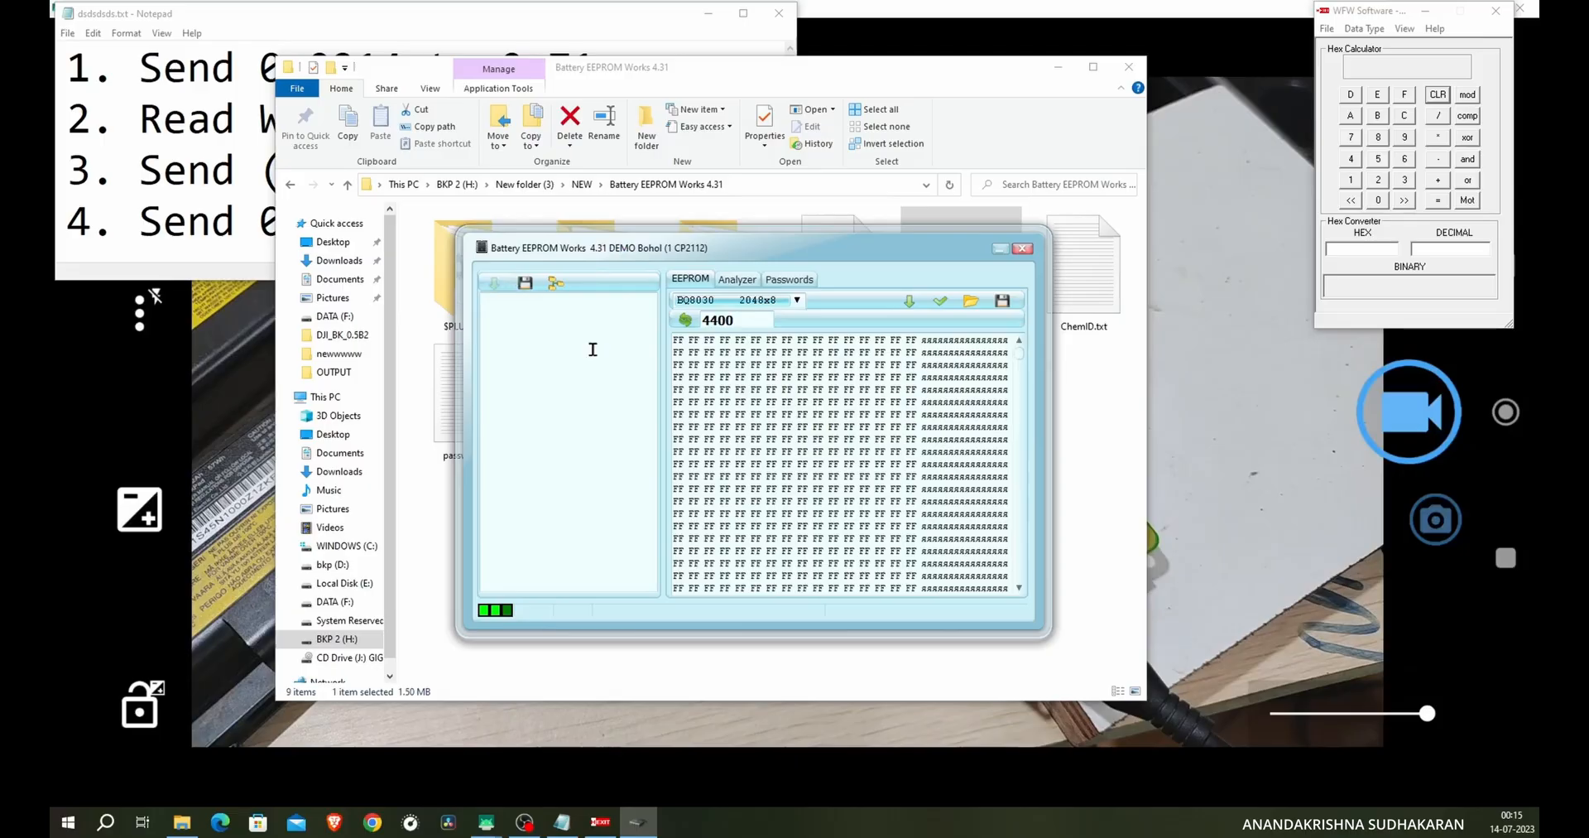
left_click(493, 281)
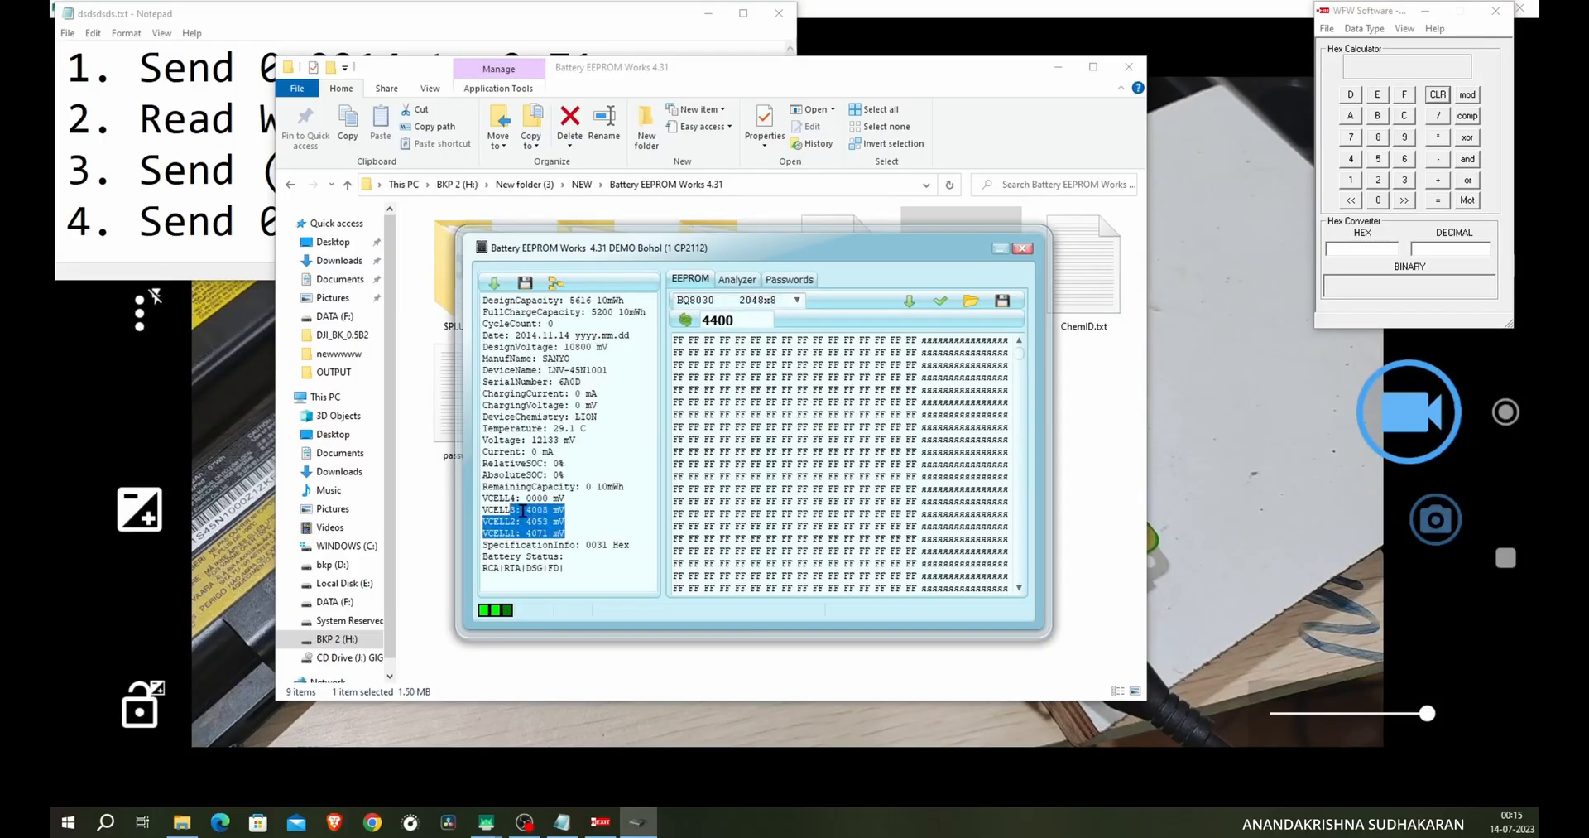
mouse_move(624, 402)
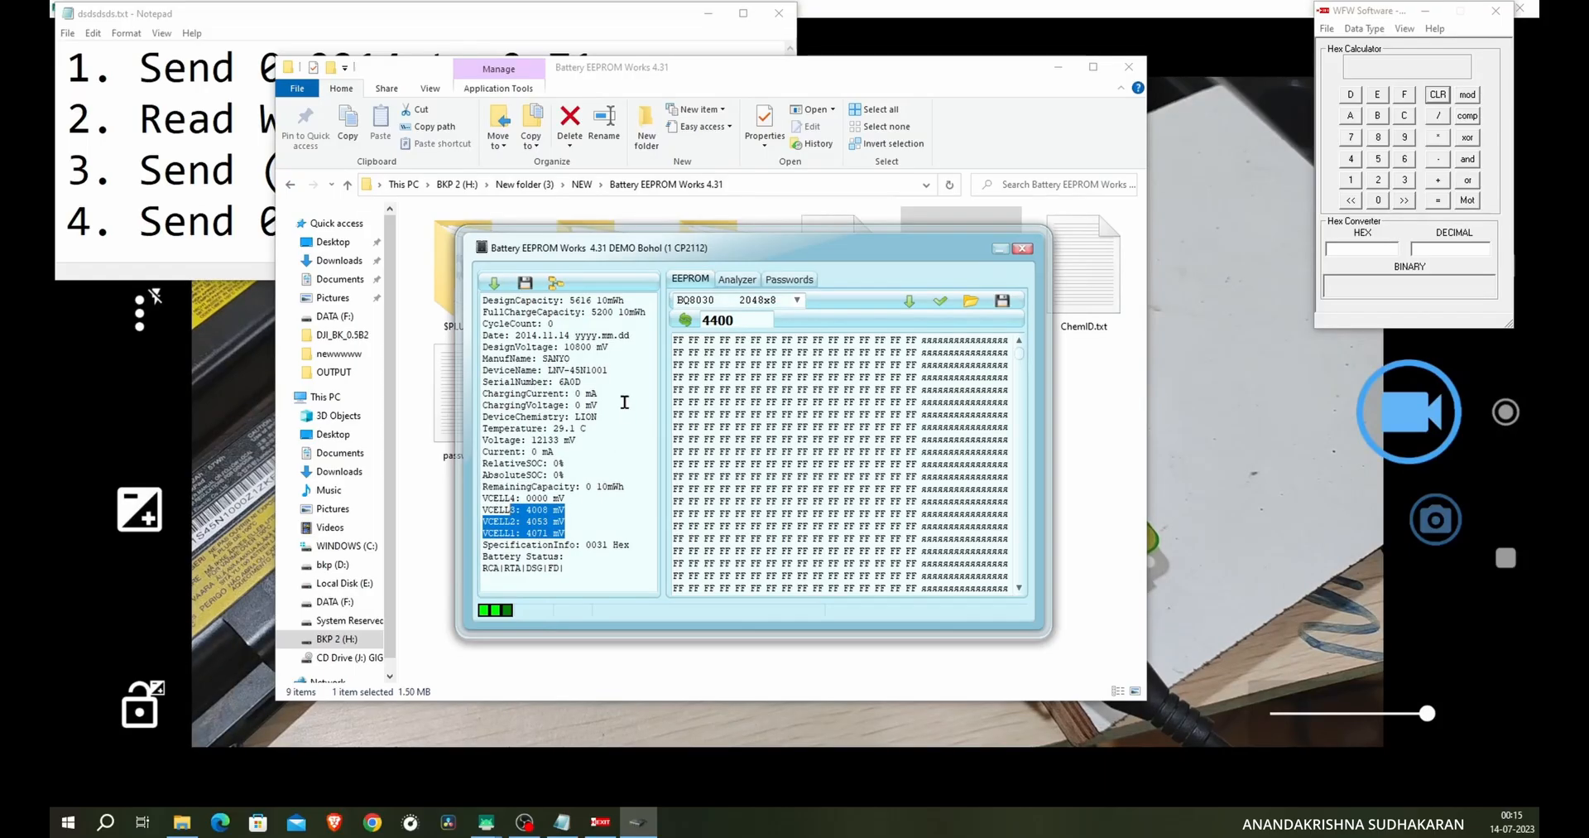
mouse_move(583, 410)
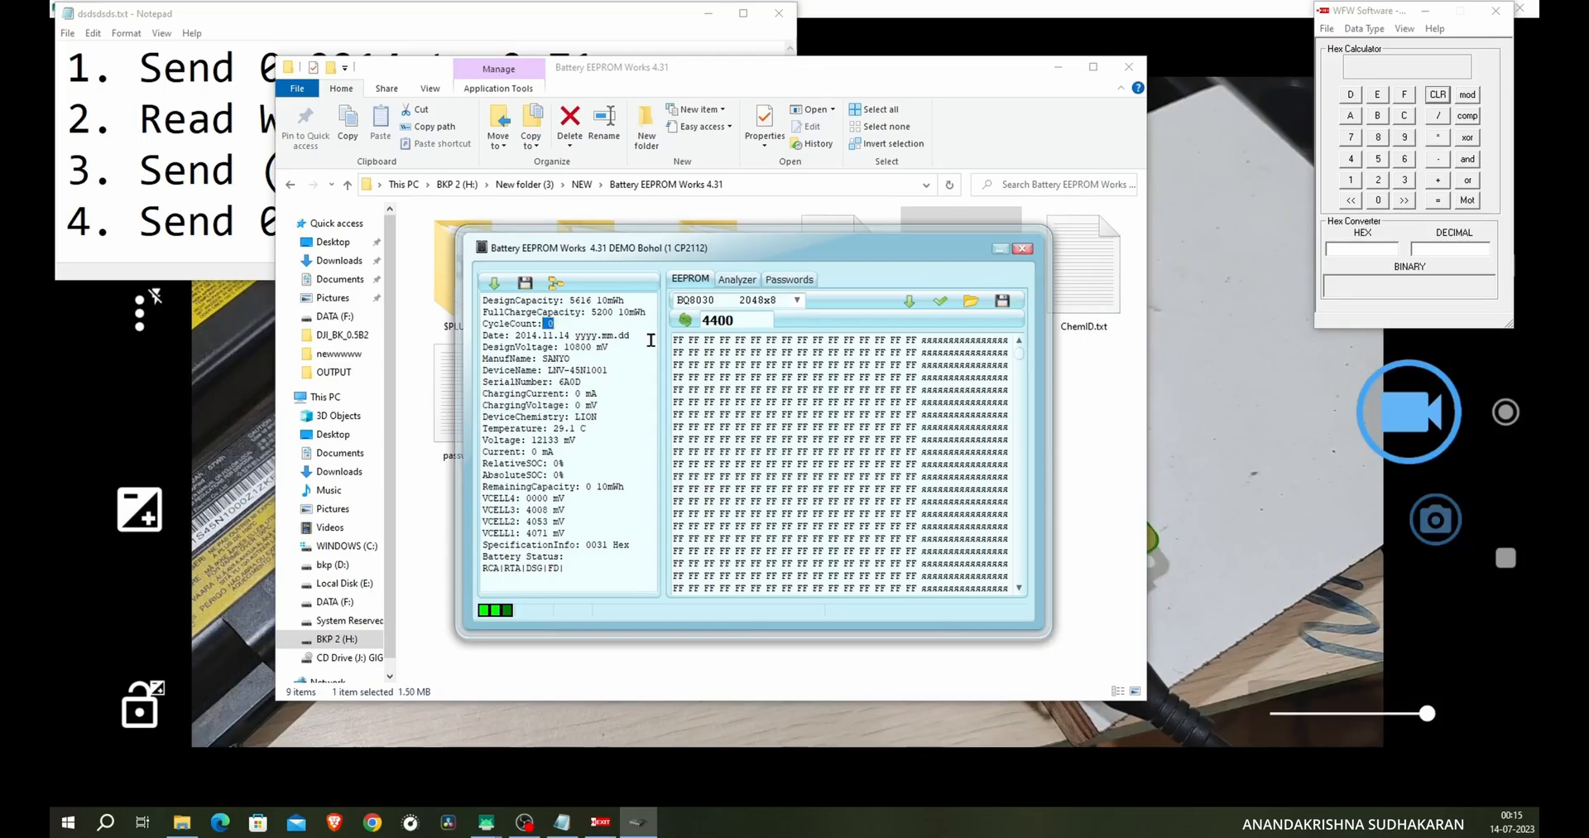
double_click(616, 311)
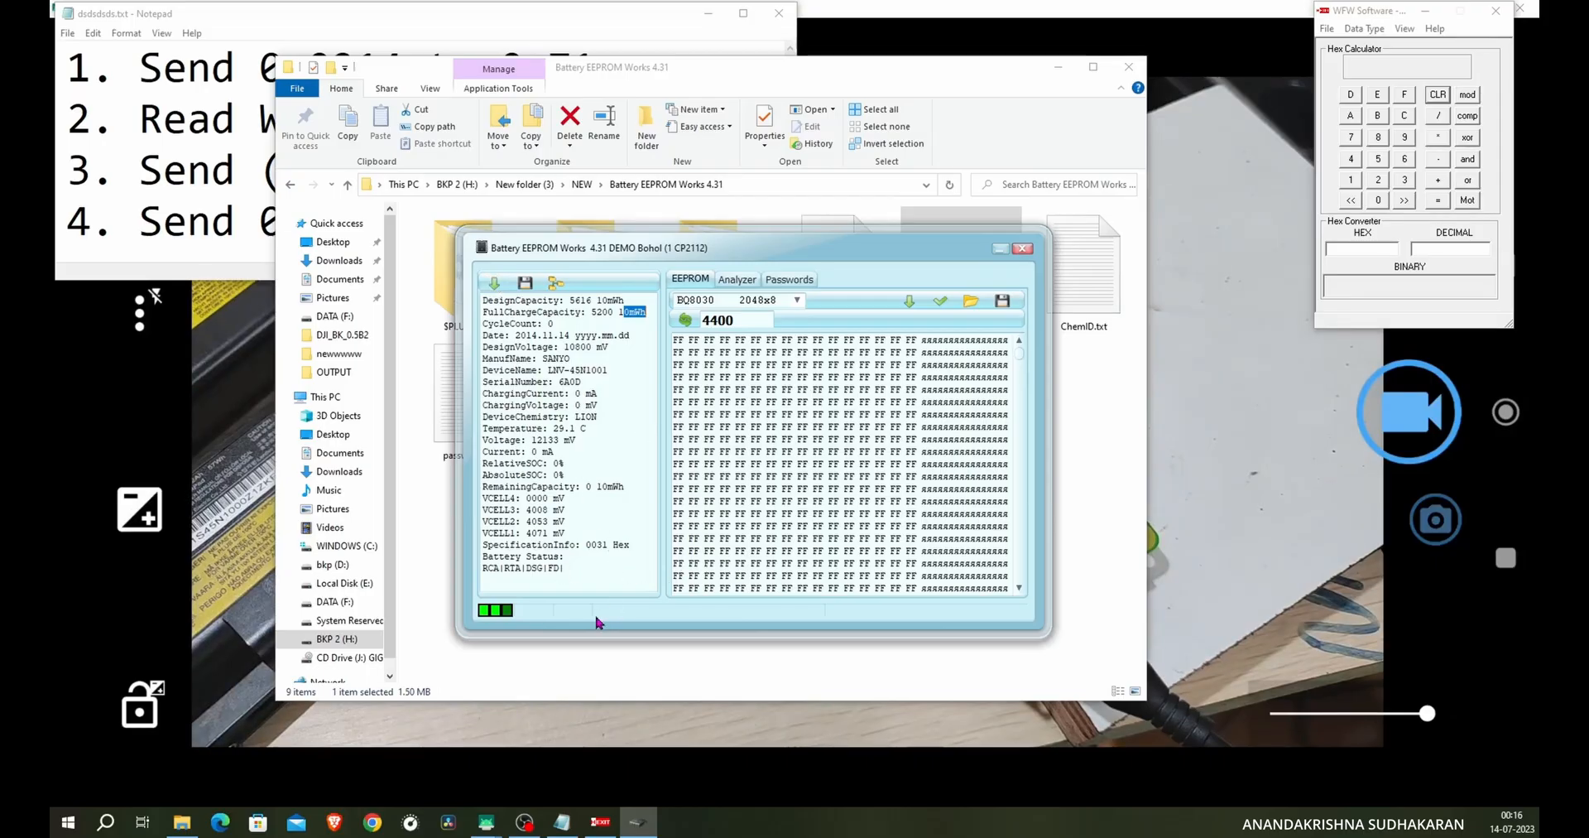
mouse_move(594, 622)
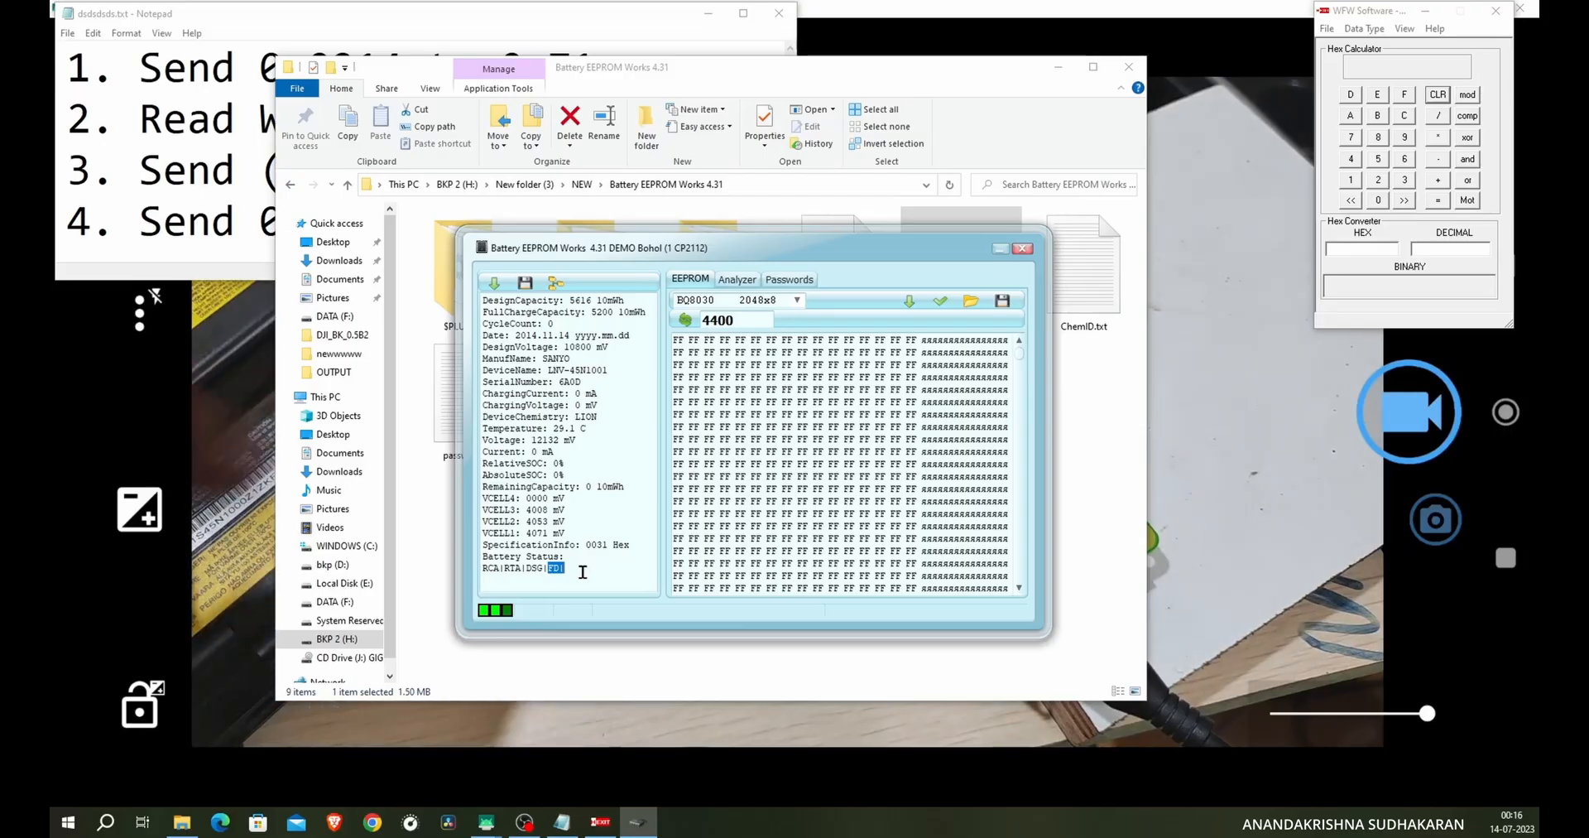
mouse_move(601, 300)
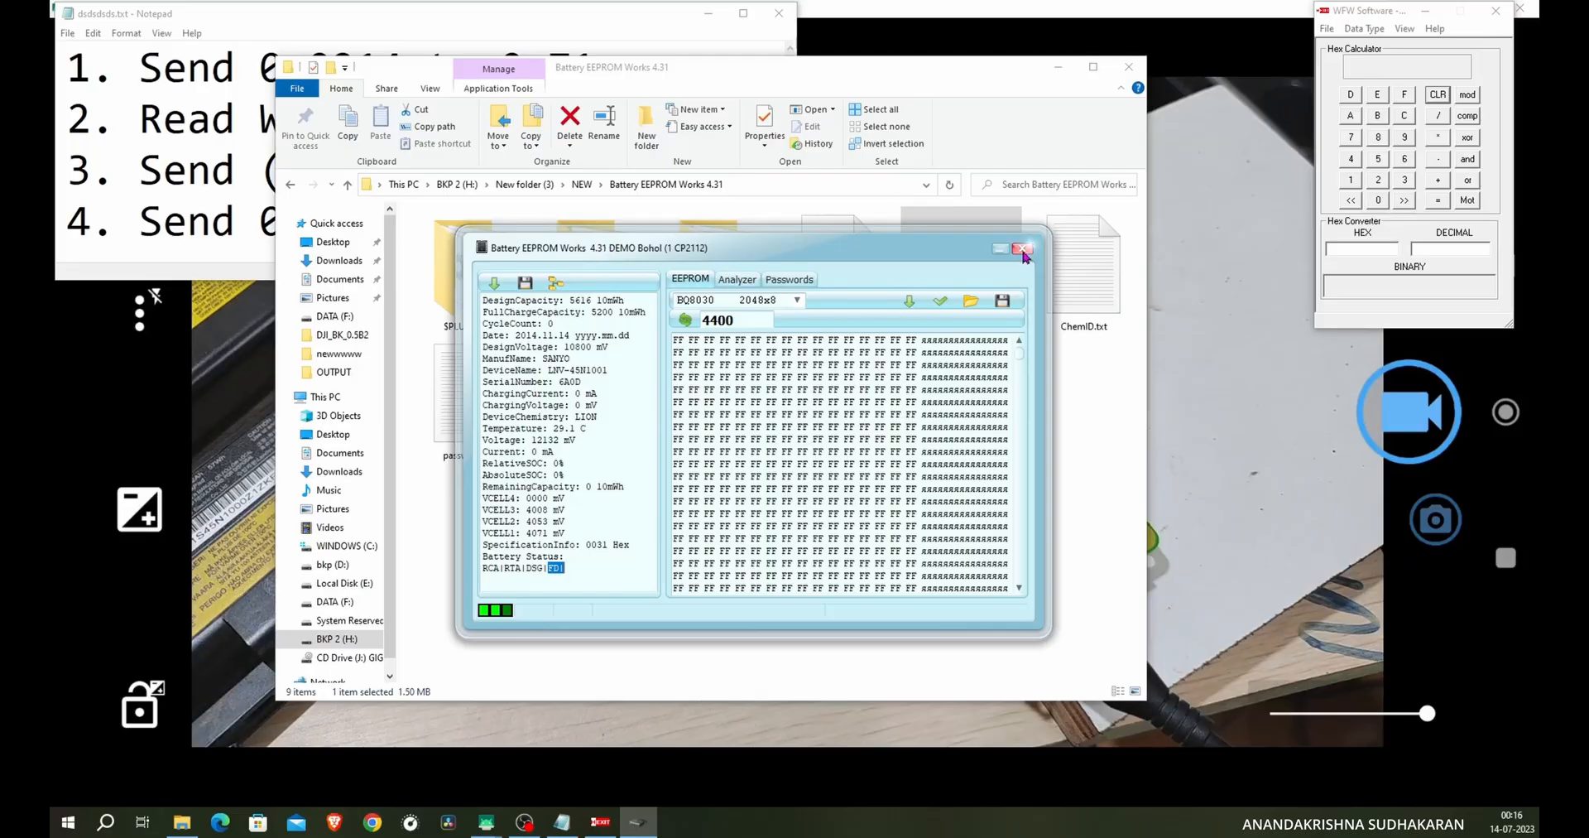
- Close Battery EEPROM Works and launch CP2112-Laptop-Battery-Reader.exe
left_click(1023, 249)
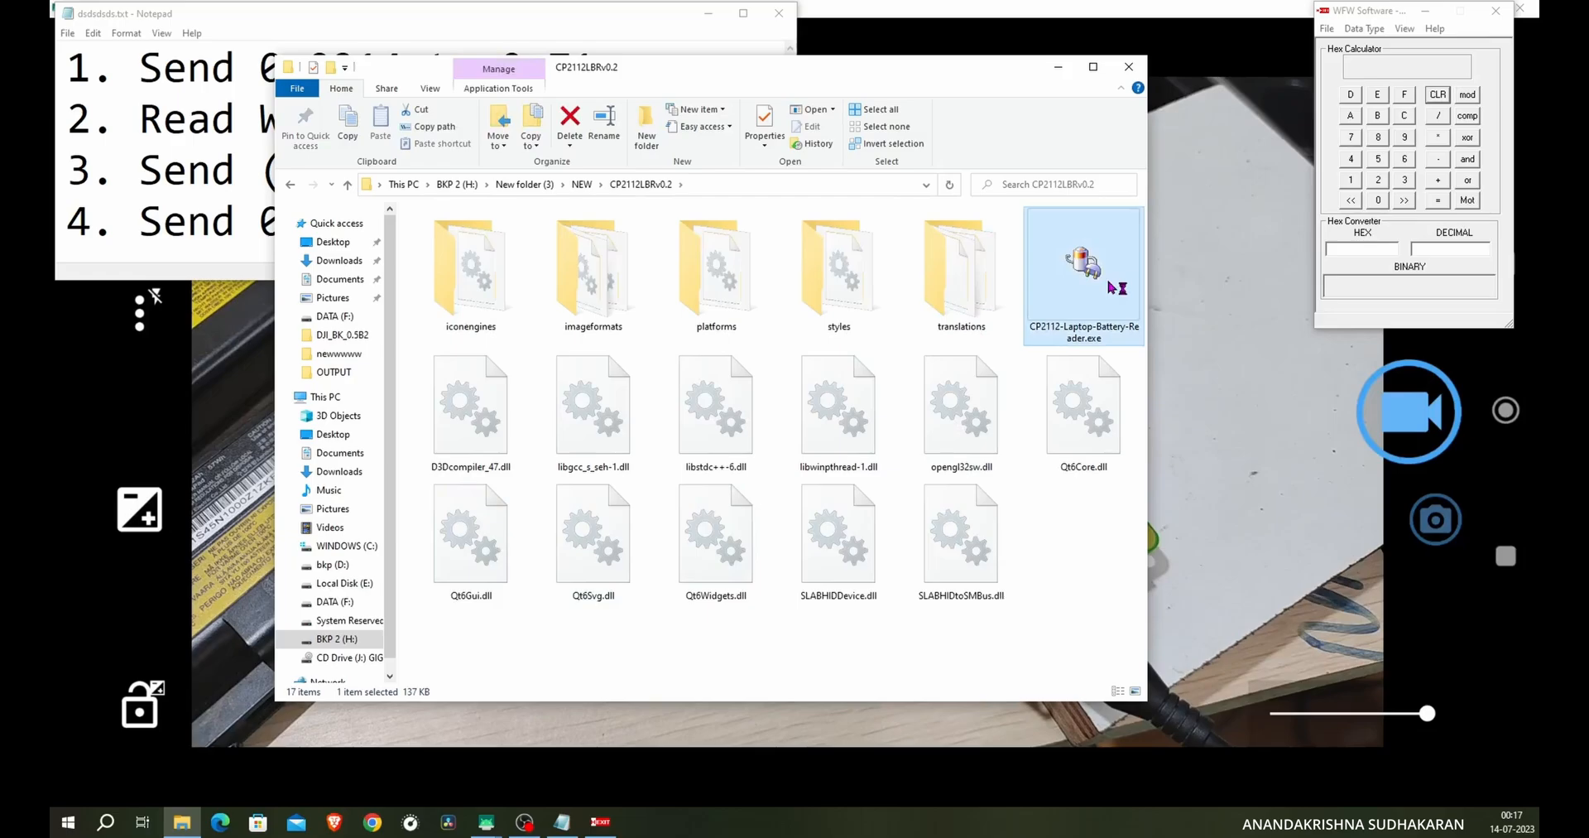
double_click(1083, 263)
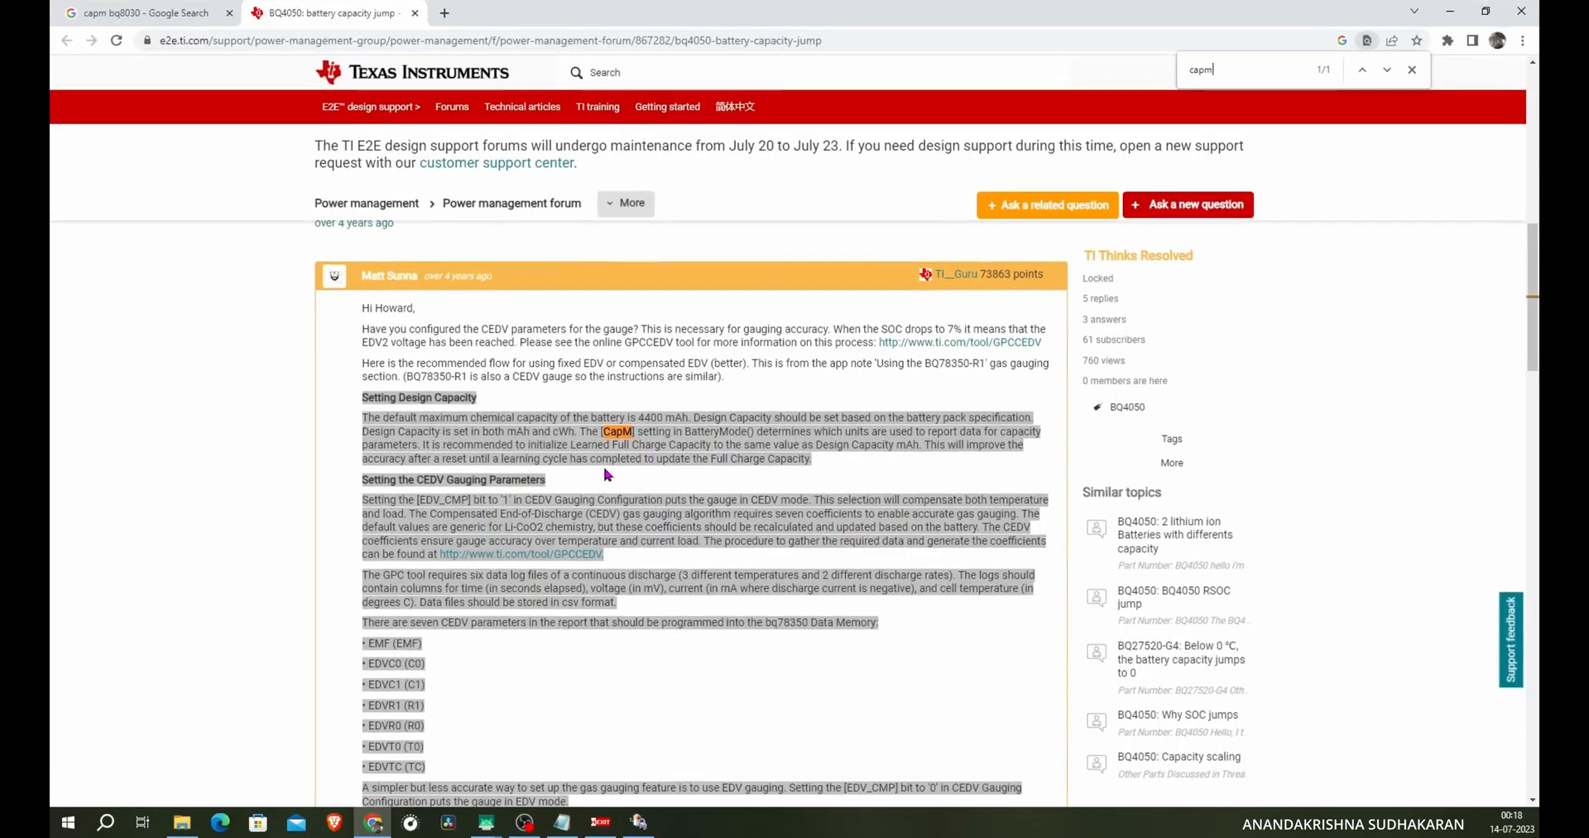
mouse_move(643, 435)
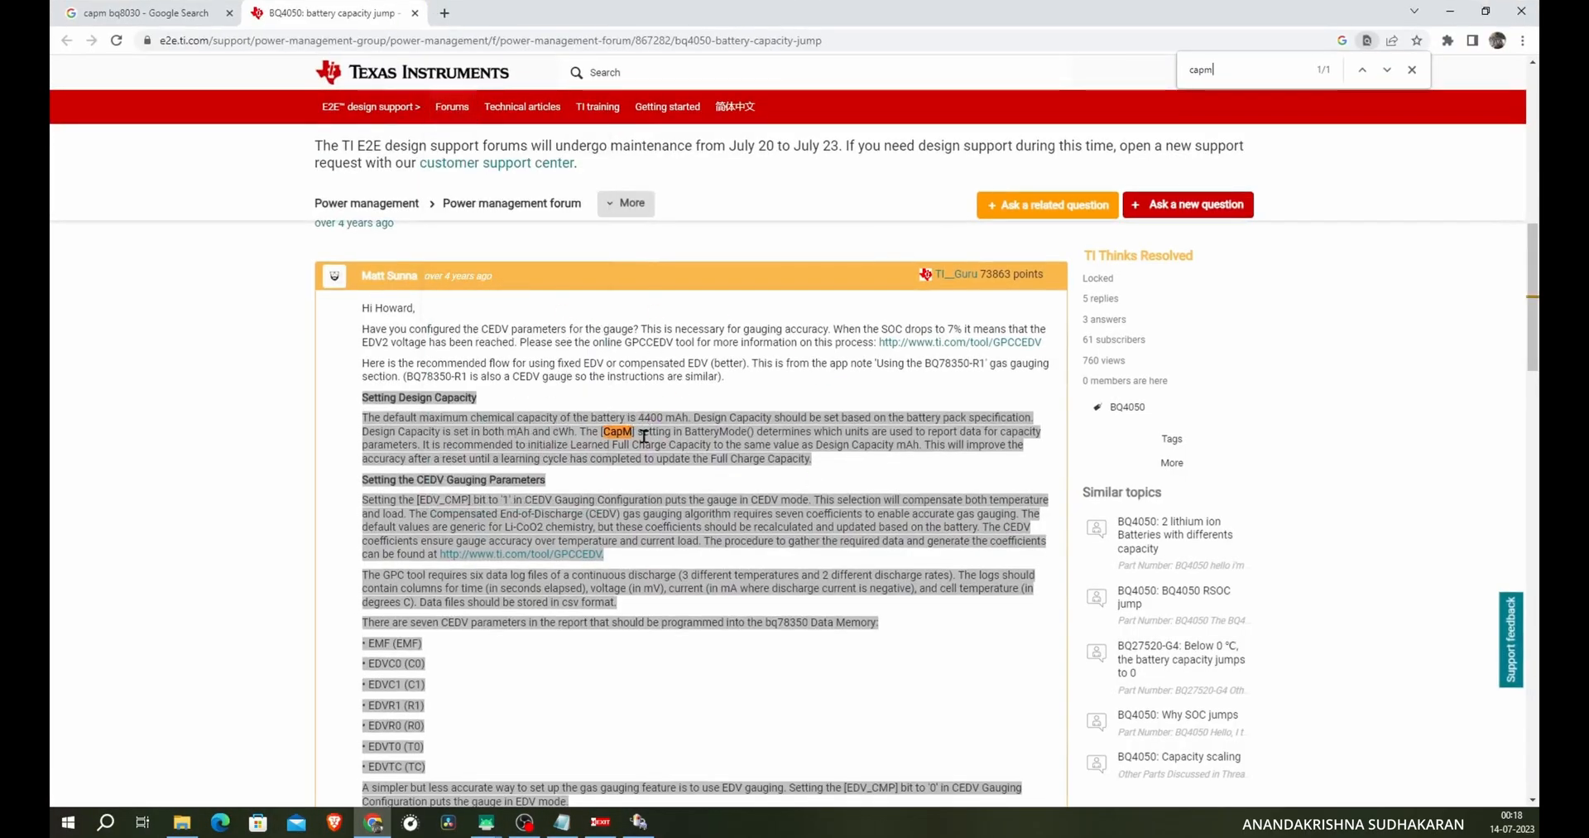
mouse_move(487, 408)
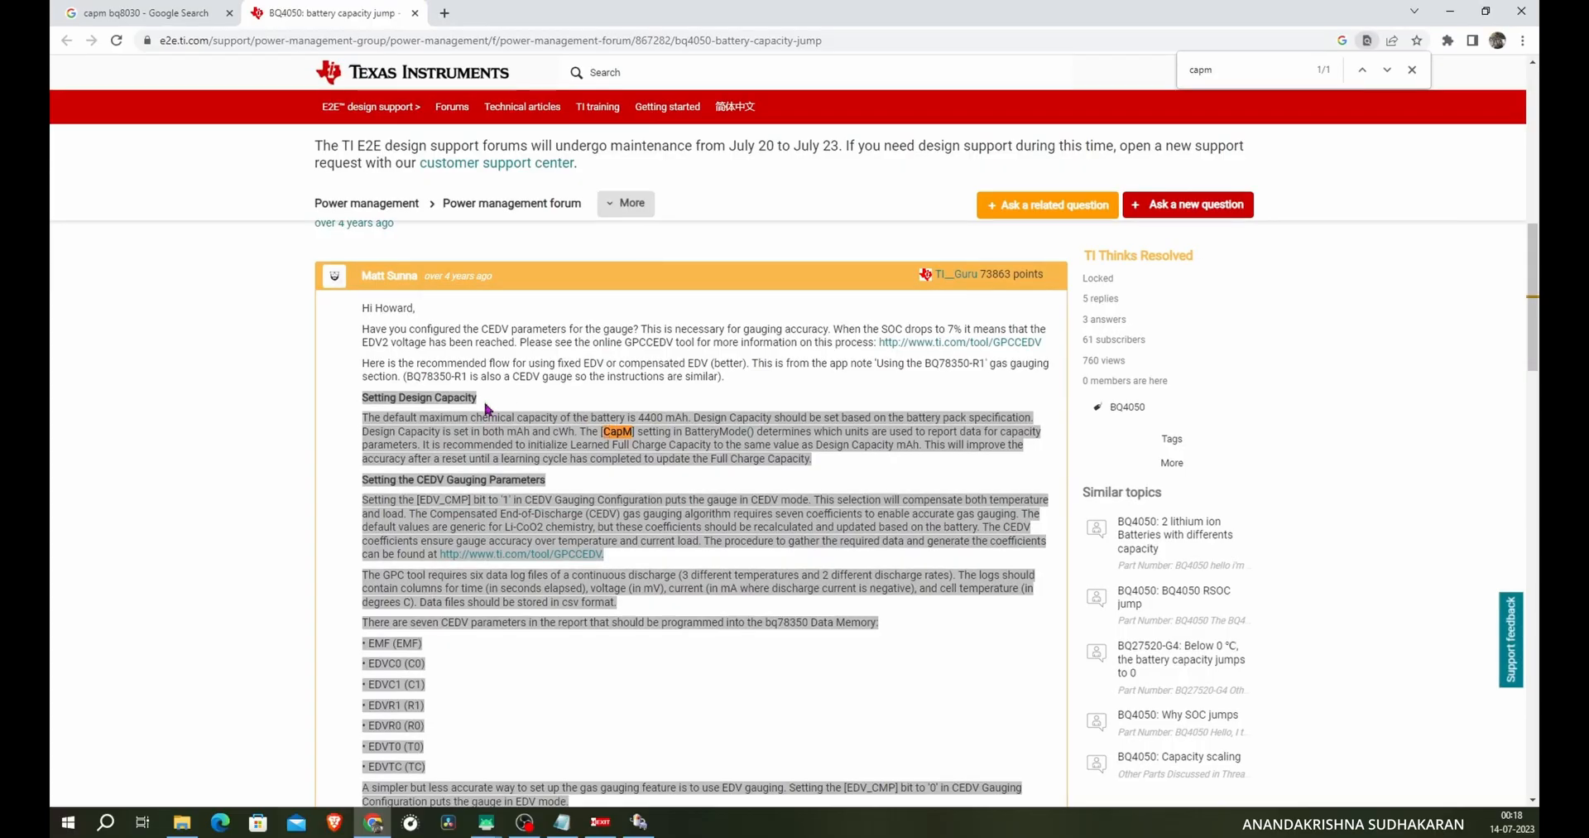
- Scroll the 'capm bq8030' Google results around the TI BQ4050 capacity forum thread
scroll("up", 3)
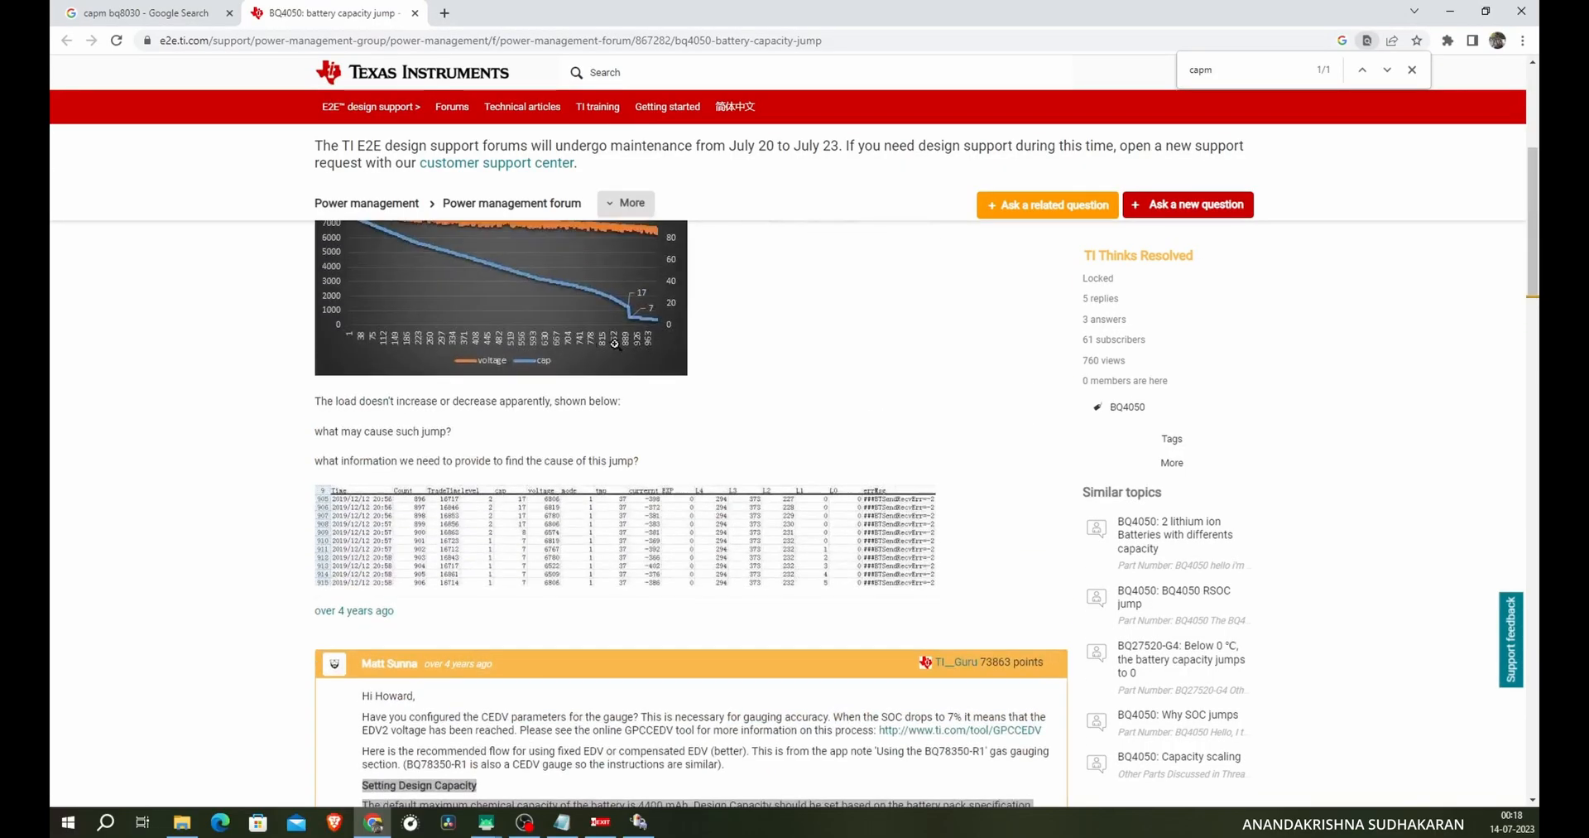
scroll("up", 3)
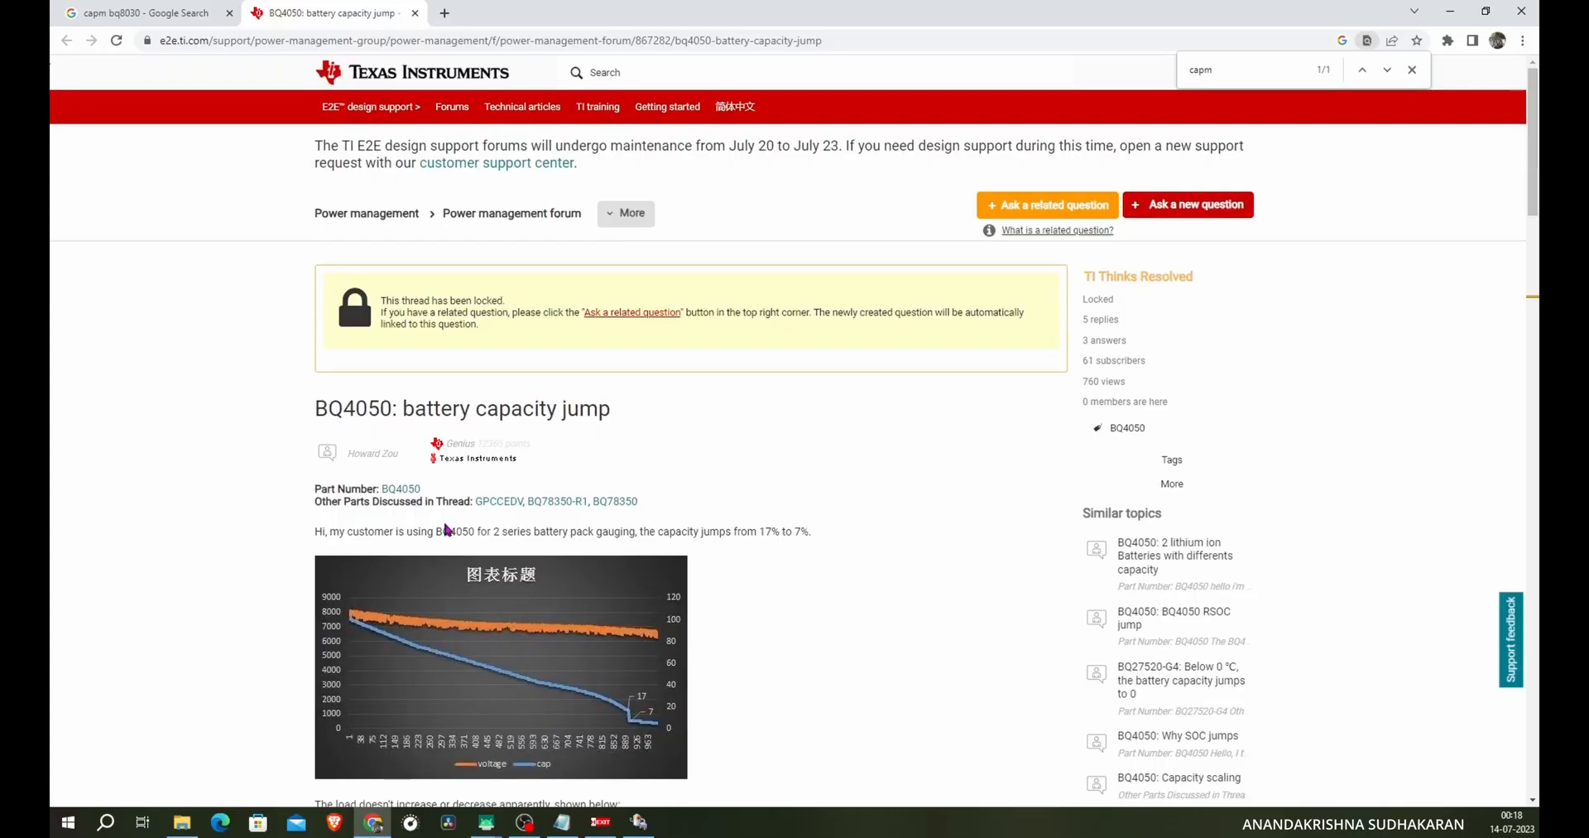
scroll("down", 3)
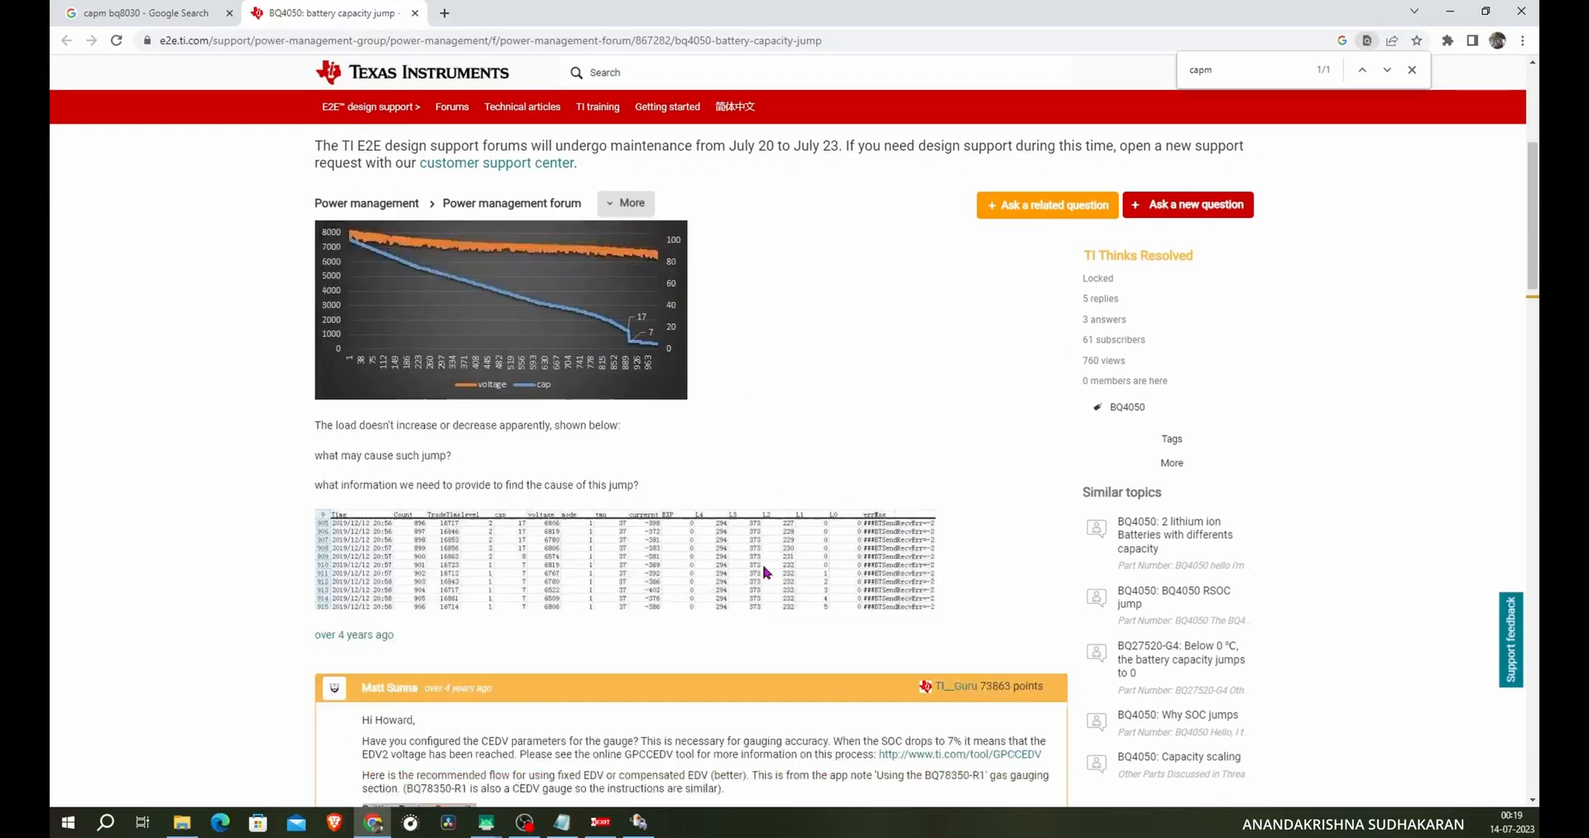
scroll("down", 3)
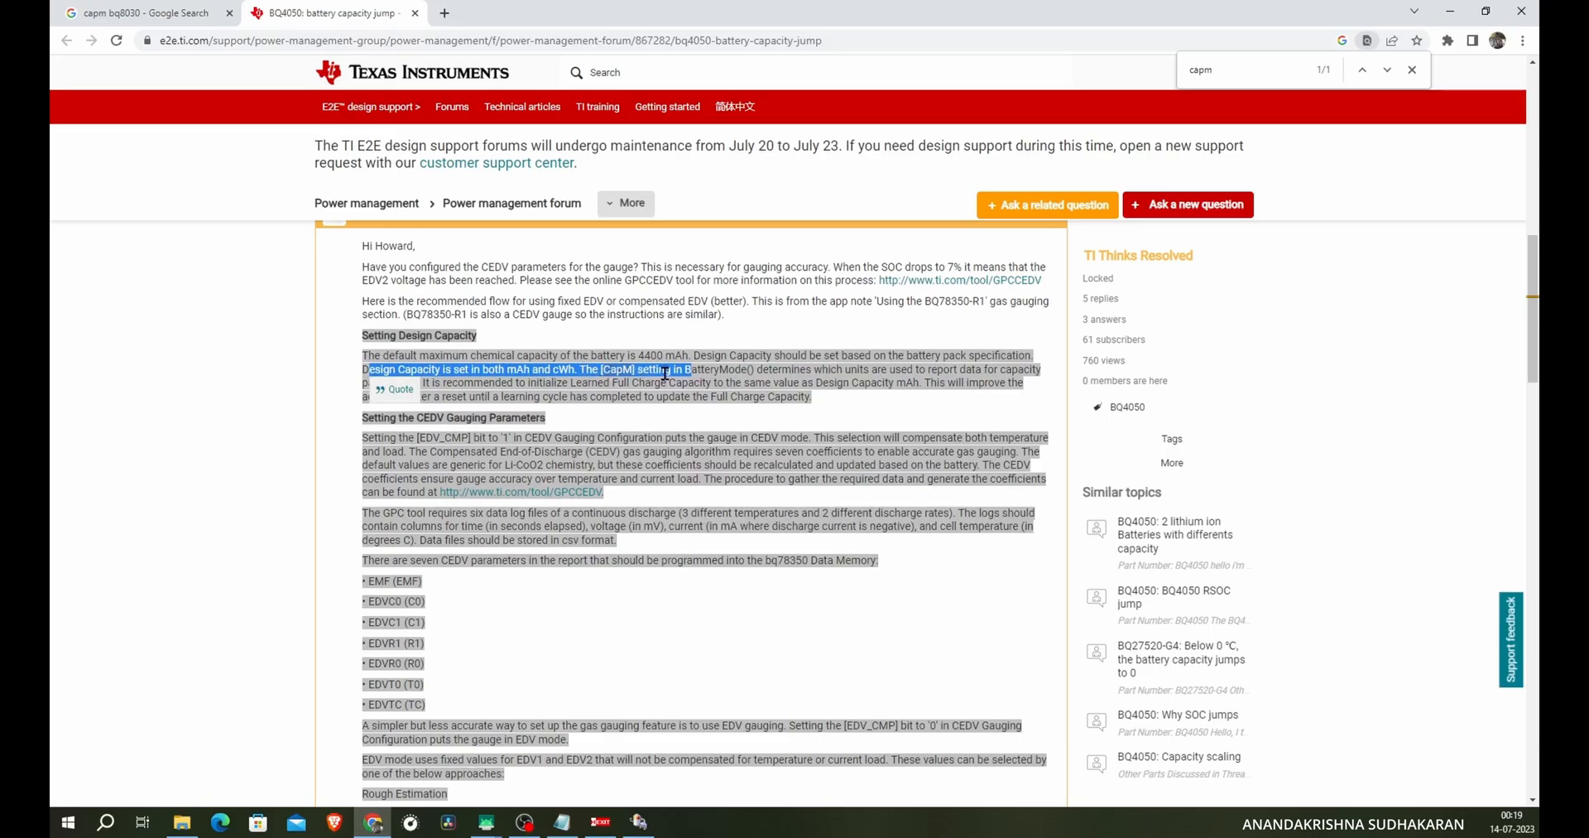
mouse_move(854, 371)
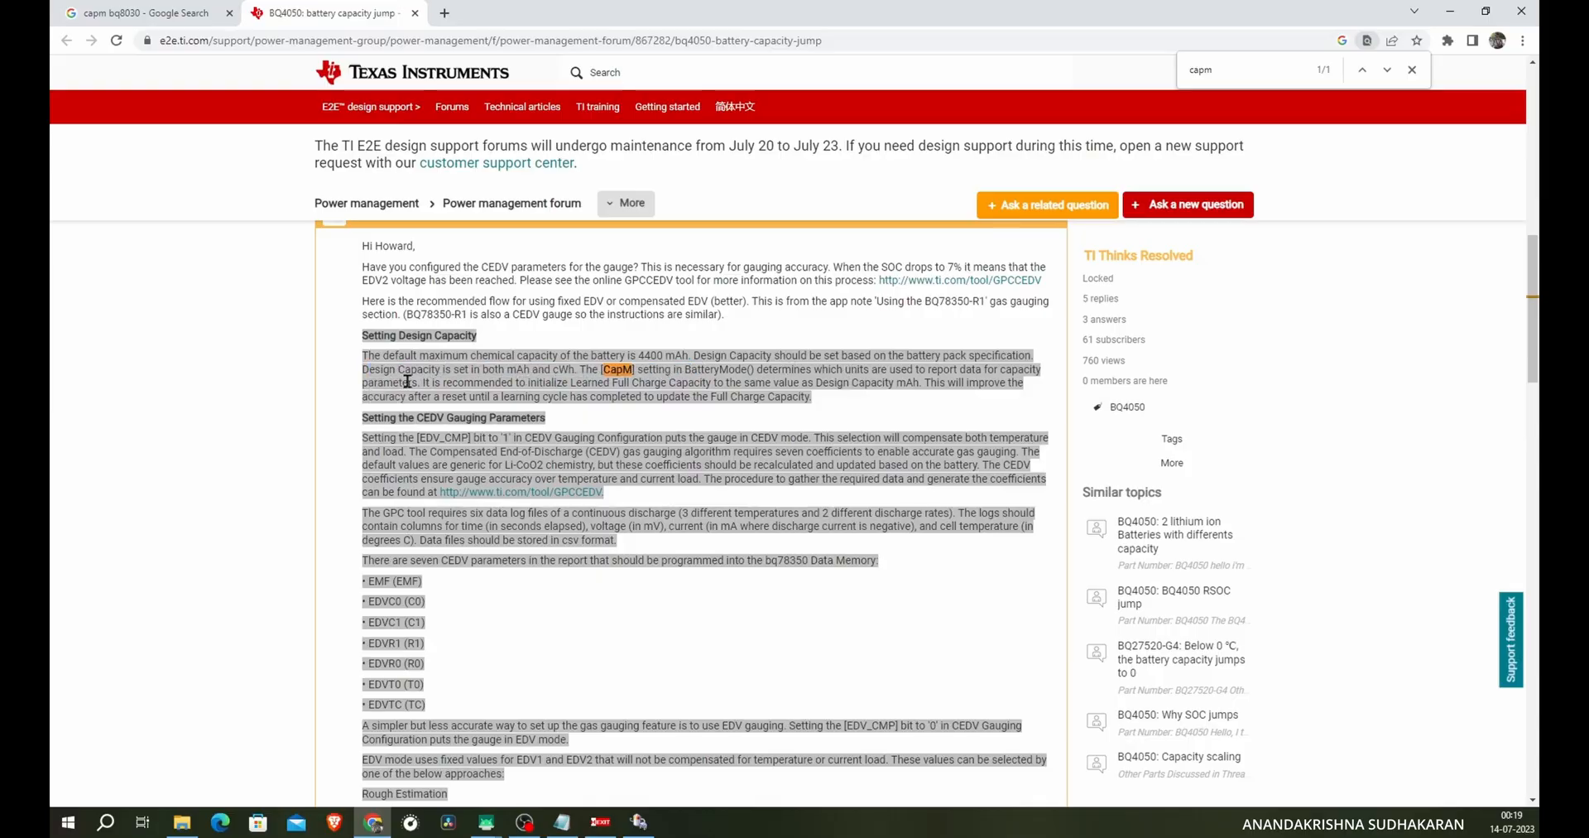
mouse_move(668, 389)
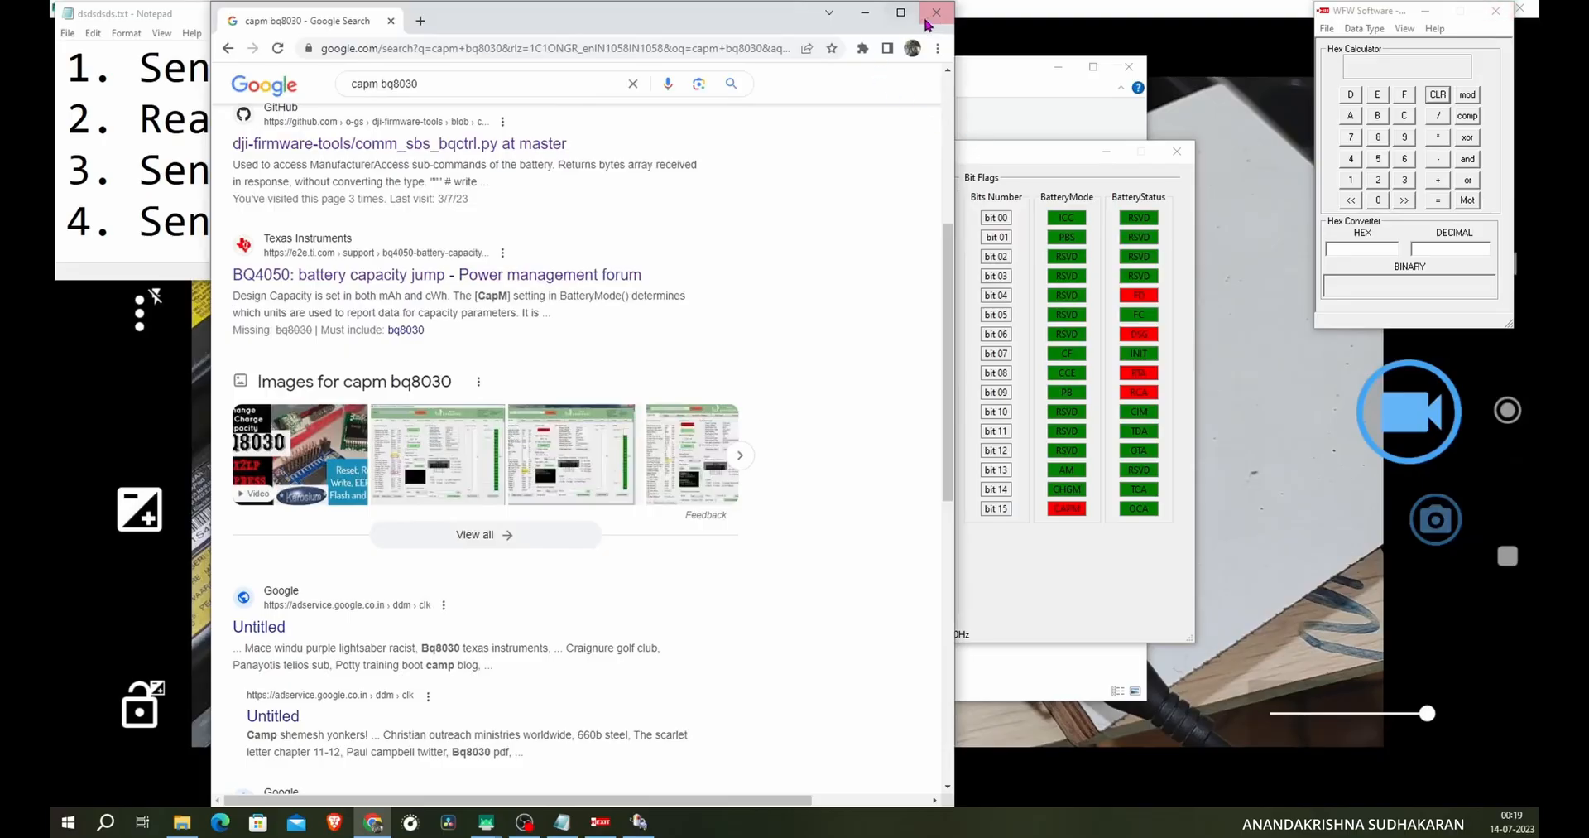
- Close the browser and laptop battery reader, then launch DJIBatteryKiller.exe from the DJI_BK_0.5B2 folder
left_click(933, 12)
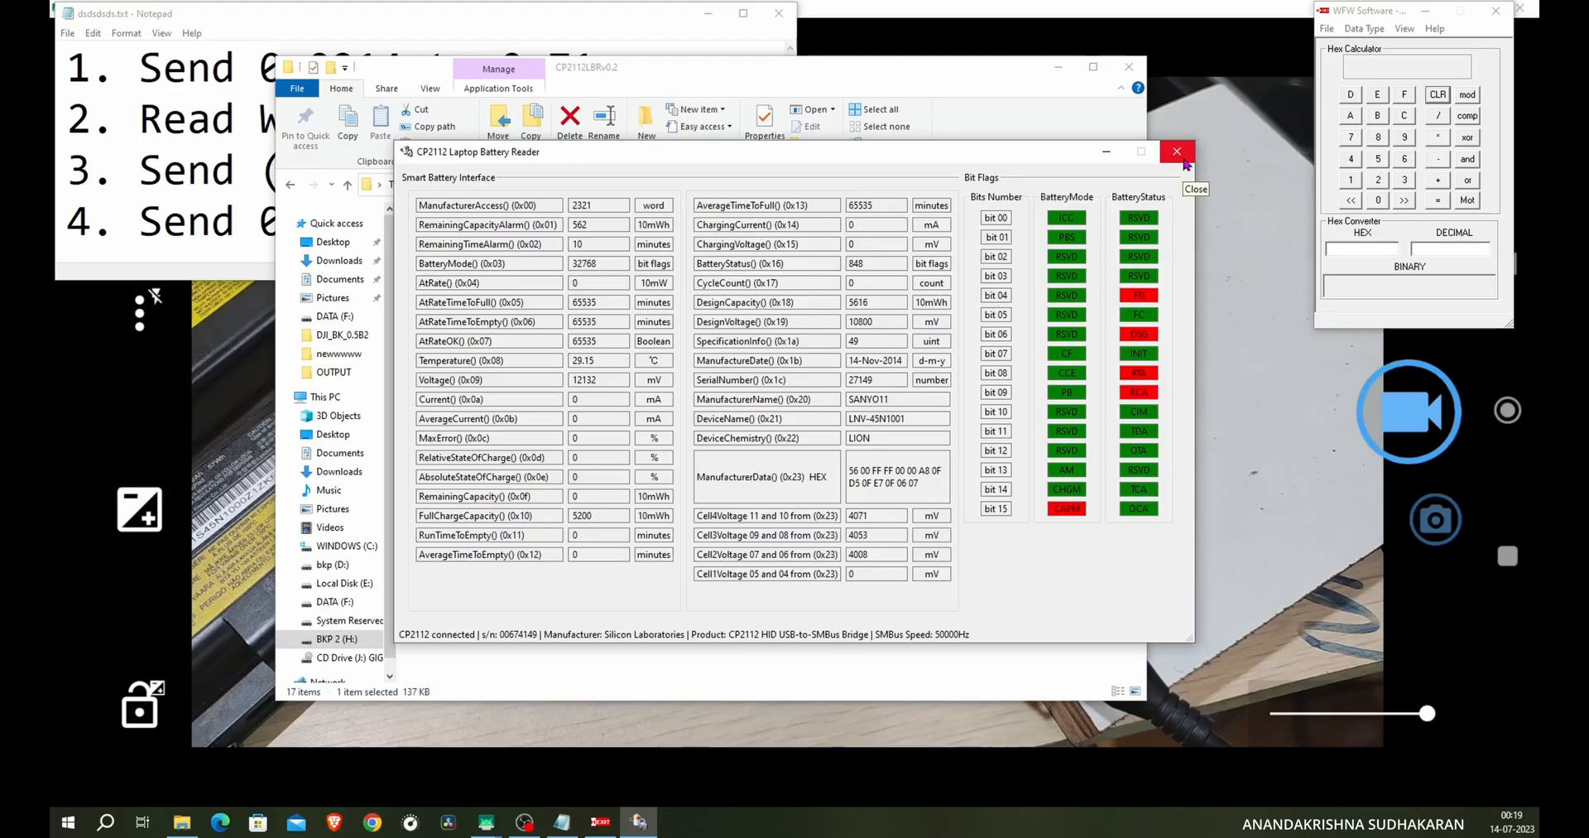
left_click(1176, 151)
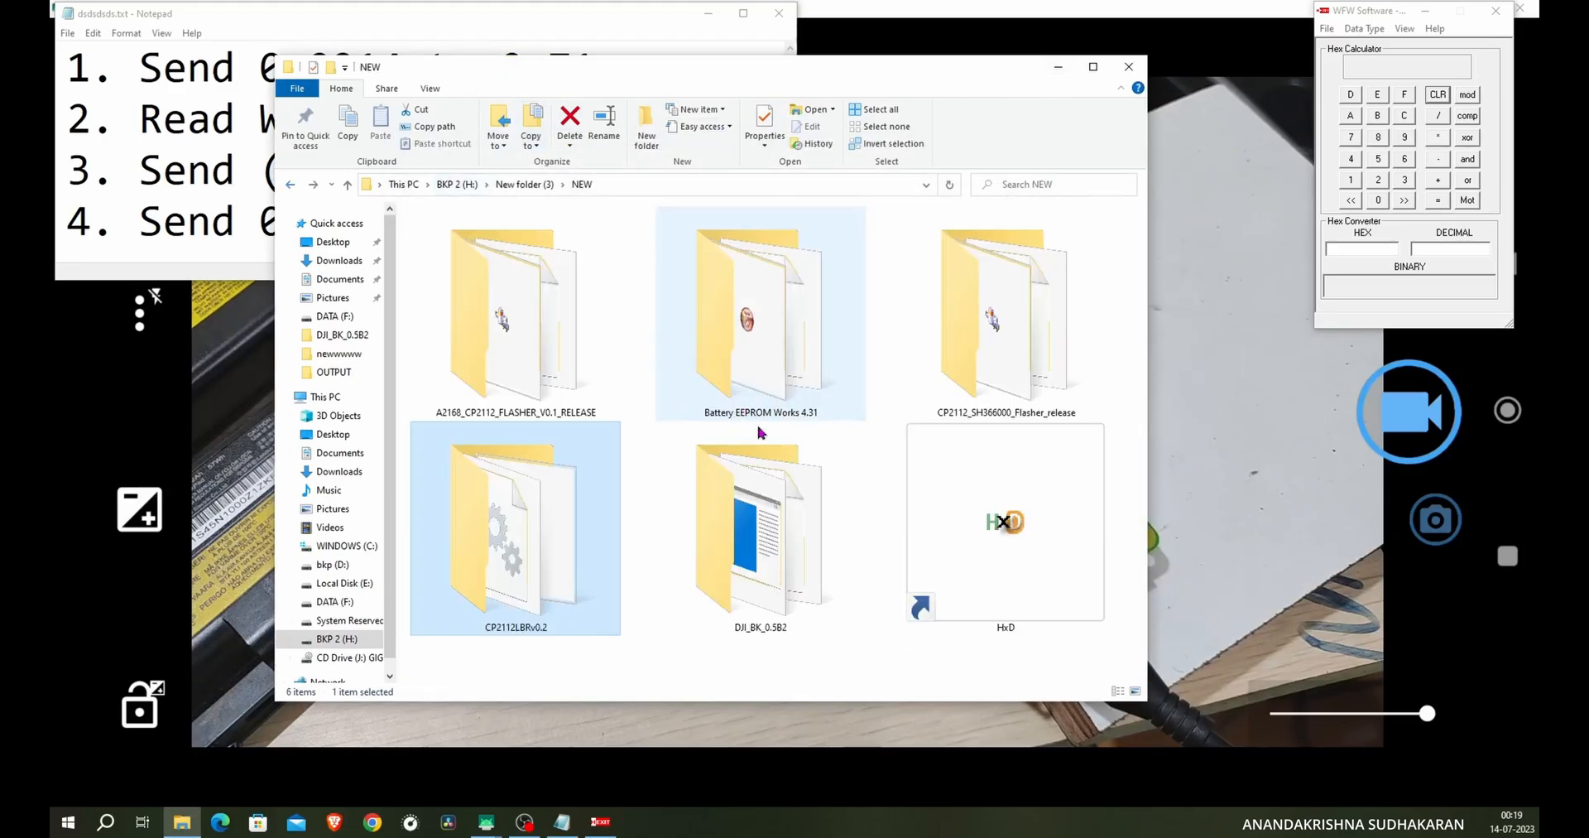
double_click(760, 528)
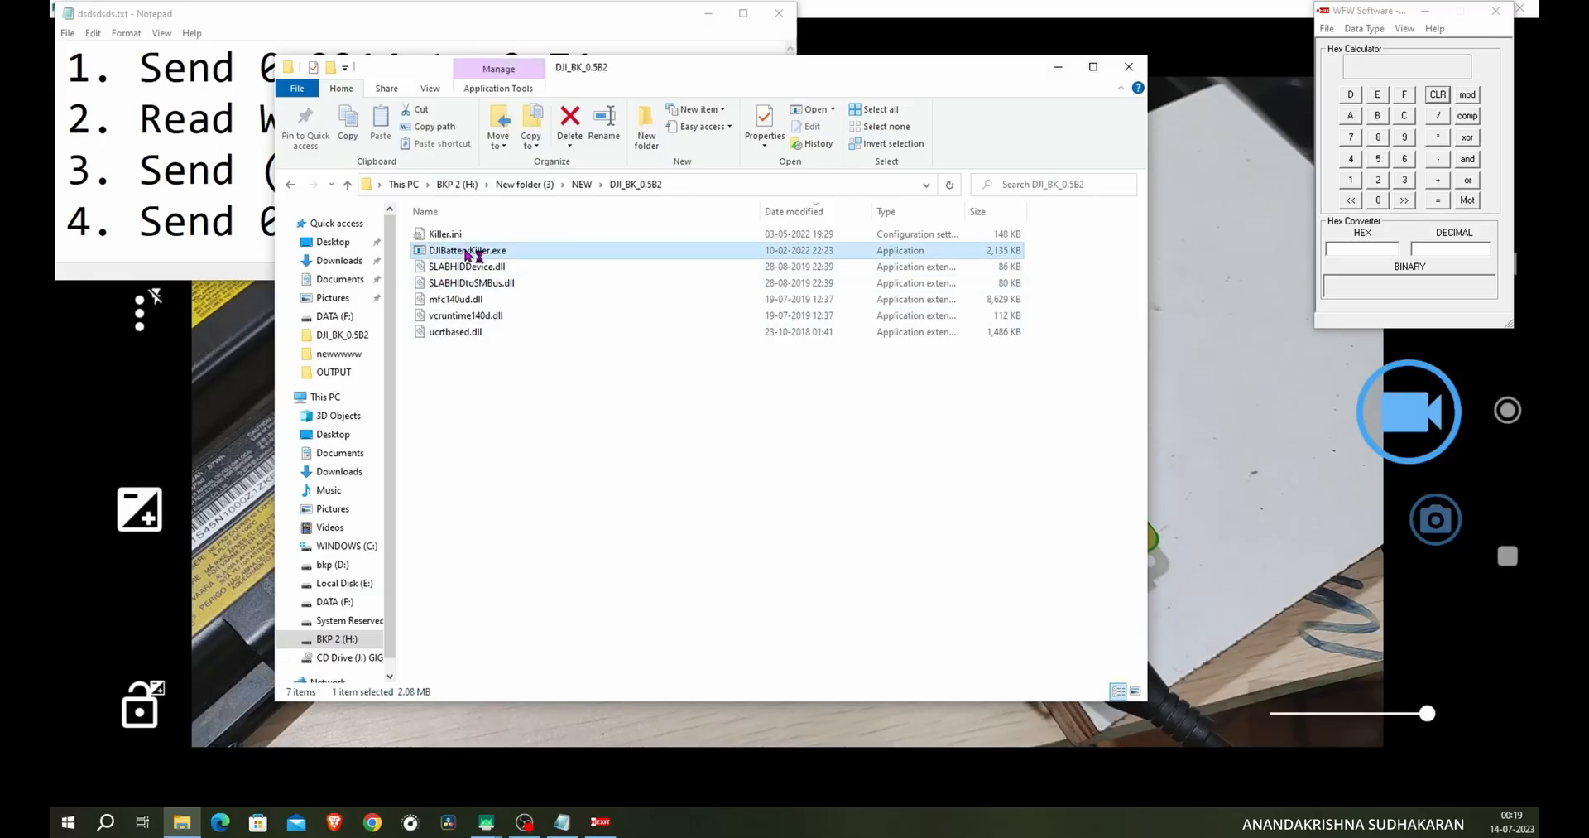
double_click(467, 250)
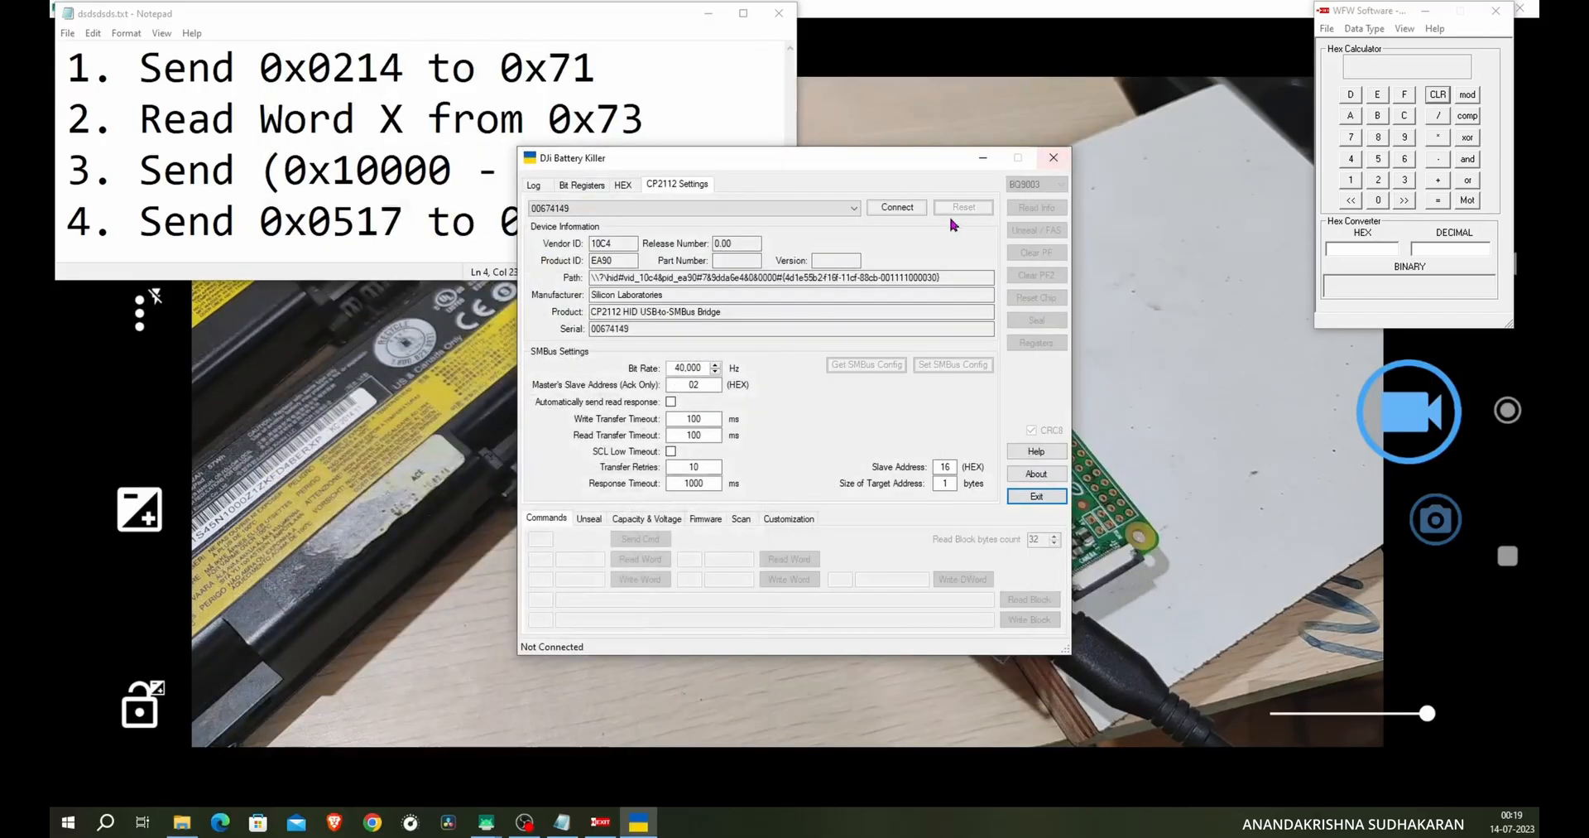
- Connect to the adapter as BQ30Z55, read the info (5200 mAh, 0 cycles) and show Capacity & Voltage
left_click(896, 207)
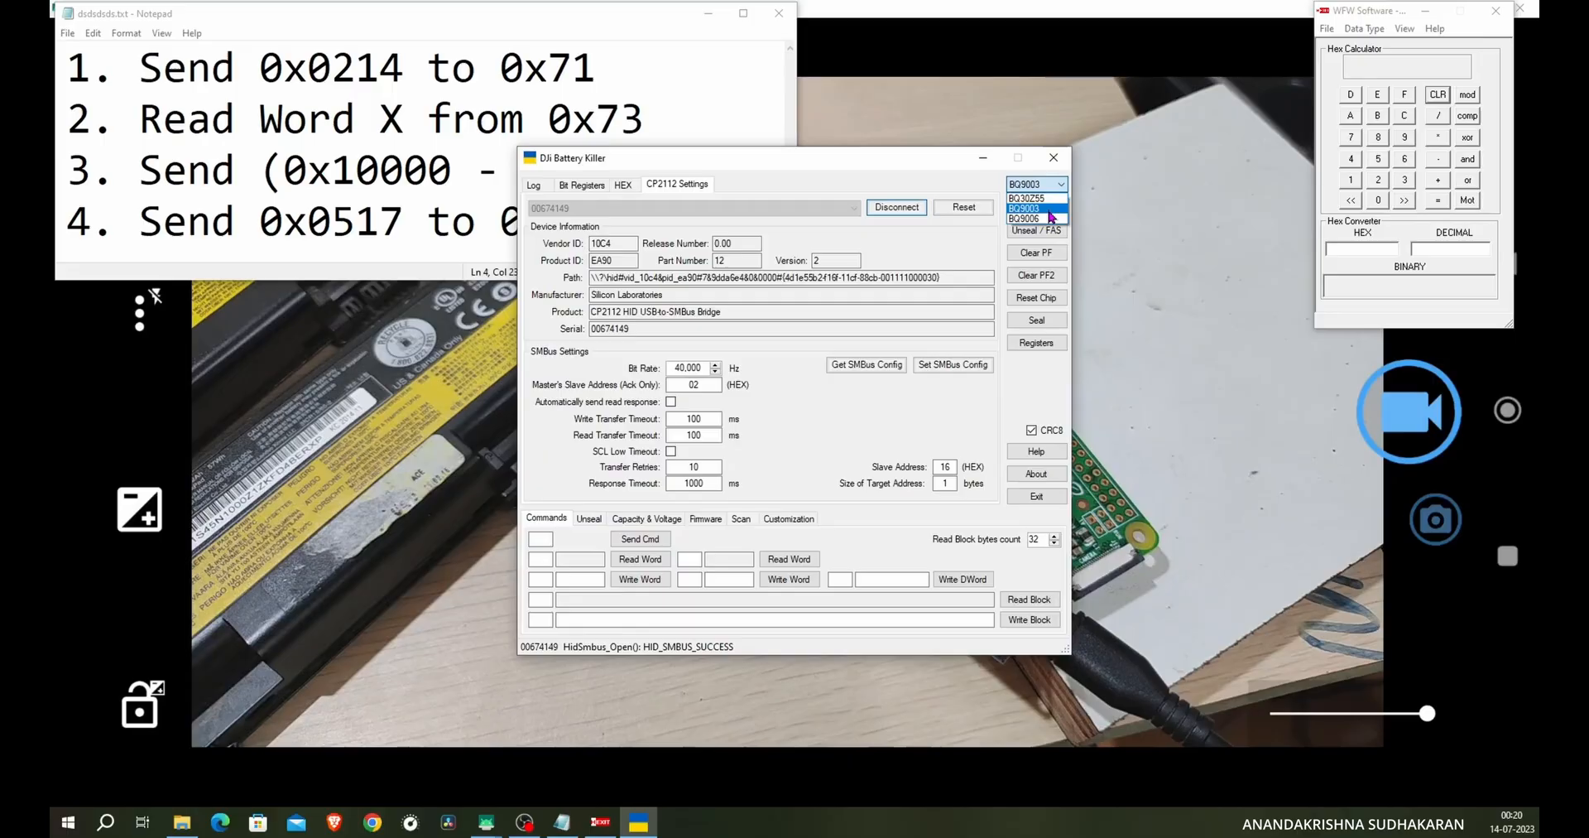
left_click(1026, 197)
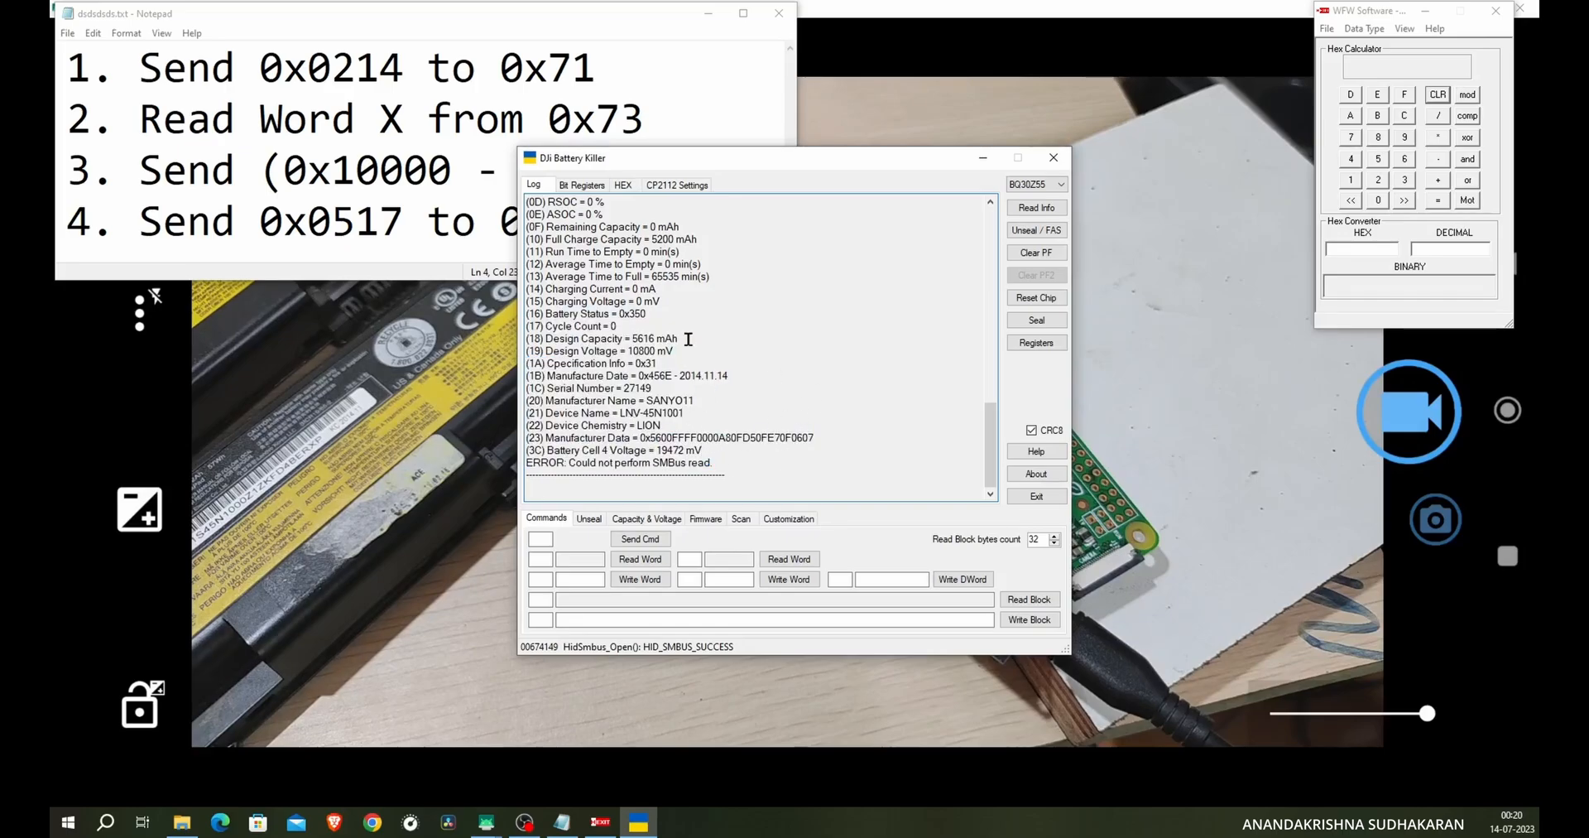
mouse_move(816, 327)
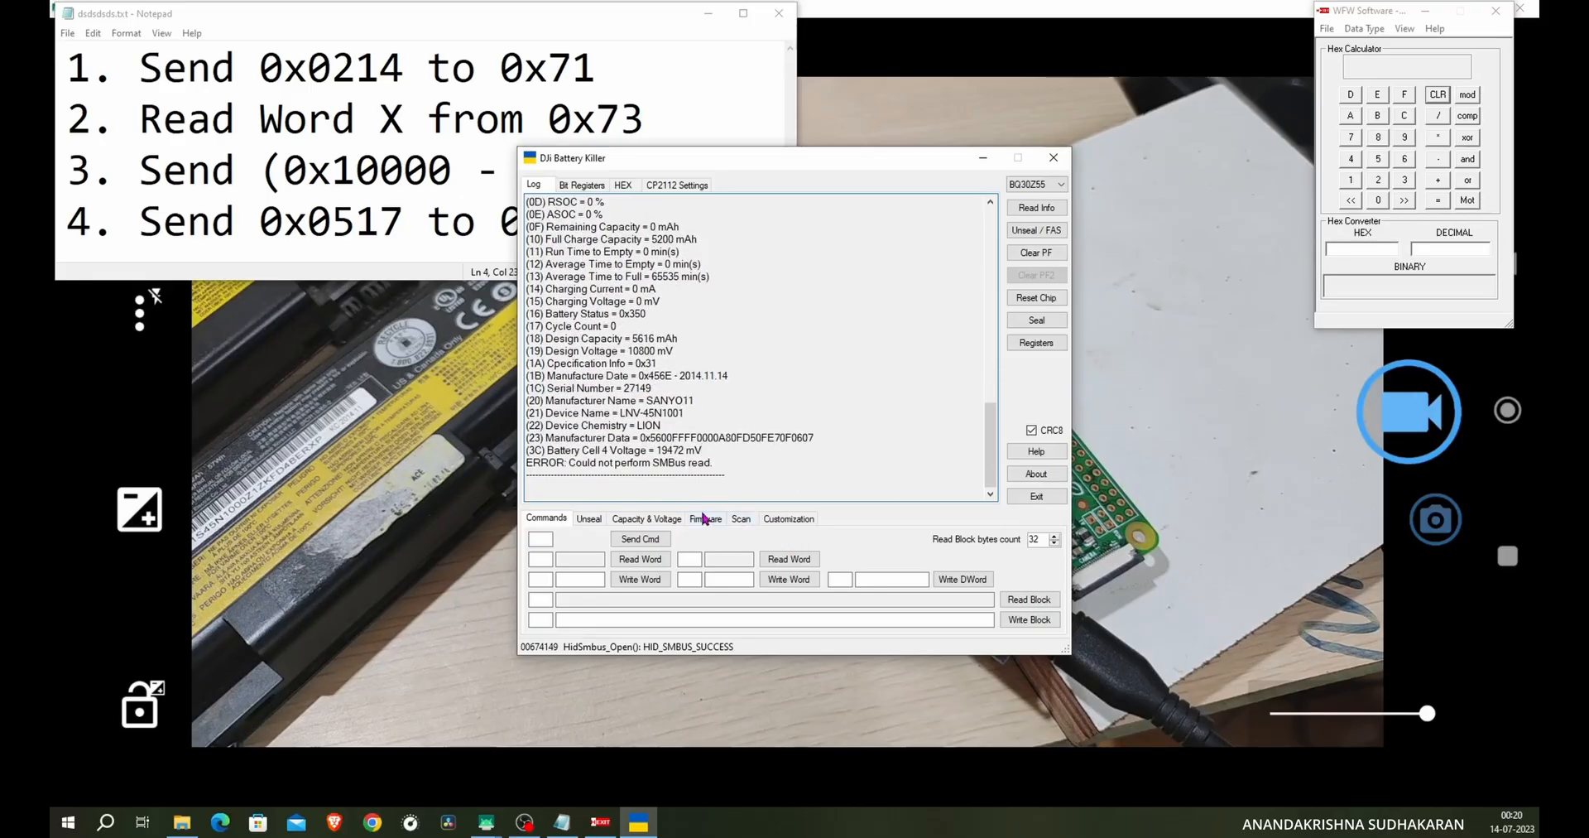
left_click(647, 518)
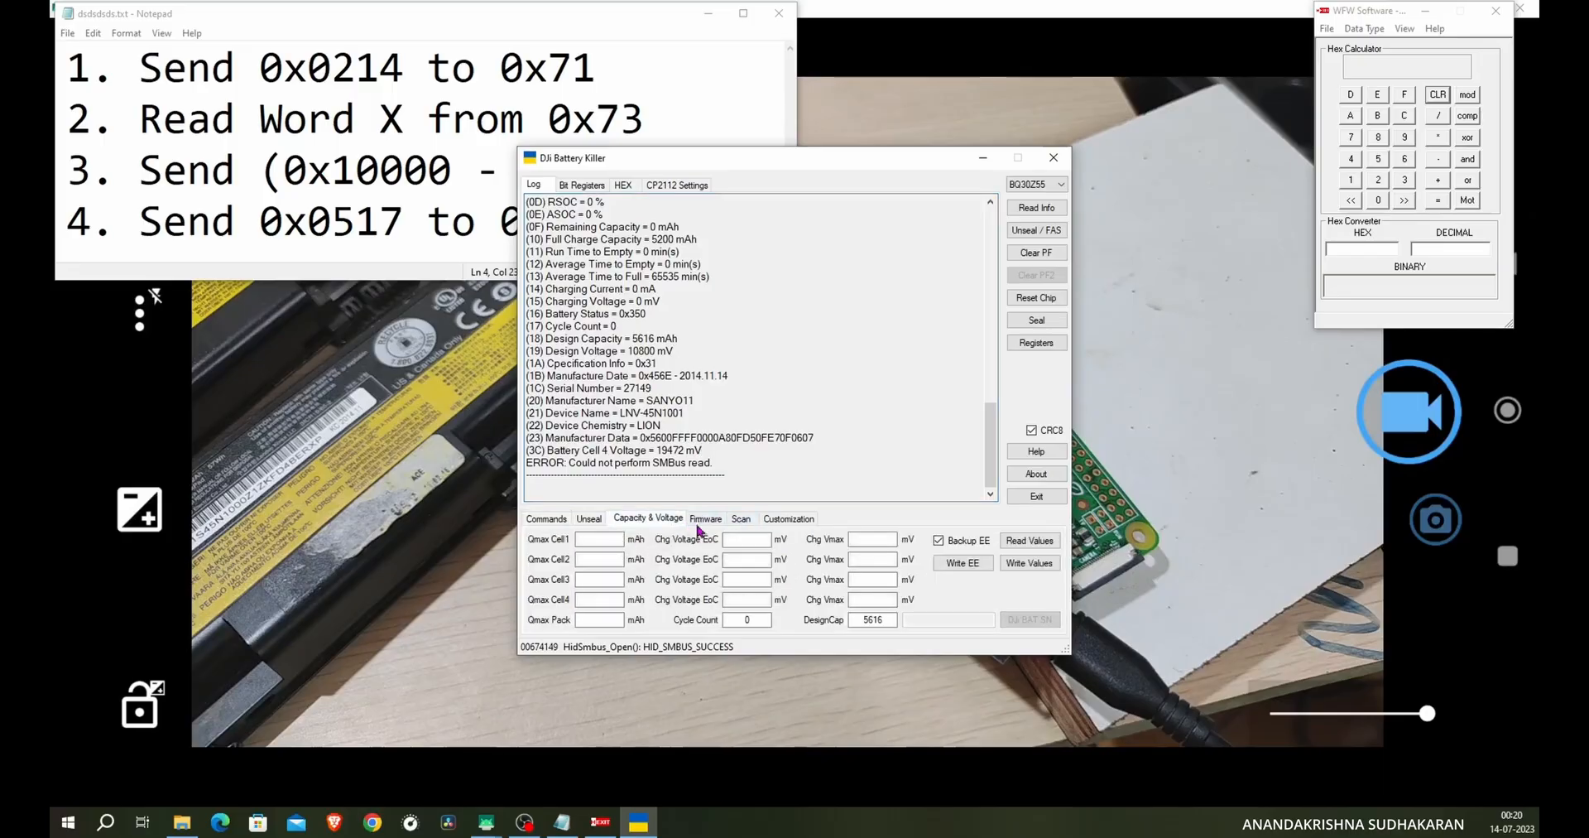
- In Firmware, uncheck Boot Mode Check and attempt Read Eeprom, which hangs the tool
left_click(705, 518)
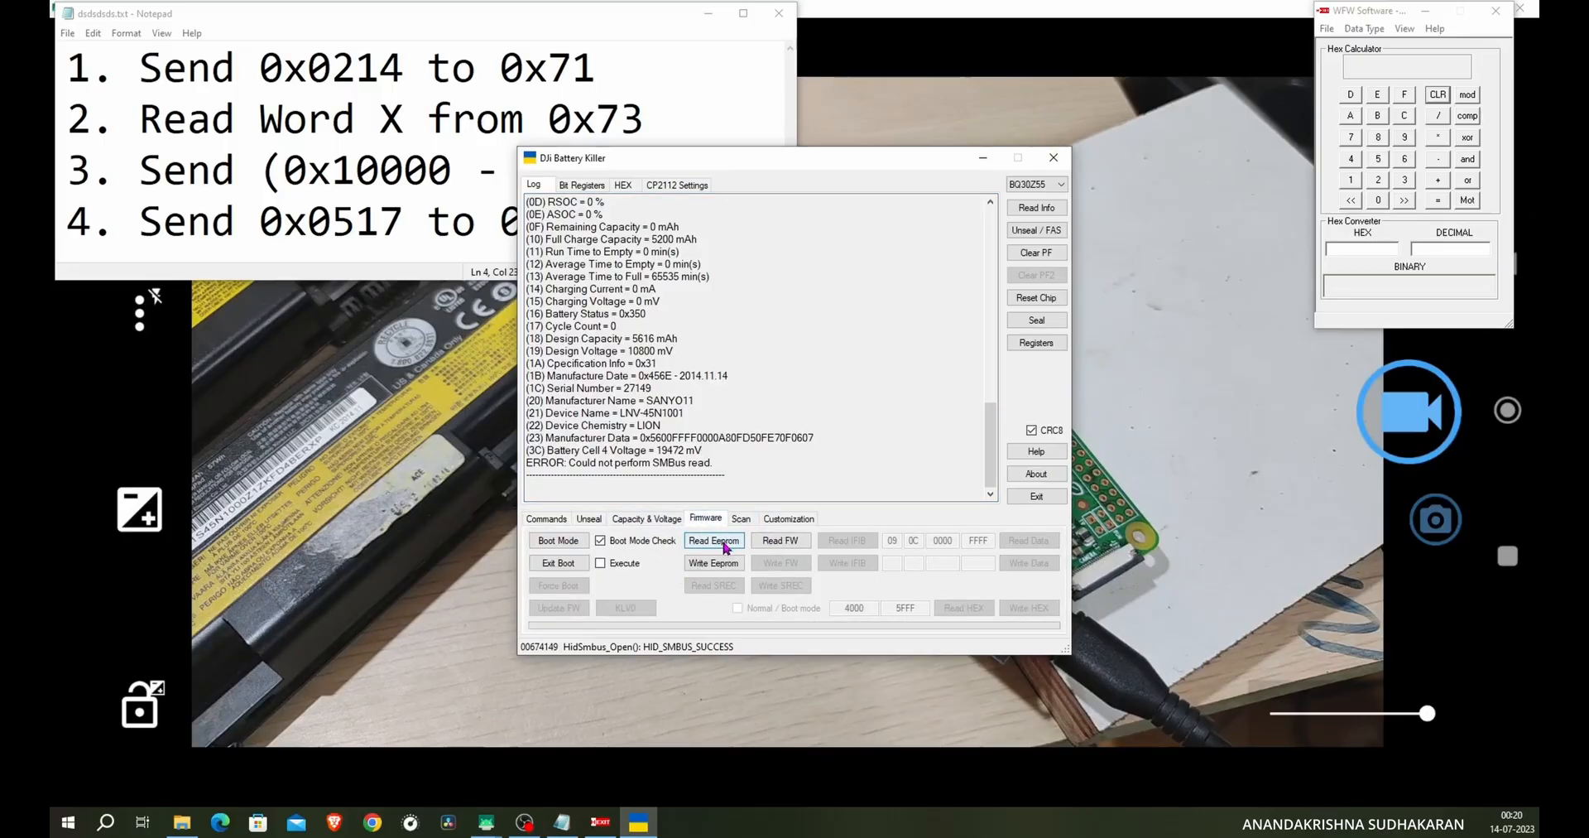
left_click(714, 540)
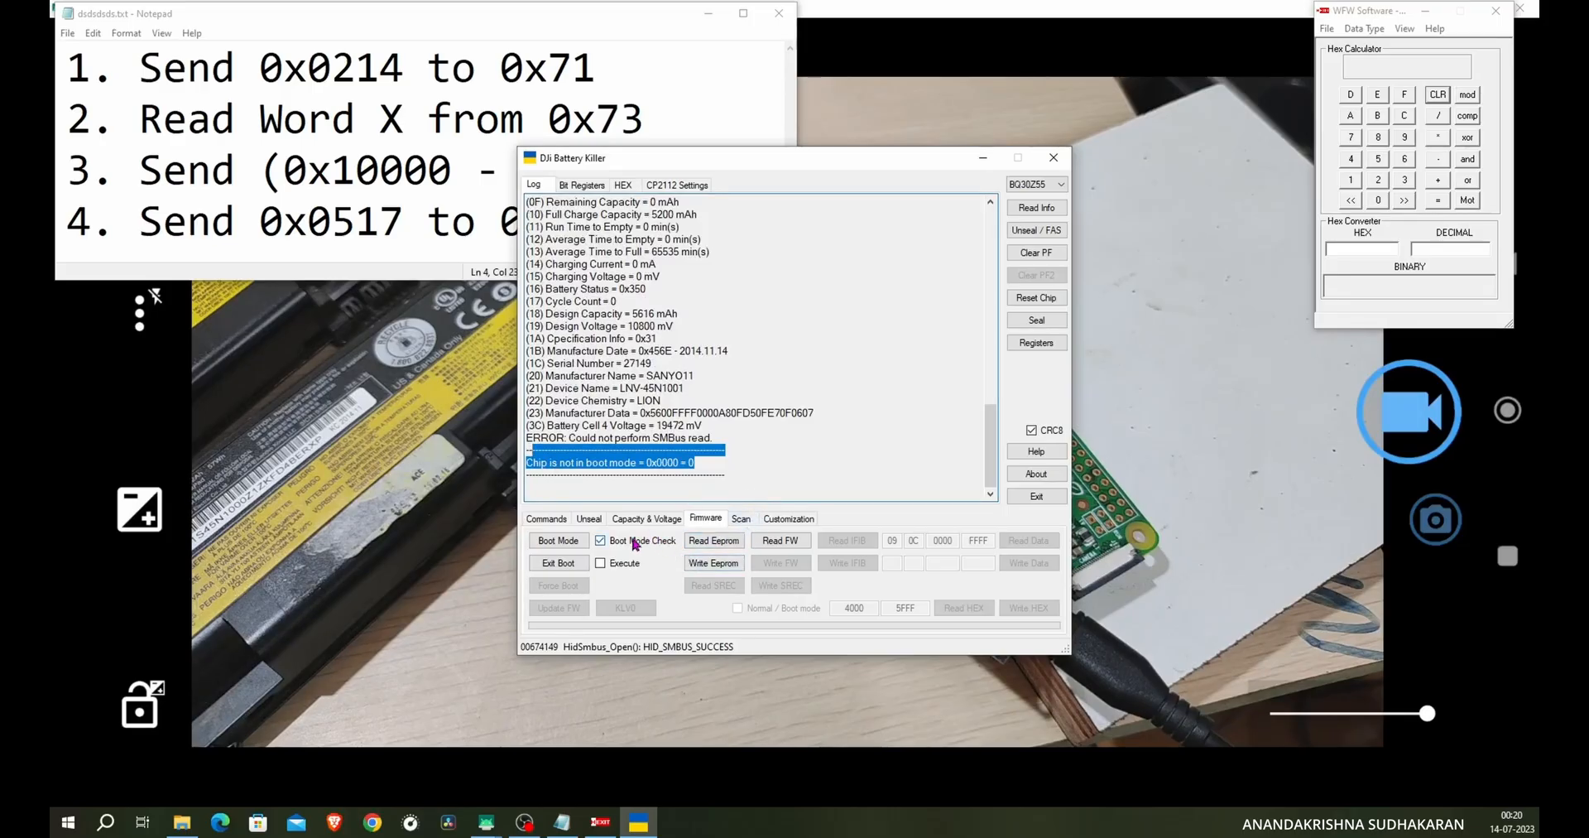
left_click(599, 540)
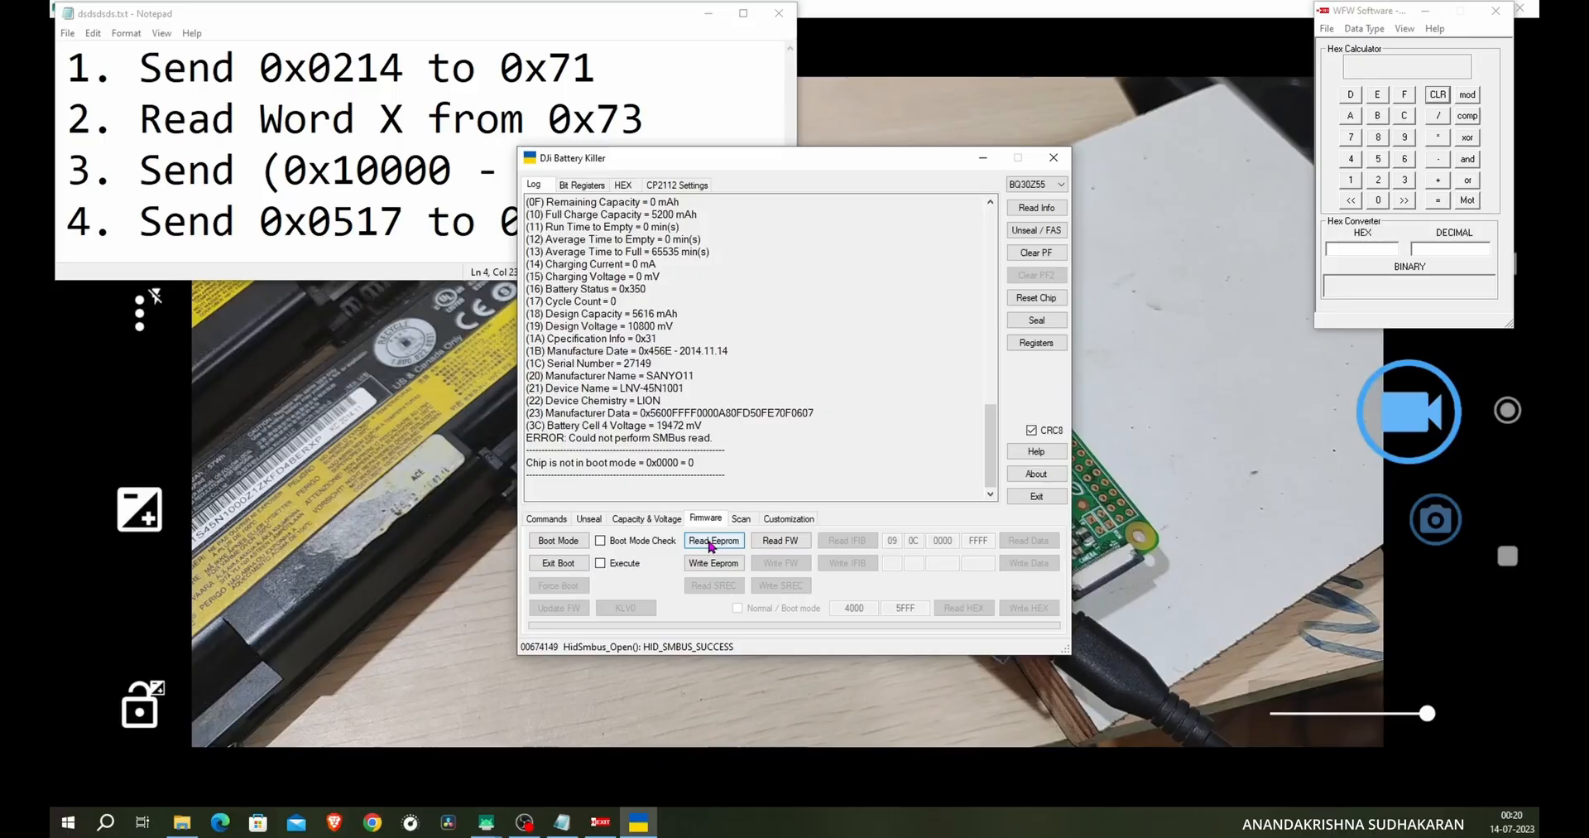
left_click(714, 539)
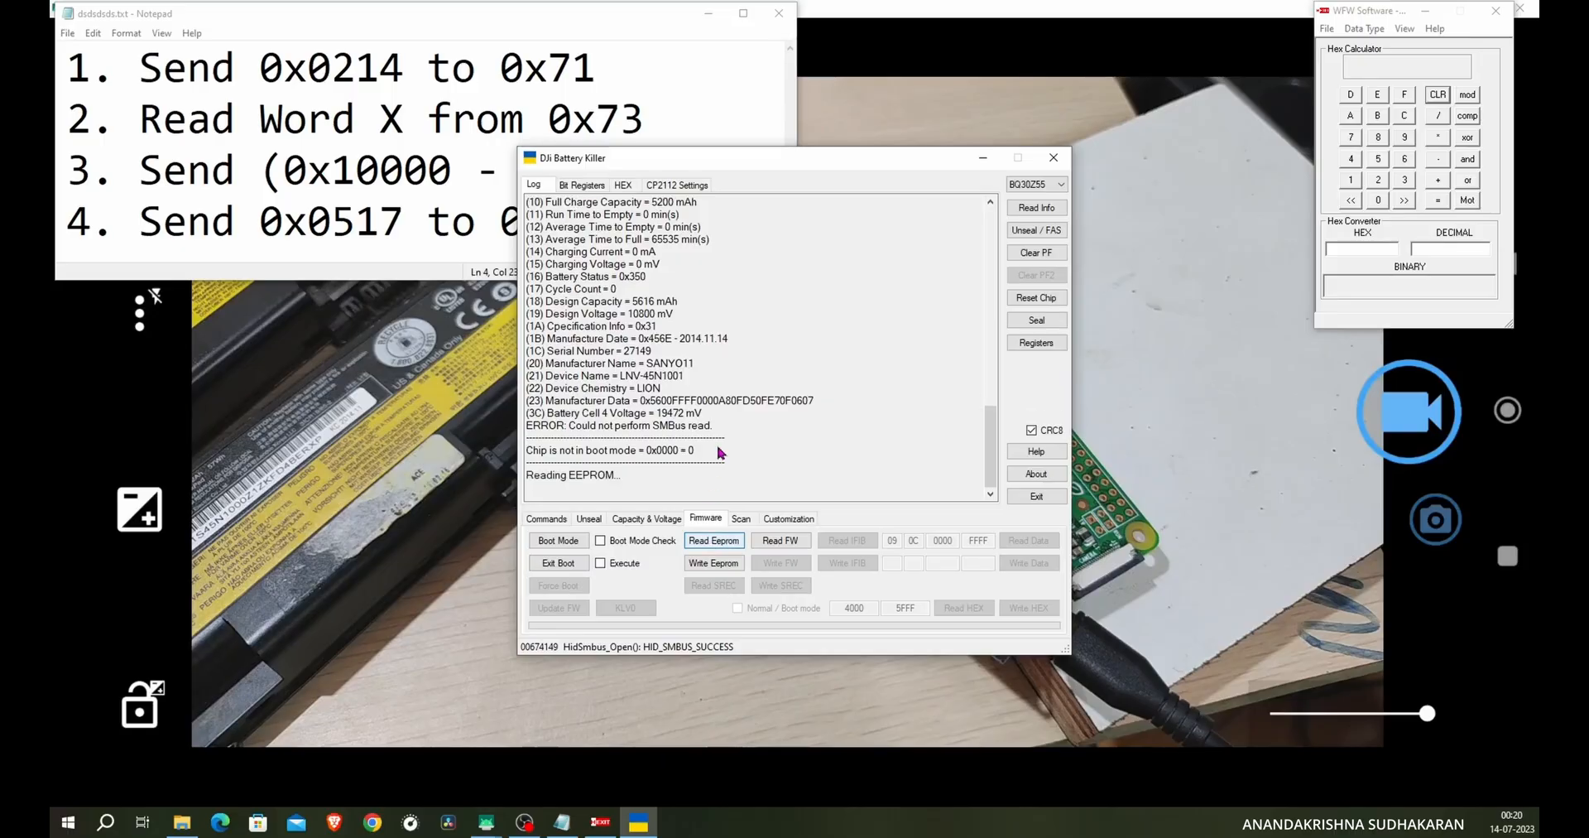
mouse_move(607, 489)
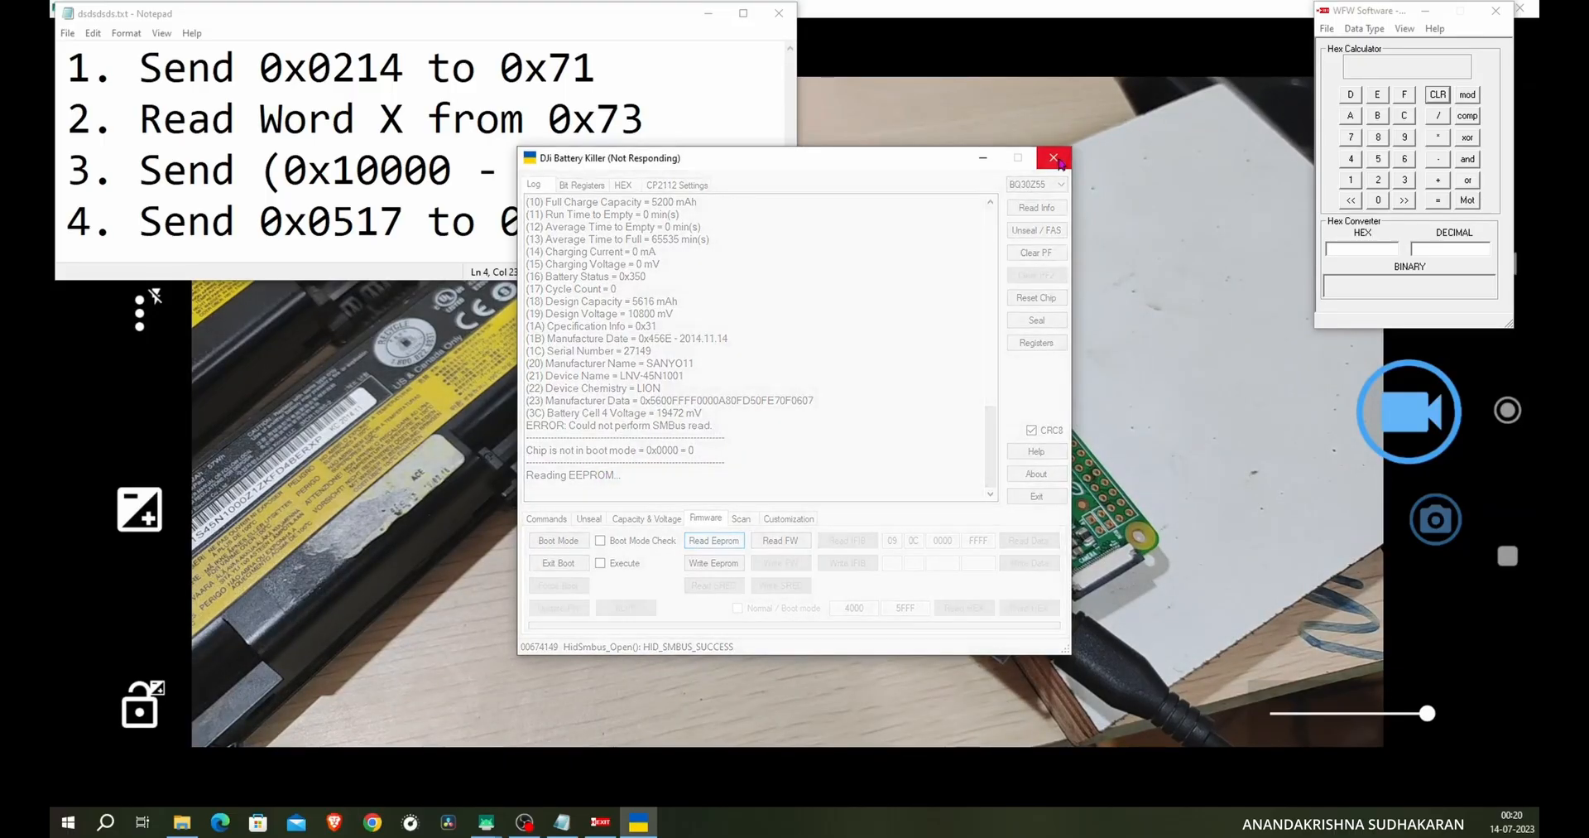
- Close the unresponsive DJI Battery Killer and cancel the crash report
left_click(1055, 157)
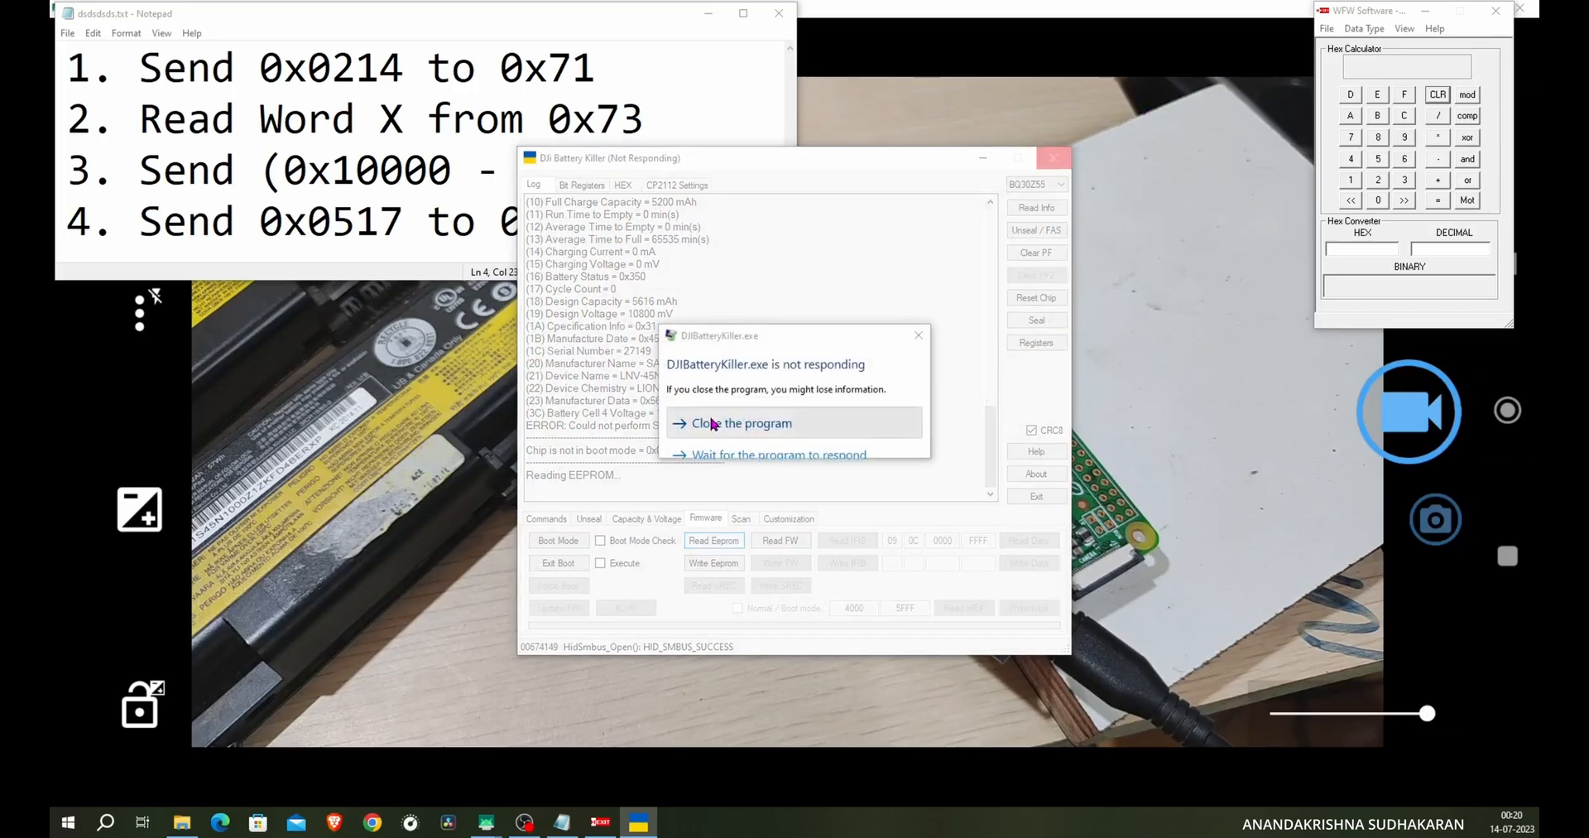
left_click(742, 422)
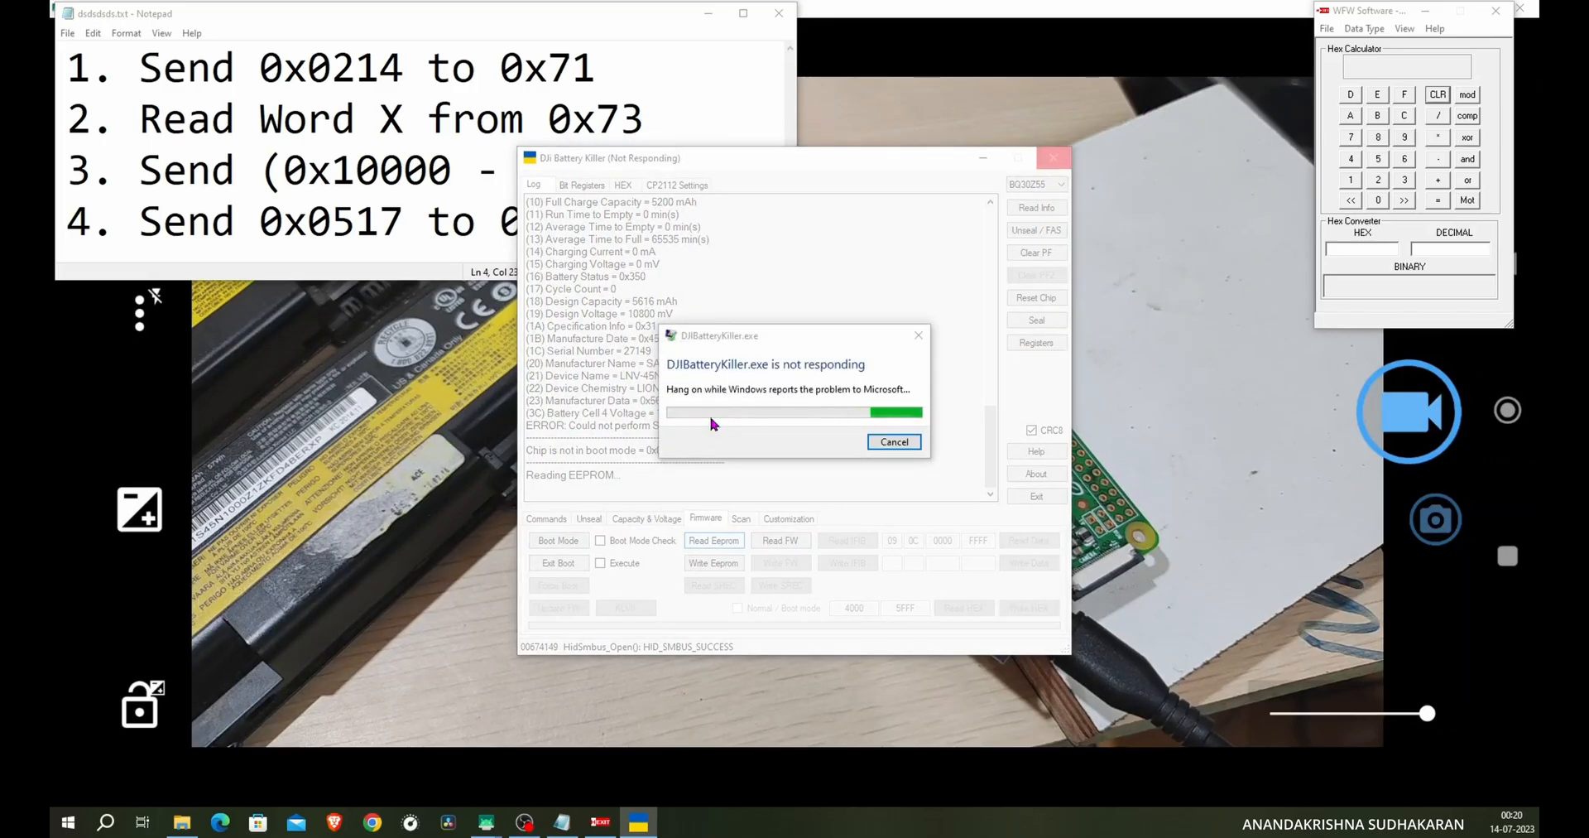
left_click(892, 441)
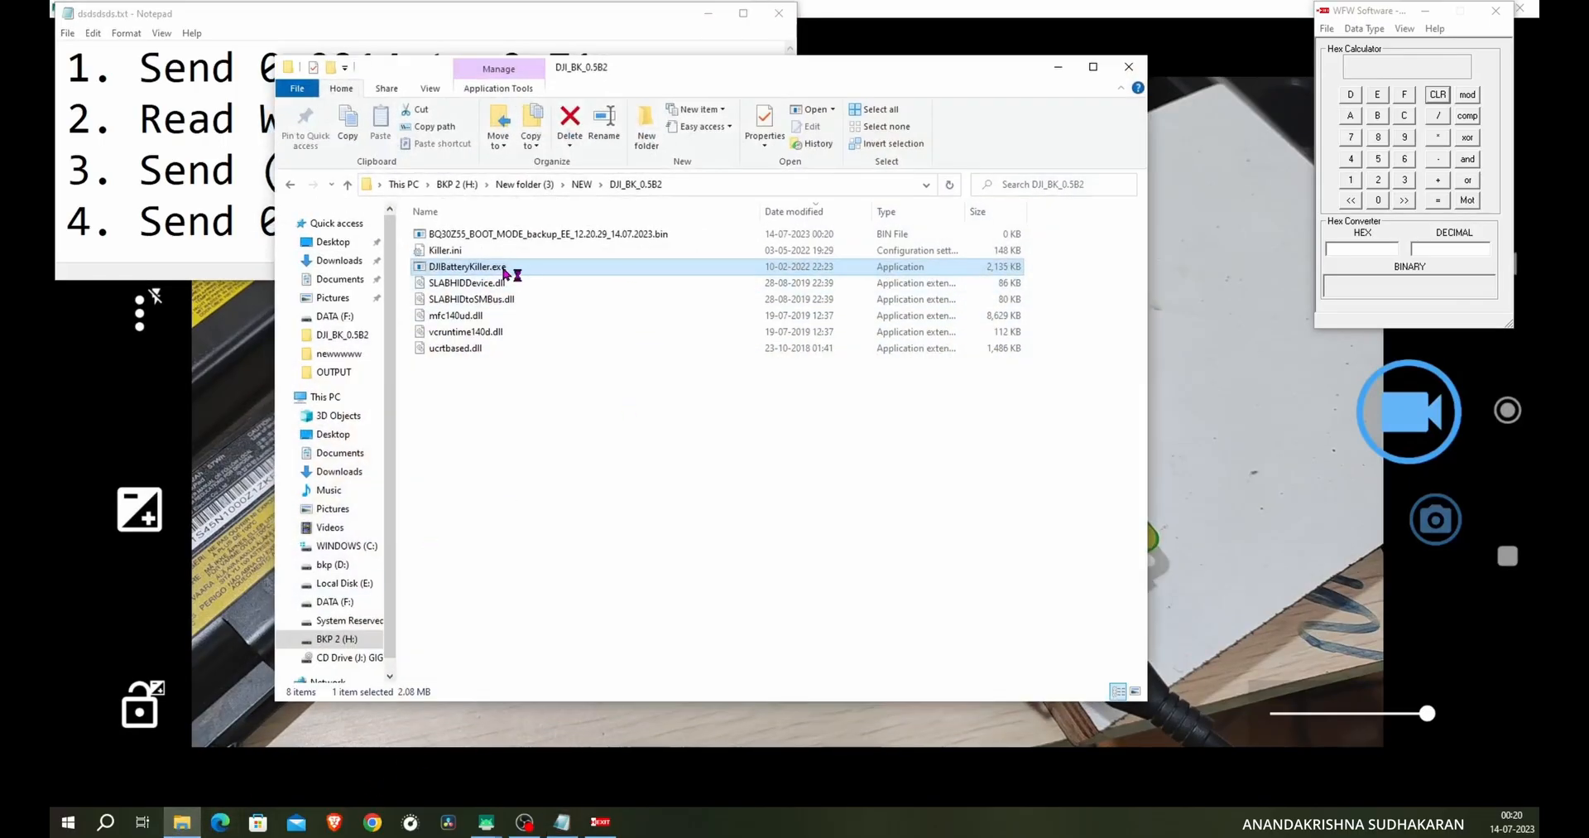
- Relaunch DJIBatteryKiller.exe and reconnect to the CP2112 adapter
double_click(466, 265)
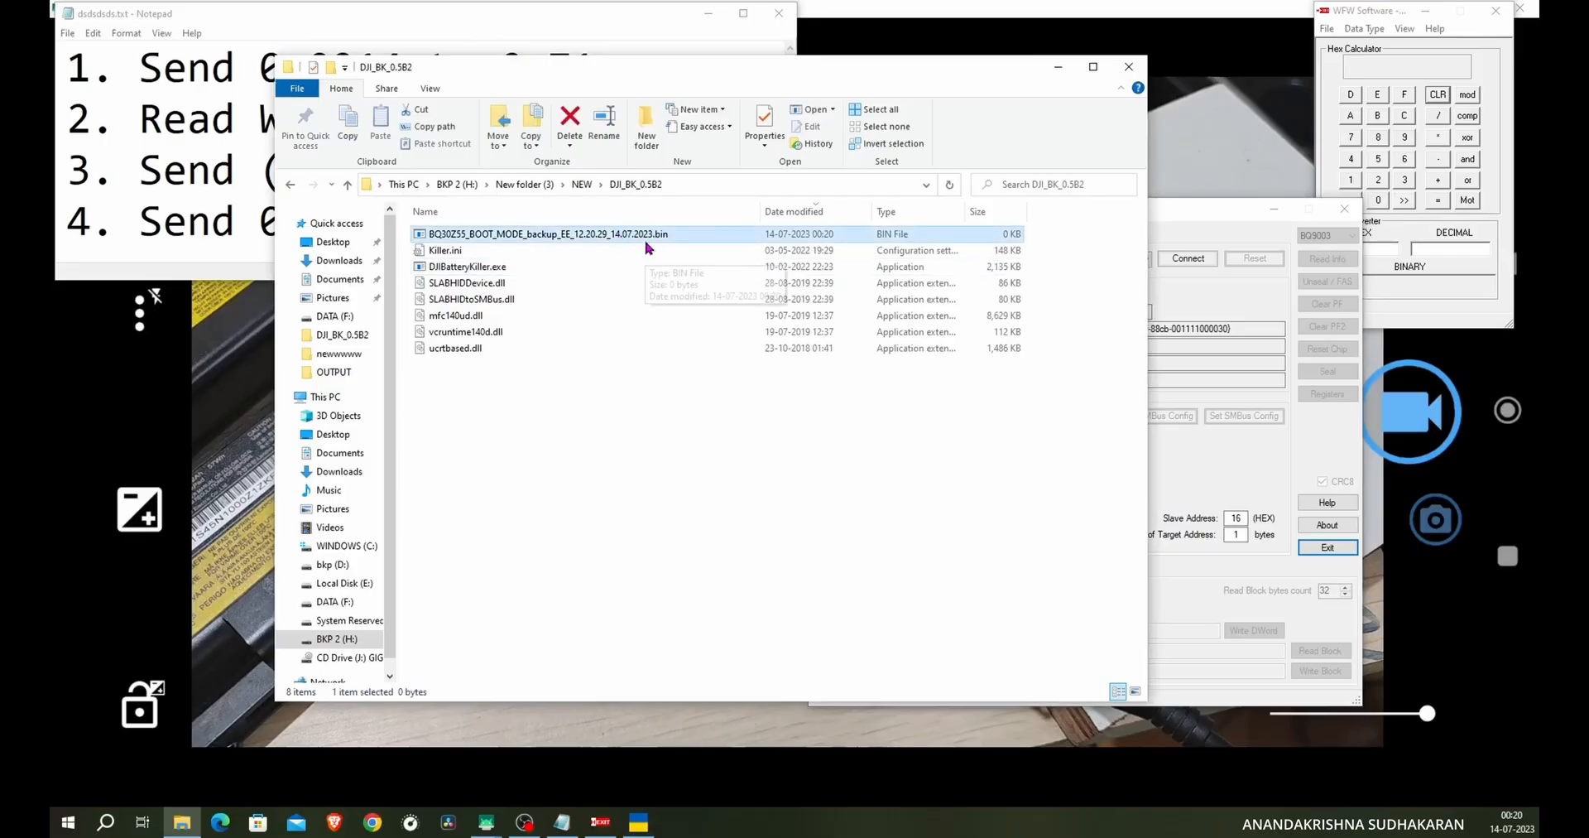
left_click(569, 123)
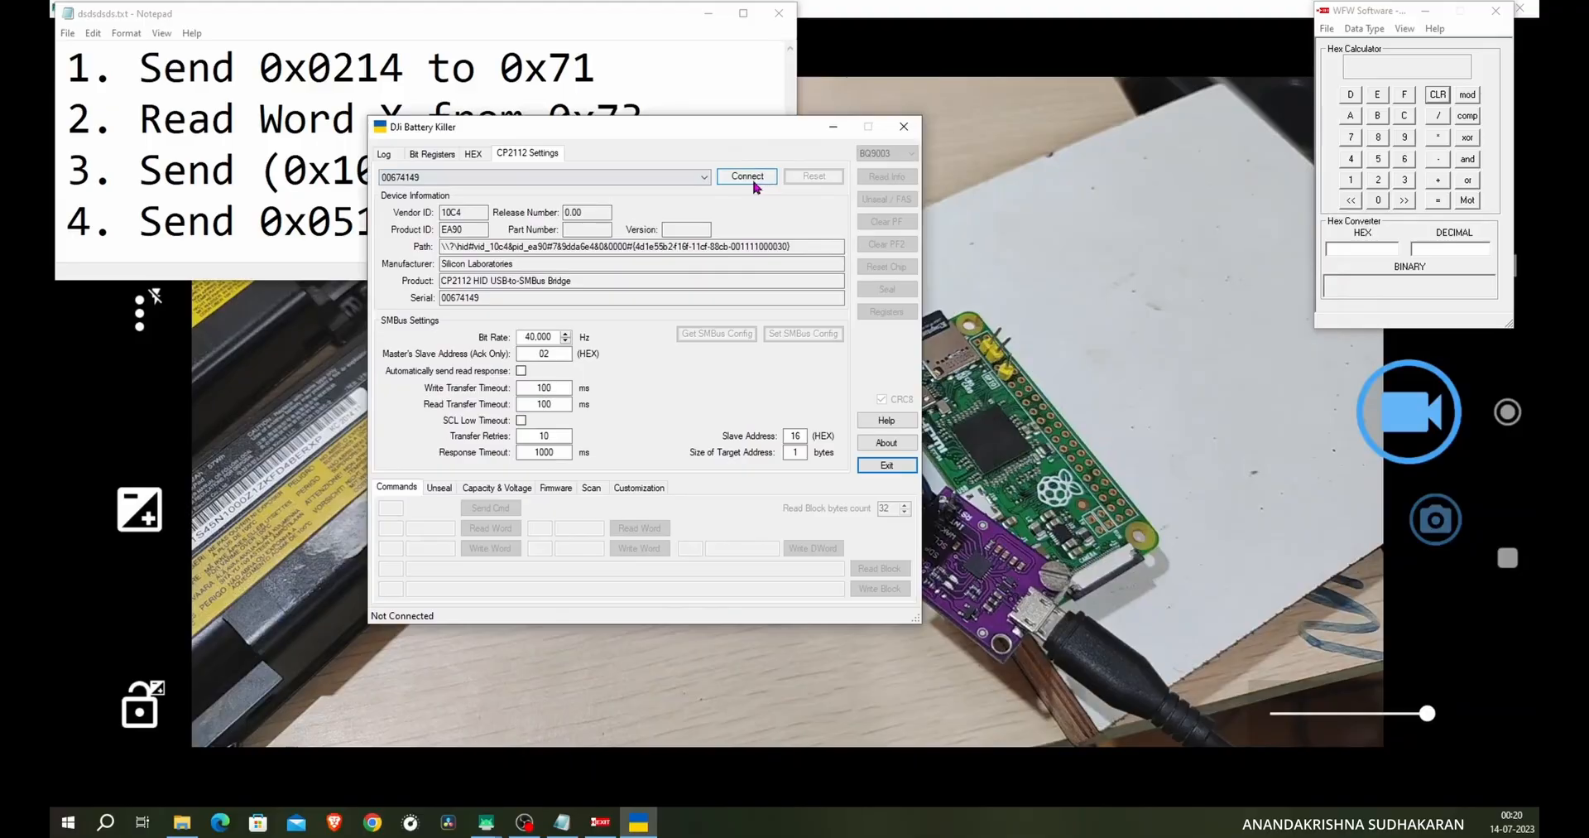
left_click(747, 175)
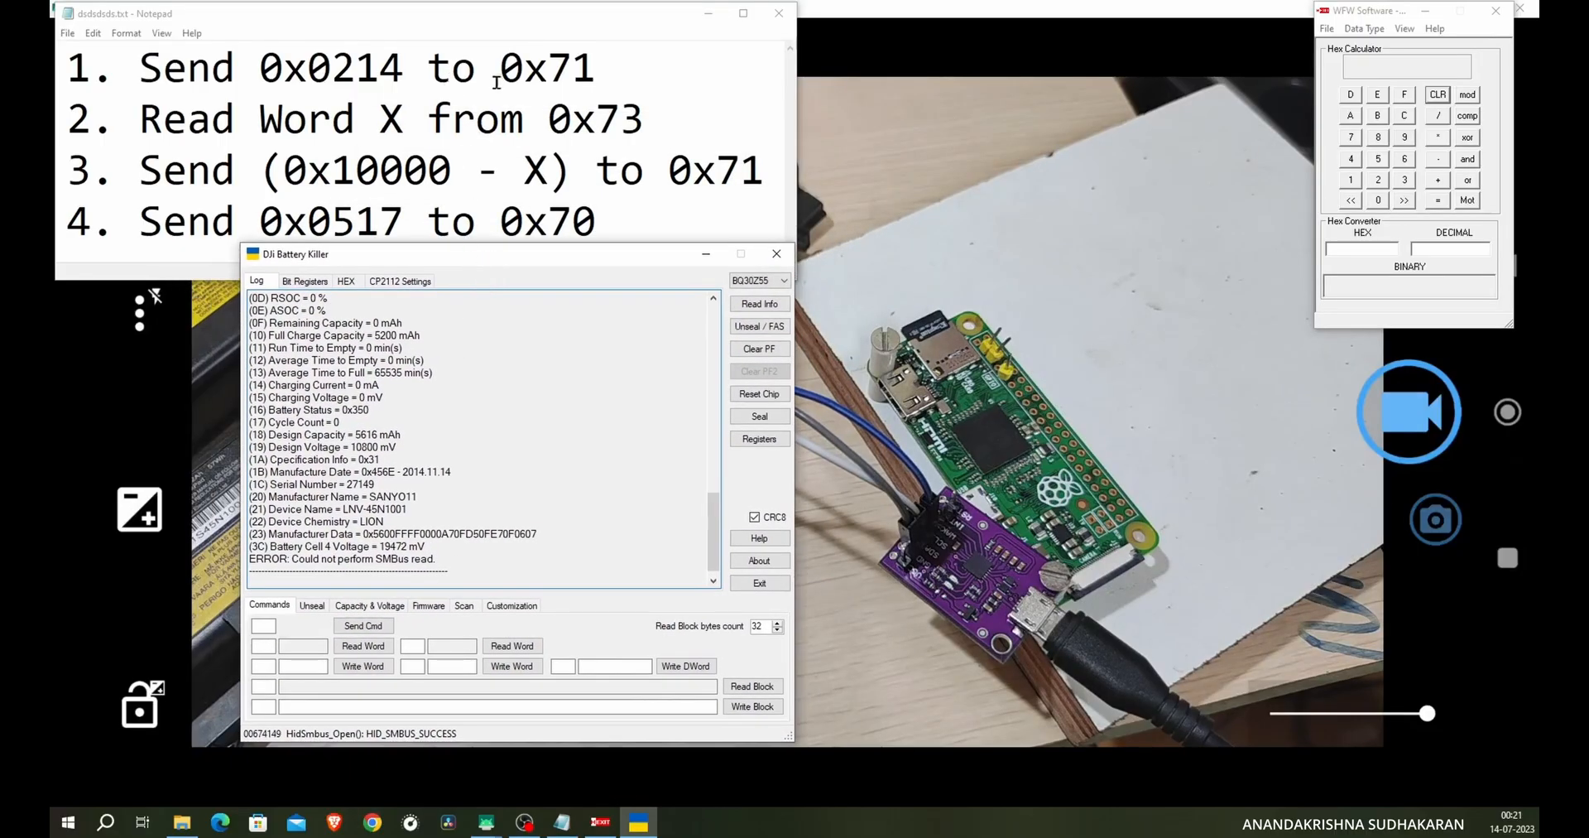
- Write word 0x0214 to command register 0x71 and read back 0x062F from 0x73
double_click(349, 68)
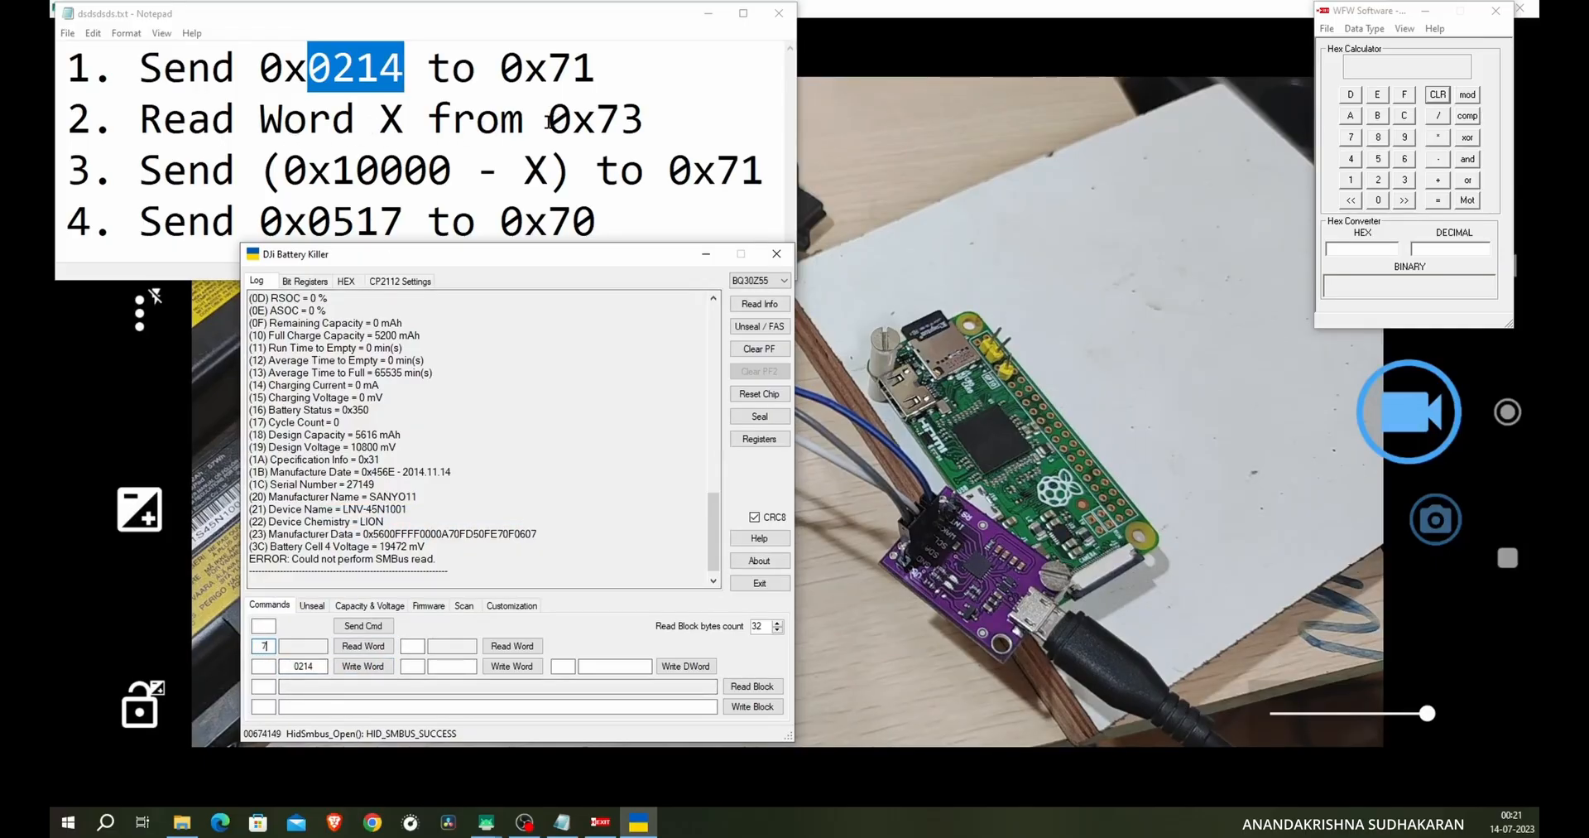
left_click(363, 645)
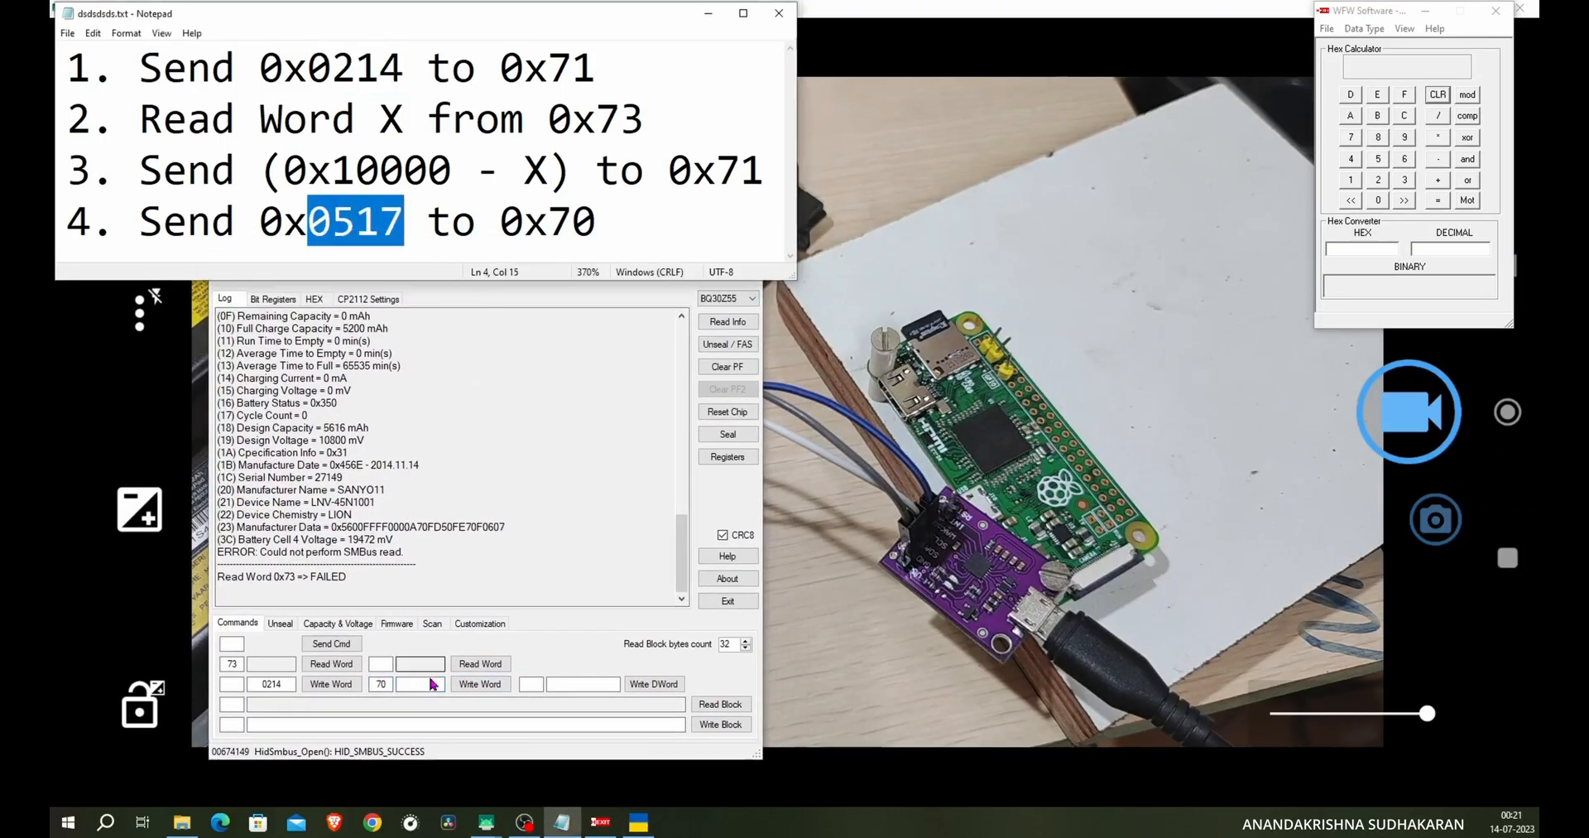
type("0517")
type("71")
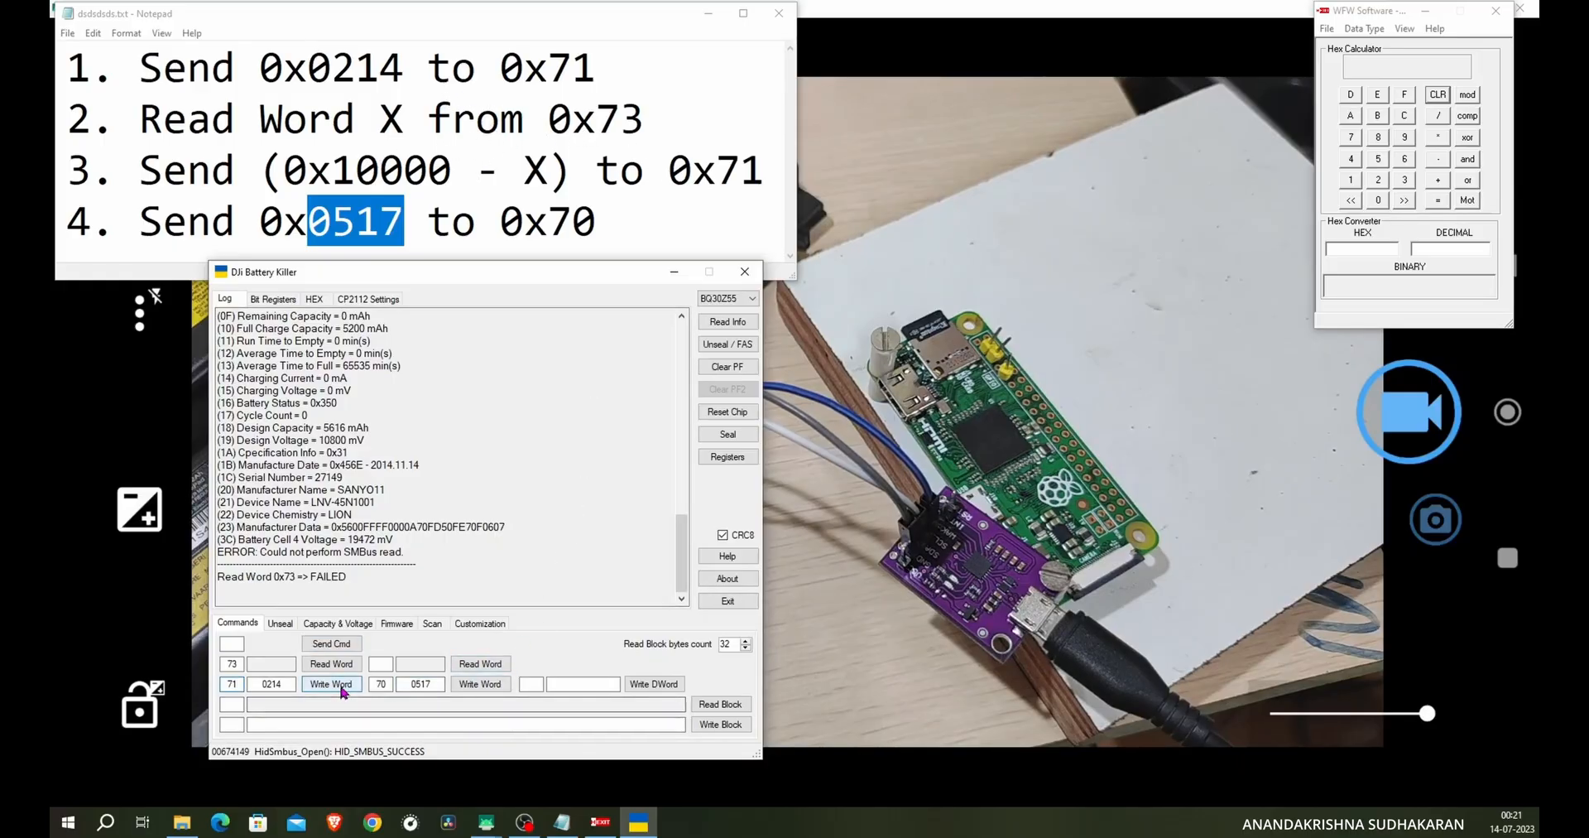
left_click(331, 682)
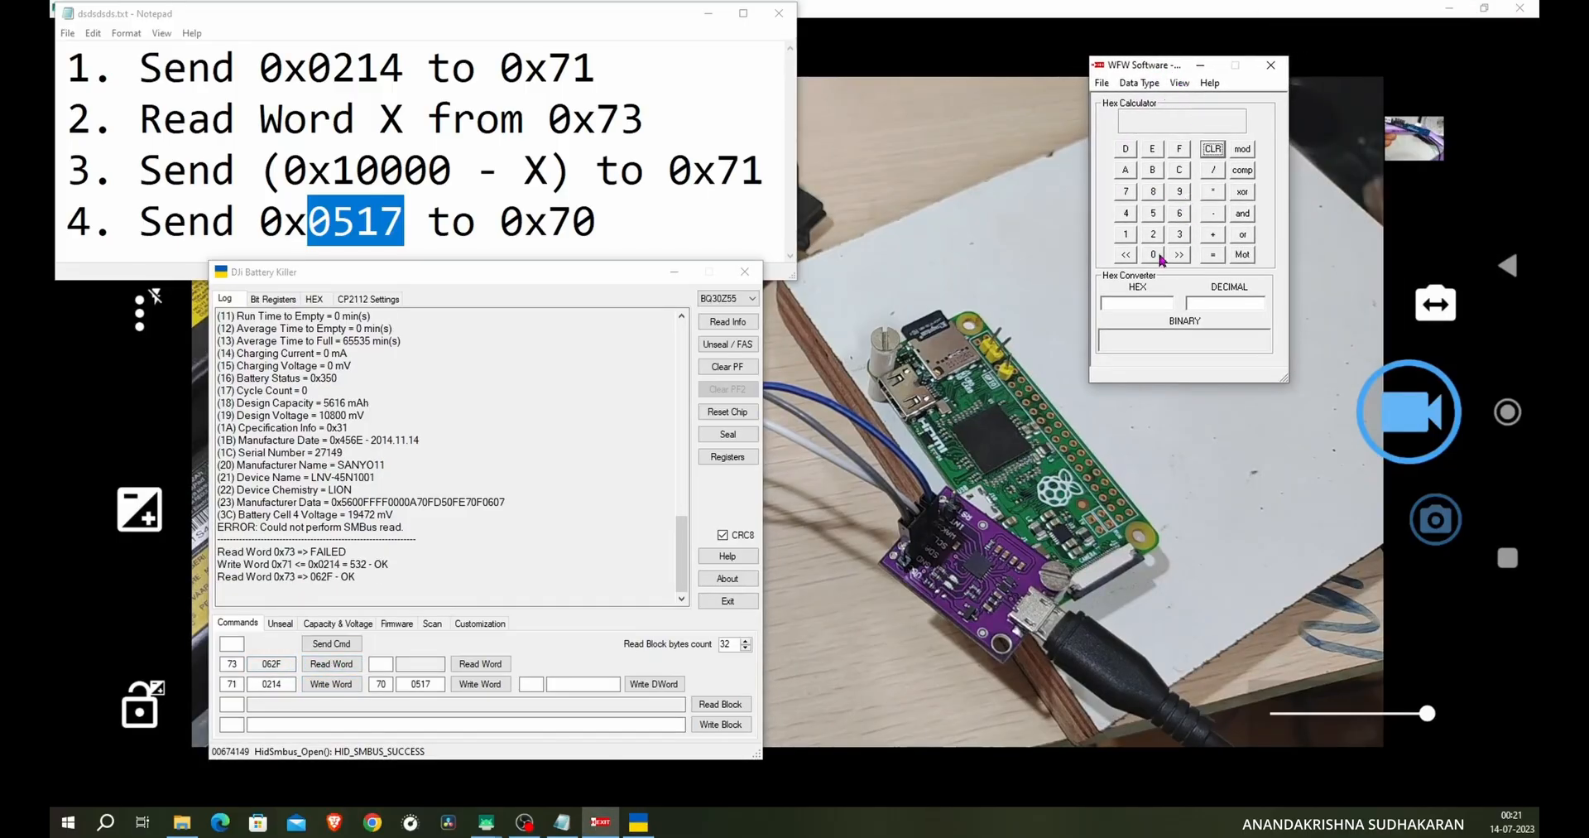
- Compute 0x10000 − 0x062F = F9D1 in the hex calculator and write F9D1 to register 0x71
left_click(1152, 255)
type("10000")
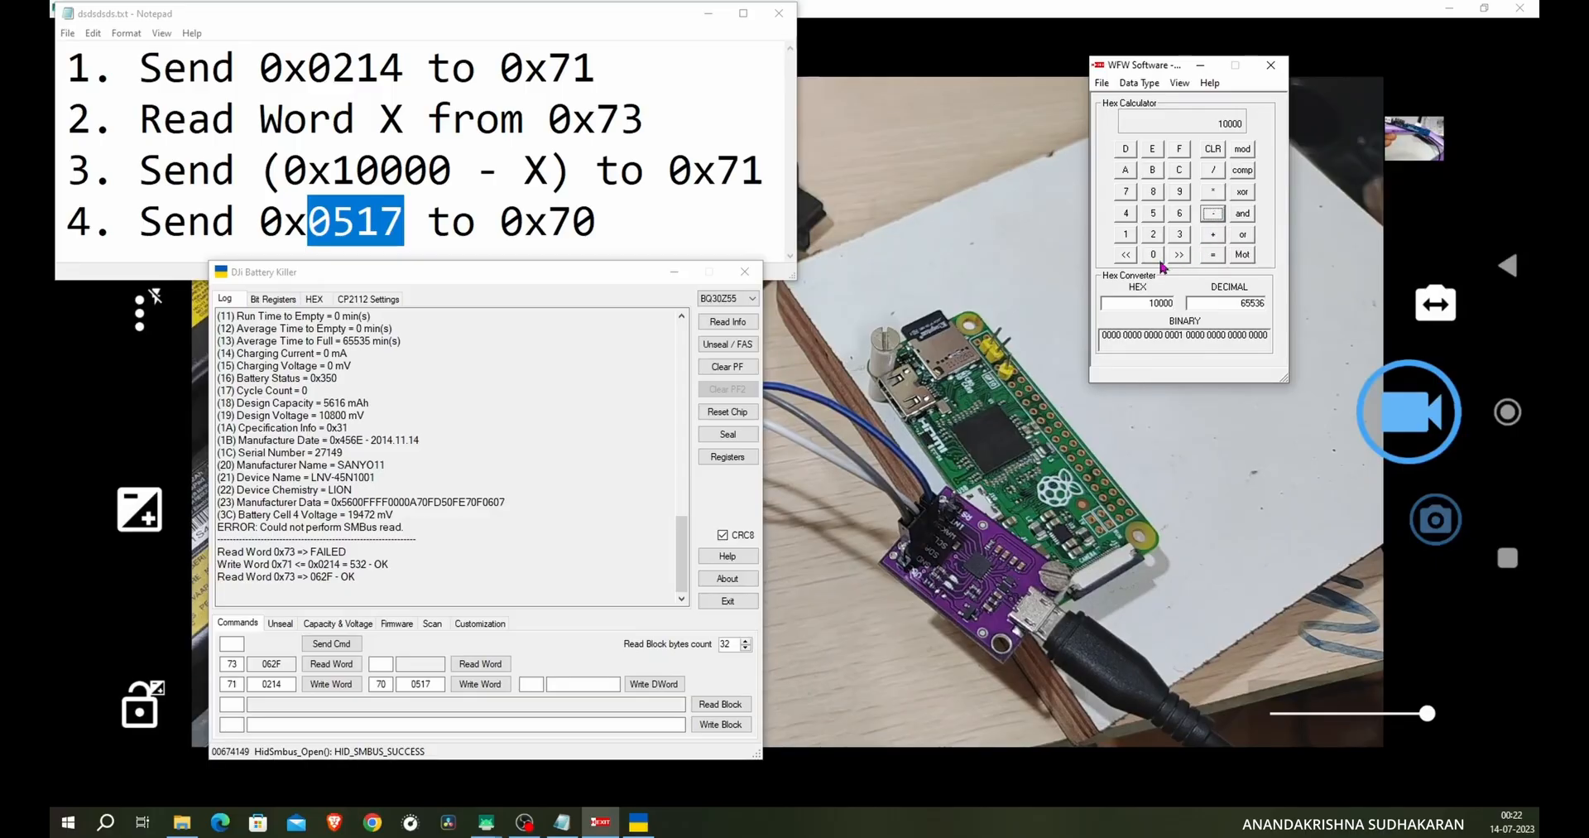
left_click(1179, 212)
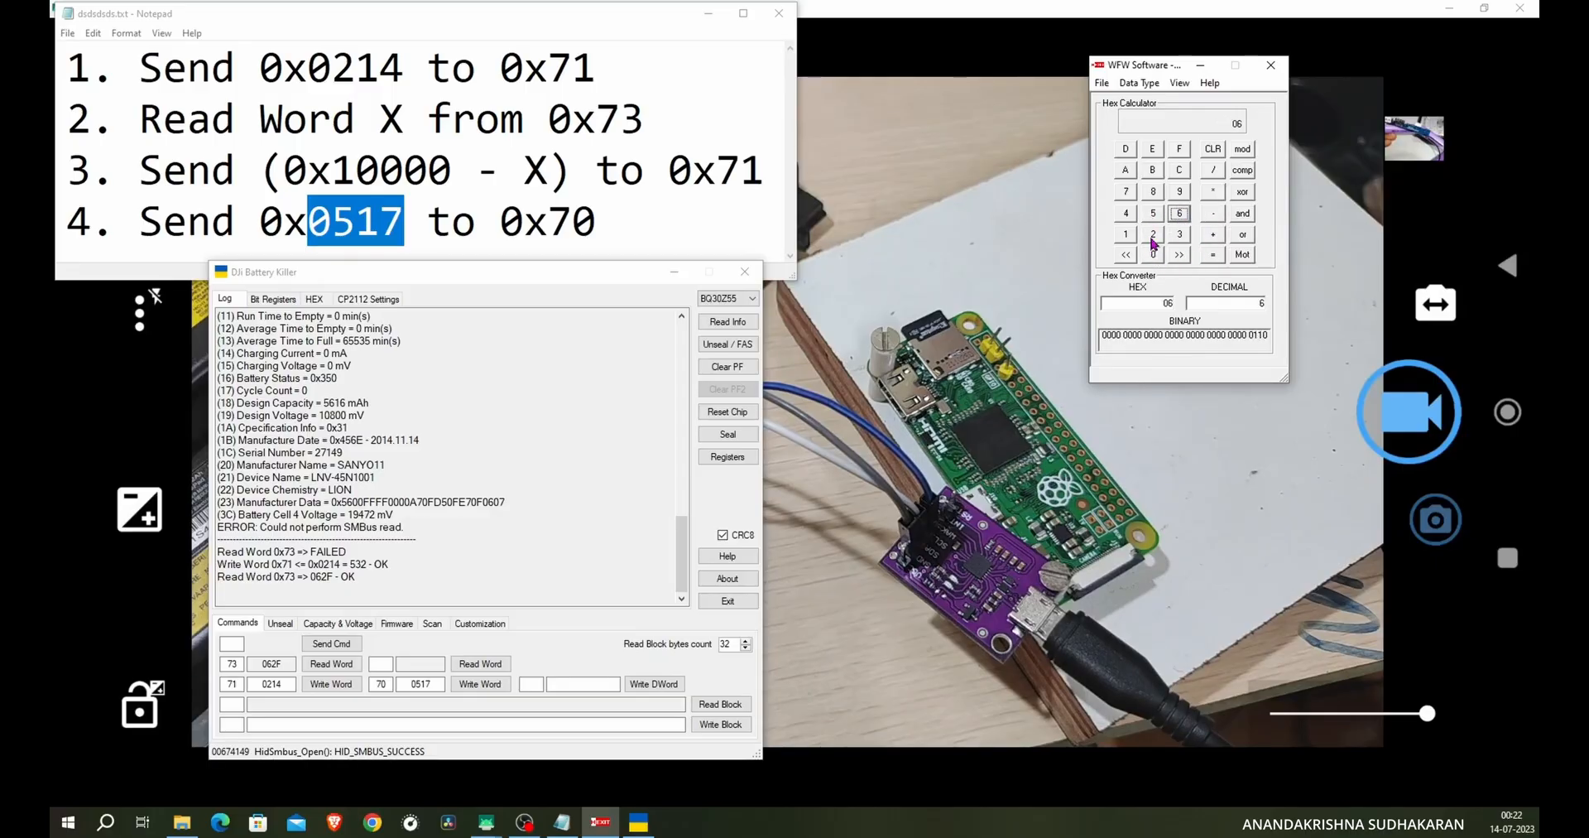
left_click(1179, 147)
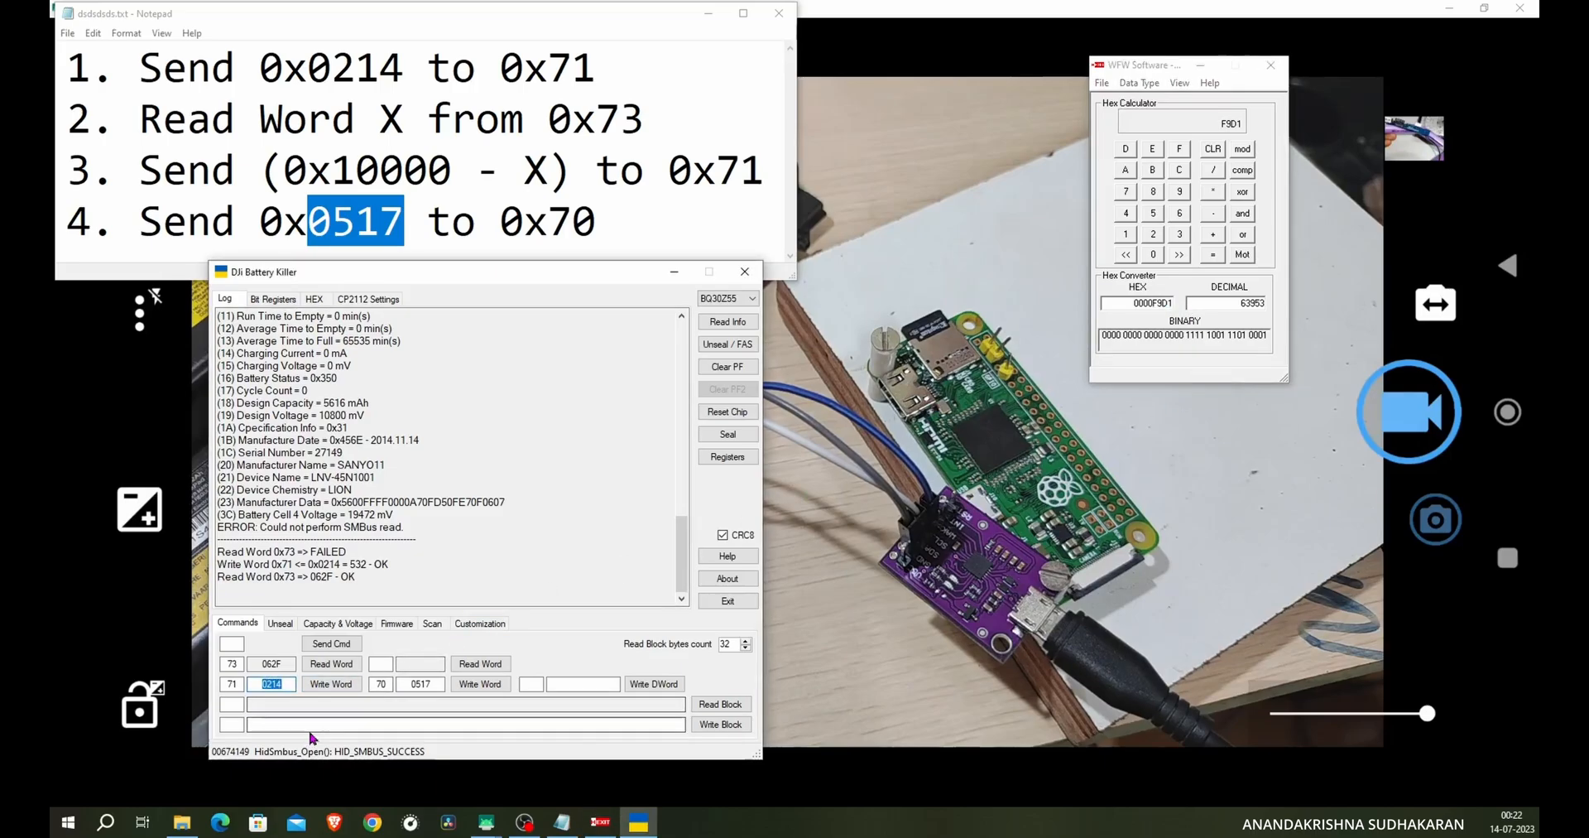
type("F9D1")
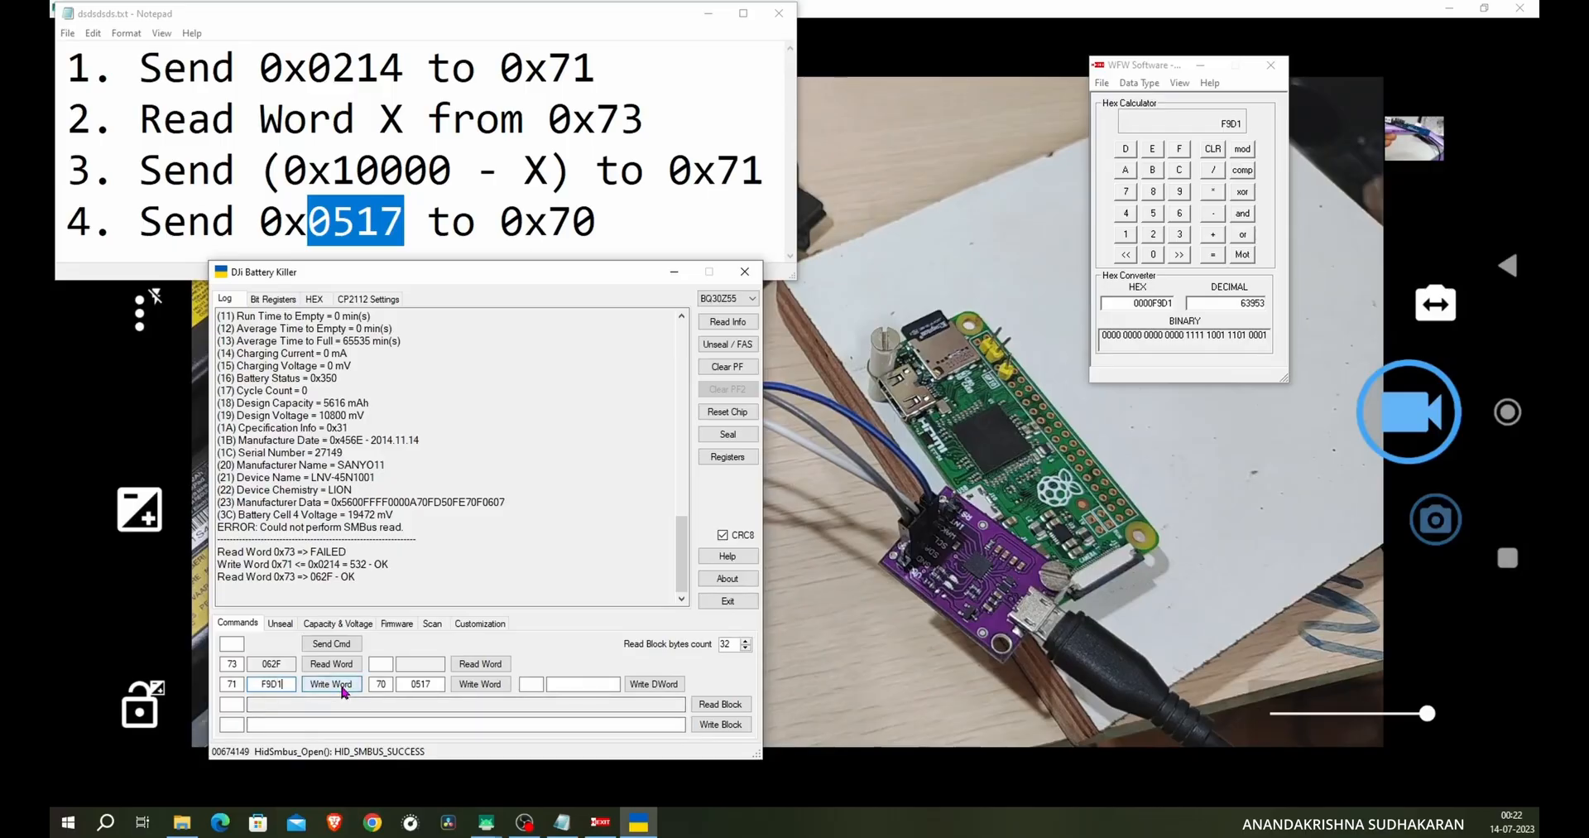
left_click(331, 684)
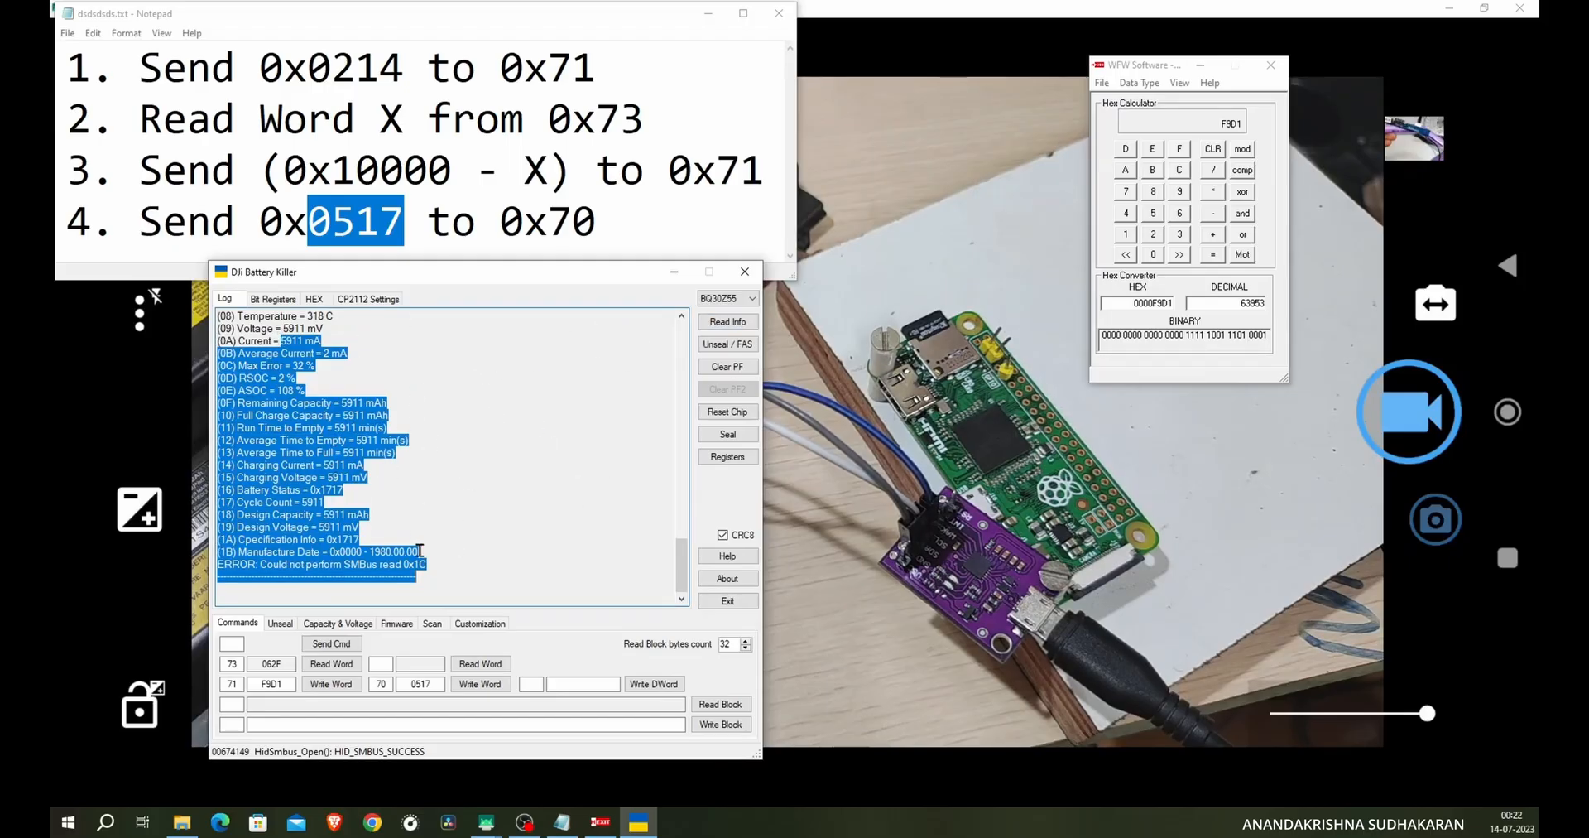
- Read the battery EEPROM from the Firmware functions and save the 2 KB BQ30Z55 boot-mode backup .bin
left_click(396, 622)
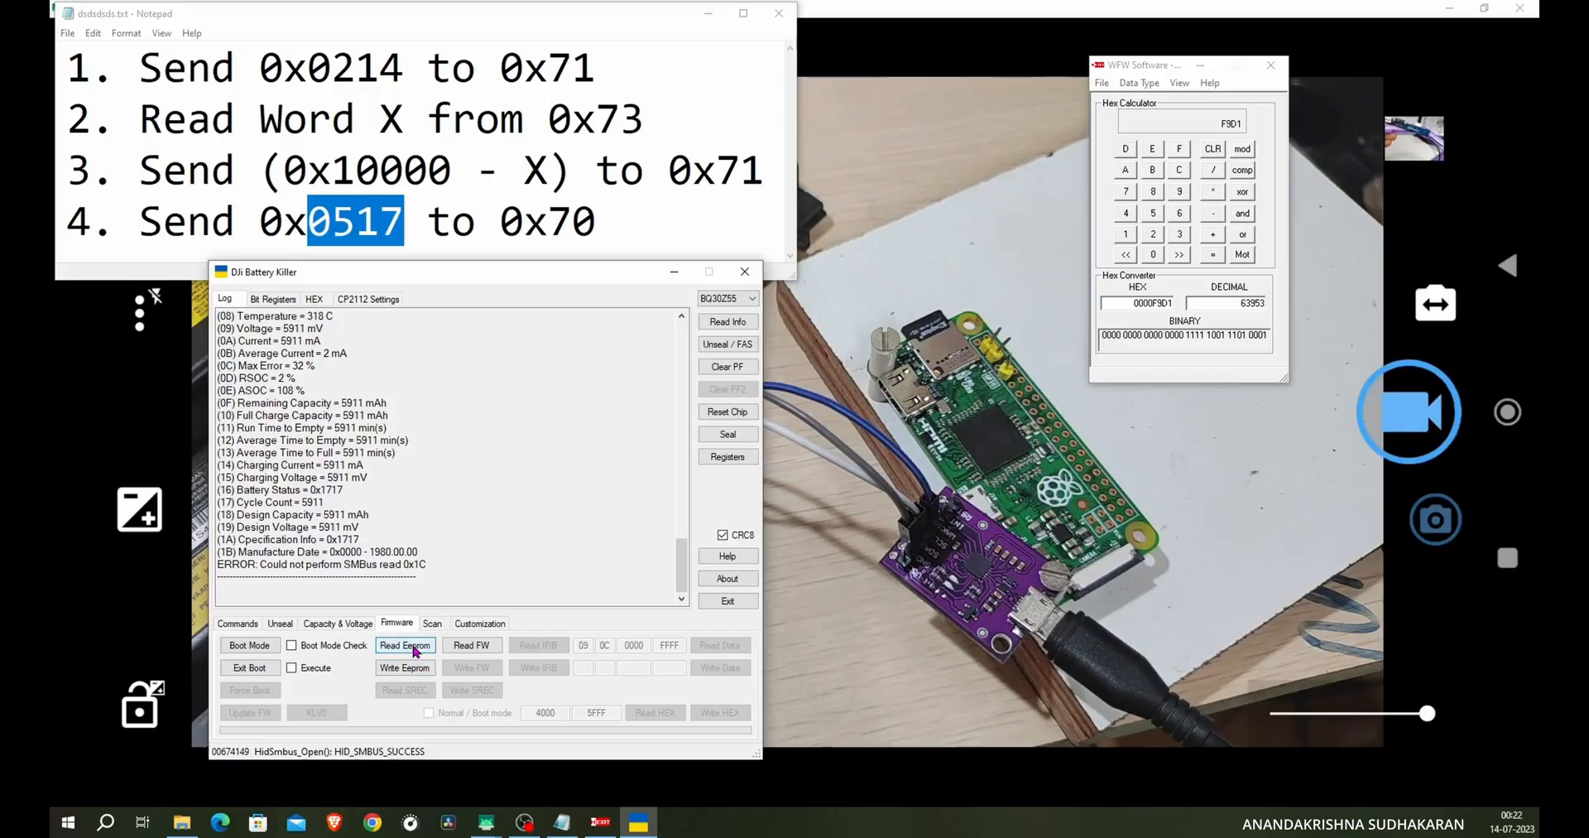
left_click(404, 645)
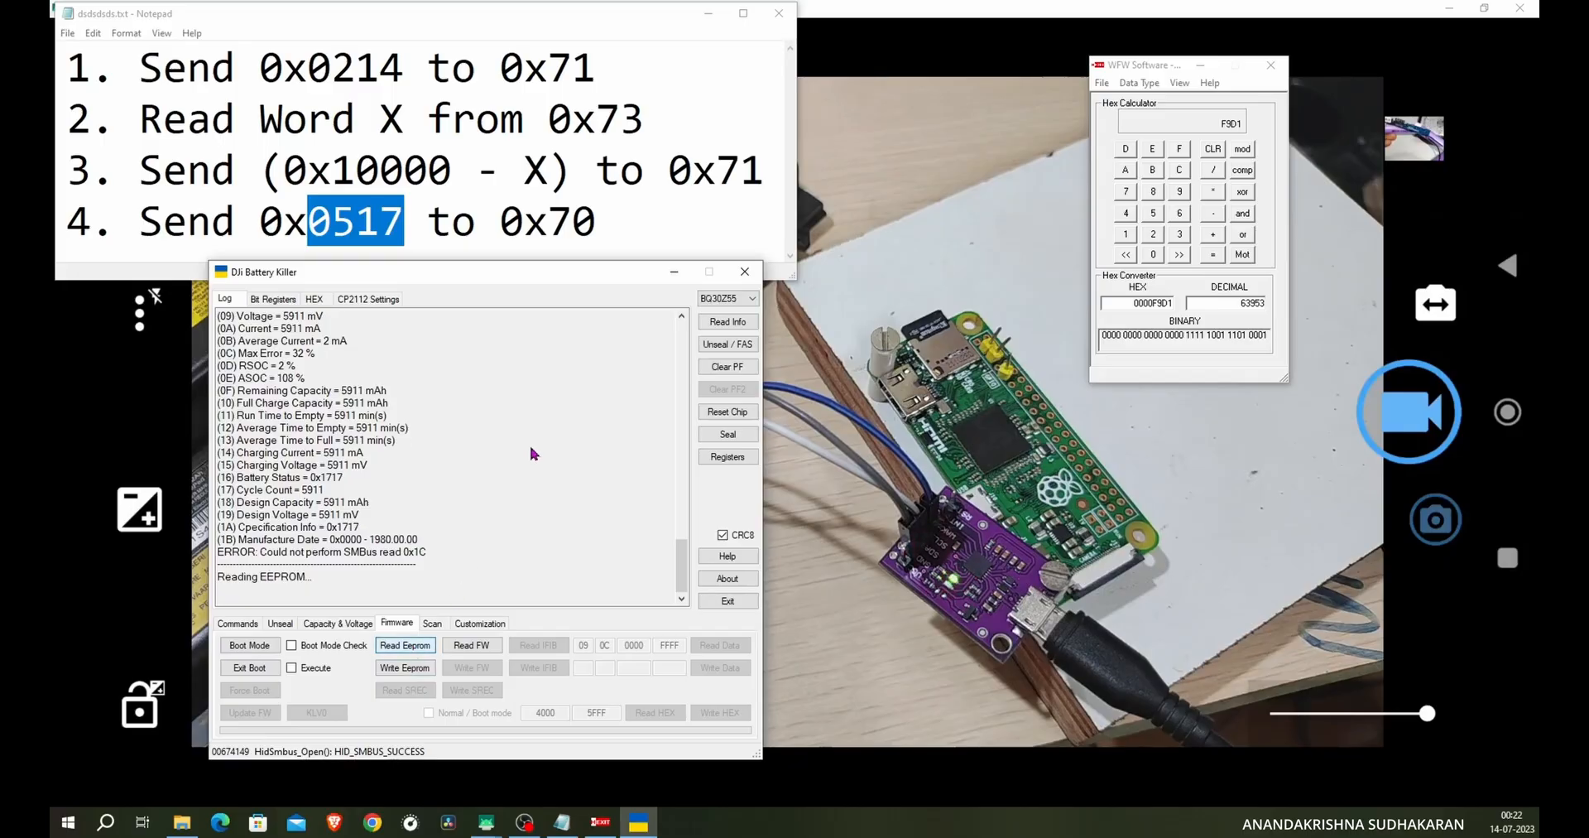
left_click(404, 645)
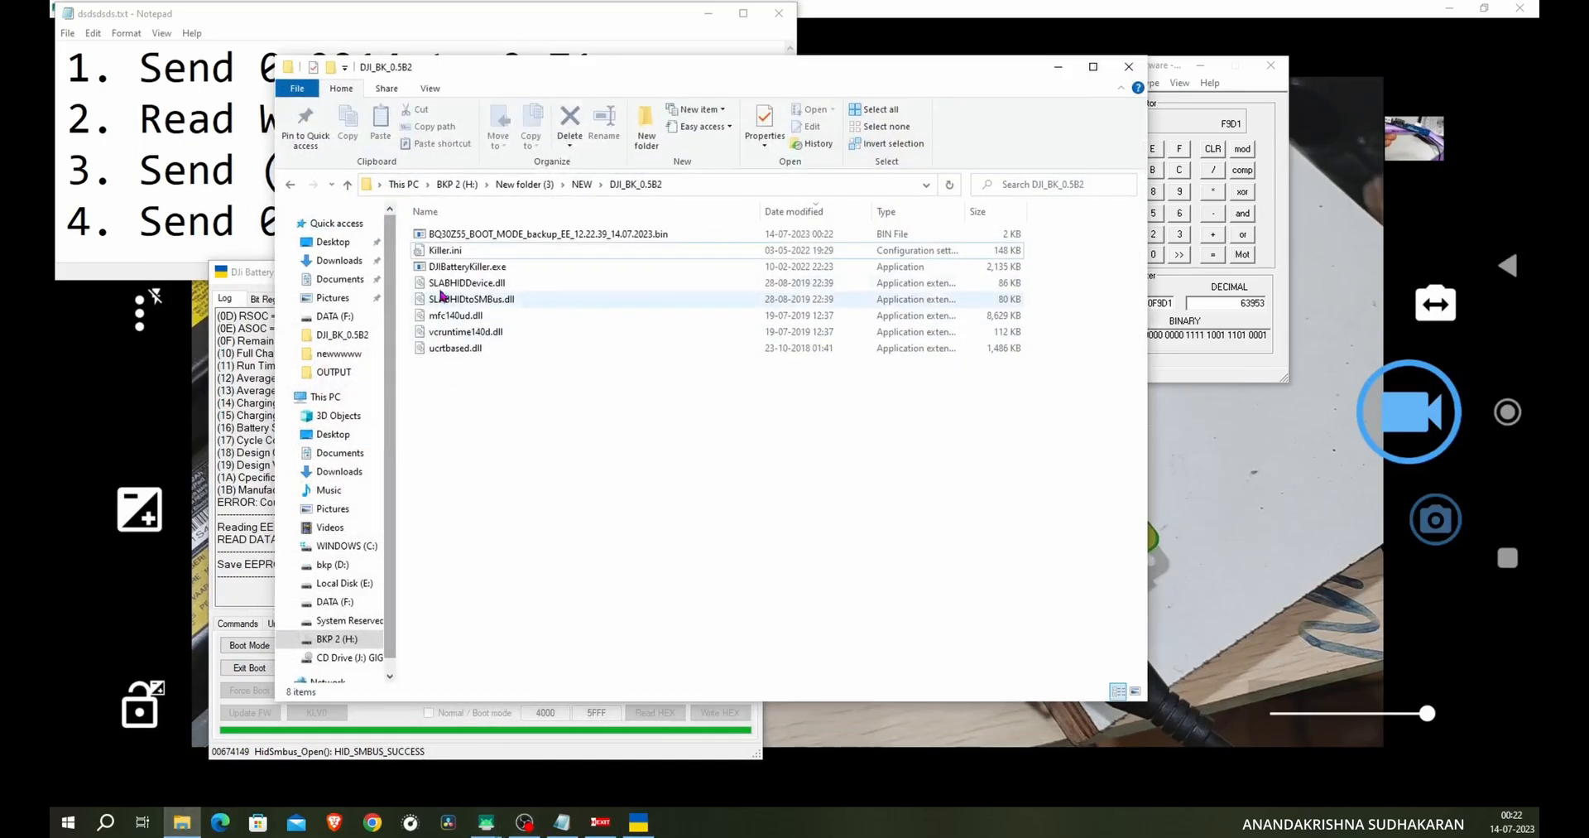
- From the NEW folder launch HxD and open the saved EEPROM backup .bin in it
left_click(548, 234)
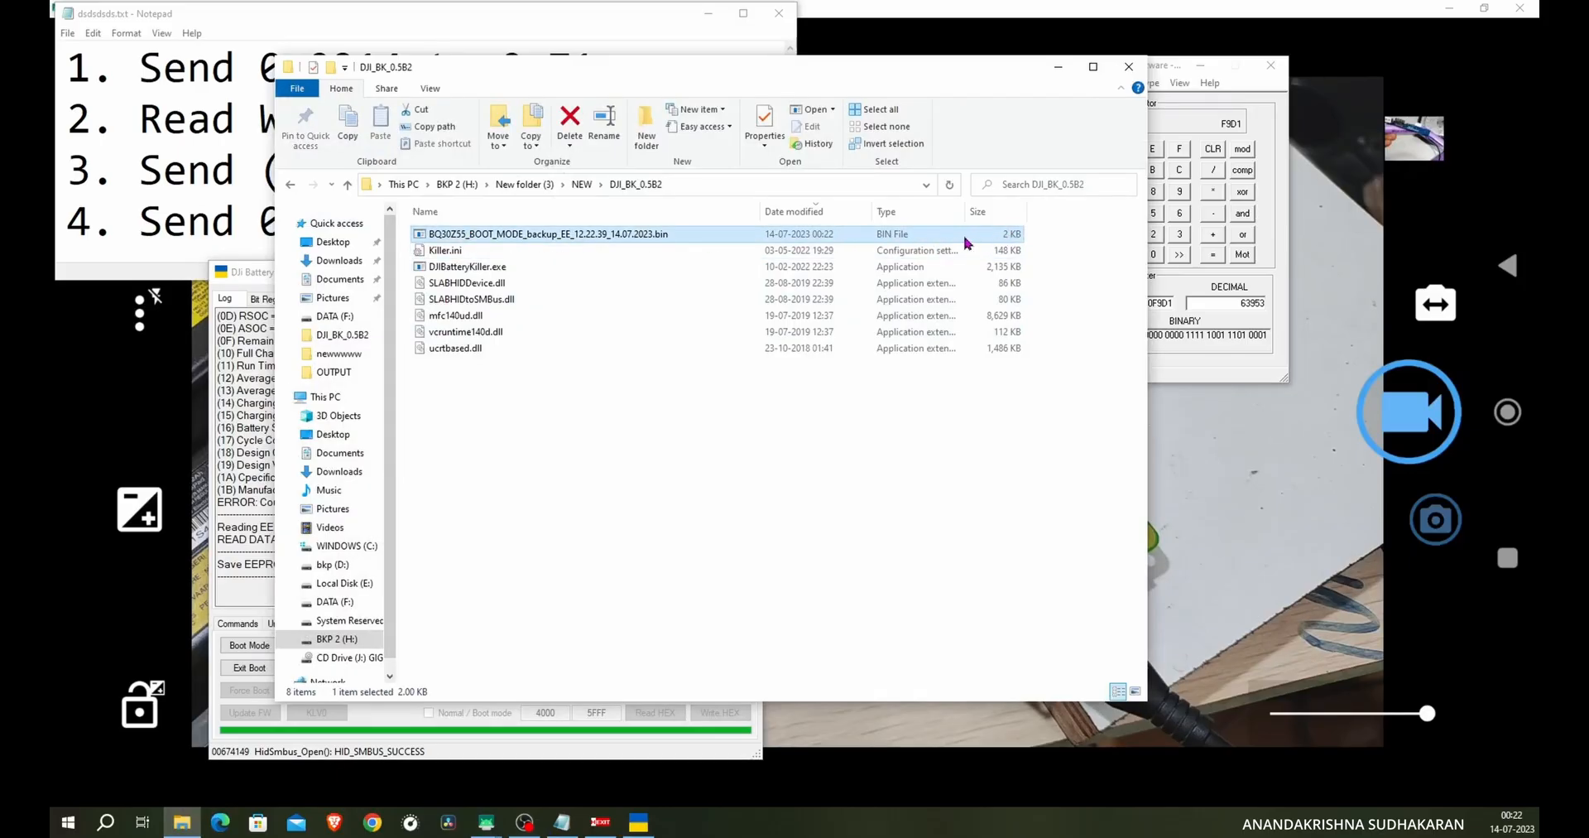
left_click(292, 184)
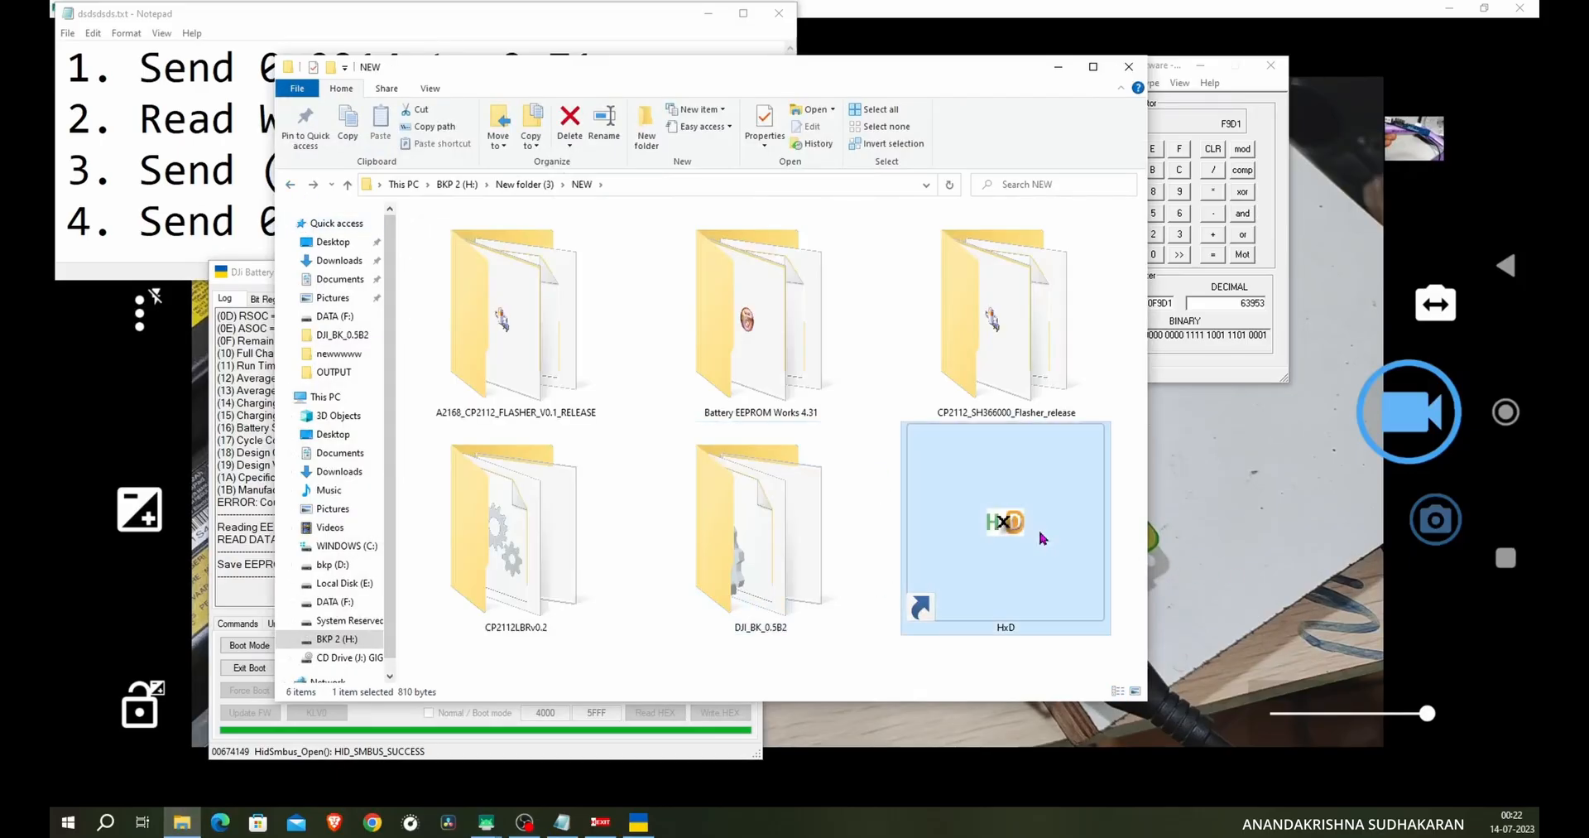
double_click(1005, 521)
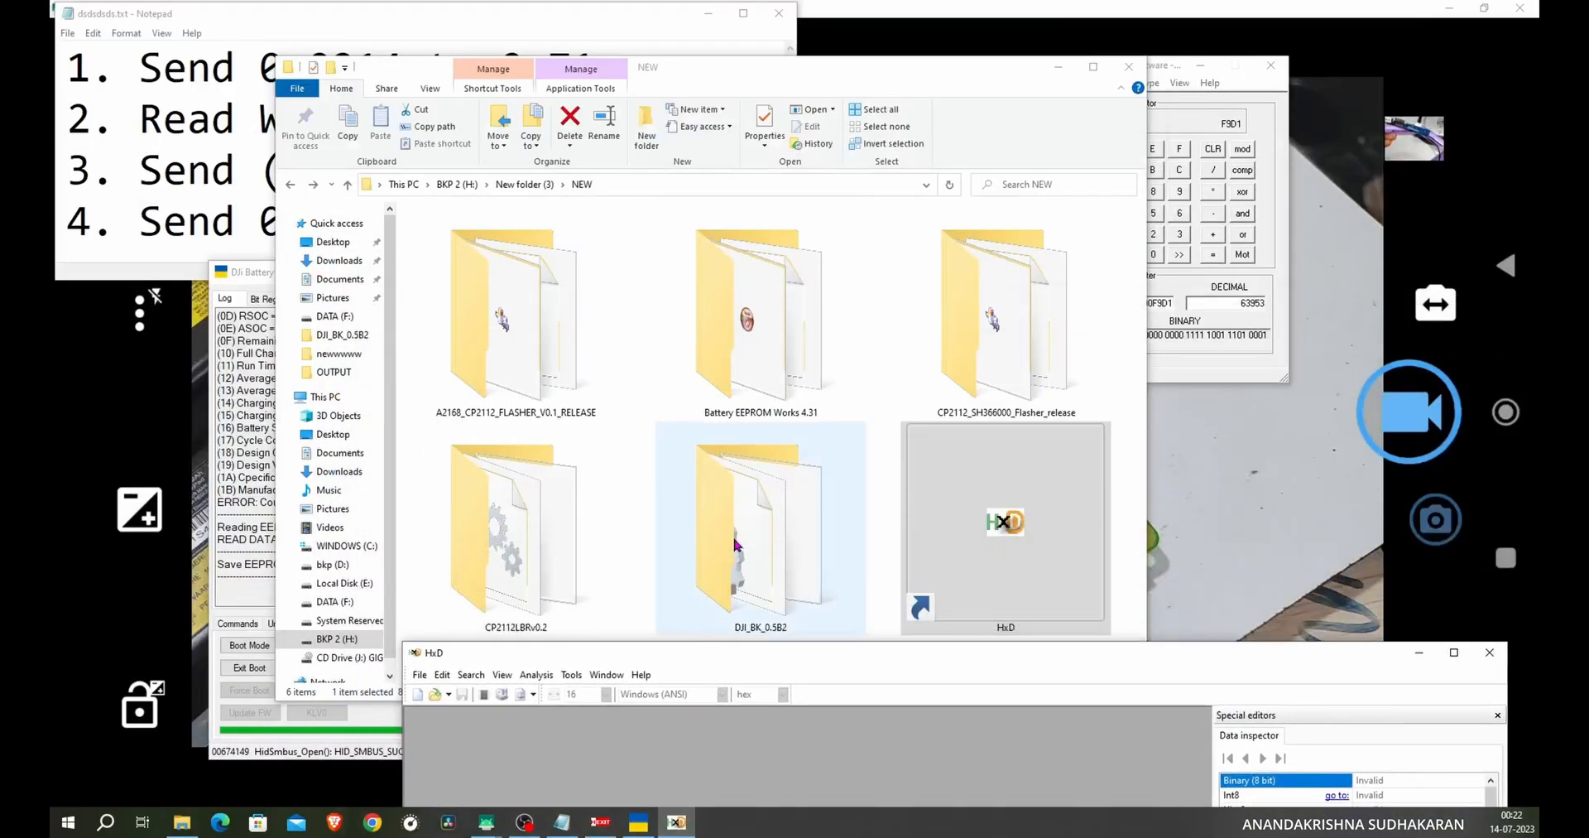
double_click(760, 522)
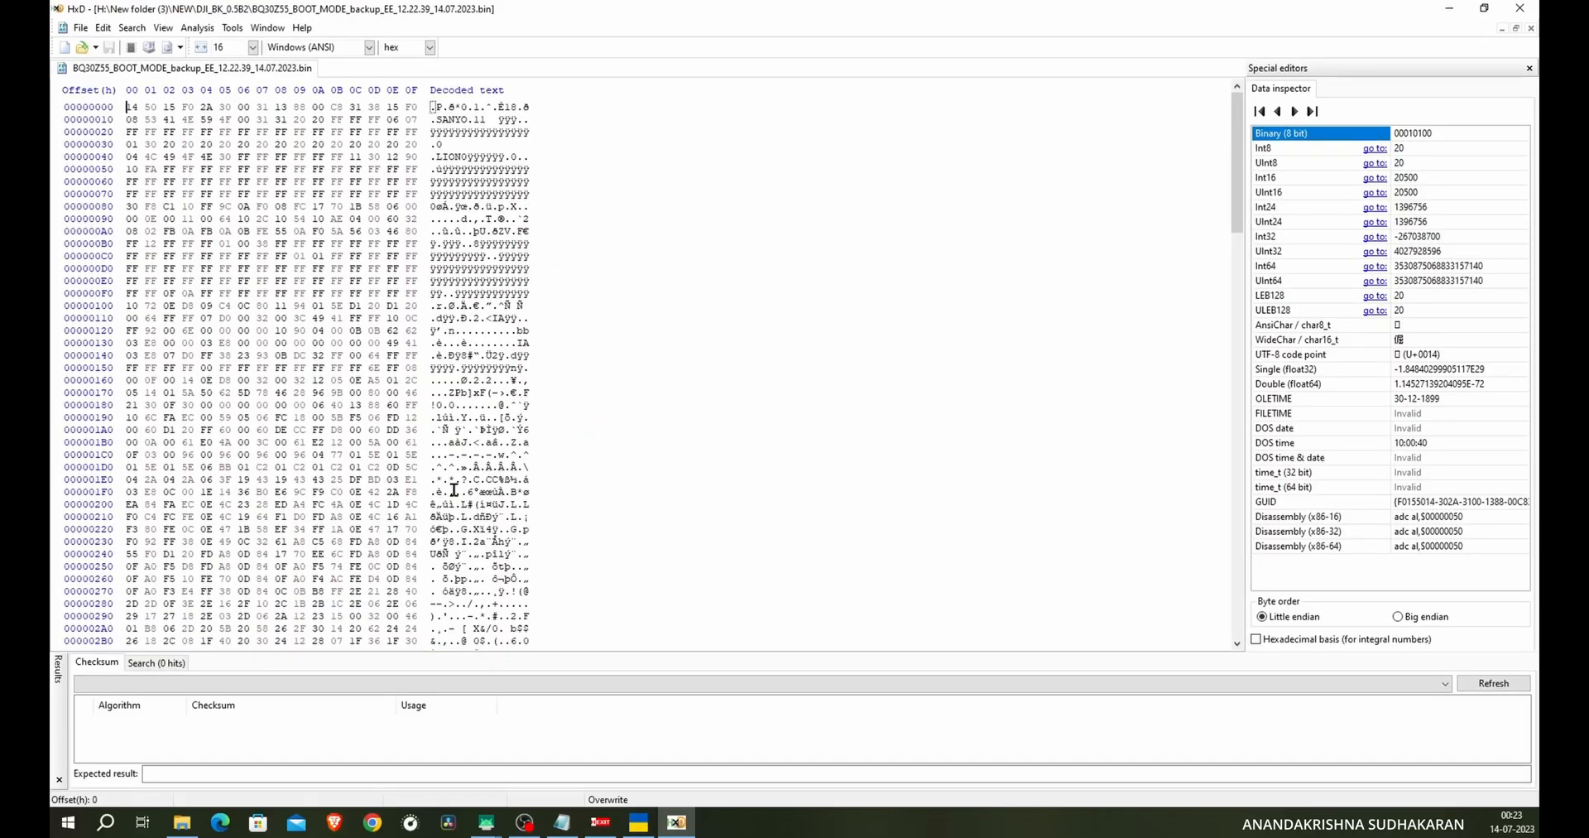
- Select bytes 14 50 at offset 602 and scroll the battery log to its Full Charge Capacity reading
scroll("down", 3)
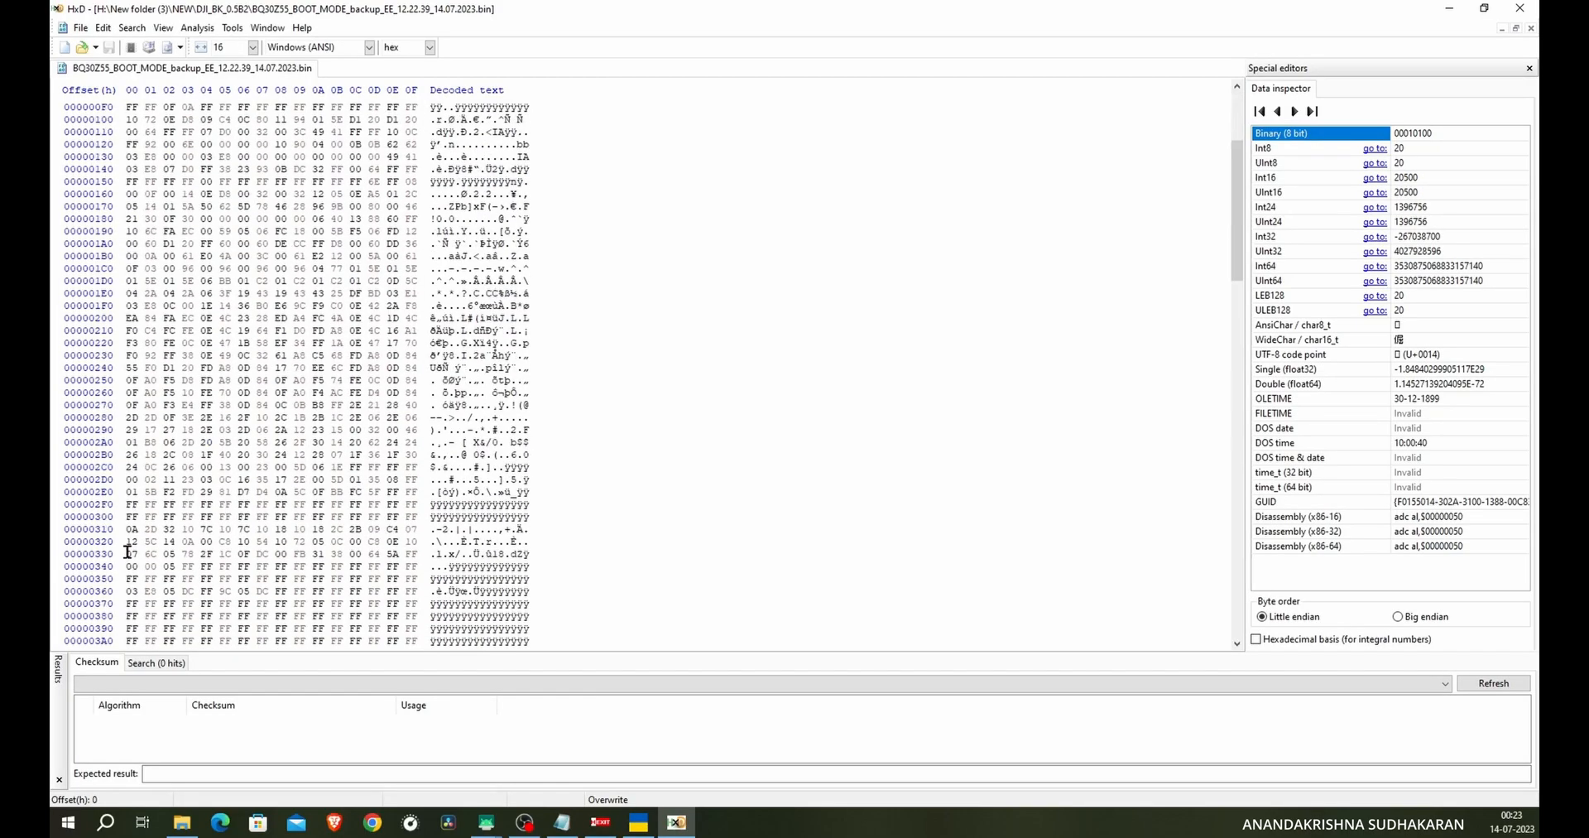
scroll("down", 3)
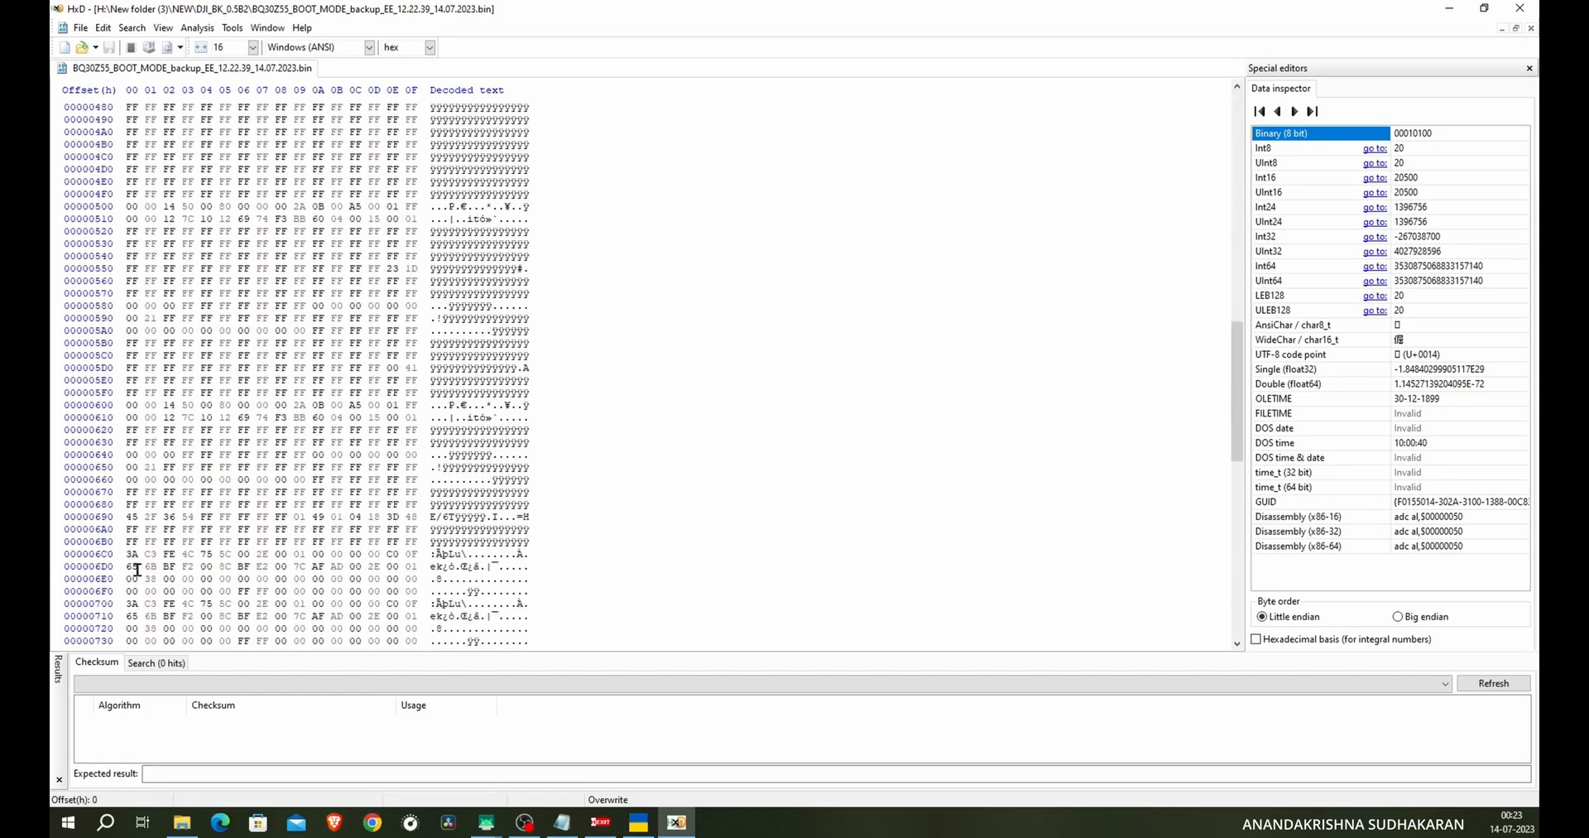
mouse_move(134, 481)
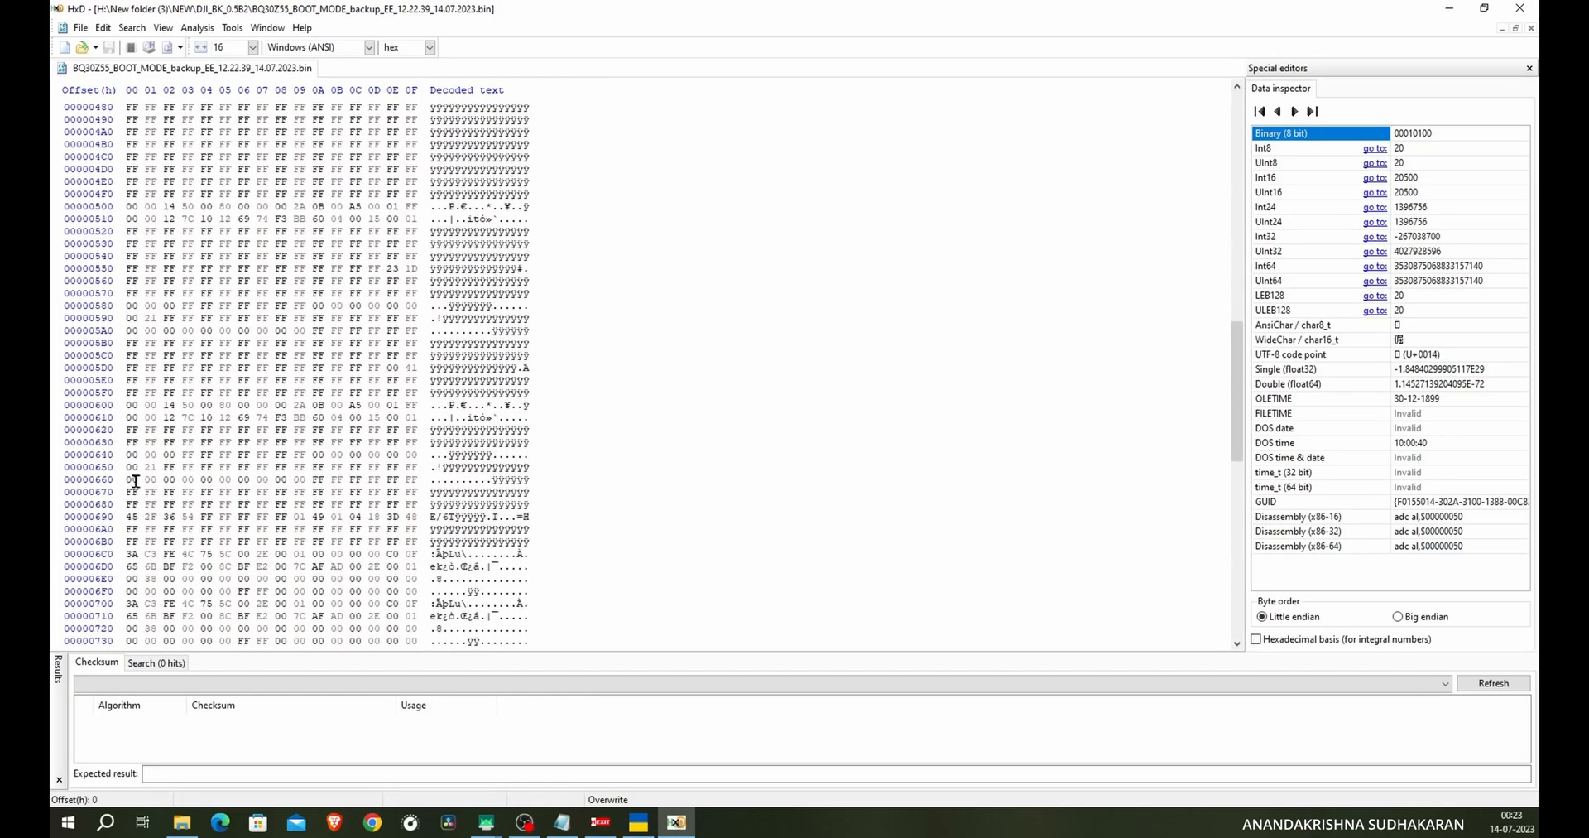
left_click(129, 403)
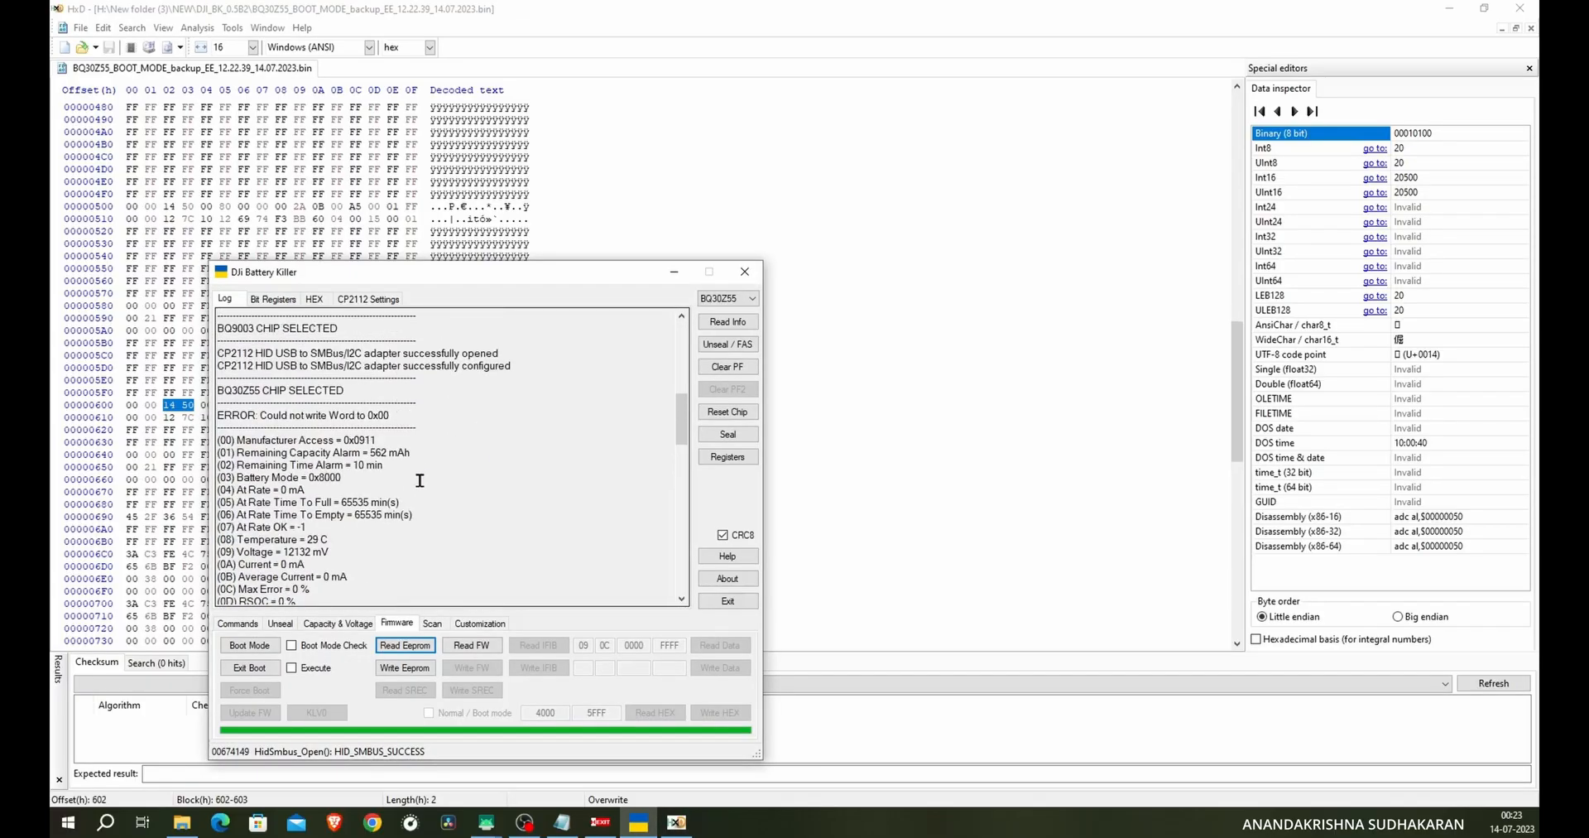
scroll("down", 3)
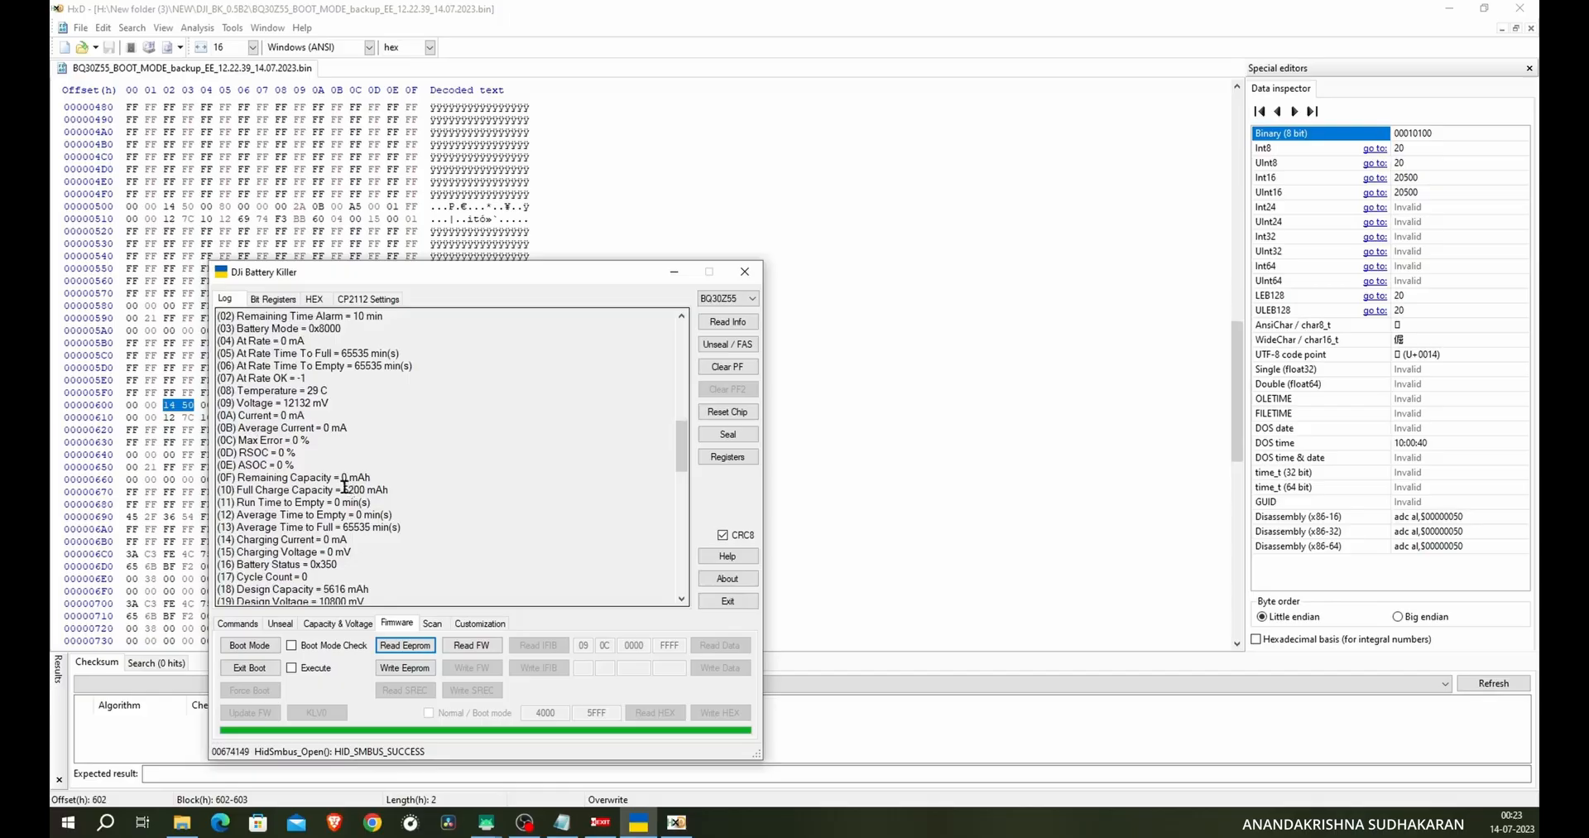
- Enter the 5200 mAh capacity in the WFW calculator, then convert 5200 decimal to hex with RapidTables
double_click(364, 489)
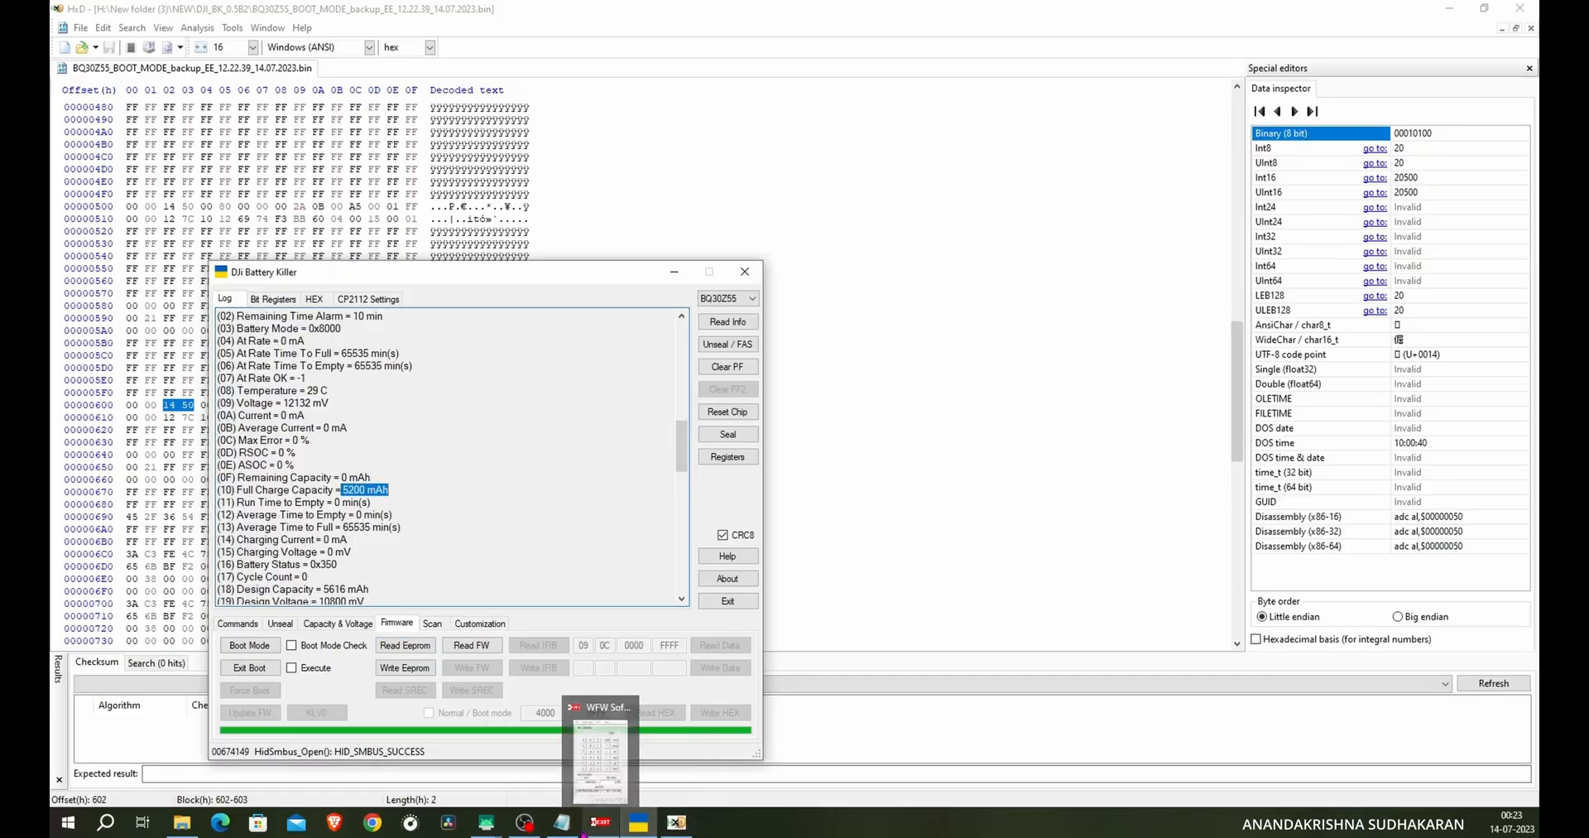
left_click(601, 760)
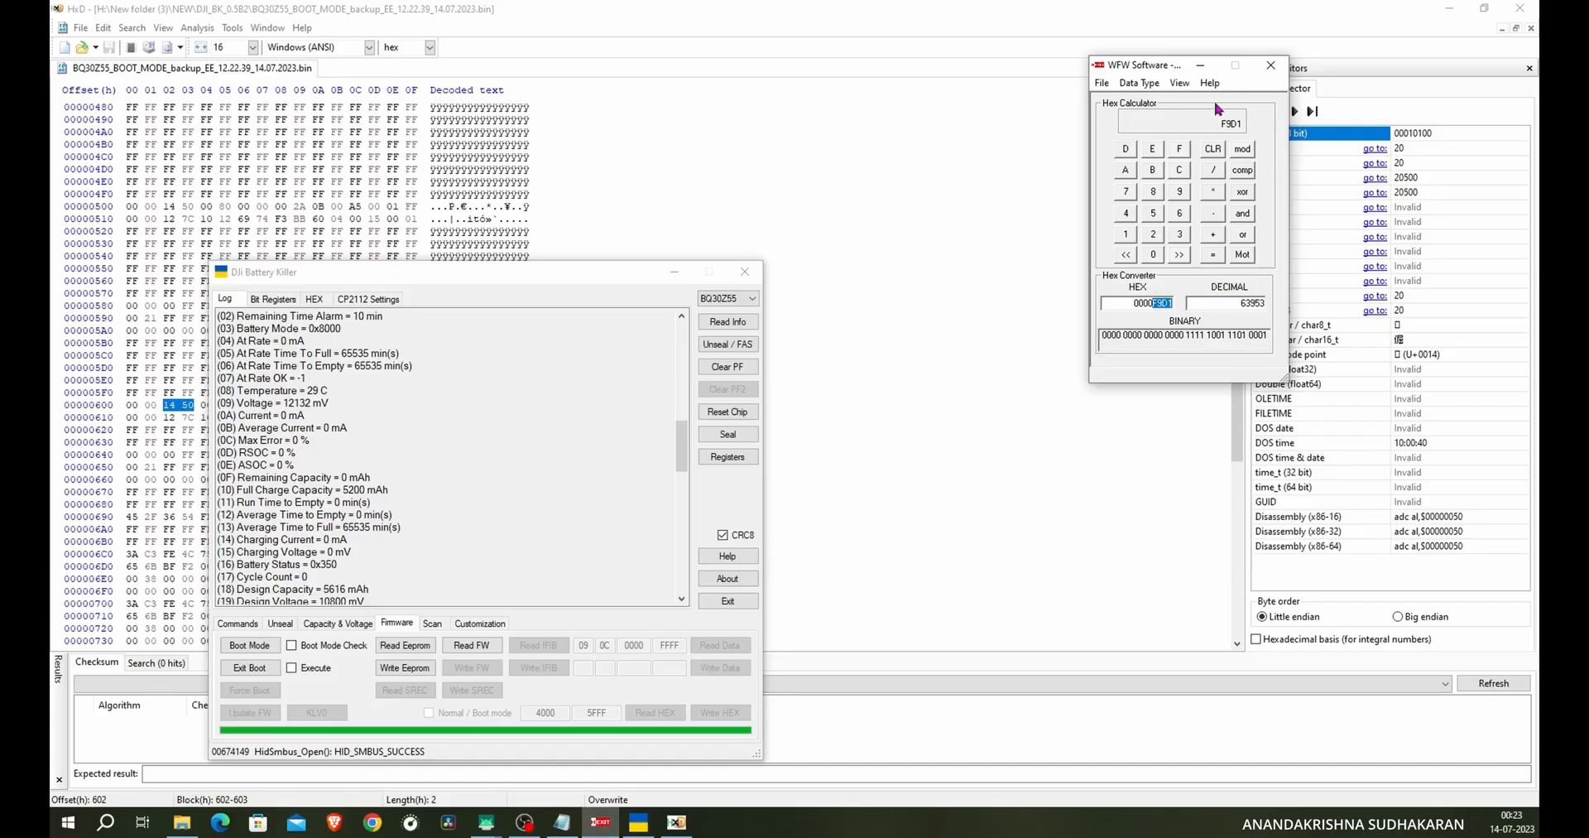
left_click(1212, 148)
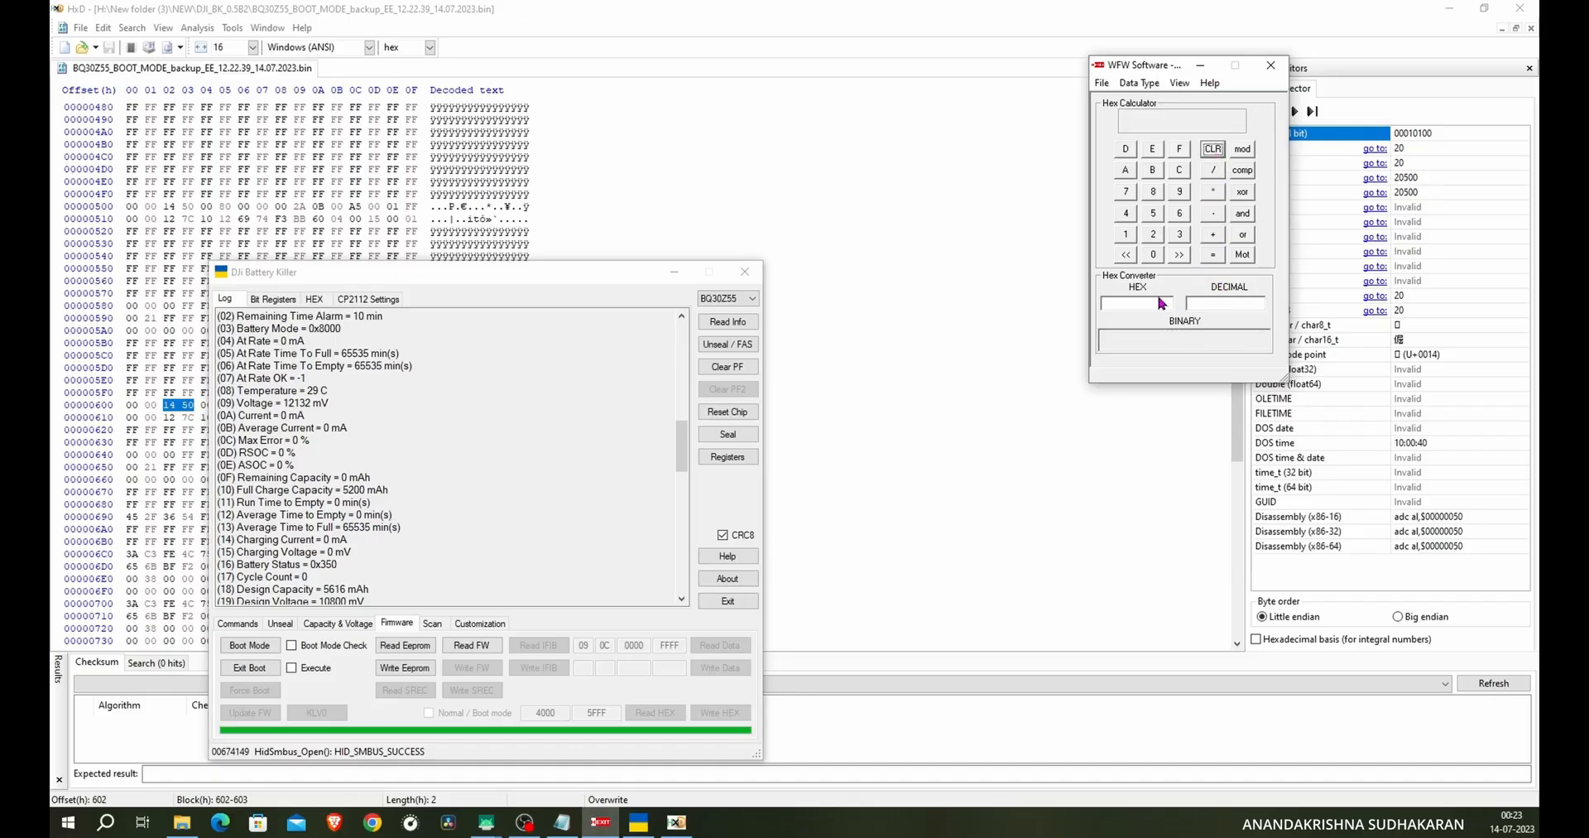
left_click(1152, 212)
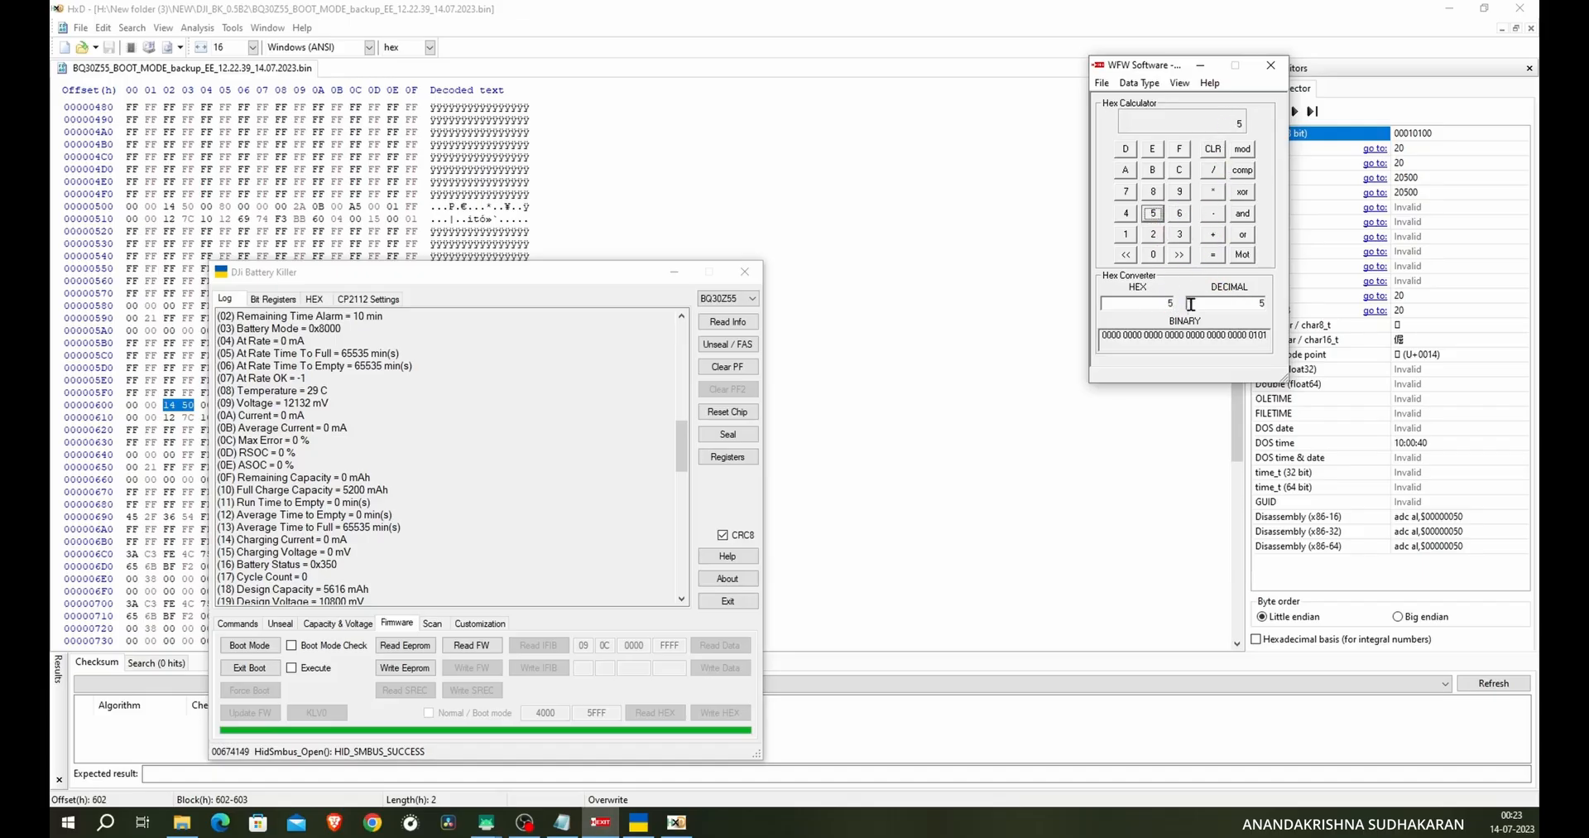
left_click(1212, 148)
type("200")
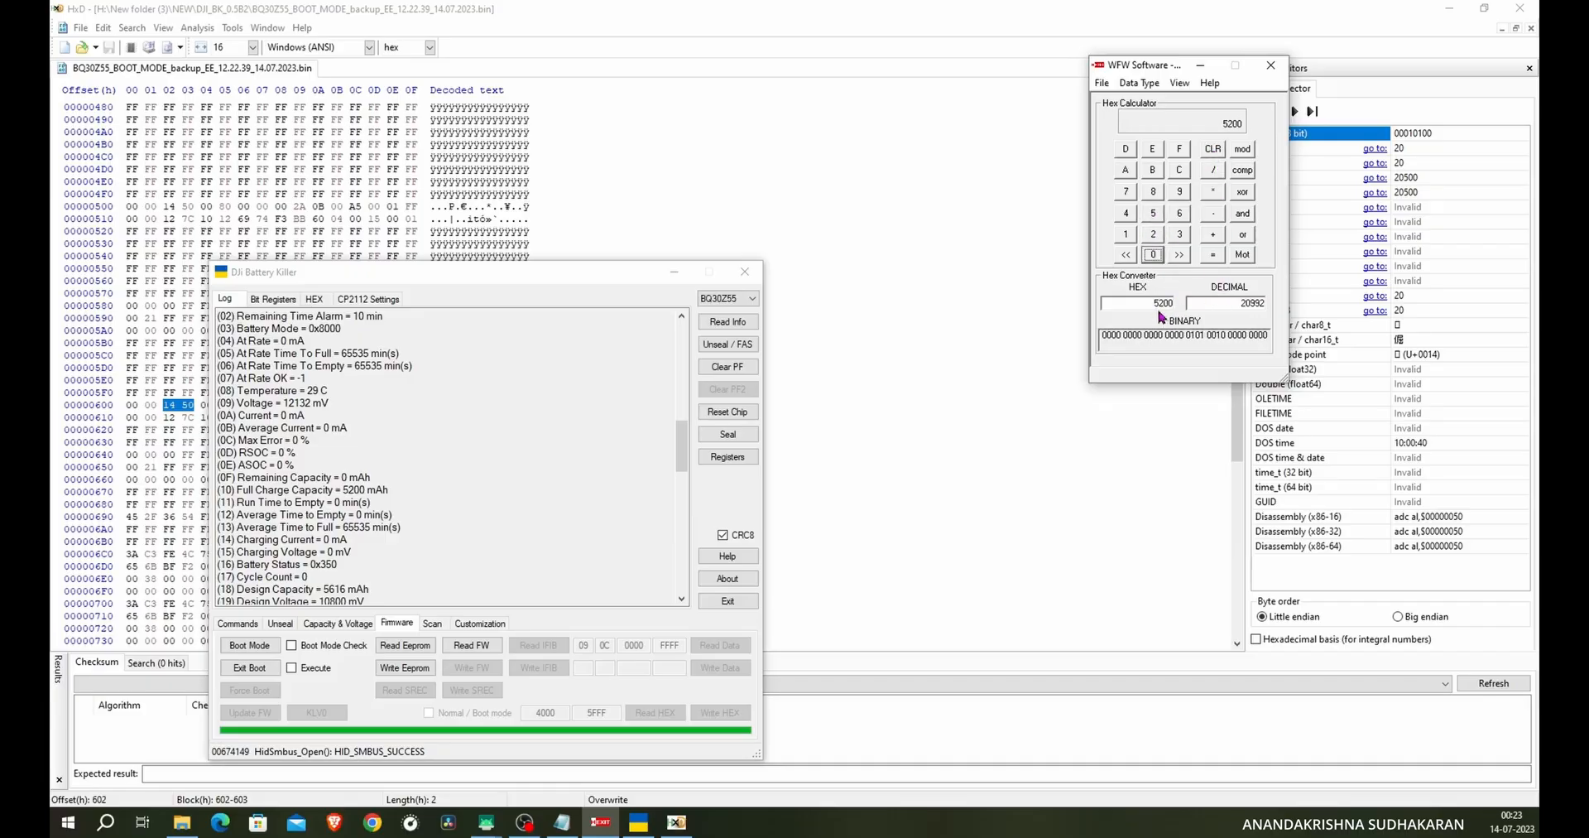
left_click(1212, 148)
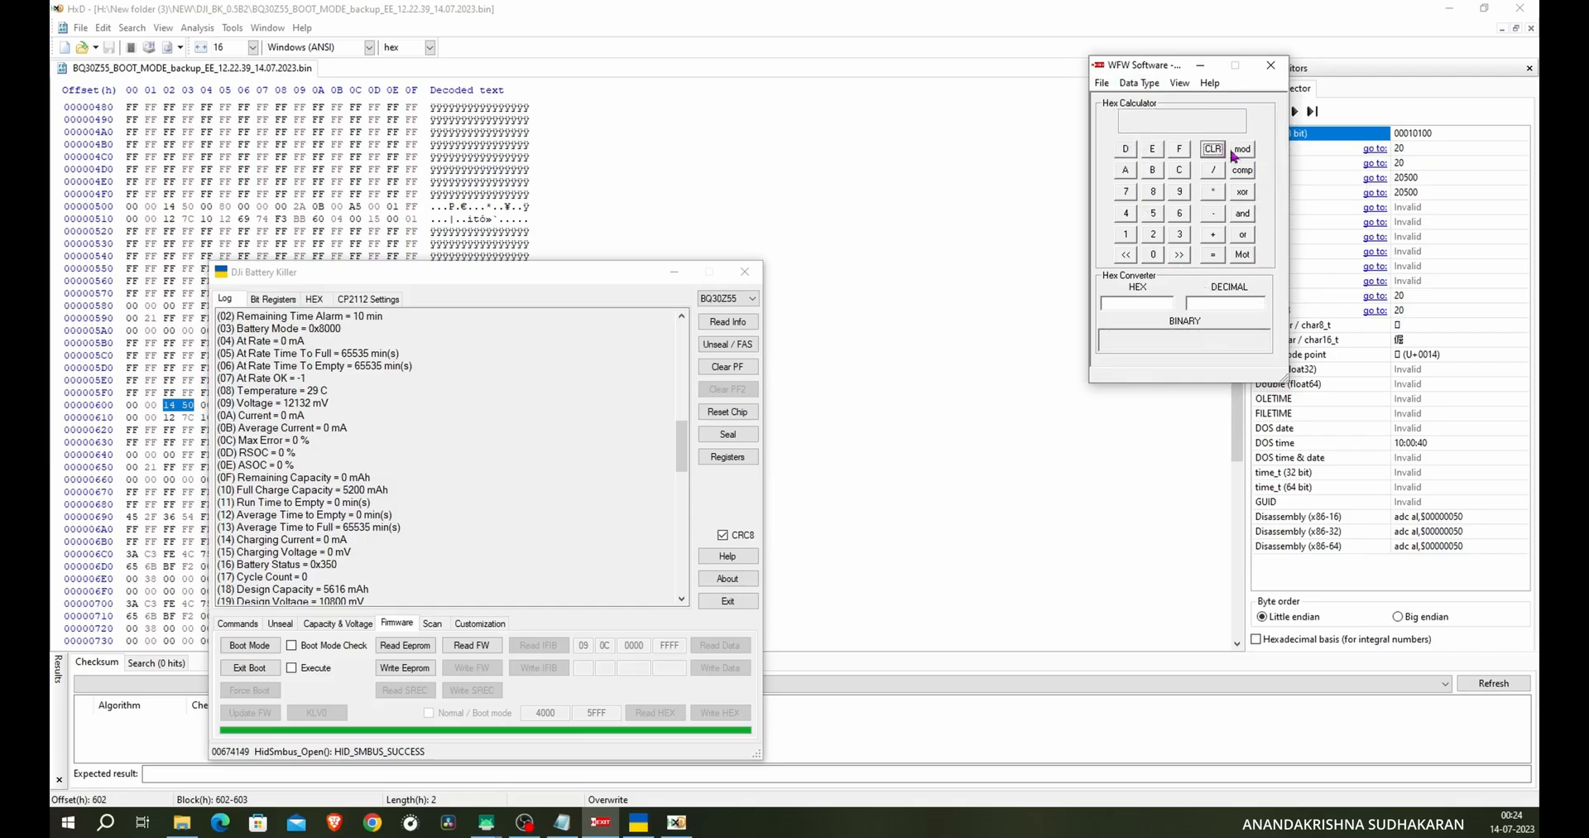
mouse_move(1165, 272)
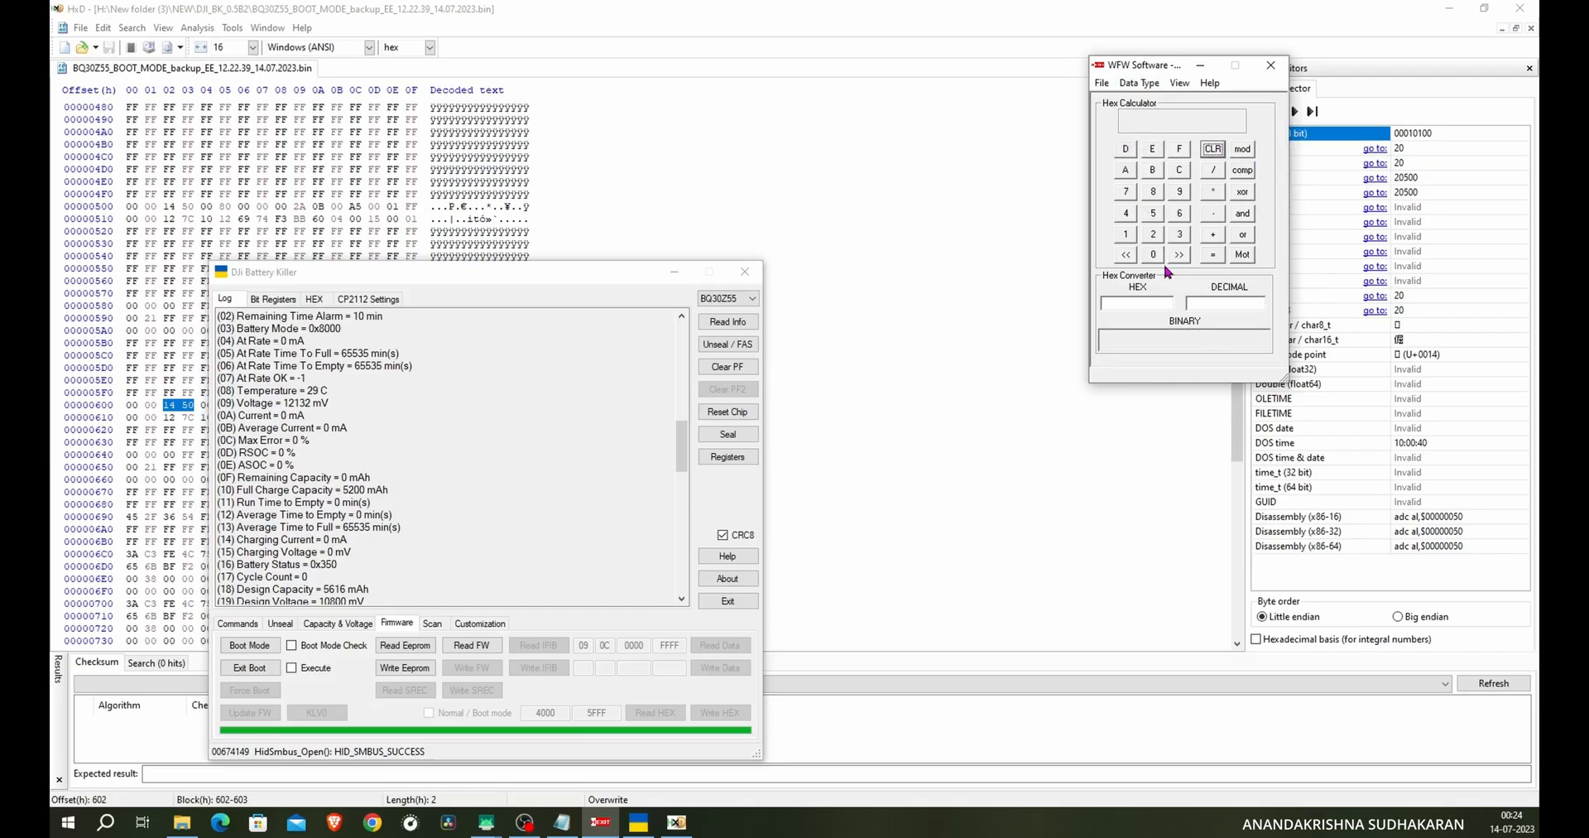
left_click(1152, 190)
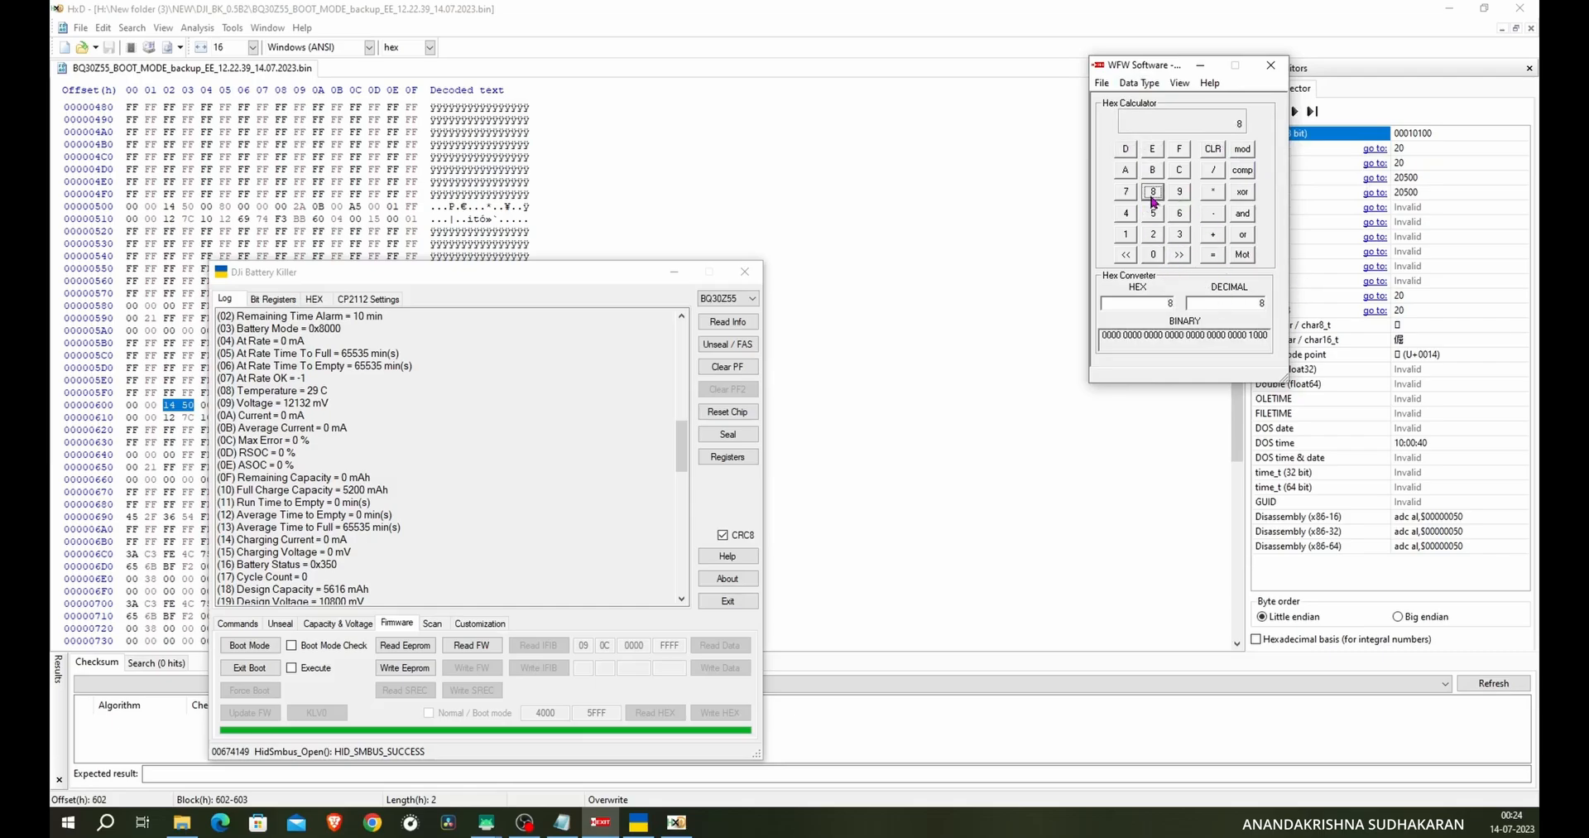
left_click(1178, 191)
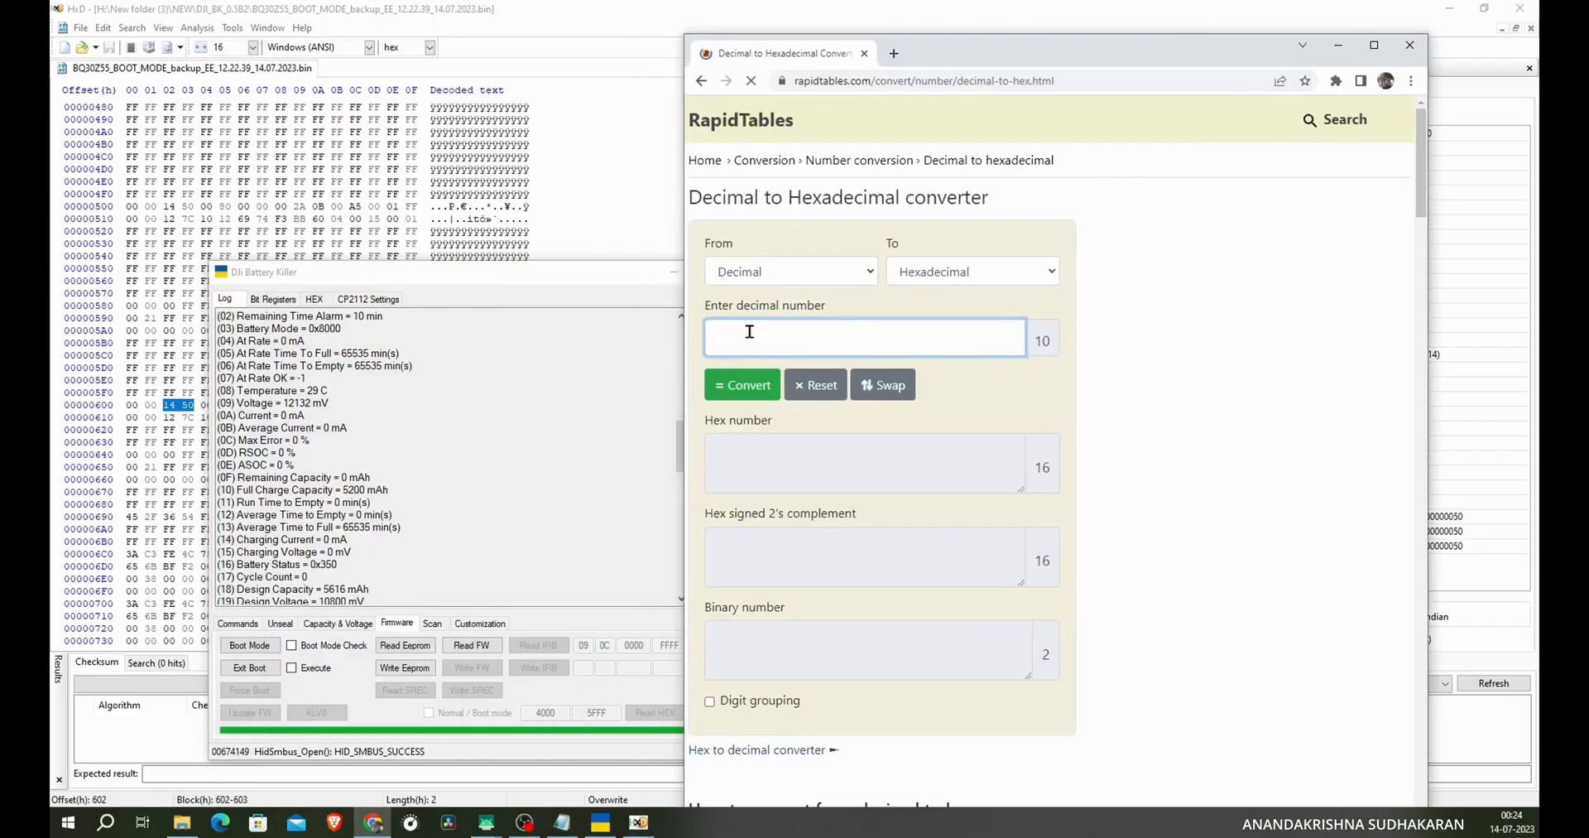
type("5200")
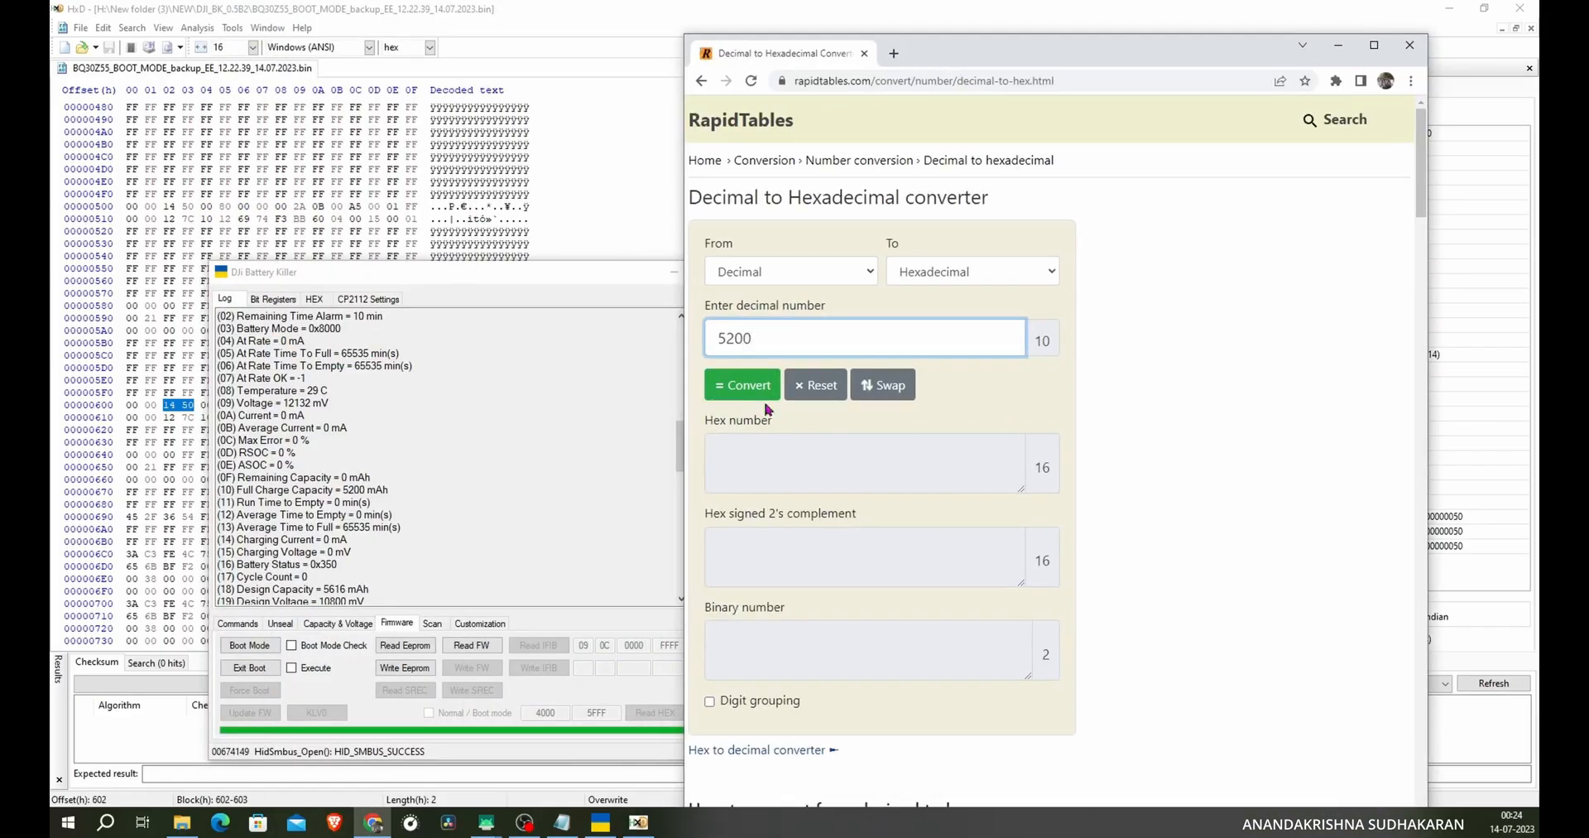
left_click(742, 384)
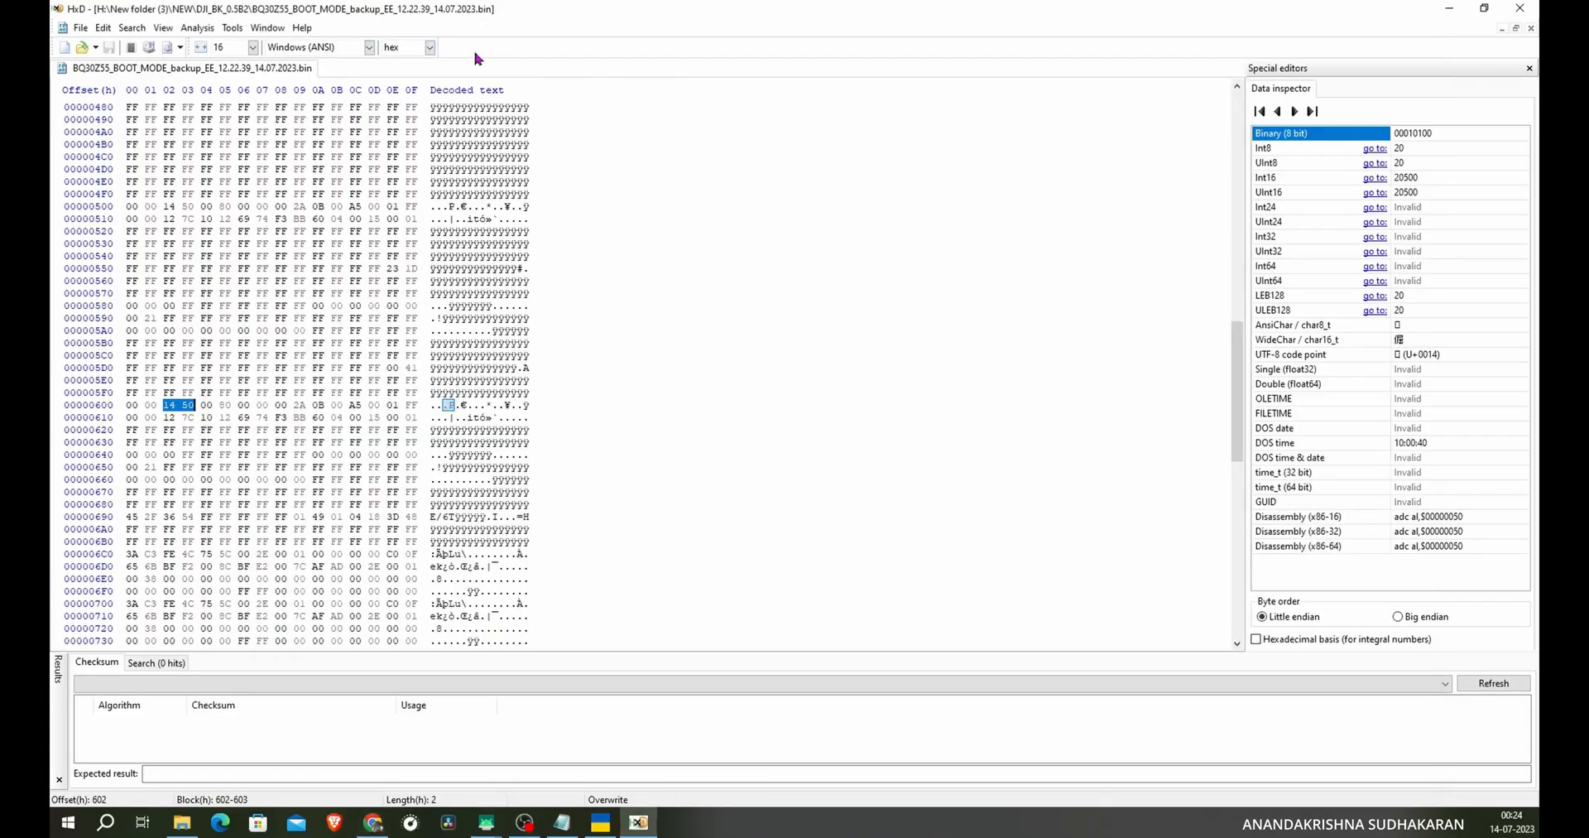
- Search the dump for 1450, list all three hits and jump to the one at offset 602 to compare with 5200 mAh
scroll("up", 3)
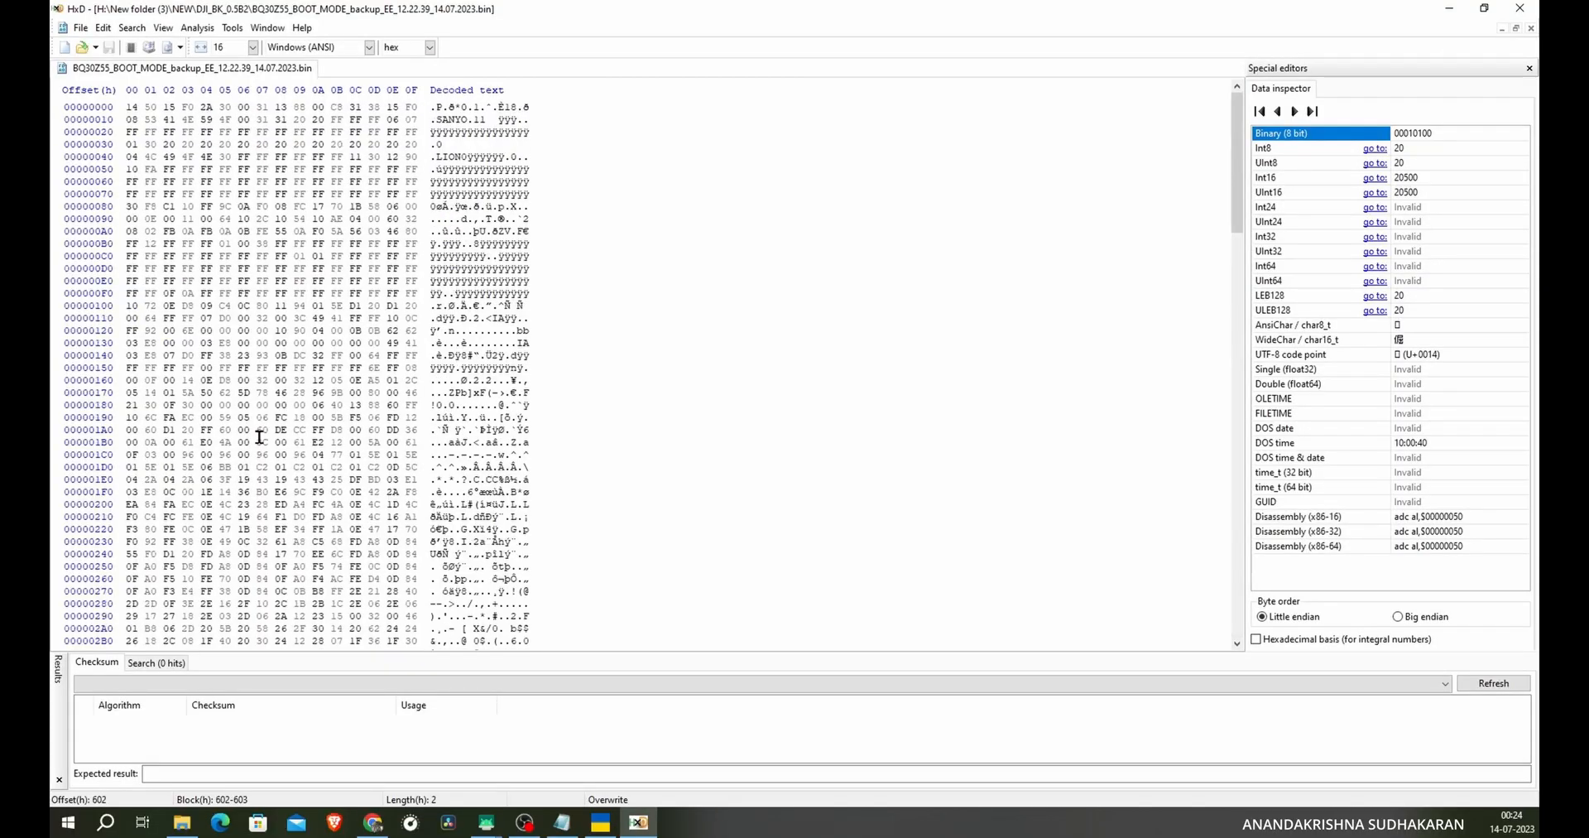
scroll("down", 3)
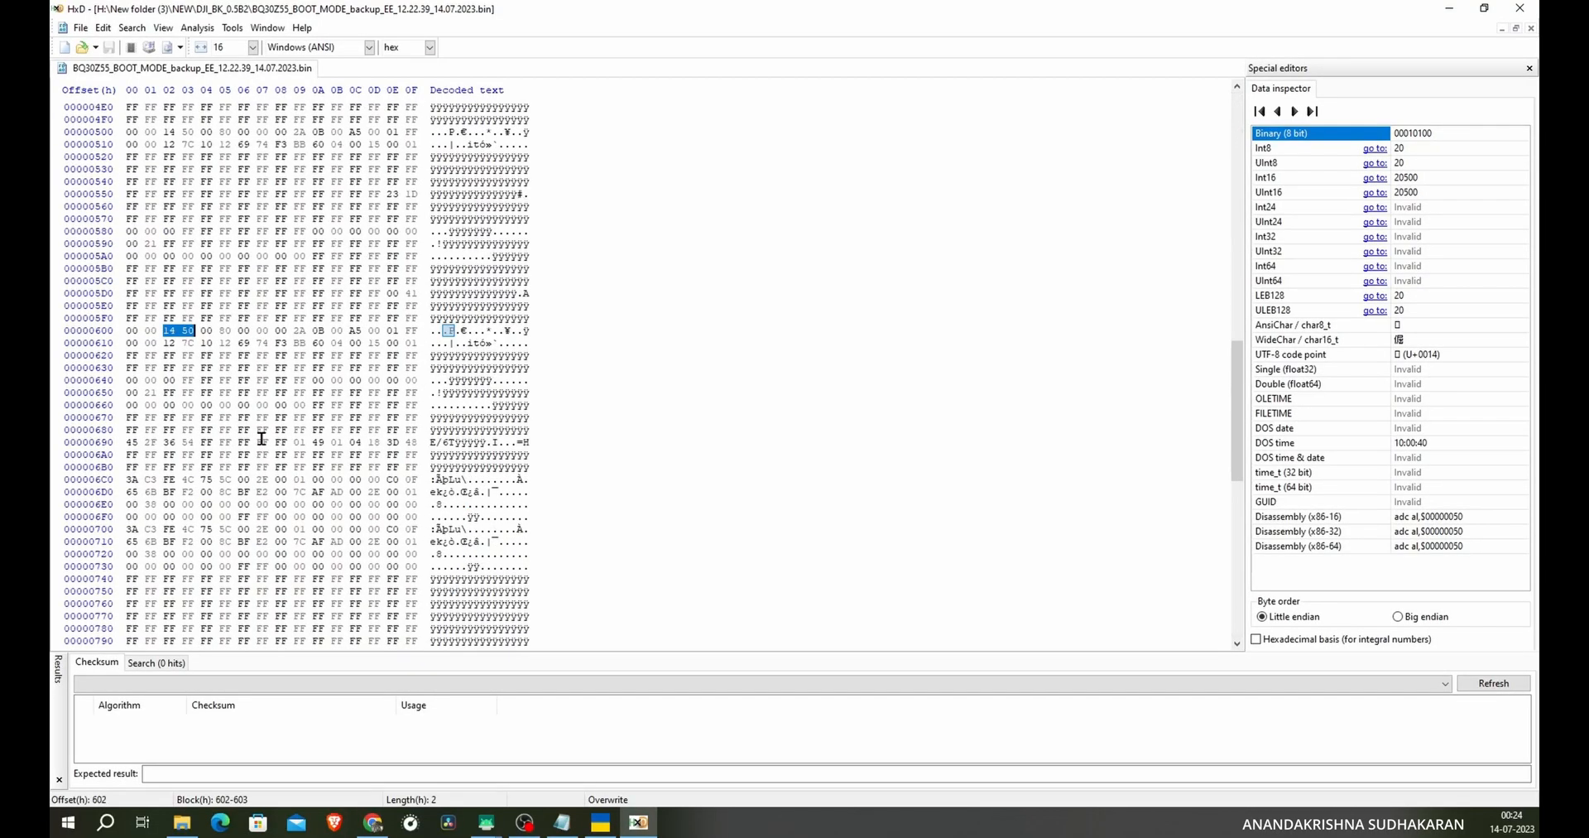
mouse_move(630, 336)
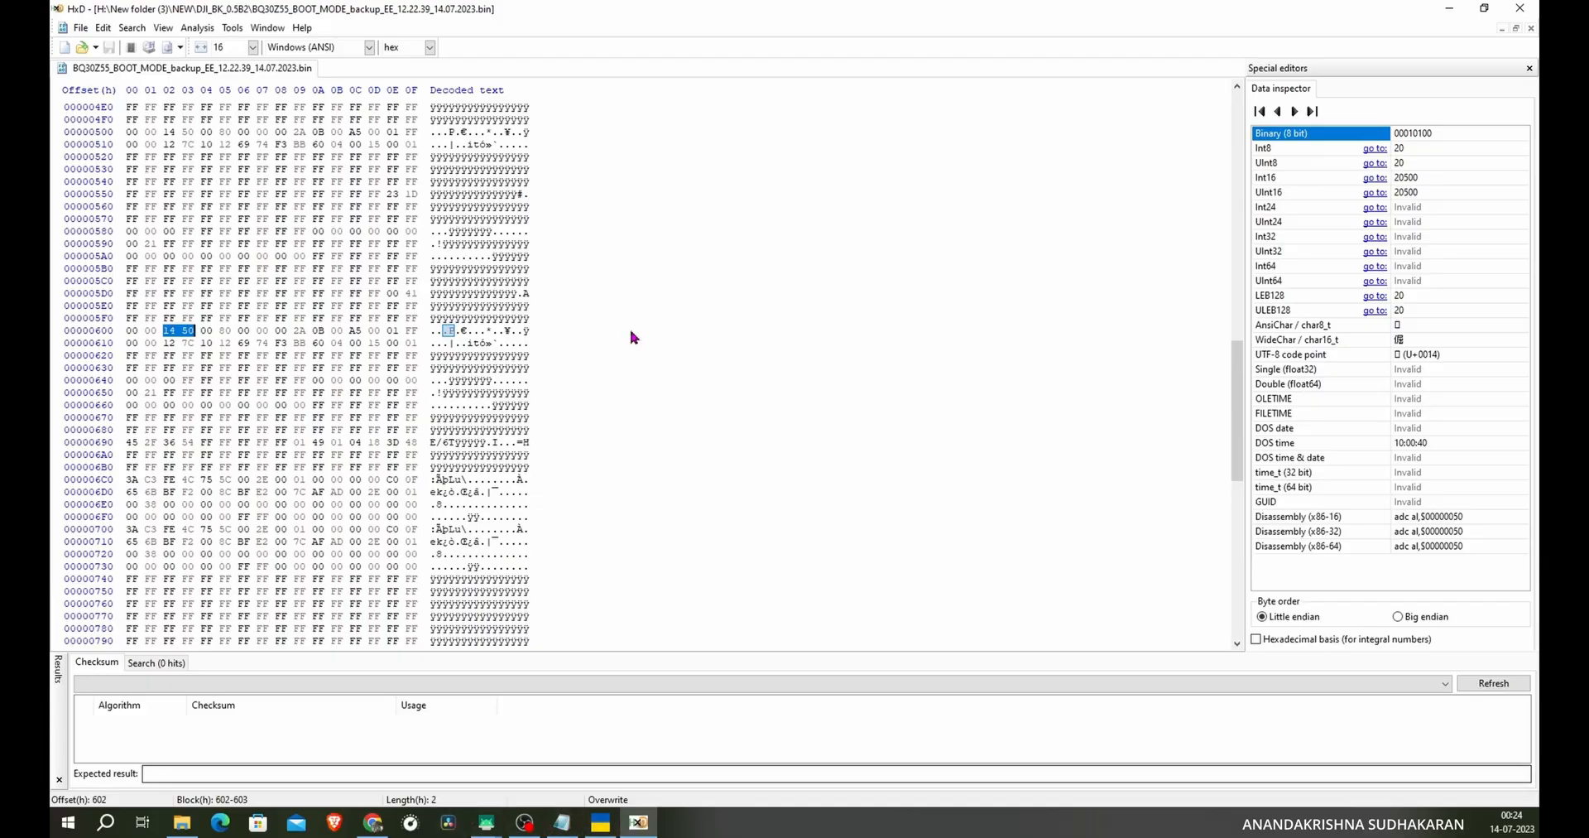
mouse_move(710, 315)
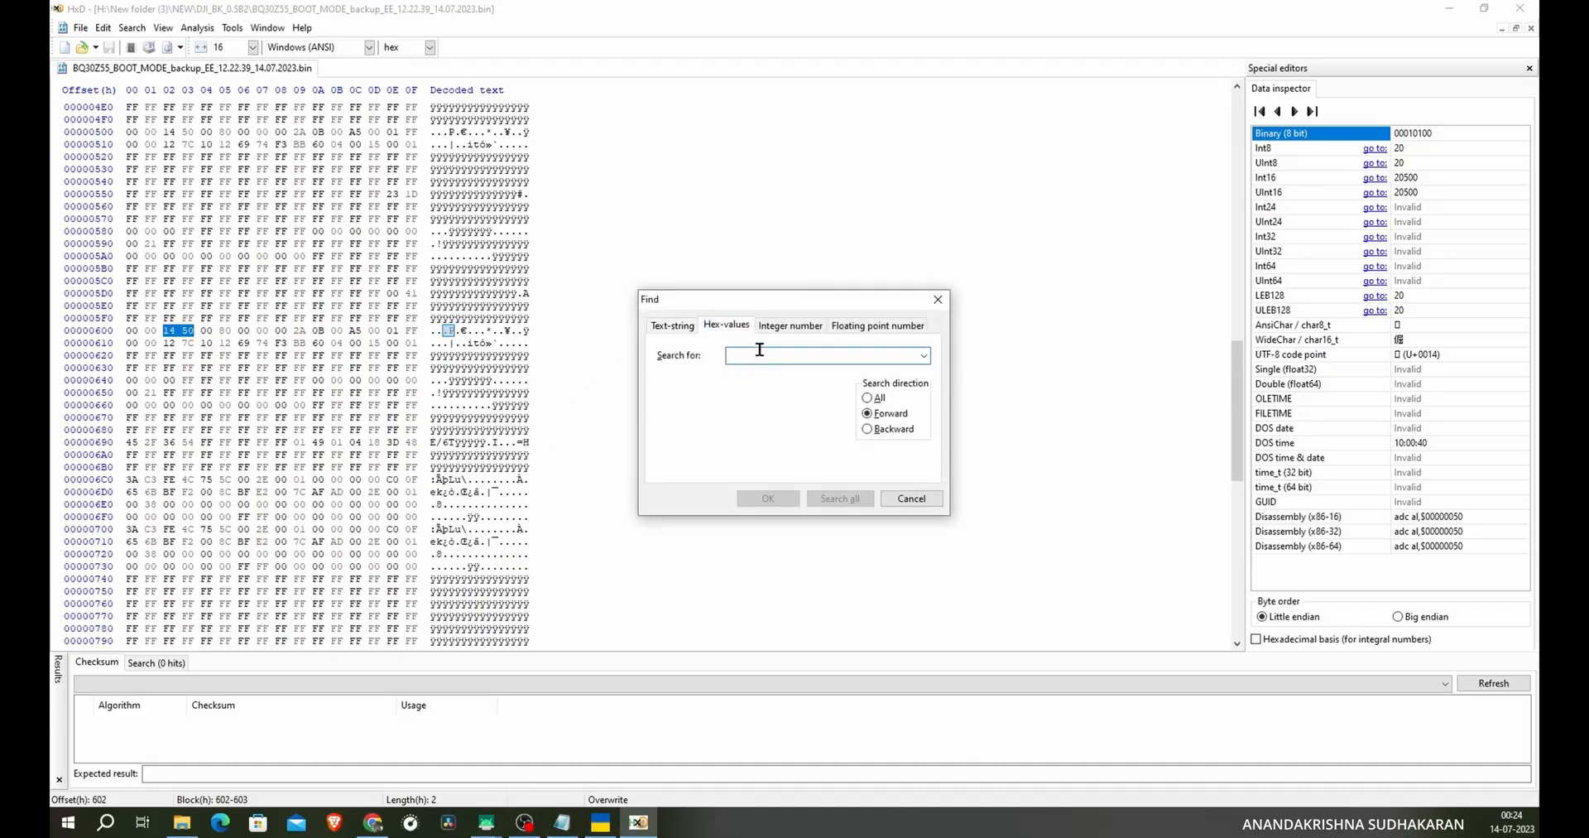
type("1450")
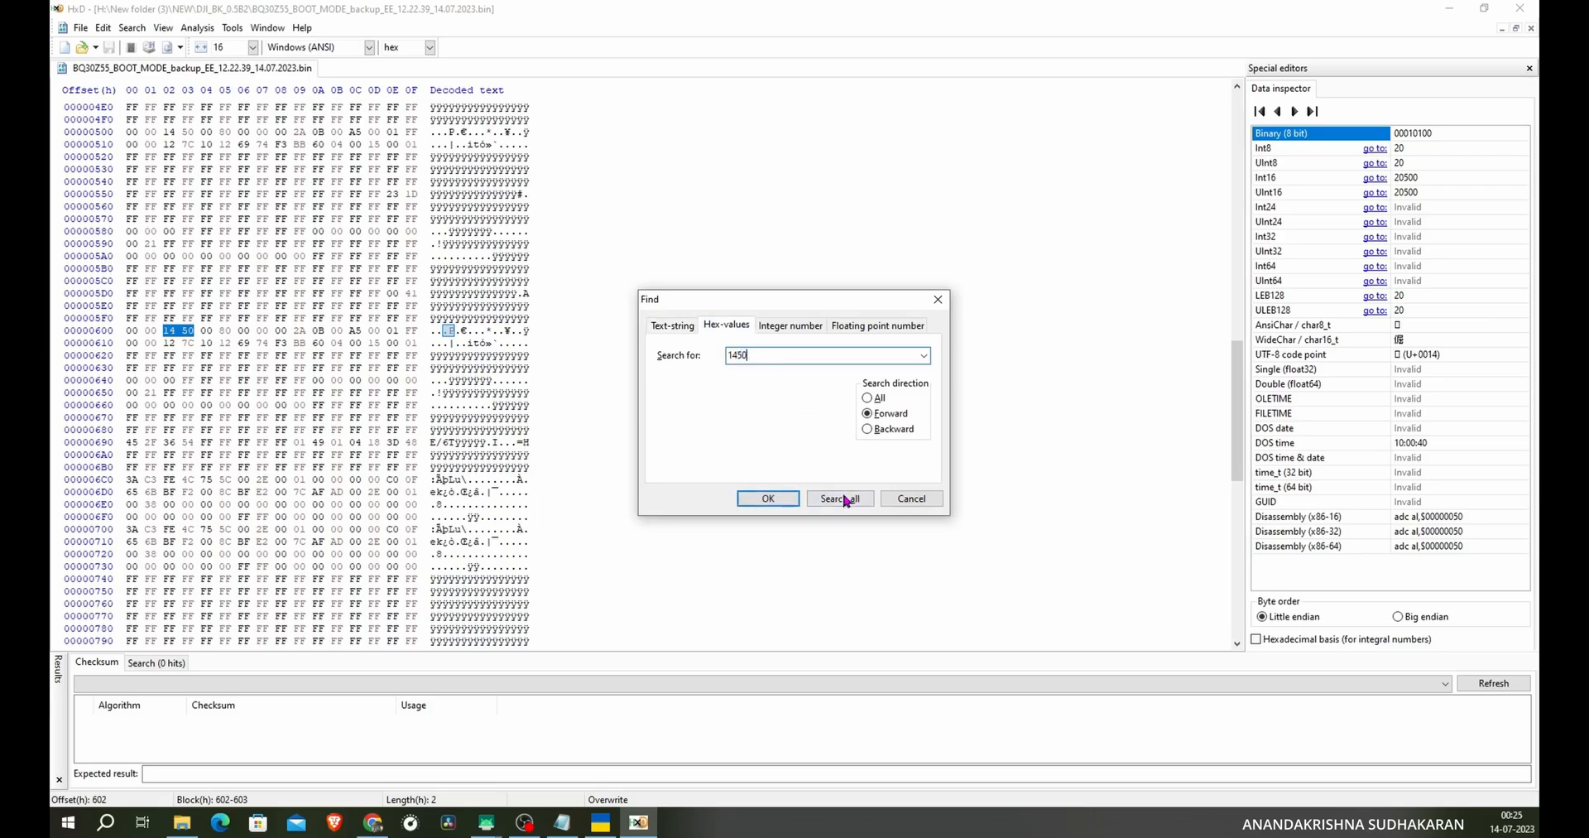
left_click(839, 499)
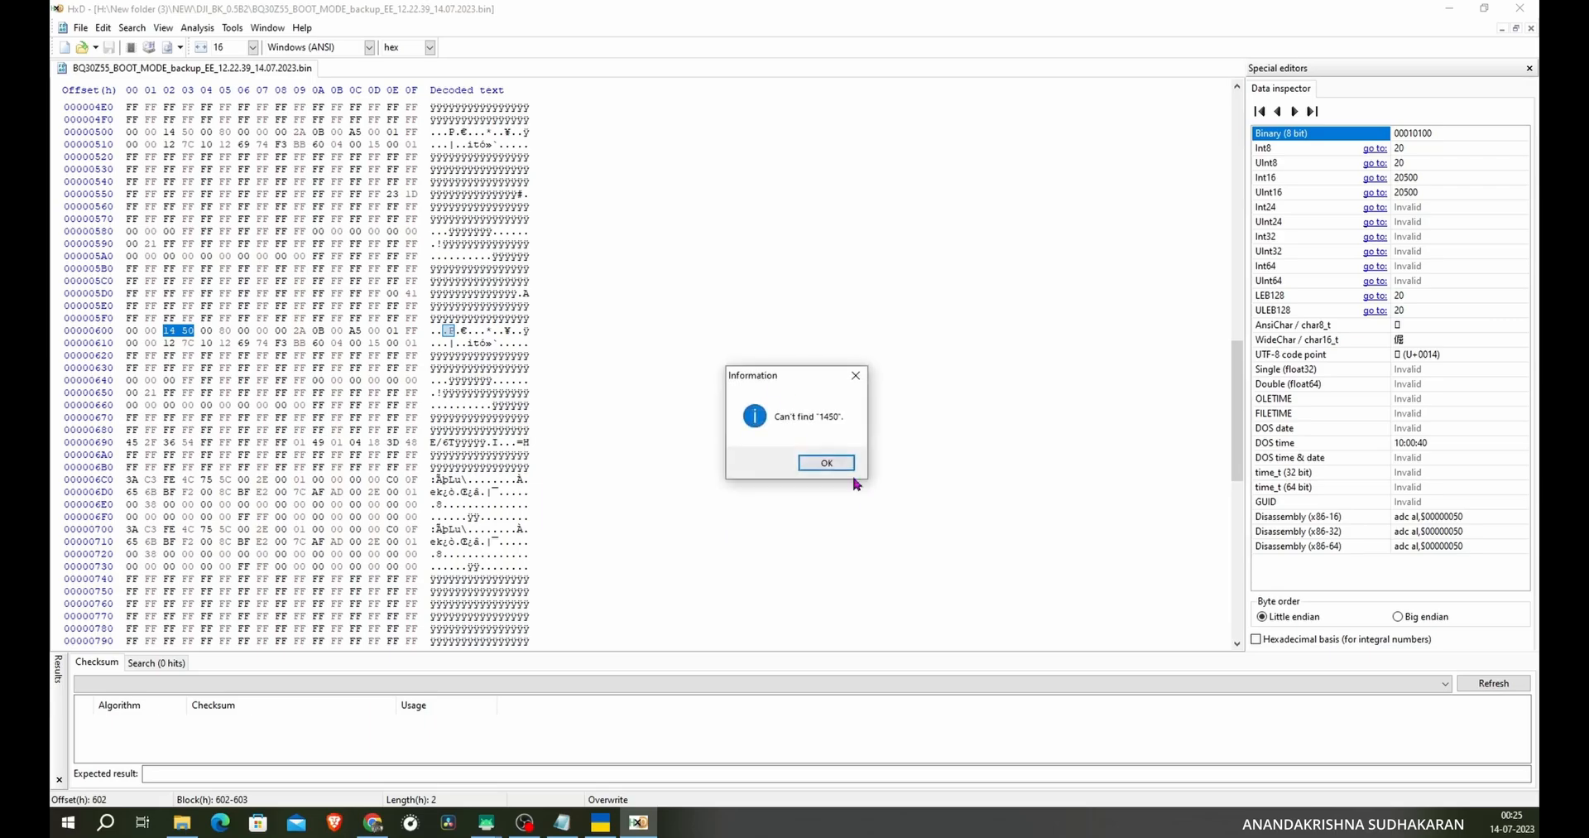
left_click(825, 462)
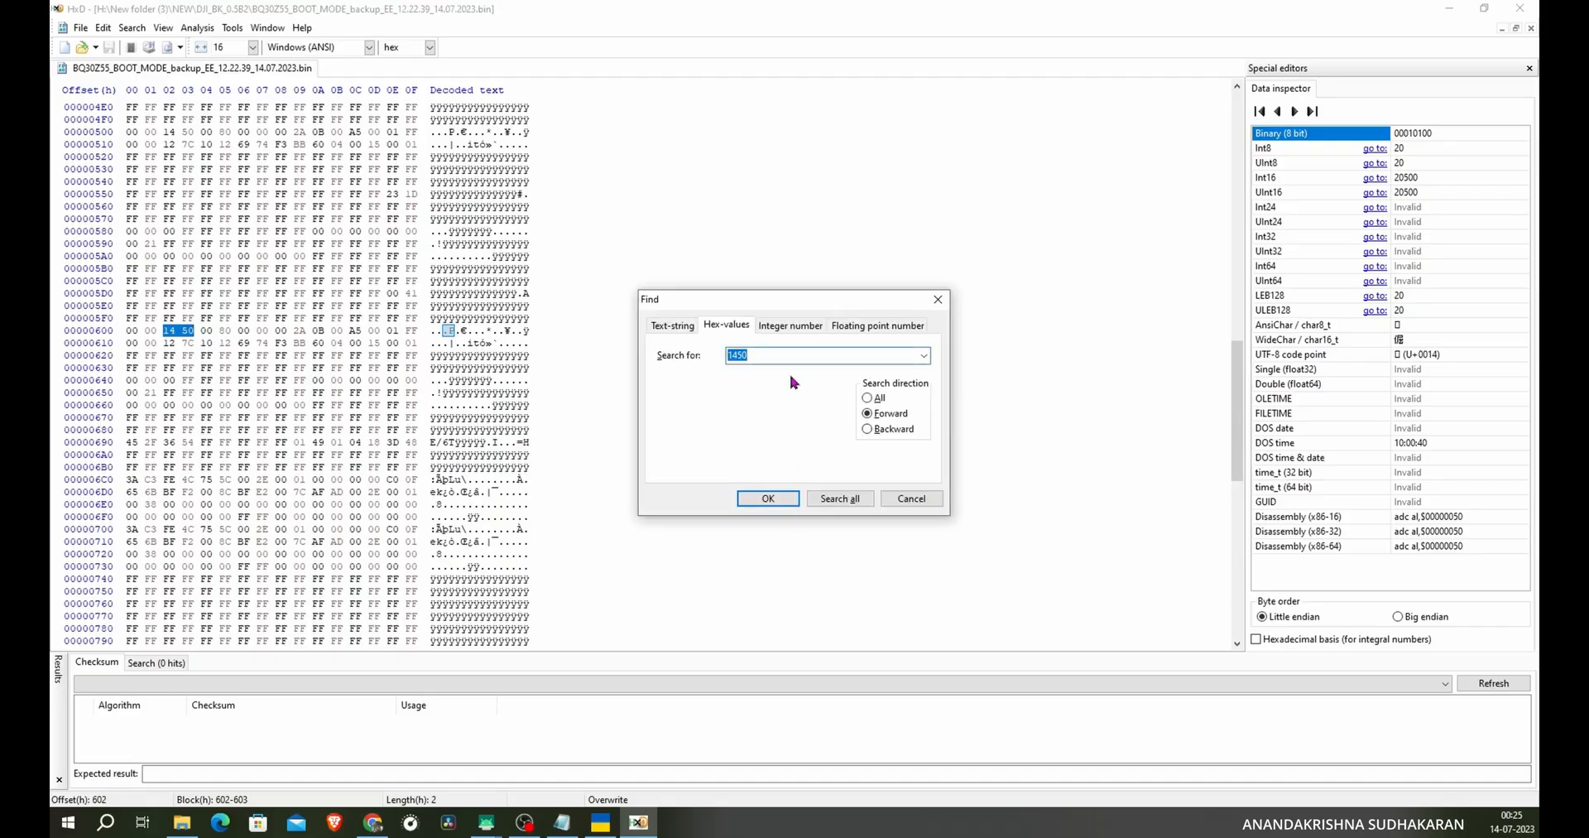
left_click(839, 499)
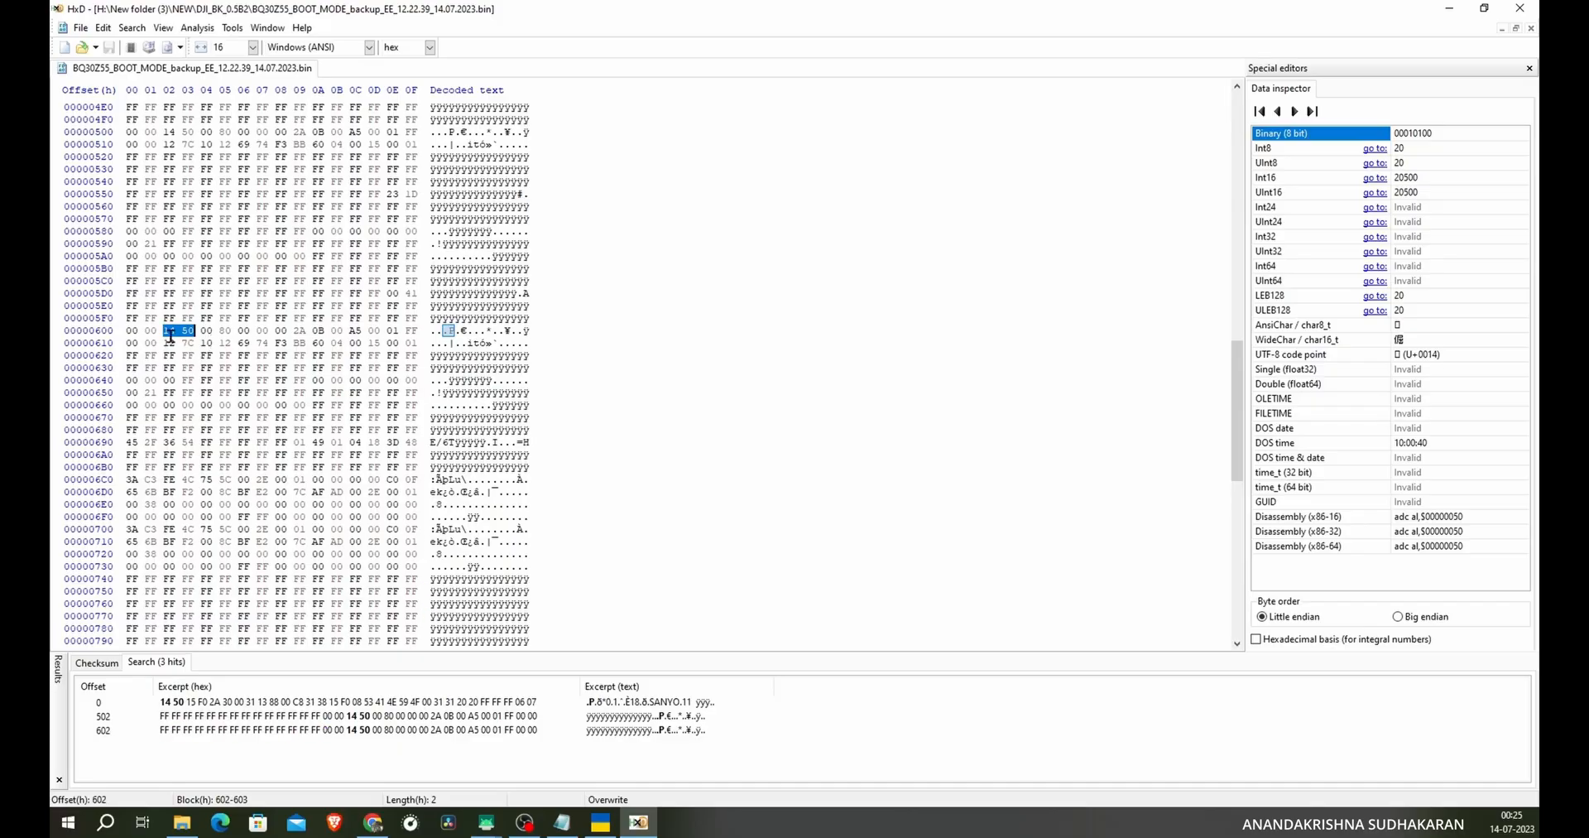
left_click(354, 730)
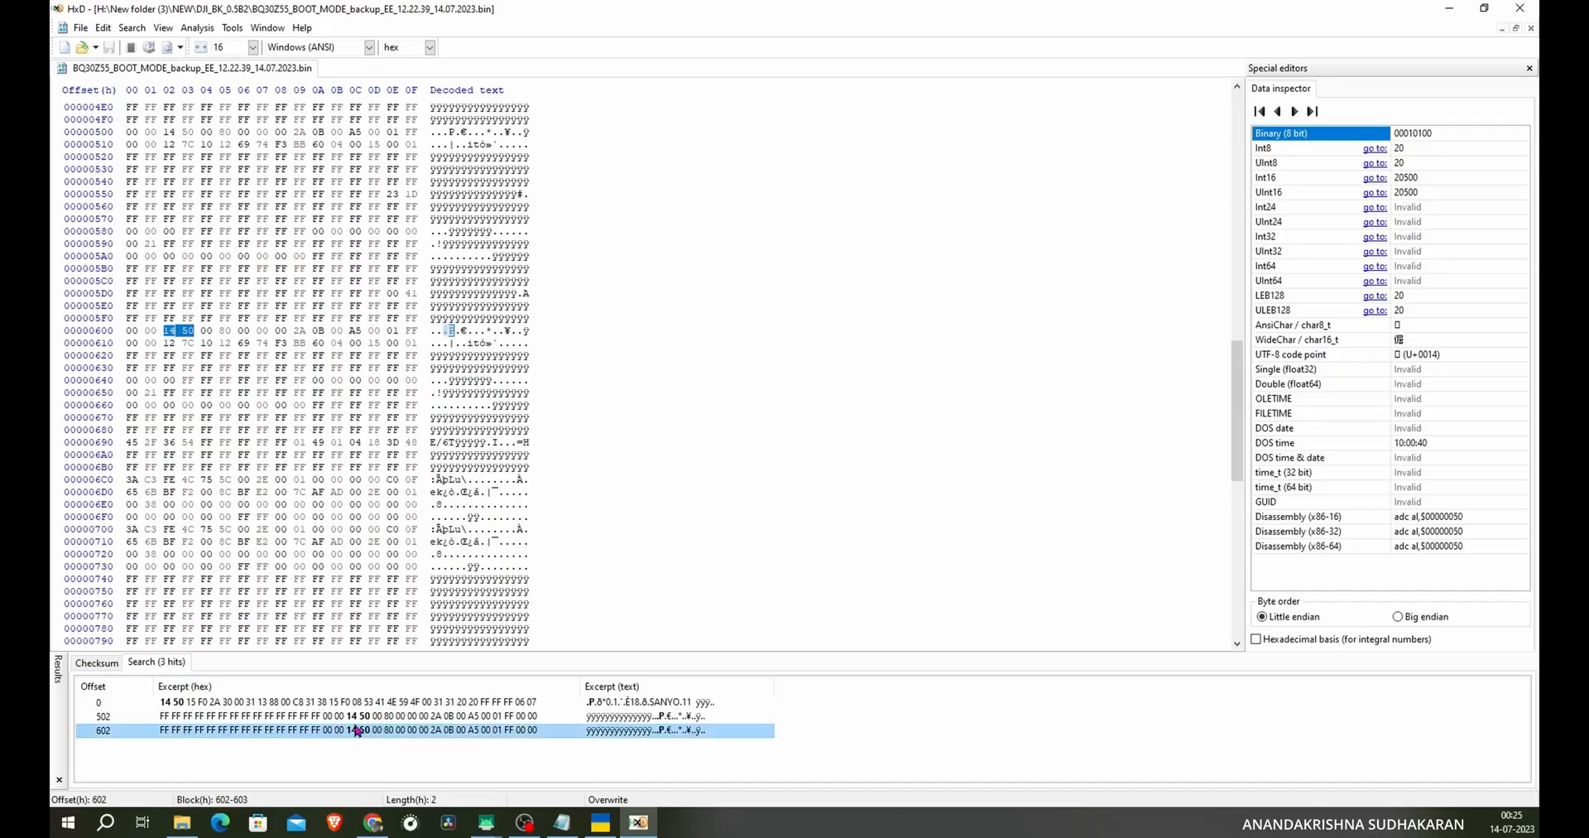
mouse_move(127, 740)
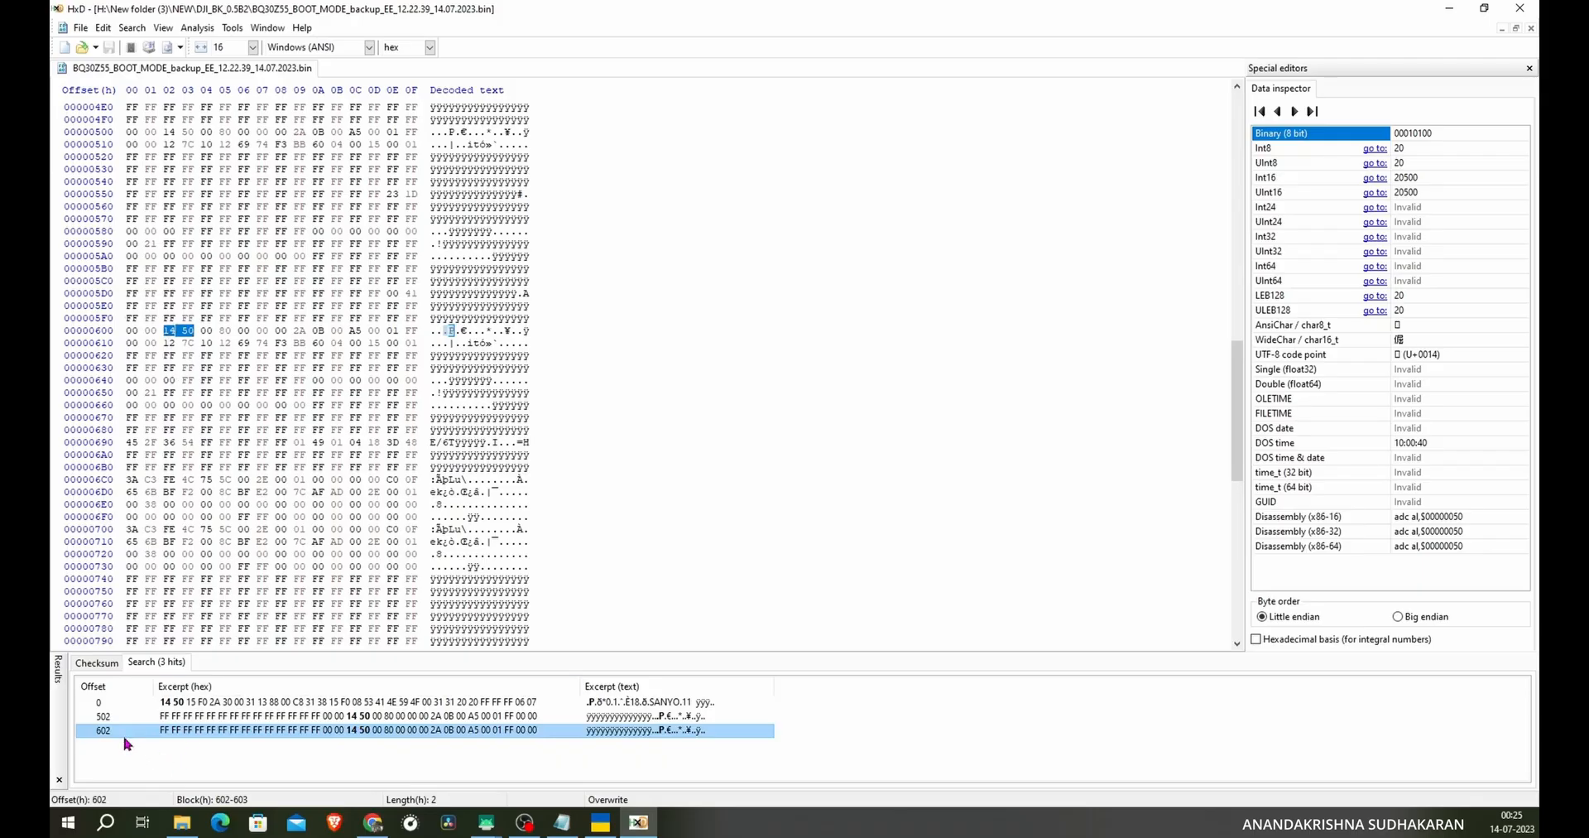
mouse_move(325, 716)
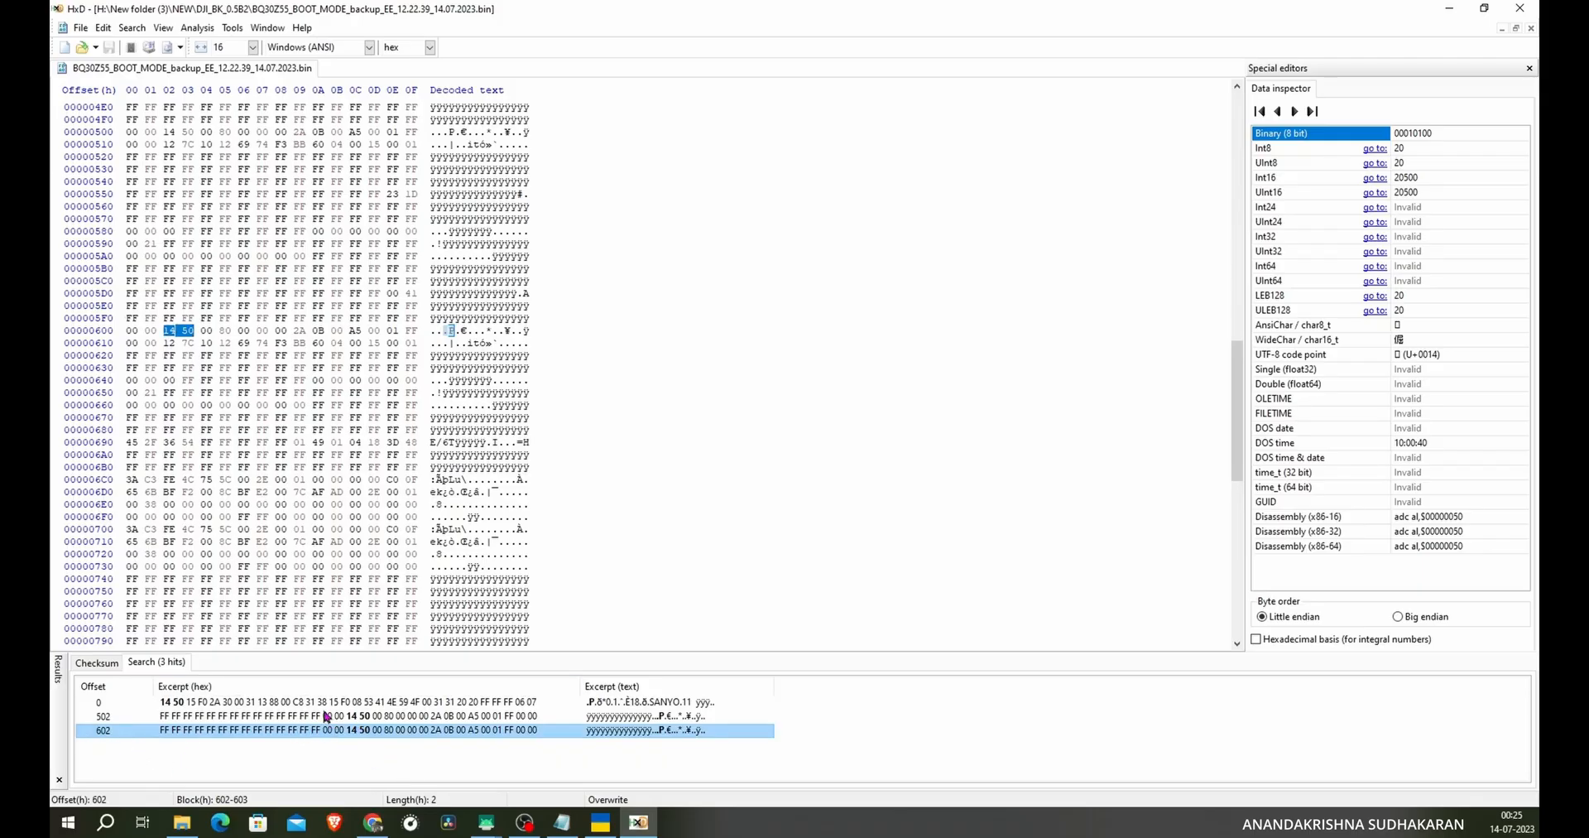
left_click(183, 331)
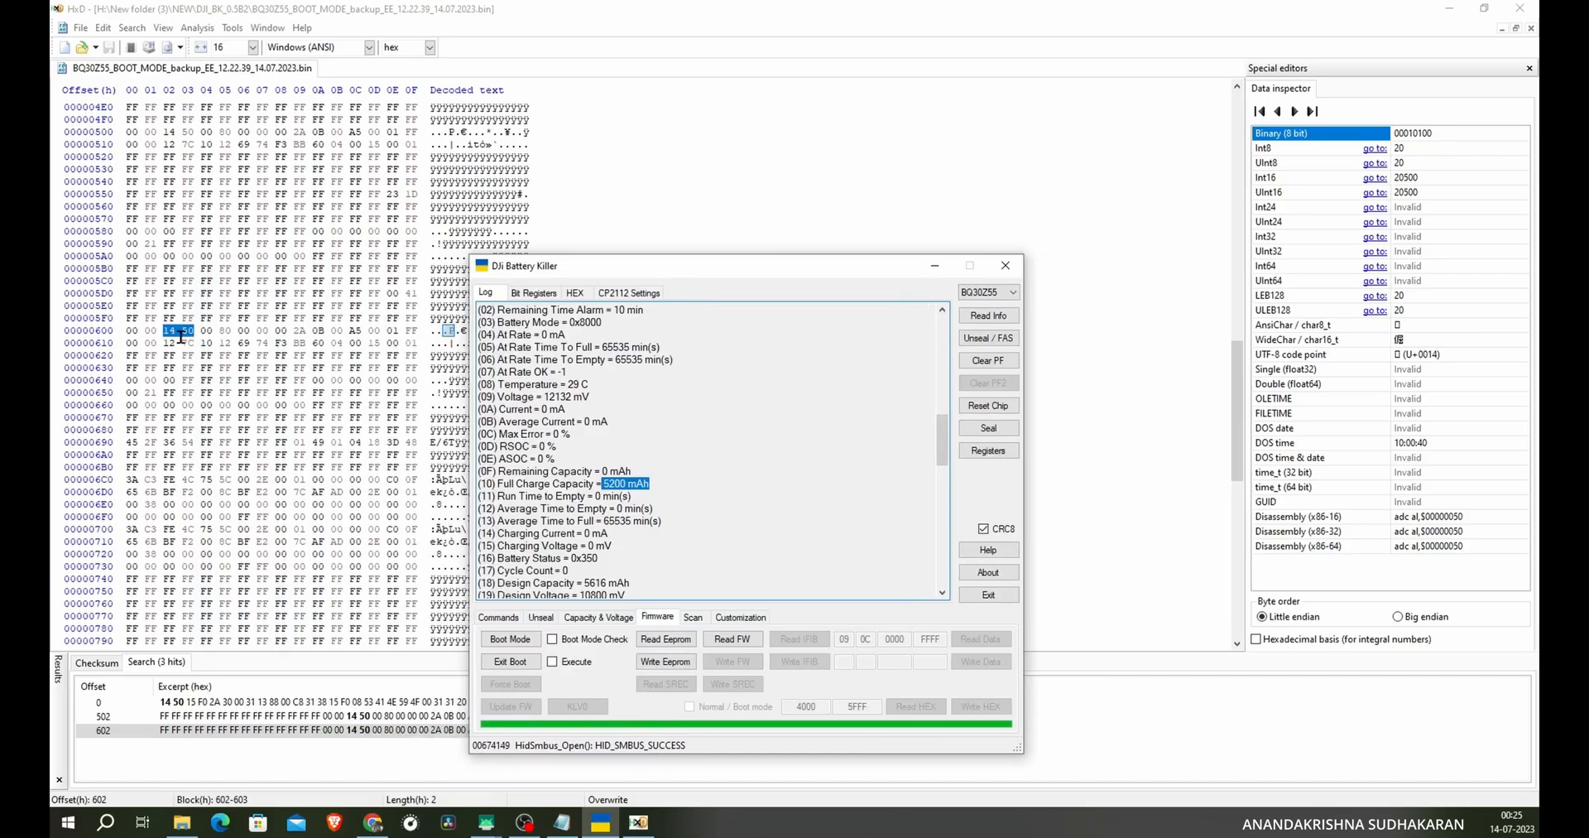
mouse_move(187, 328)
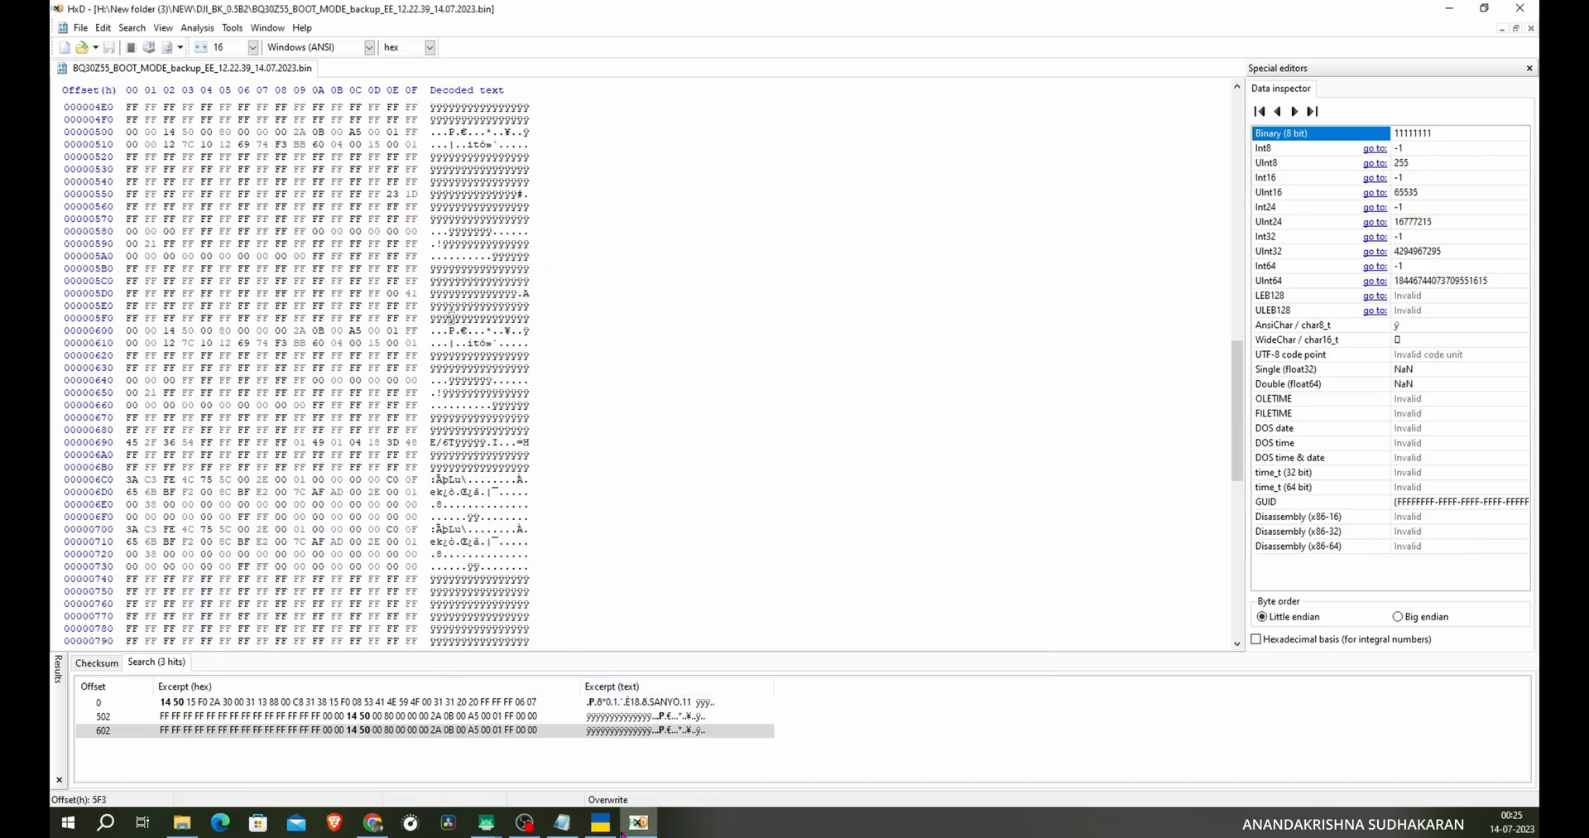
mouse_move(521, 823)
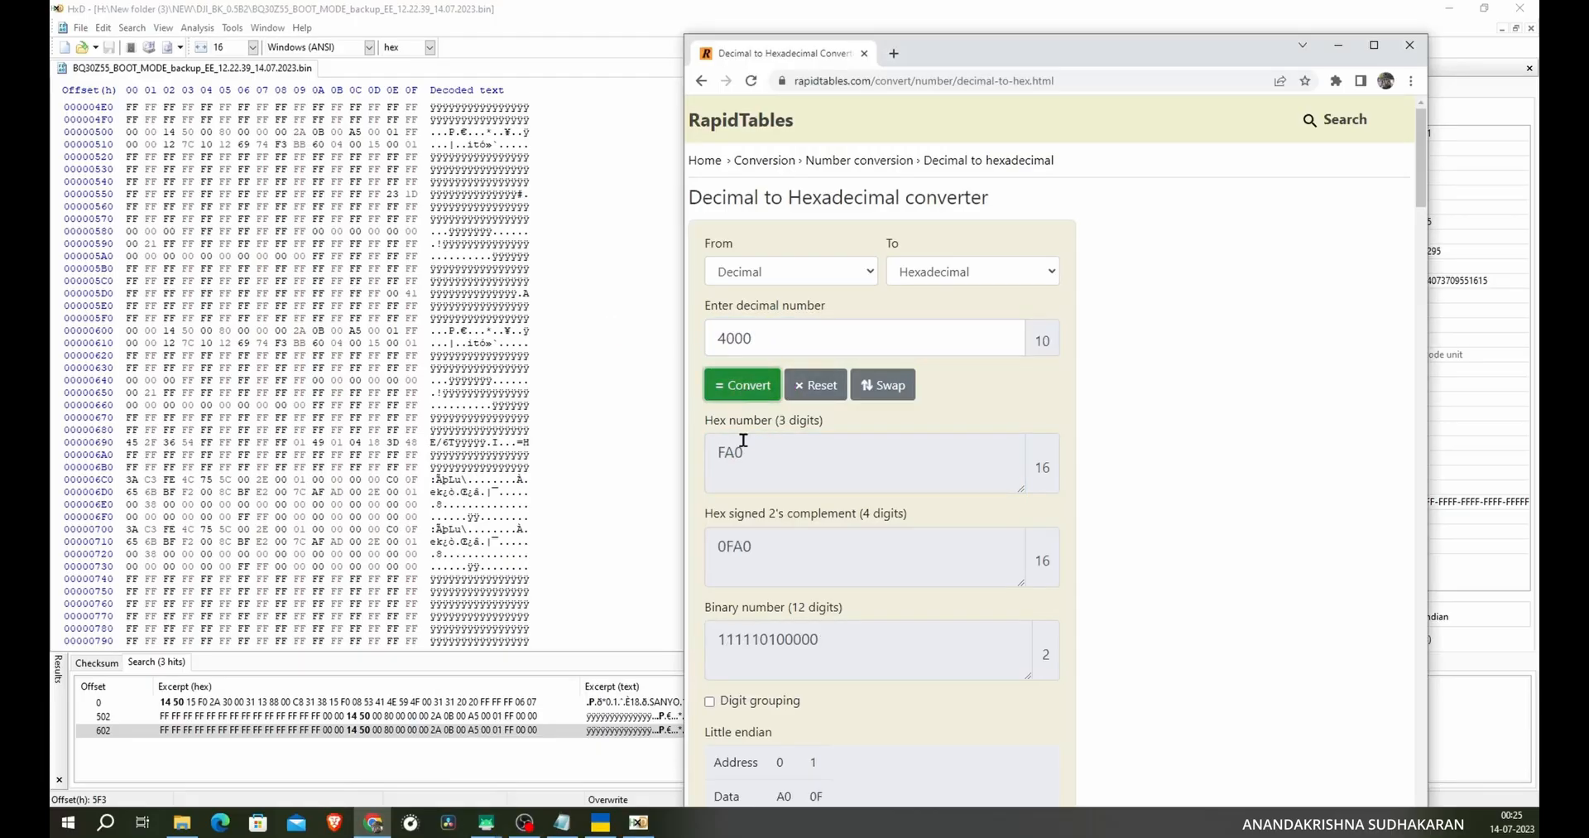
- Select the RapidTables hex result FA0 for 4000 mAh
double_click(733, 546)
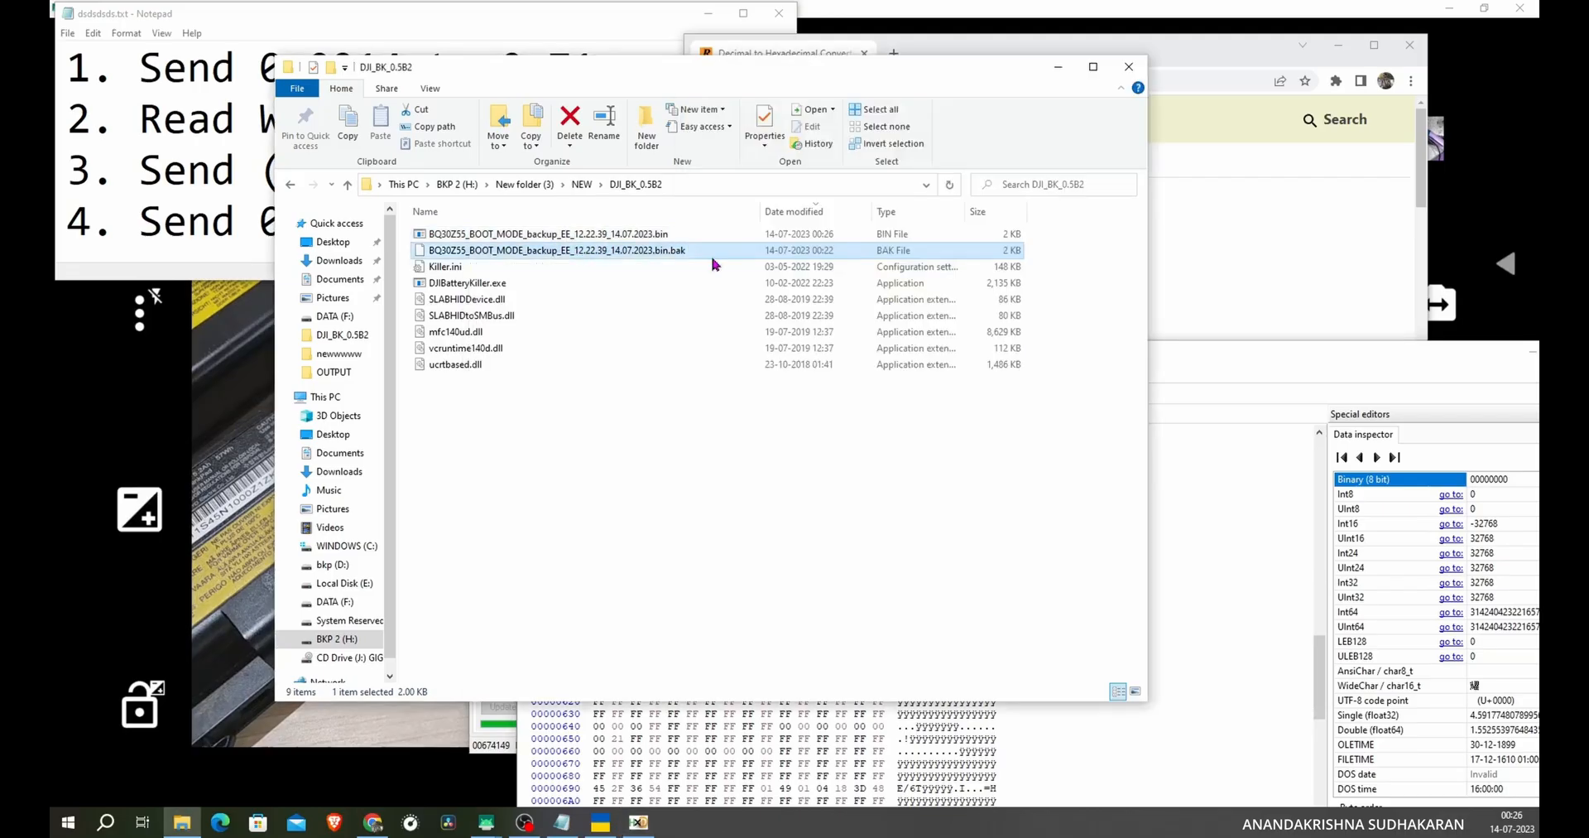
mouse_move(1170, 390)
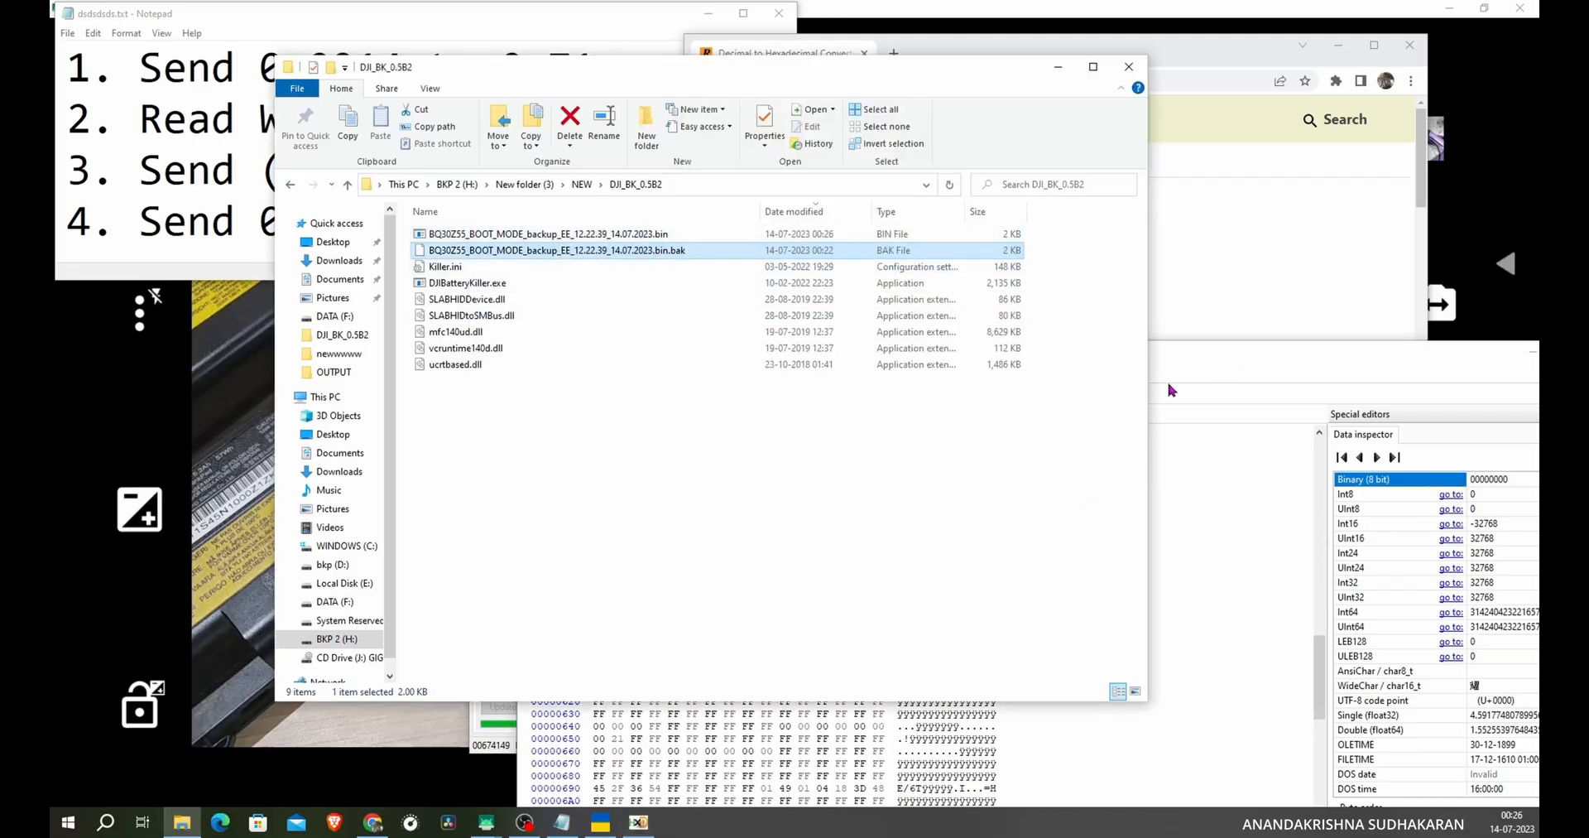
- Bring HxD back in front showing 0F A0 at offset 602 of the EEPROM backup
double_click(554, 233)
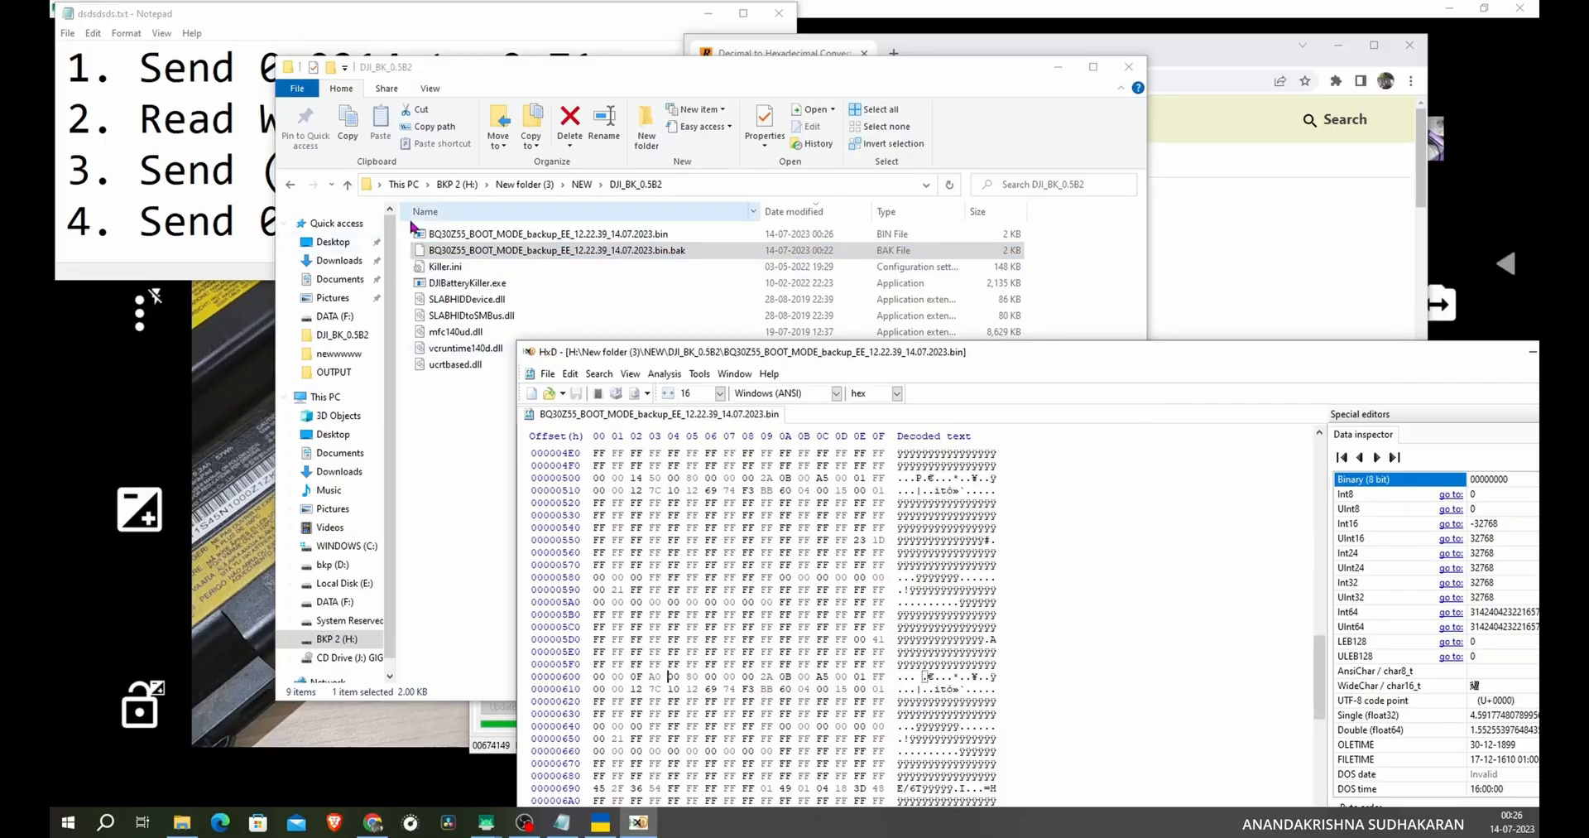
left_click(556, 250)
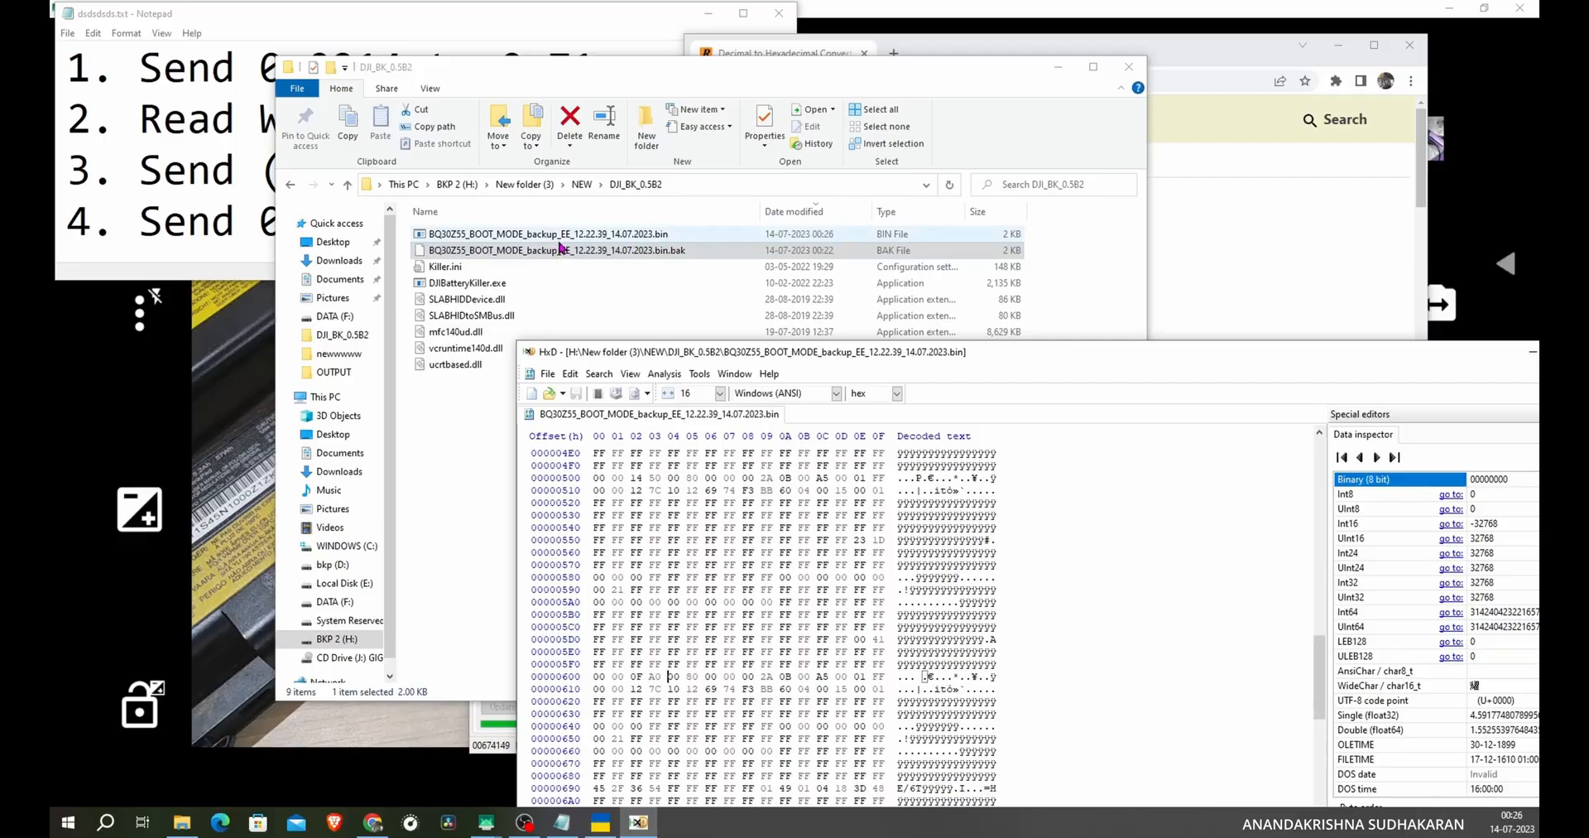
mouse_move(998, 368)
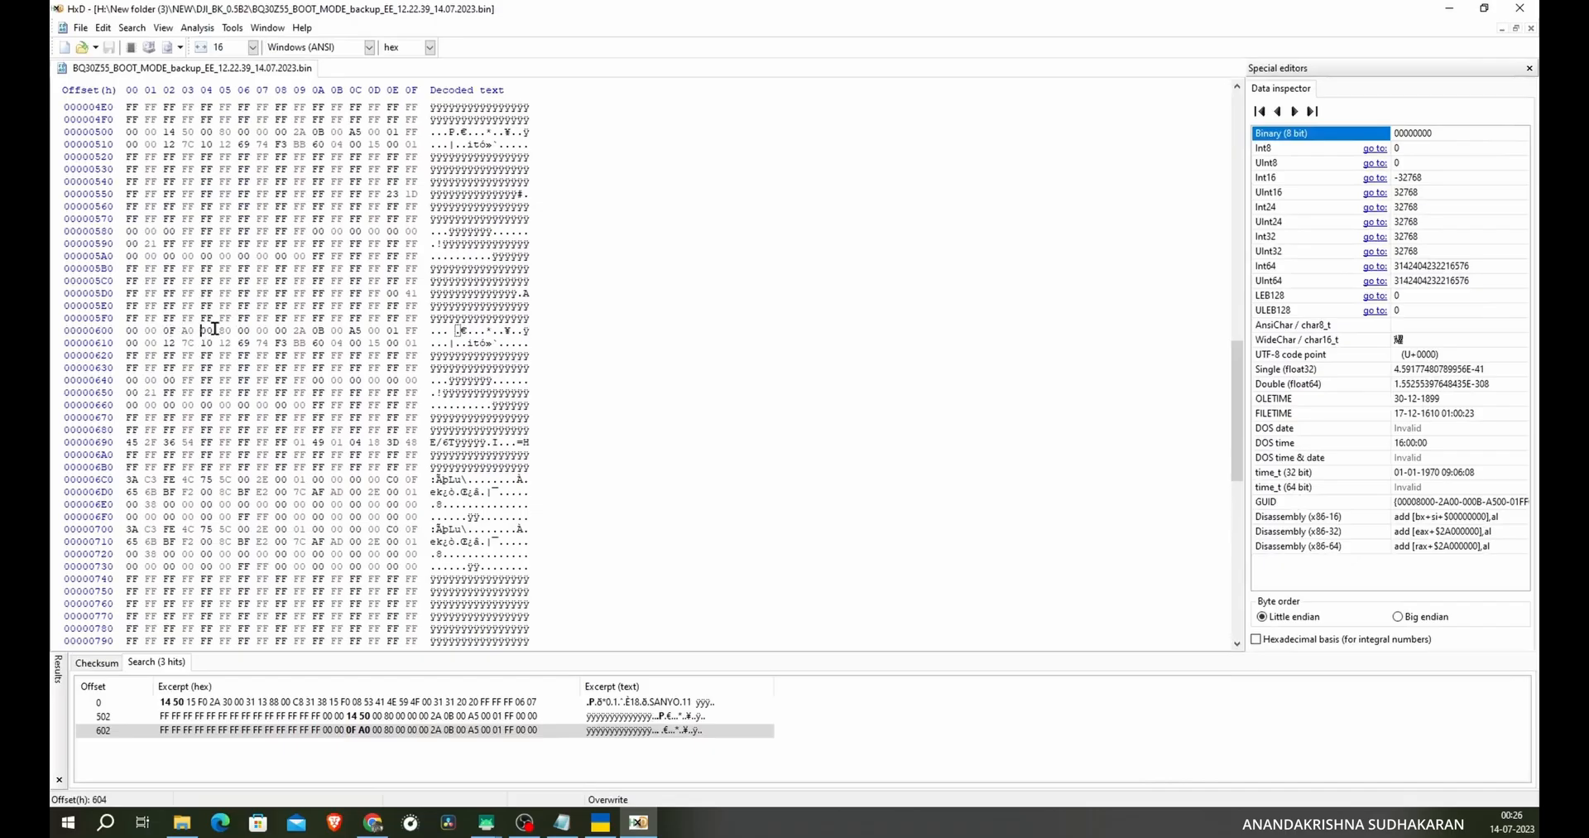
mouse_move(785, 287)
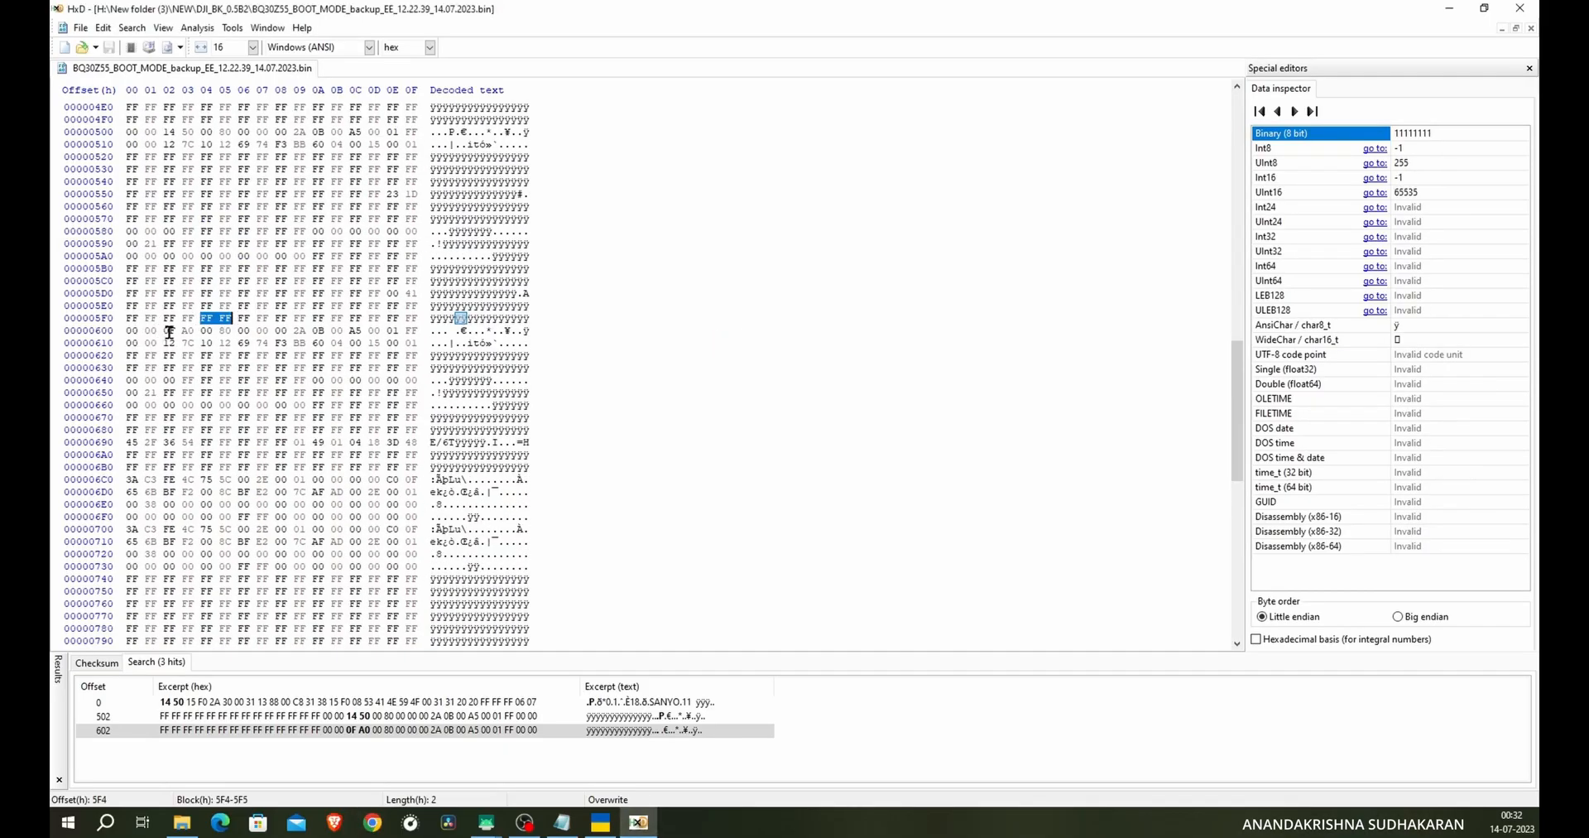
- Place the edit caret at offset 600, on the 00 00 bytes ahead of 0F A0
left_click(132, 329)
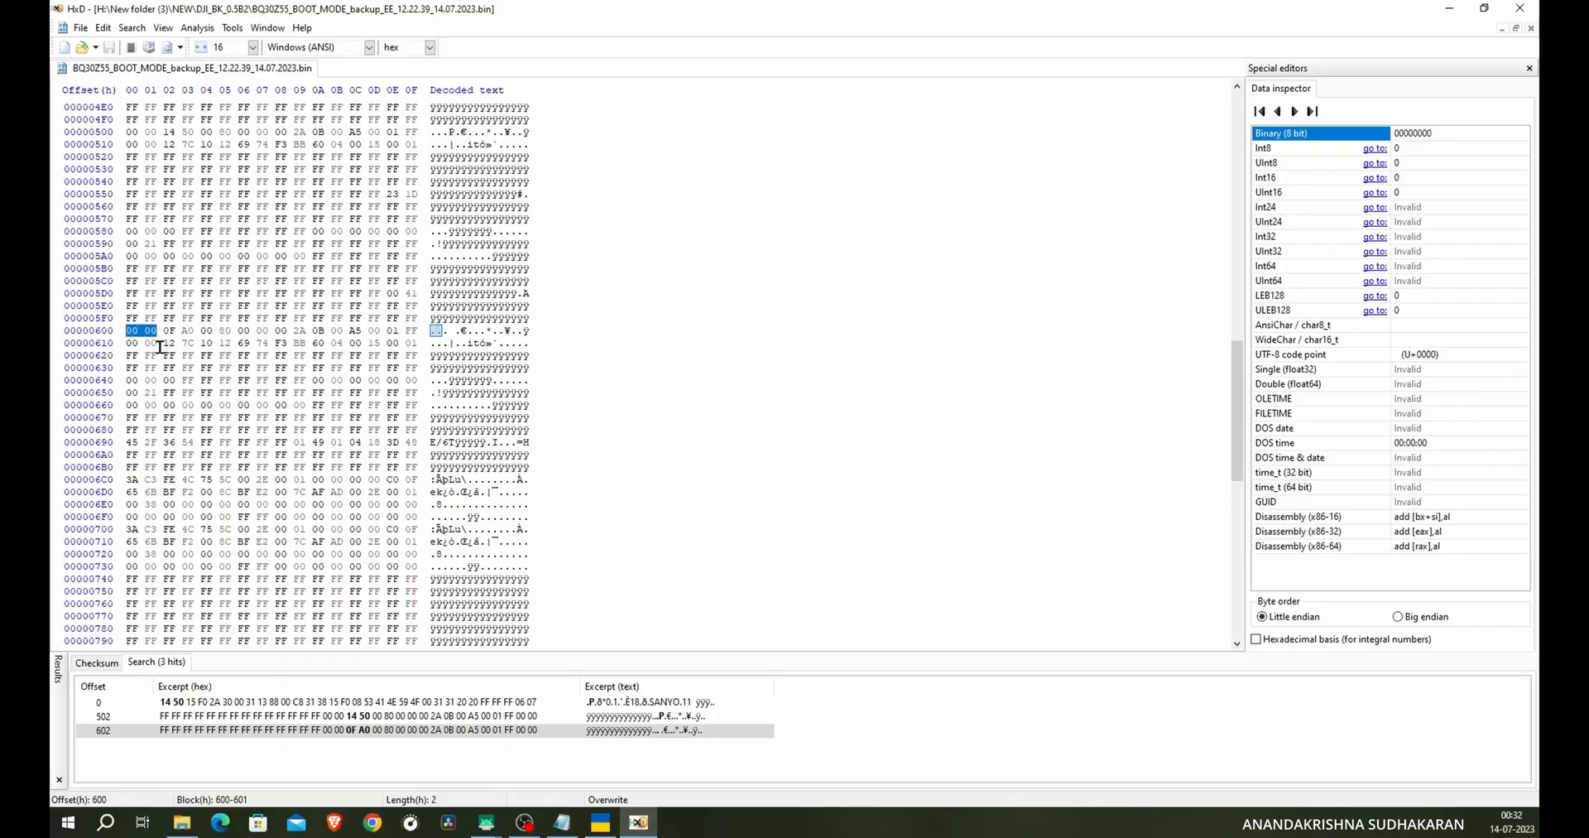
mouse_move(184, 237)
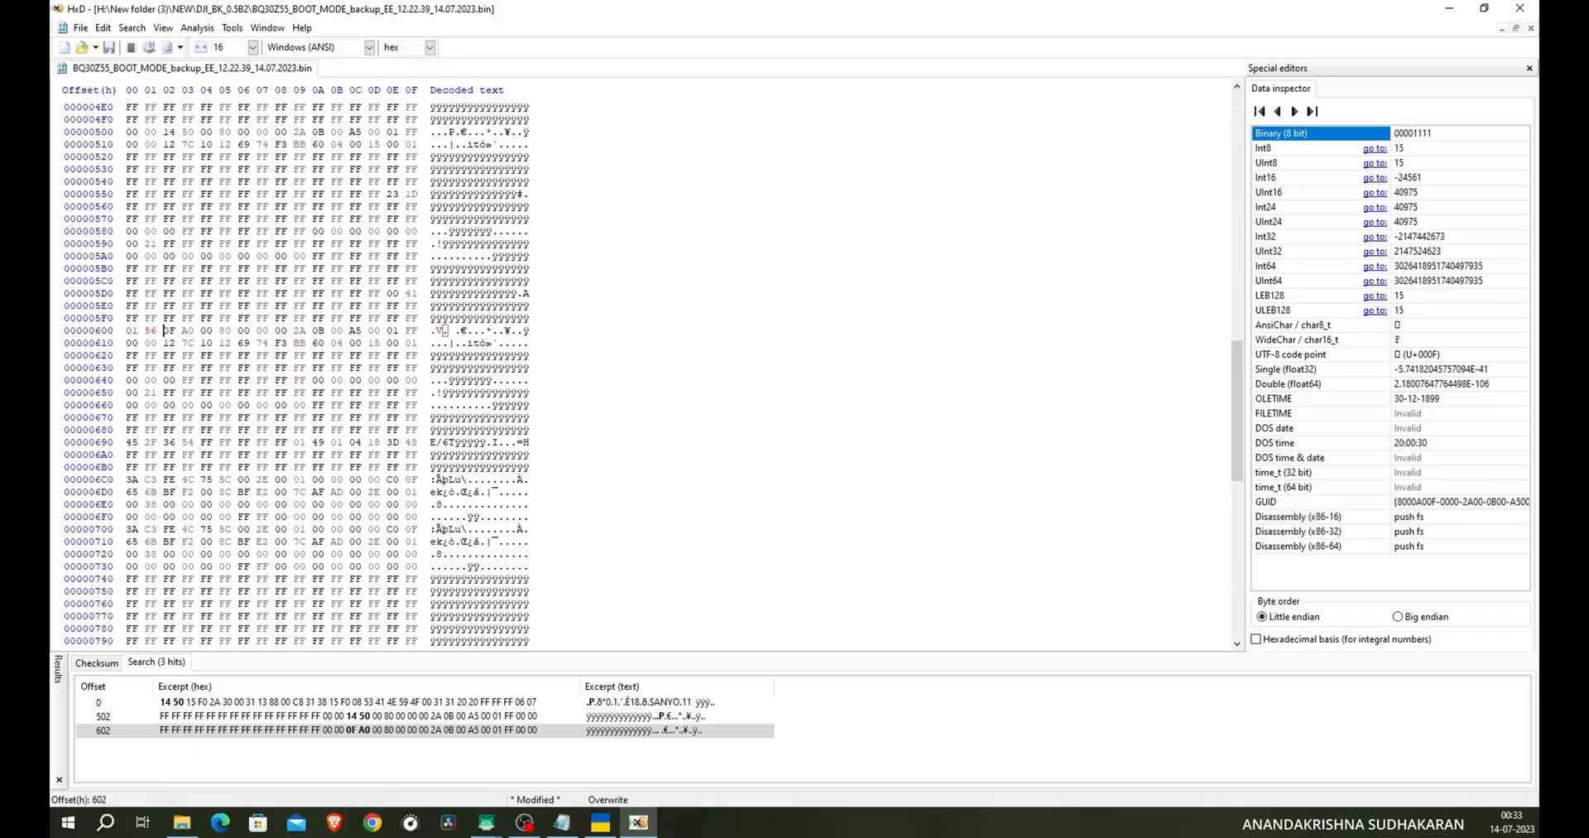
mouse_move(808, 593)
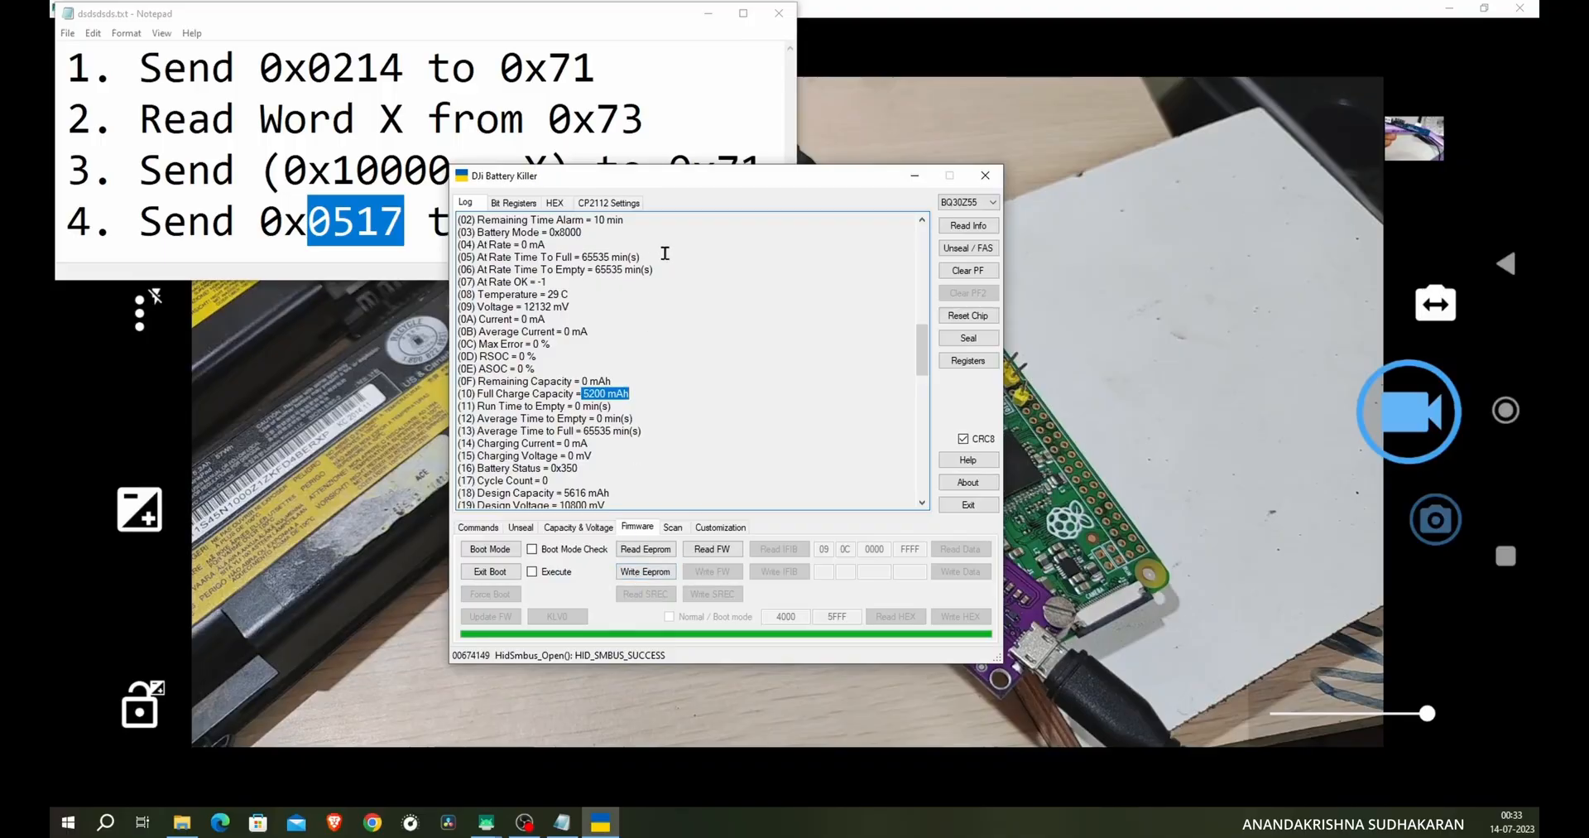
- Write the edited BQ30Z55 .bin EEPROM file to the battery and confirm 'Write file - OK'
left_click(967, 225)
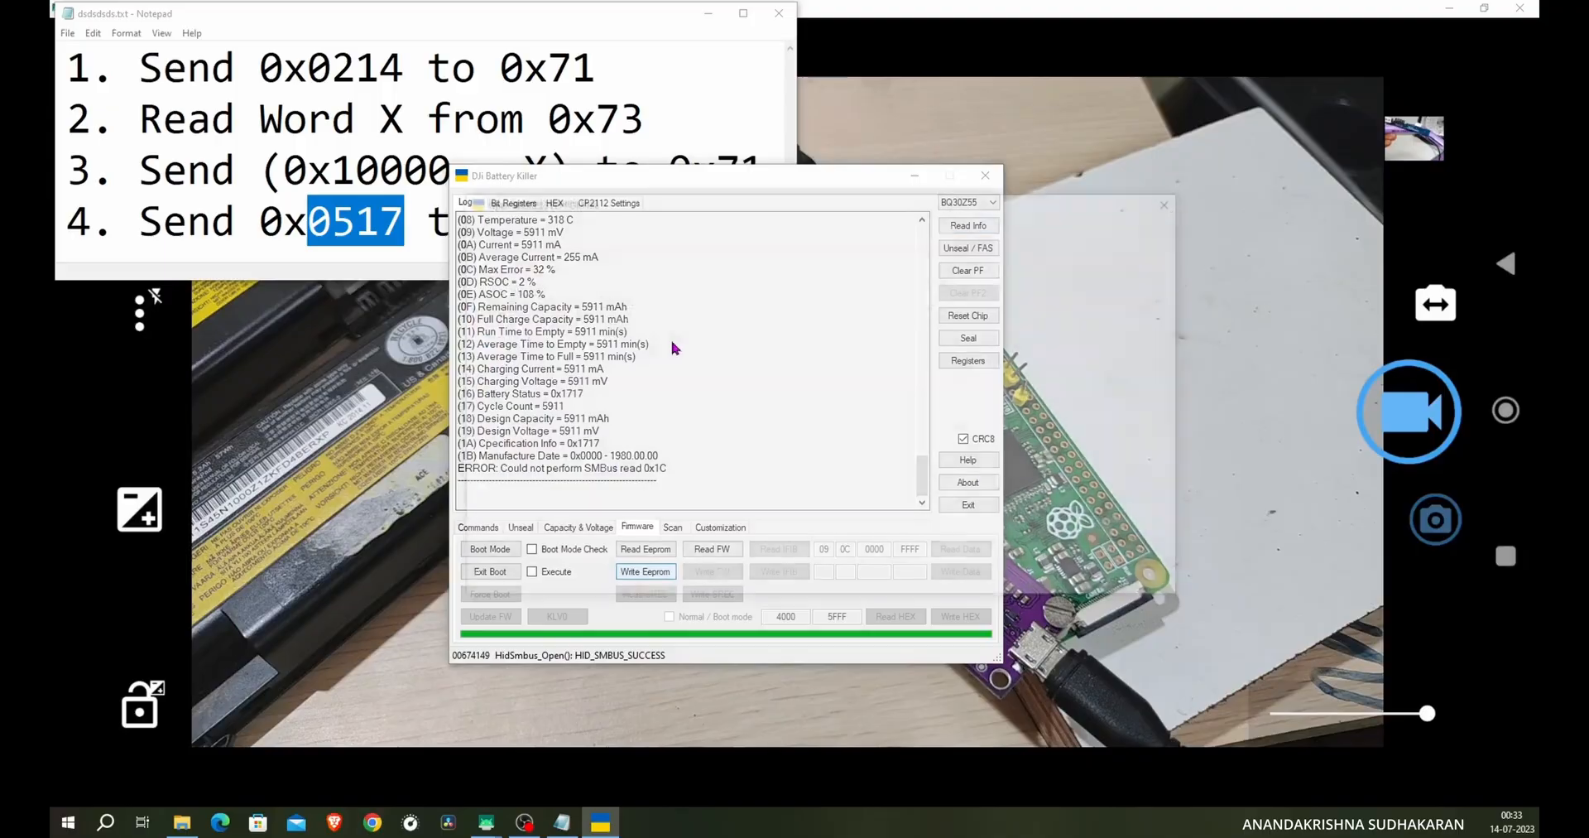
left_click(645, 548)
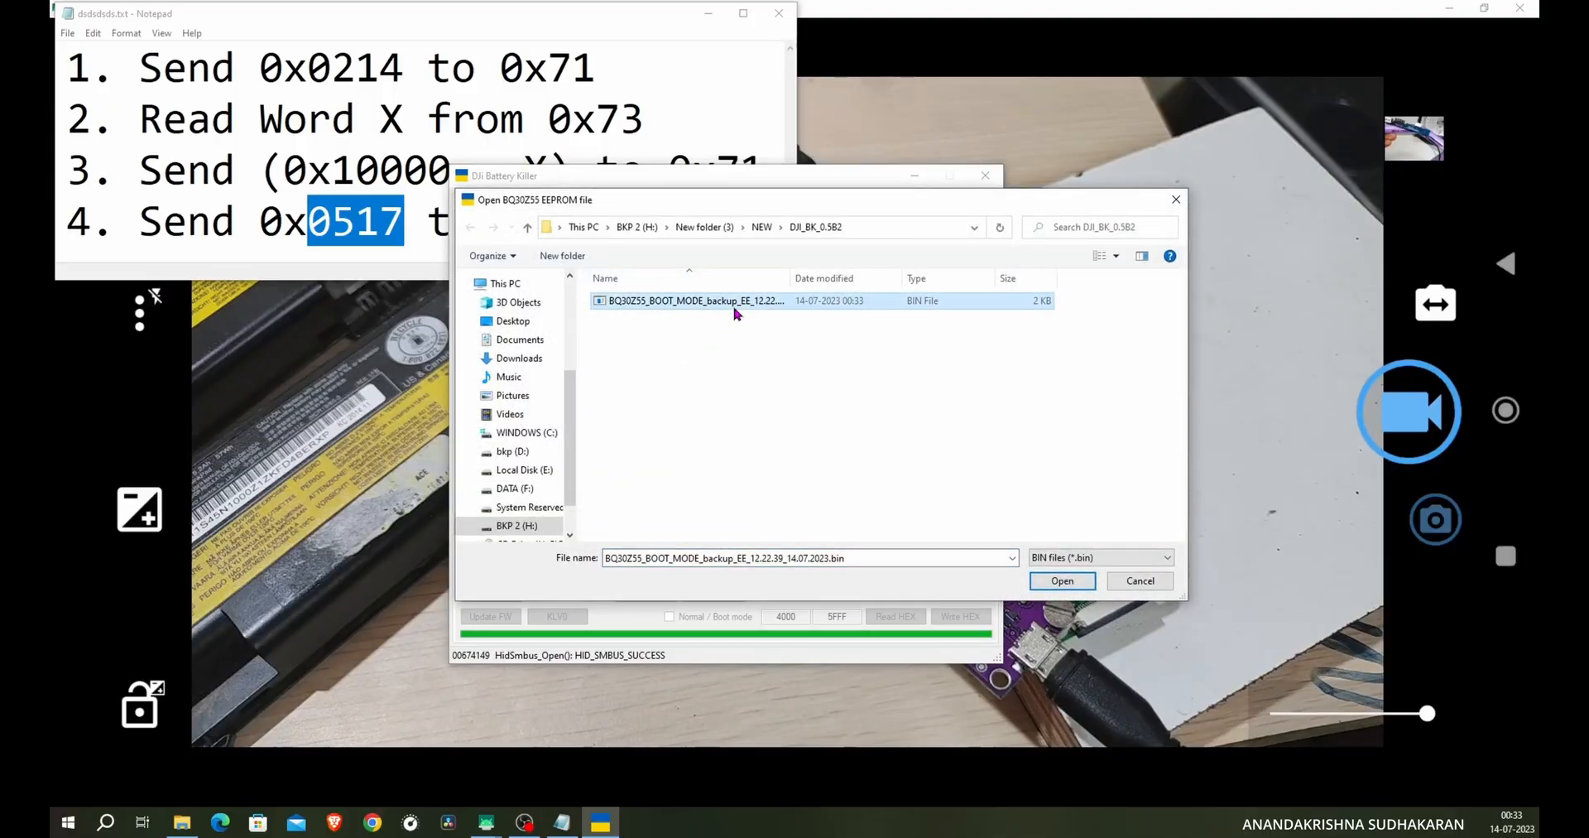
mouse_move(679, 342)
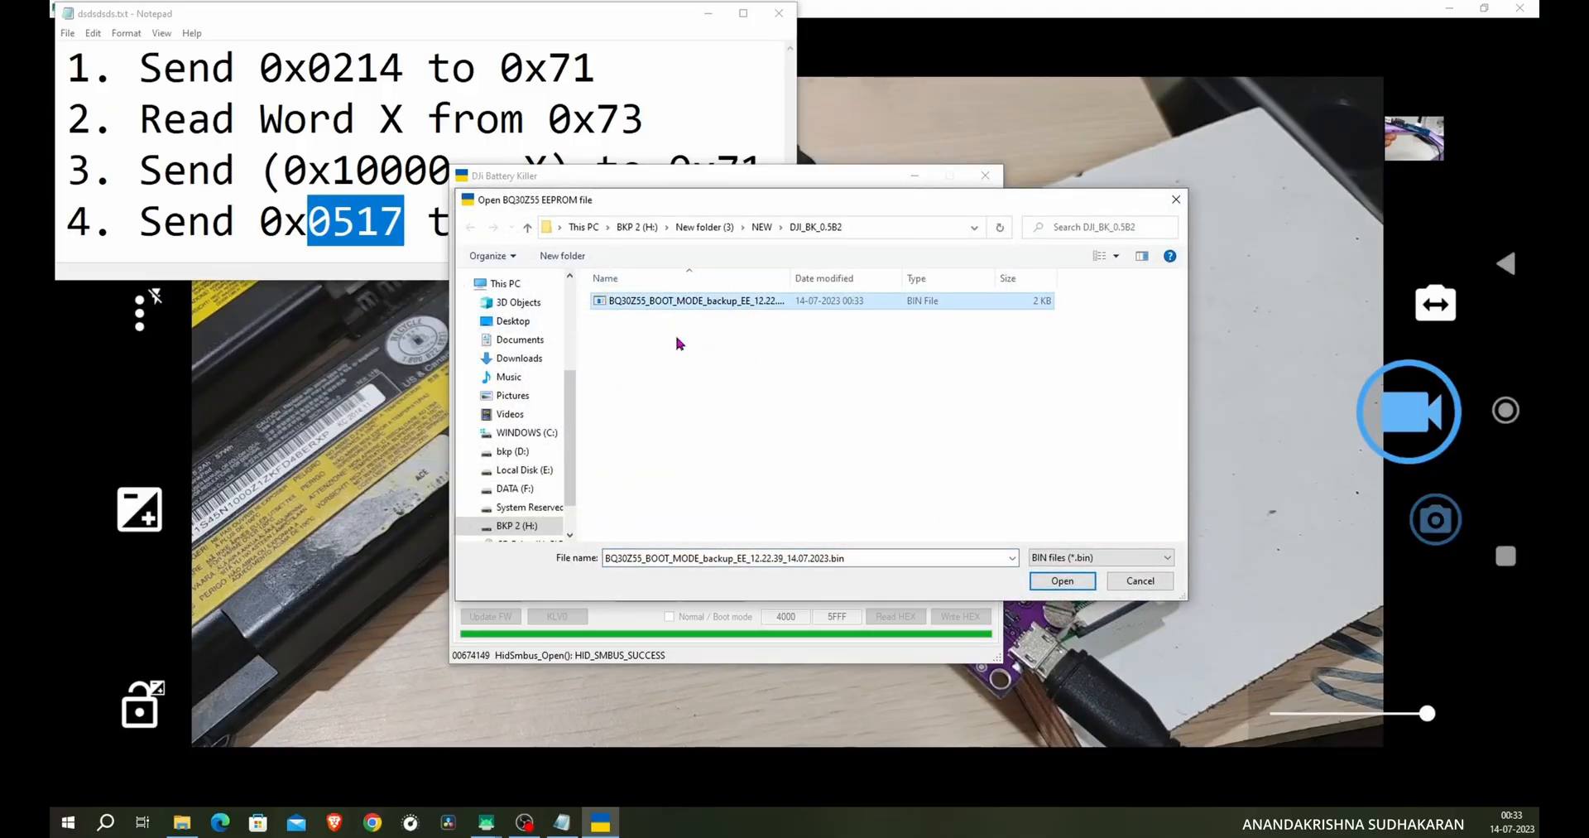
left_click(1061, 579)
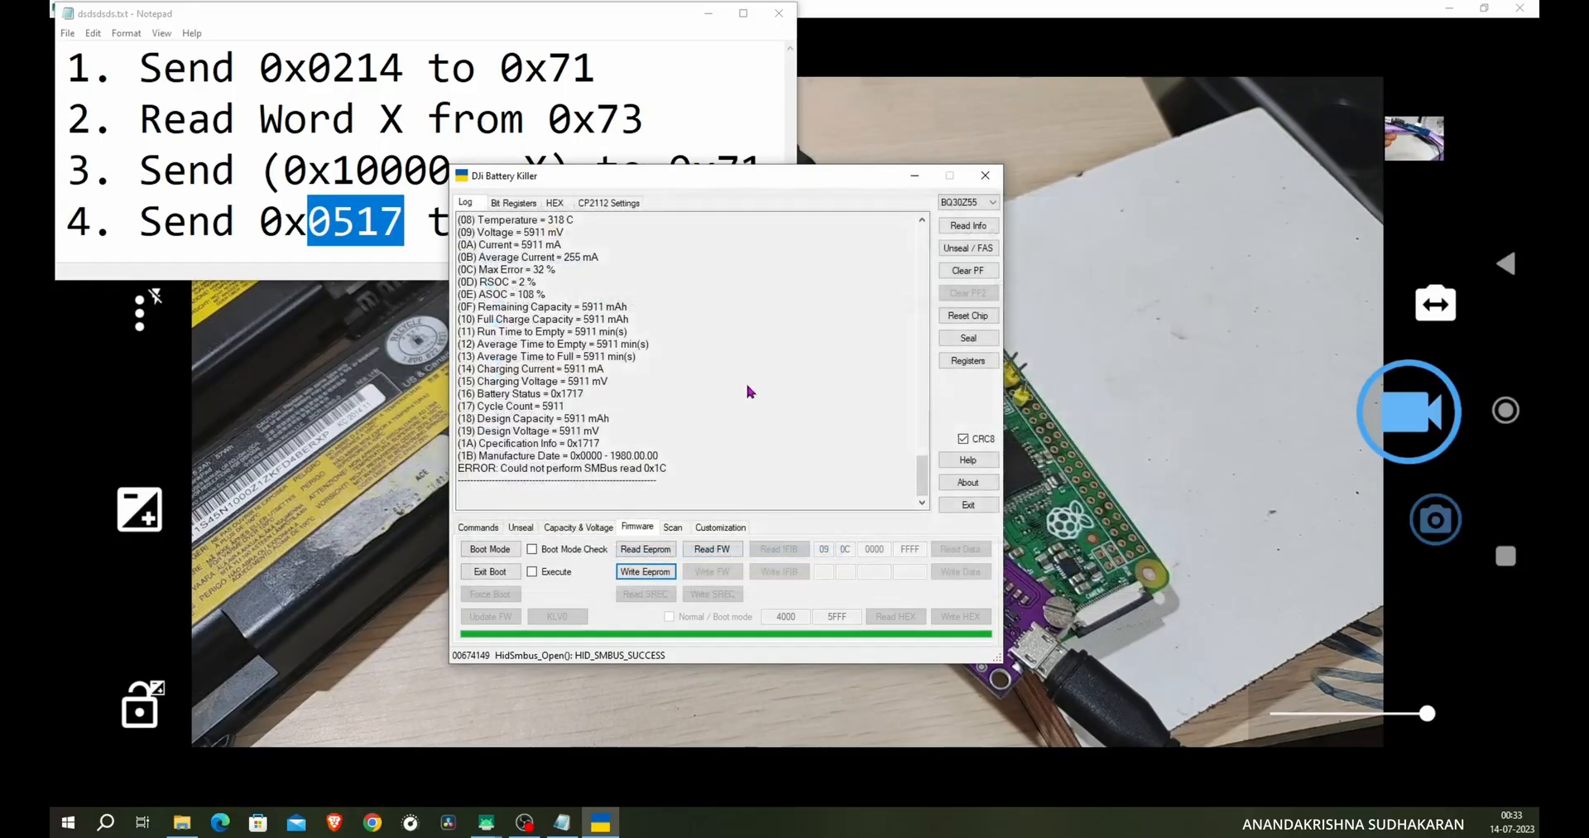
left_click(646, 571)
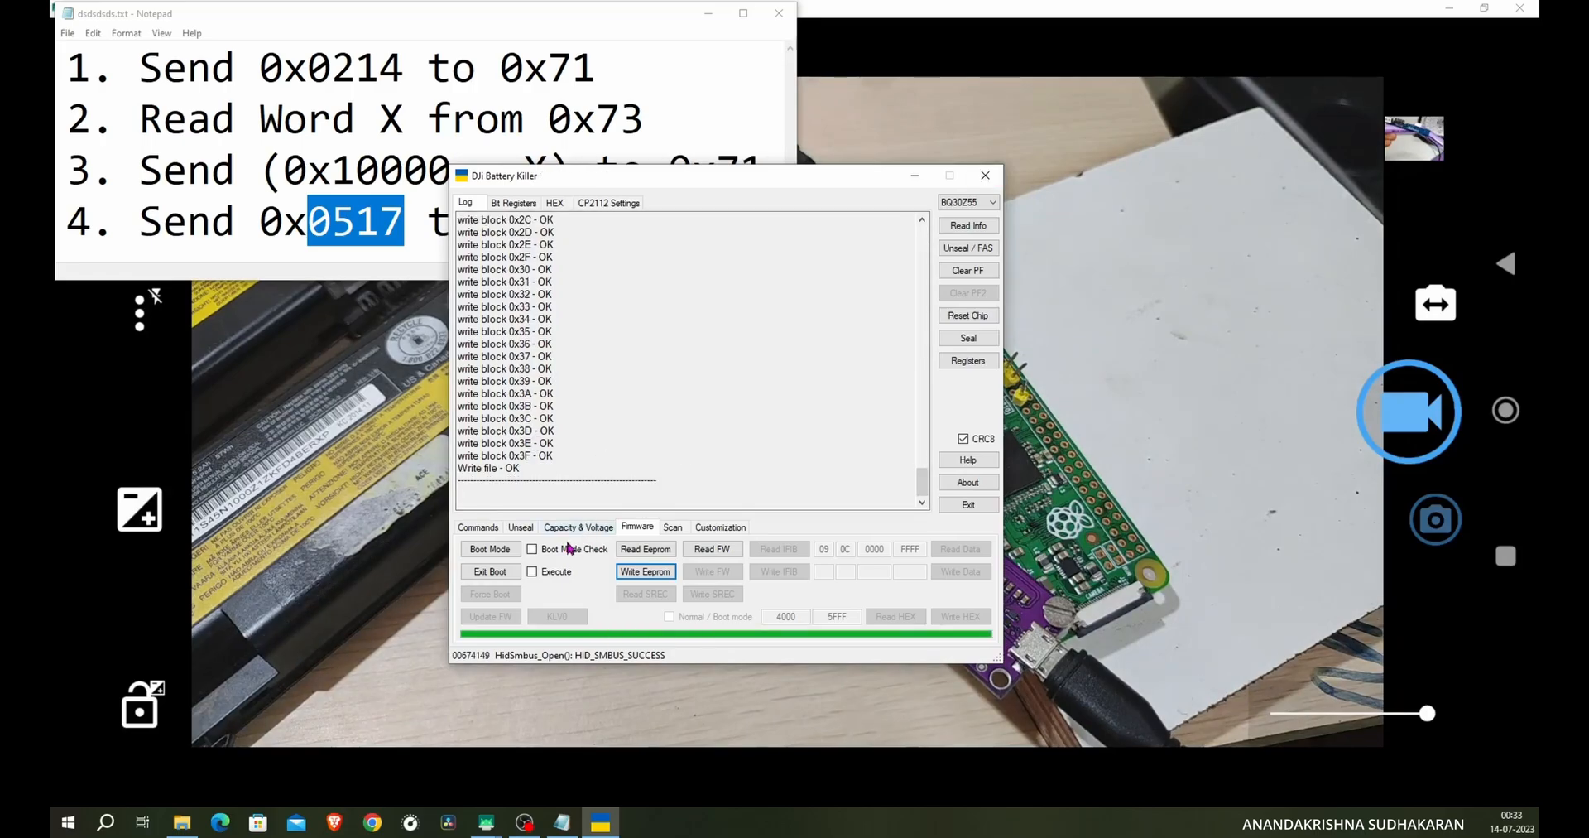
left_click(476, 527)
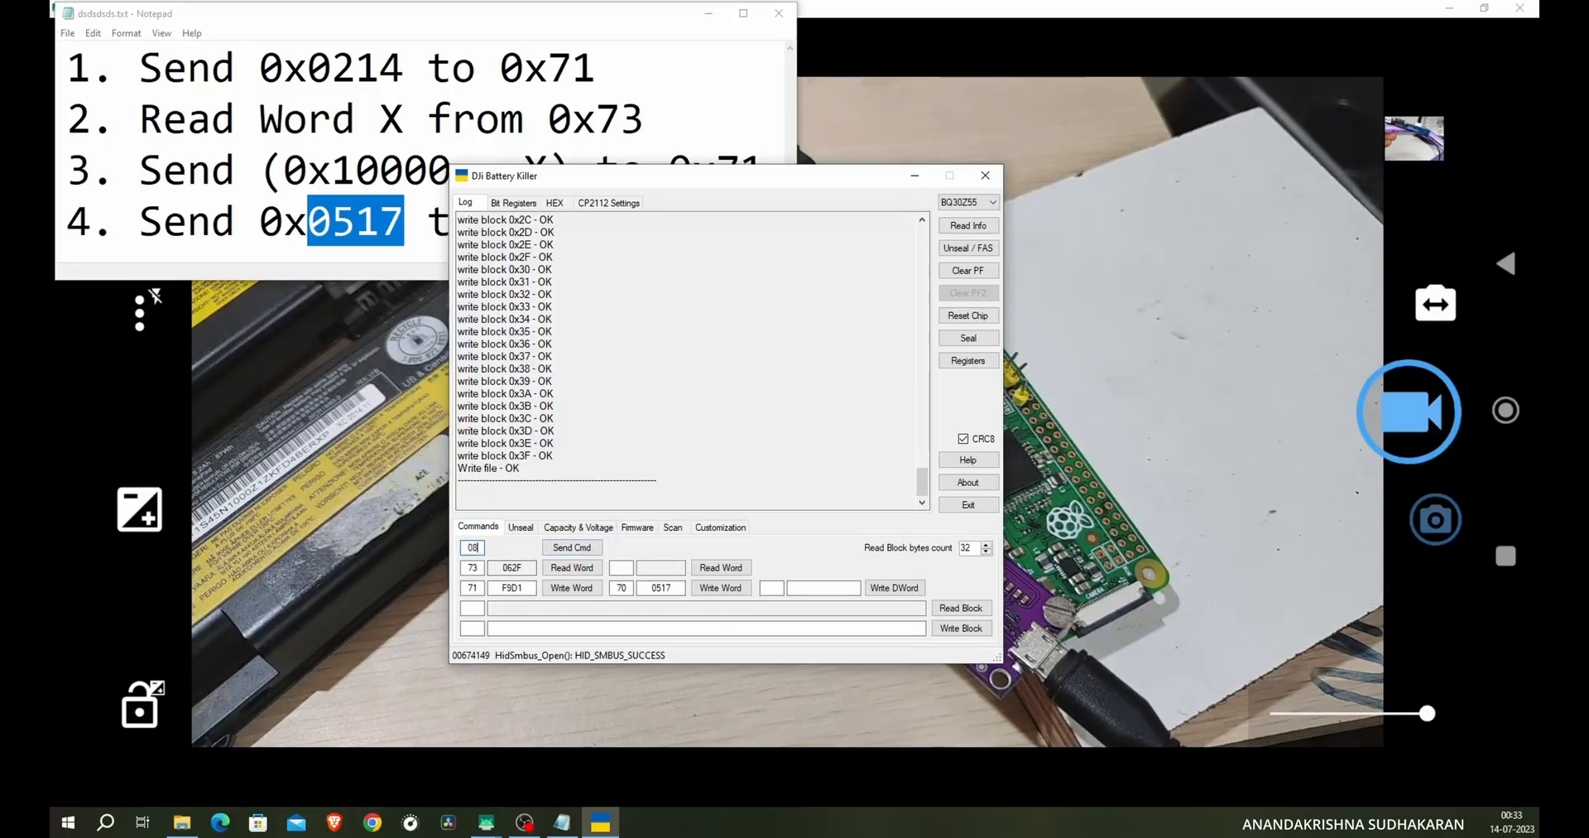
- Send command 0x08 and re-read battery info, confirming Full Charge Capacity 4000 mAh in the log
left_click(571, 546)
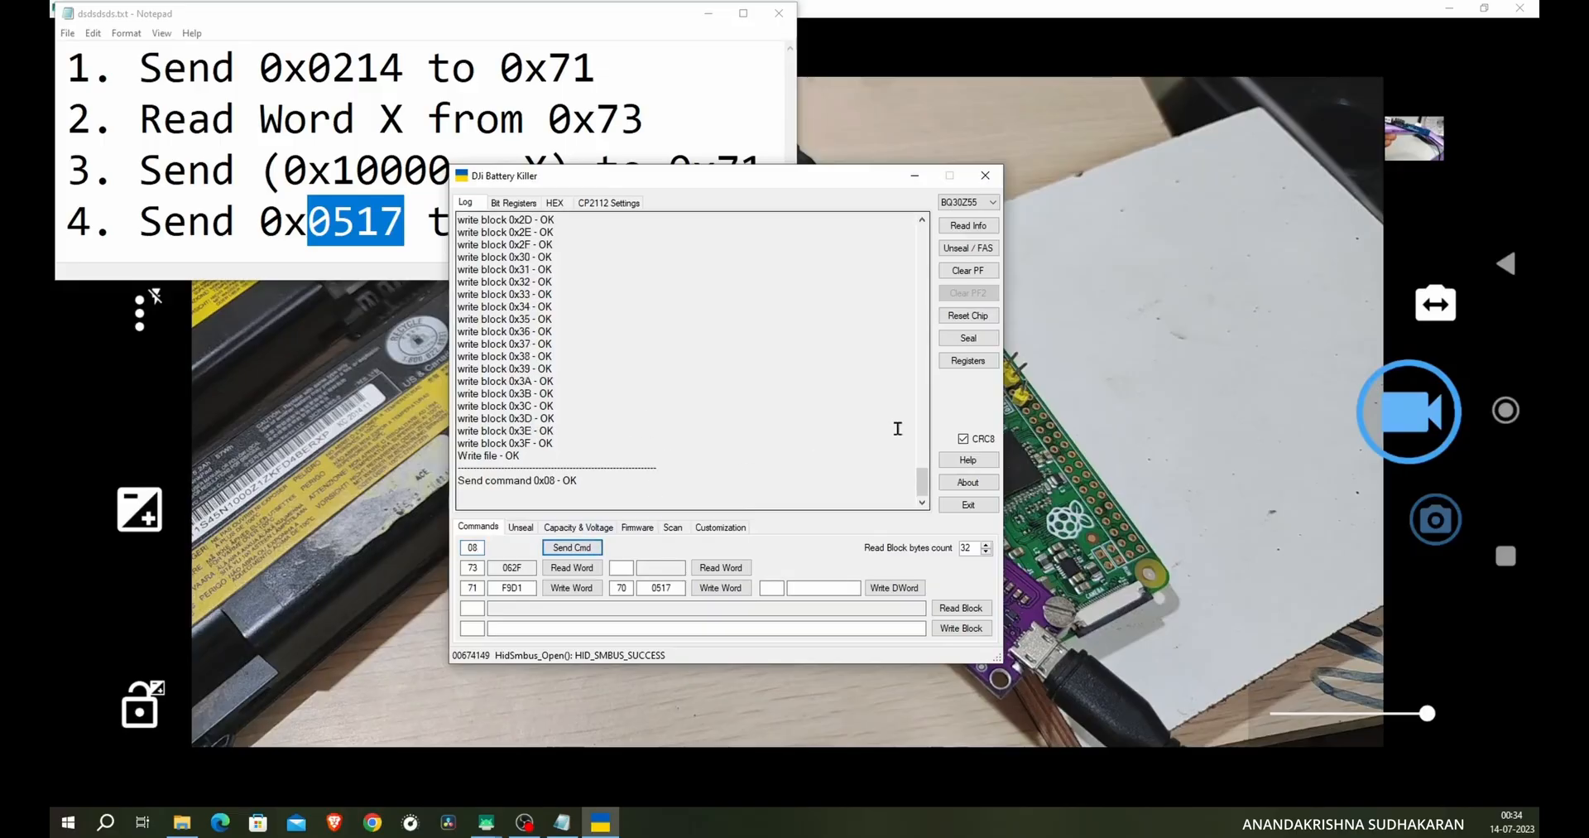
left_click(966, 225)
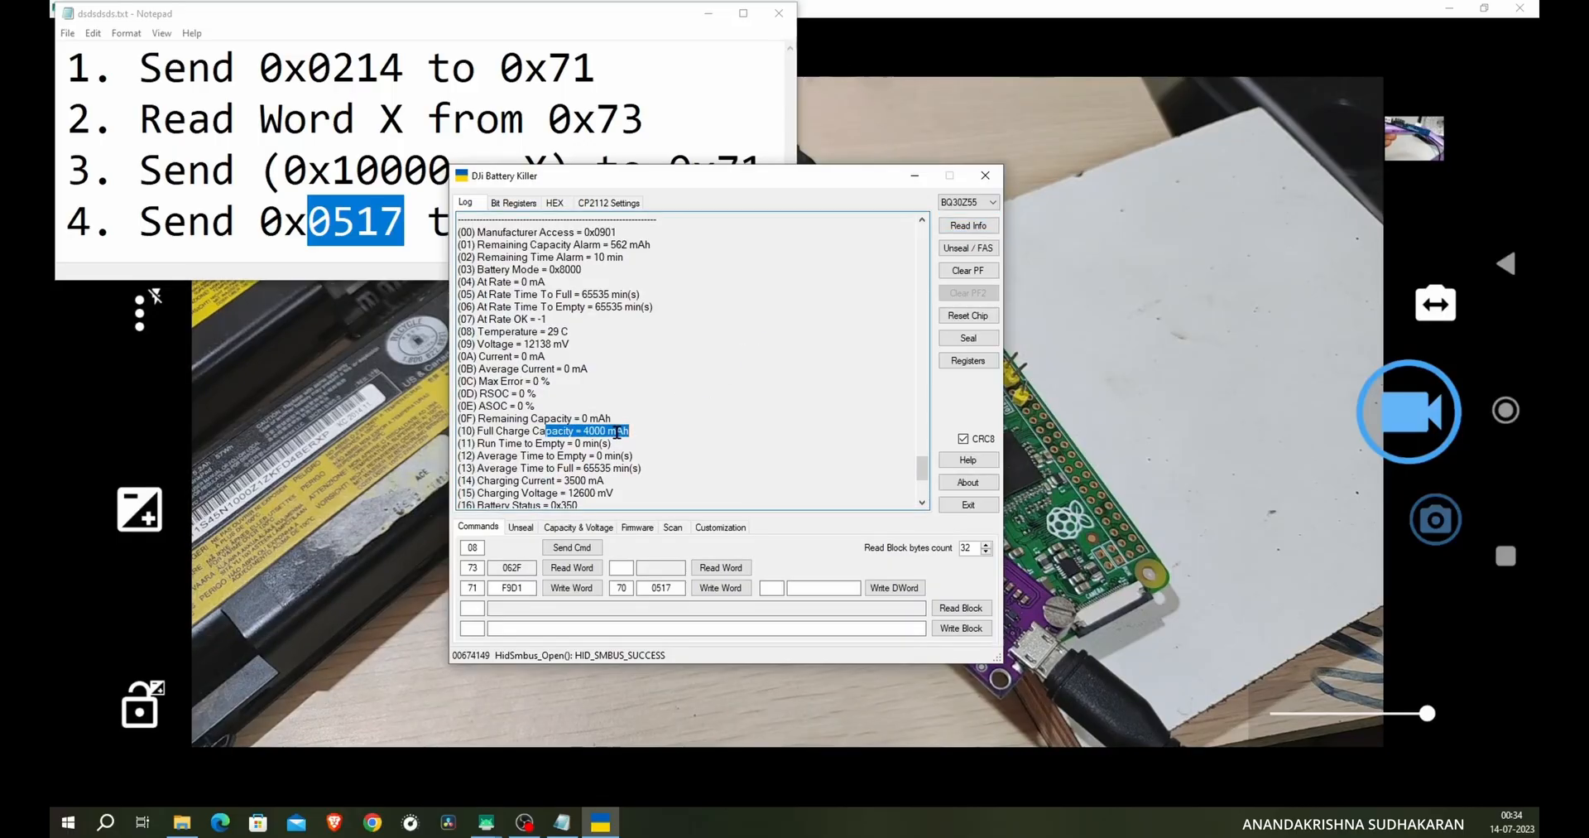
scroll("down", 3)
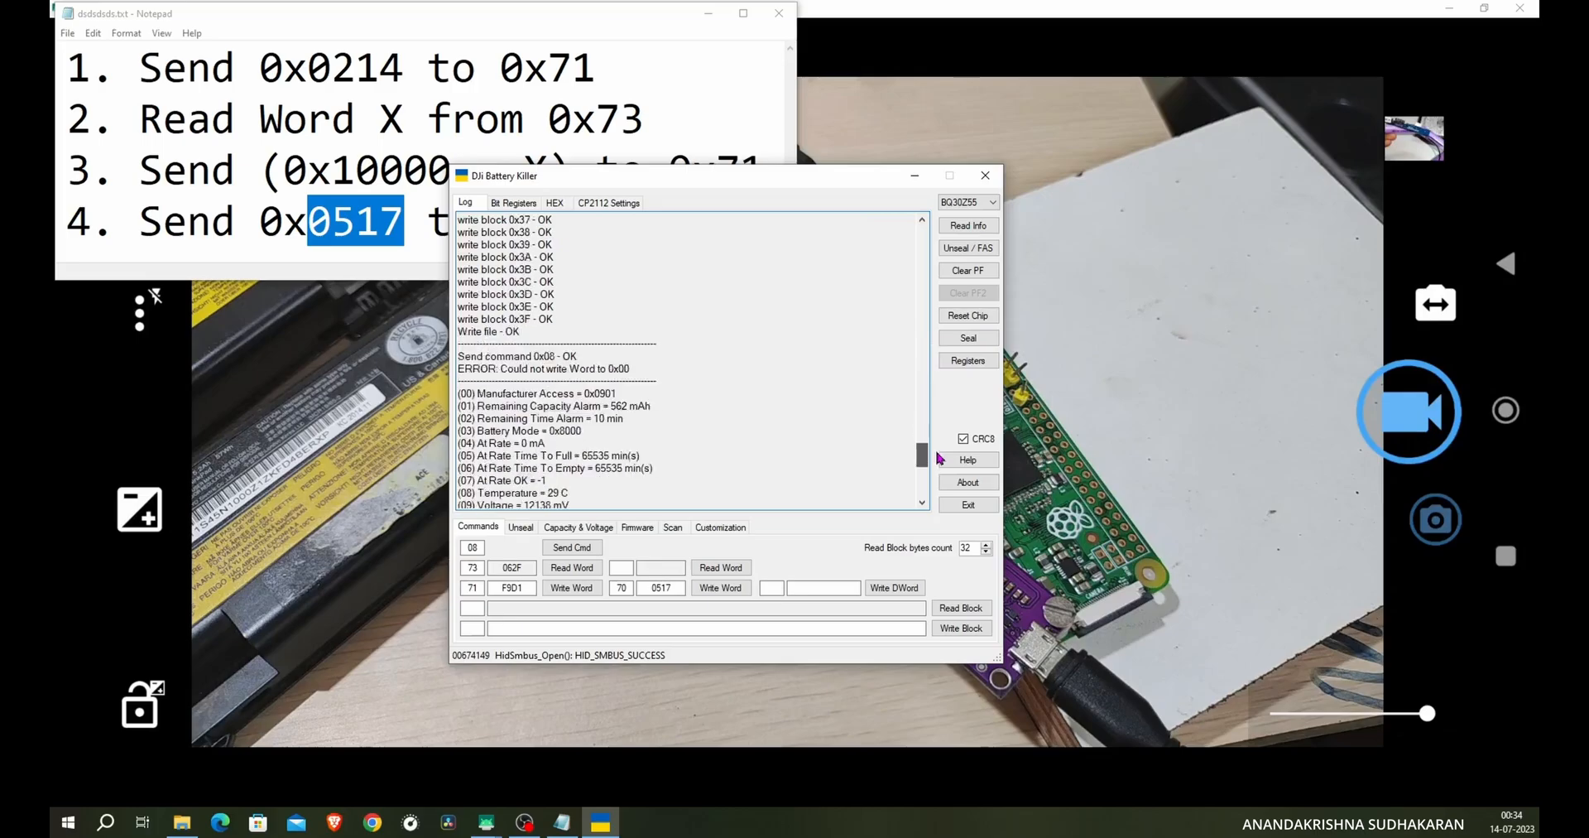
scroll("down", 3)
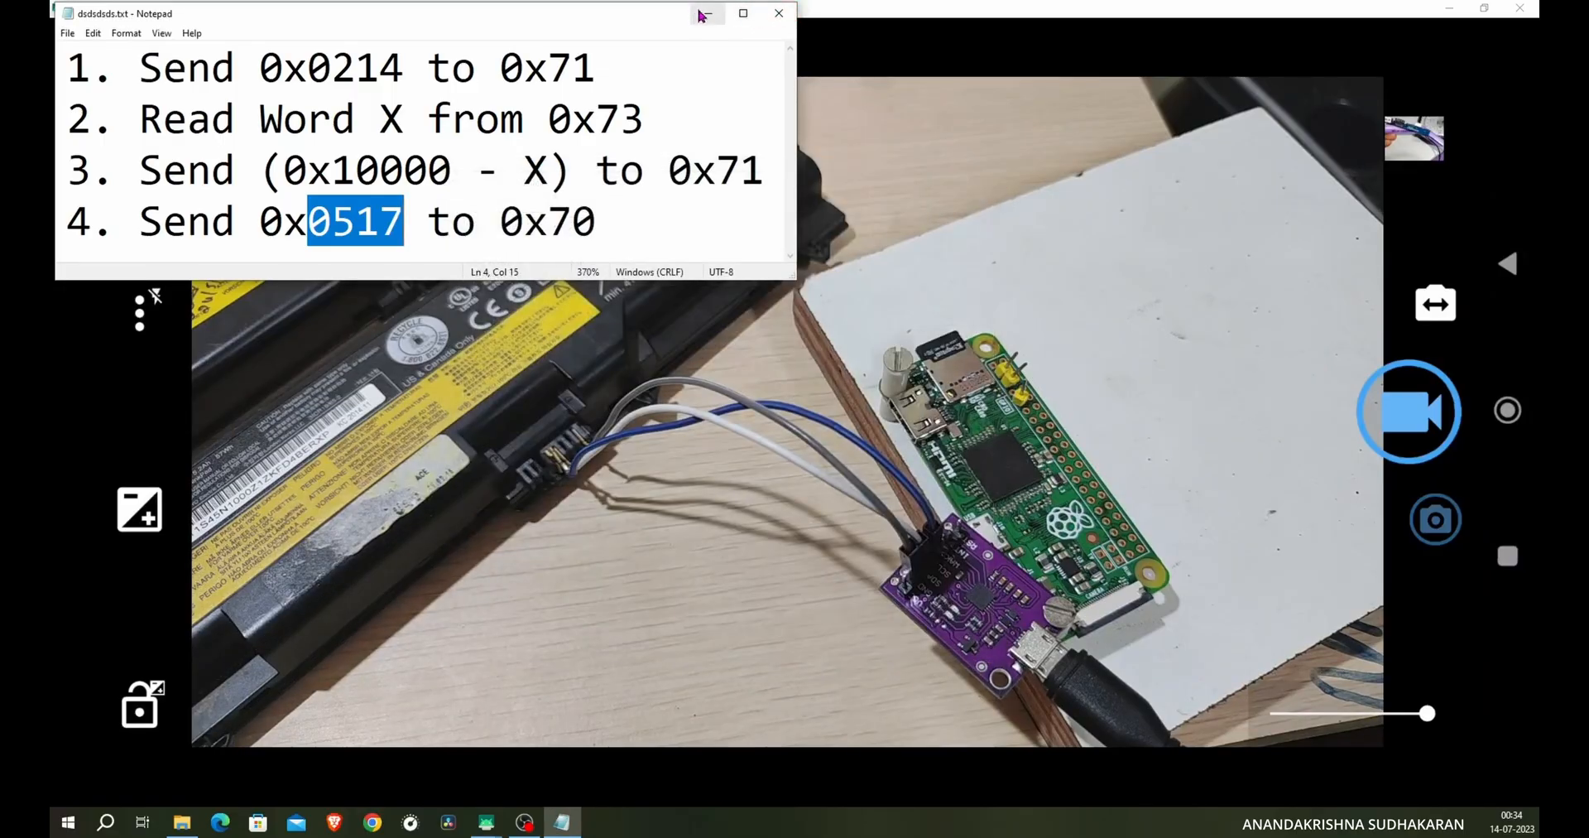
- Hide the notes to reveal the camera view, then restore the DJI_BK_0.5B2 folder in File Explorer
left_click(706, 13)
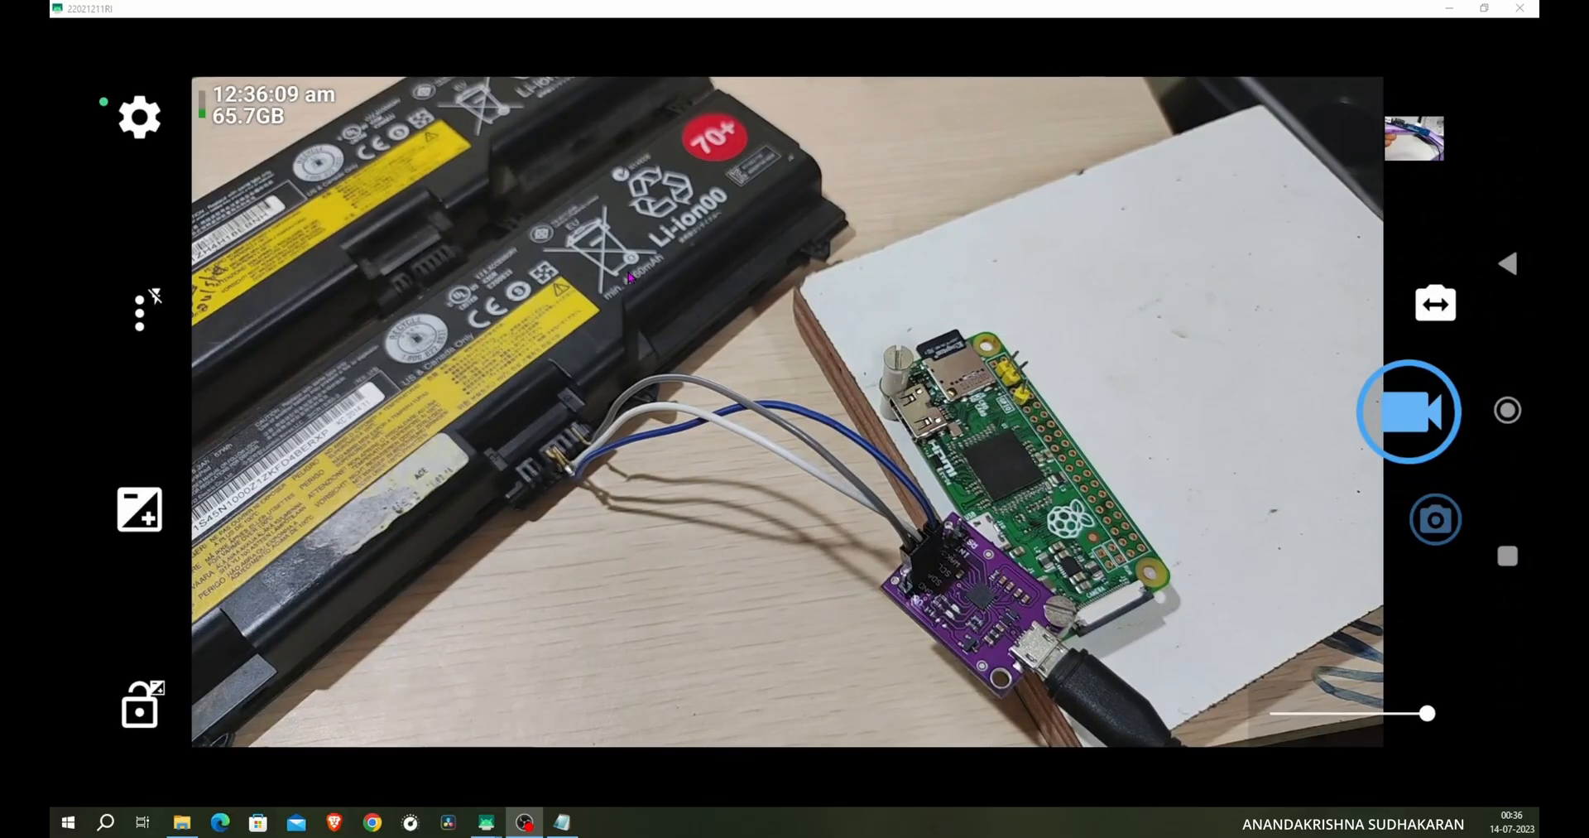
left_click(182, 822)
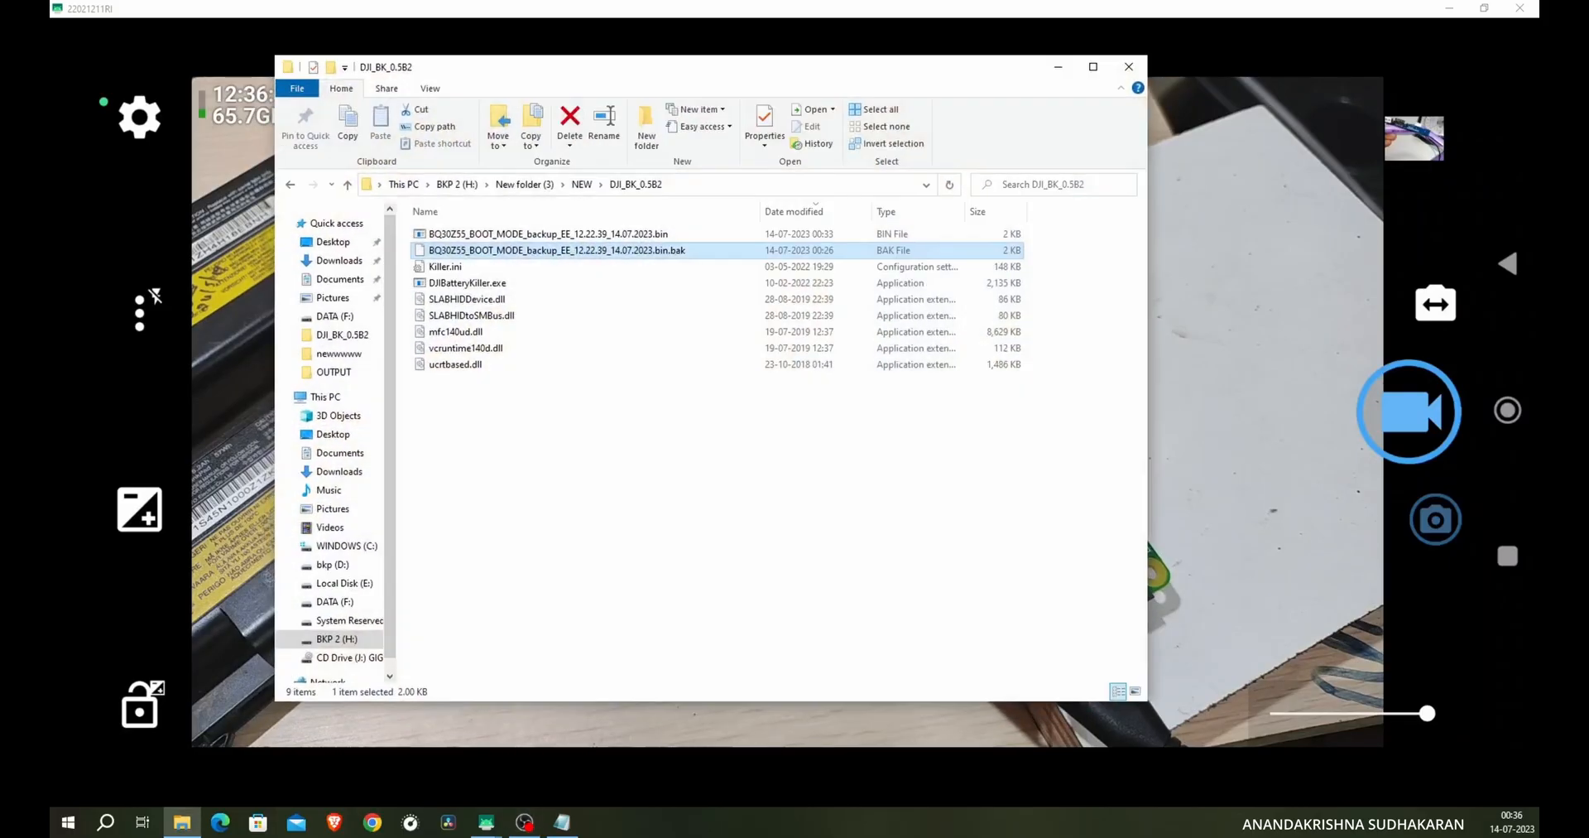